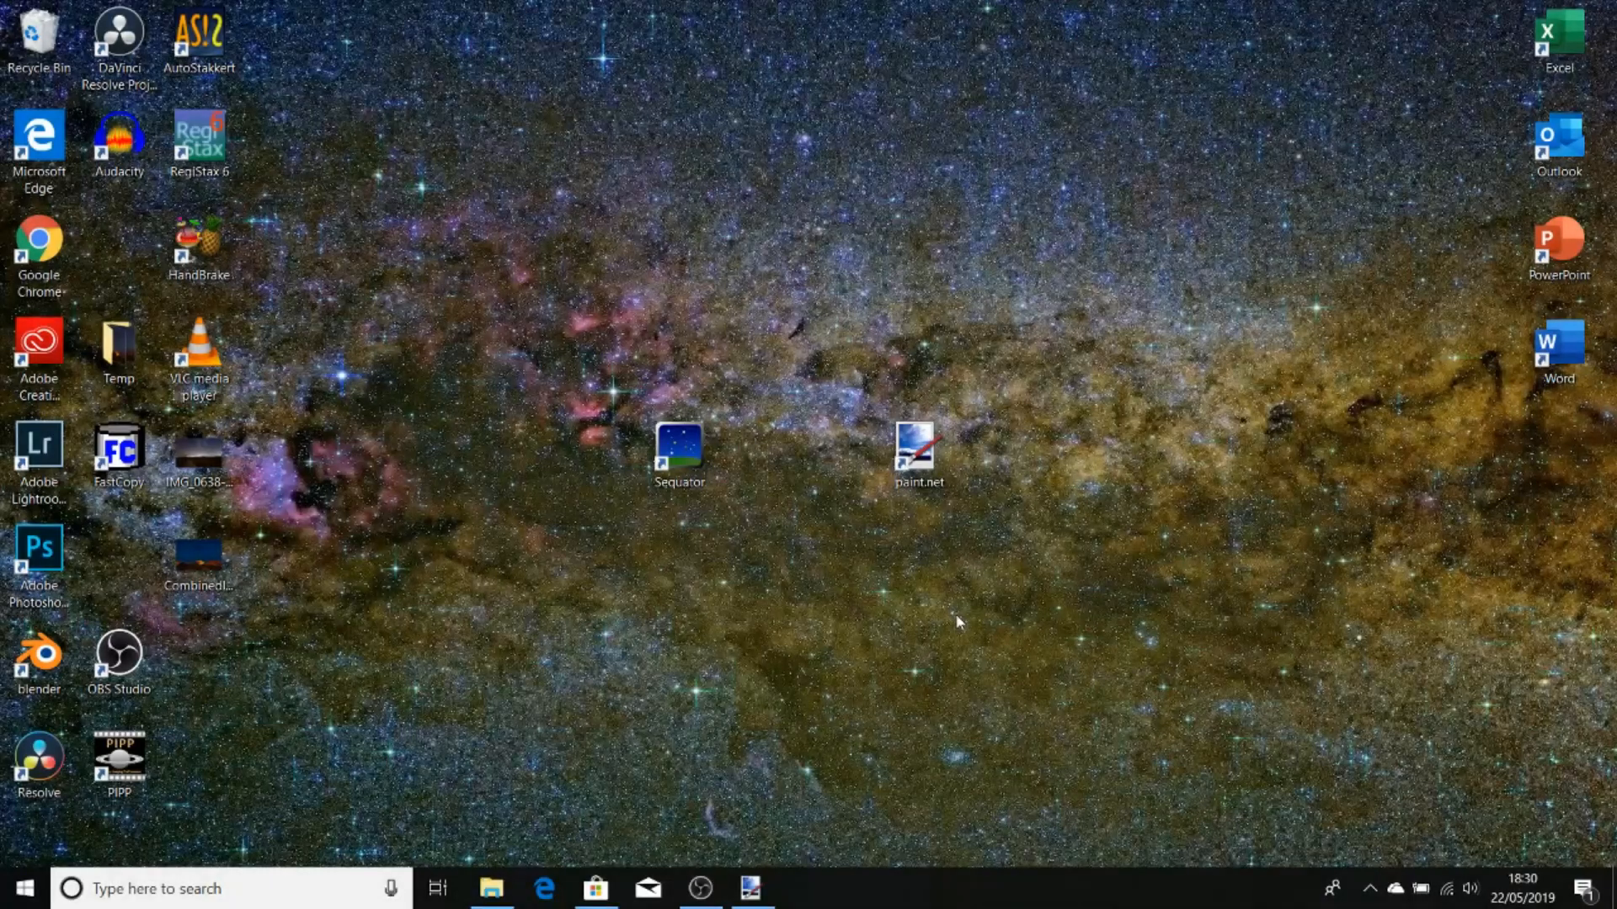
mouse_move(861, 623)
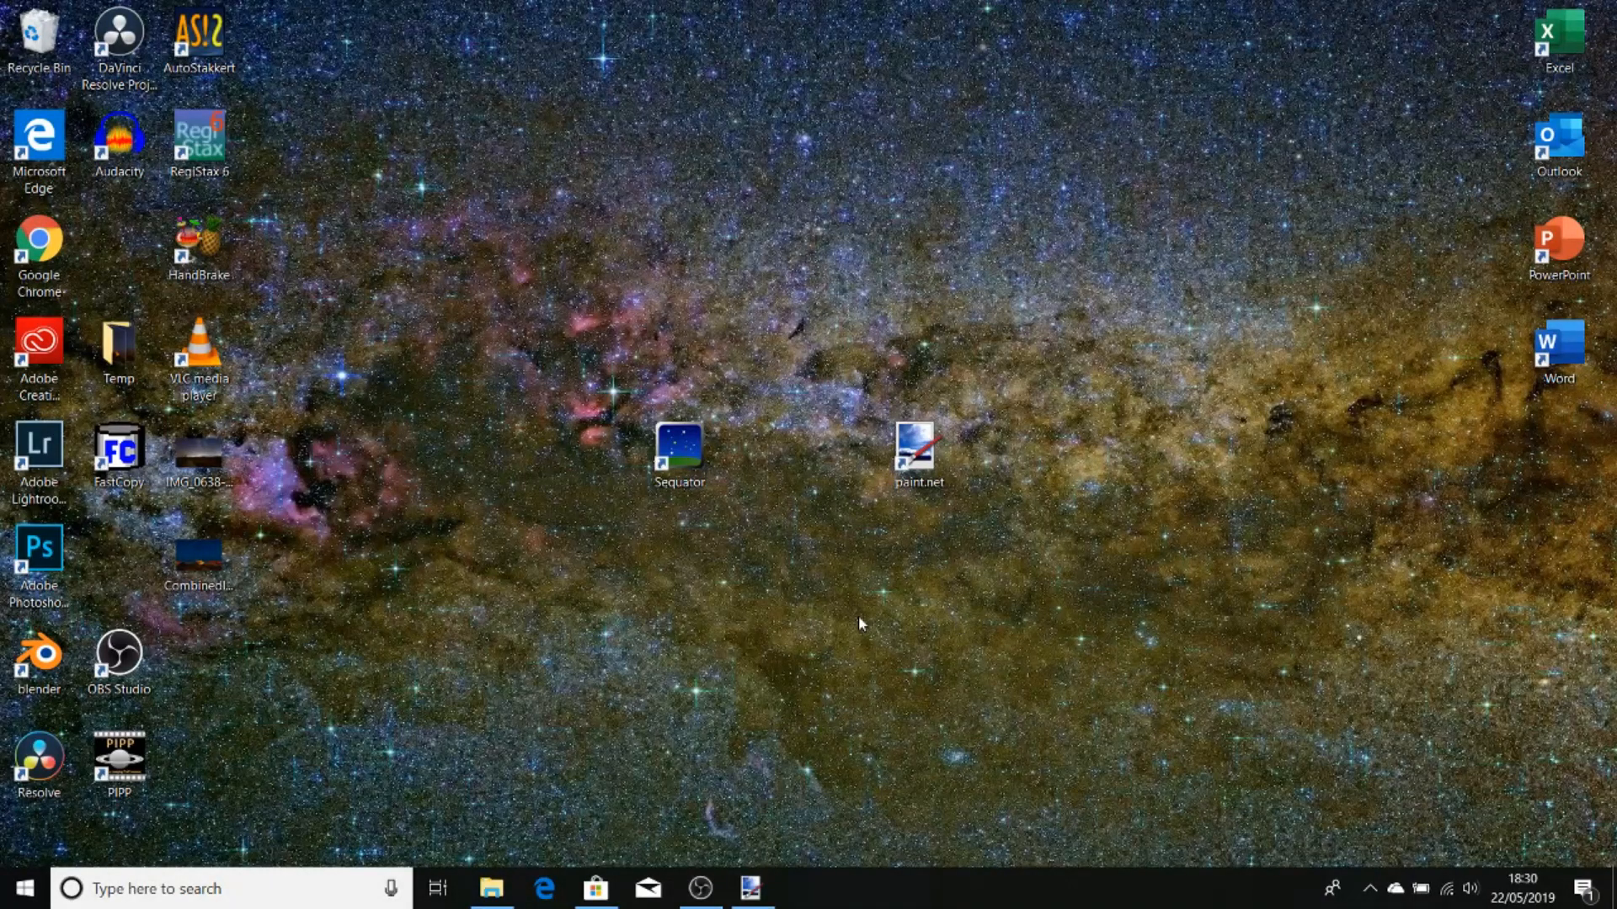
mouse_move(1023, 583)
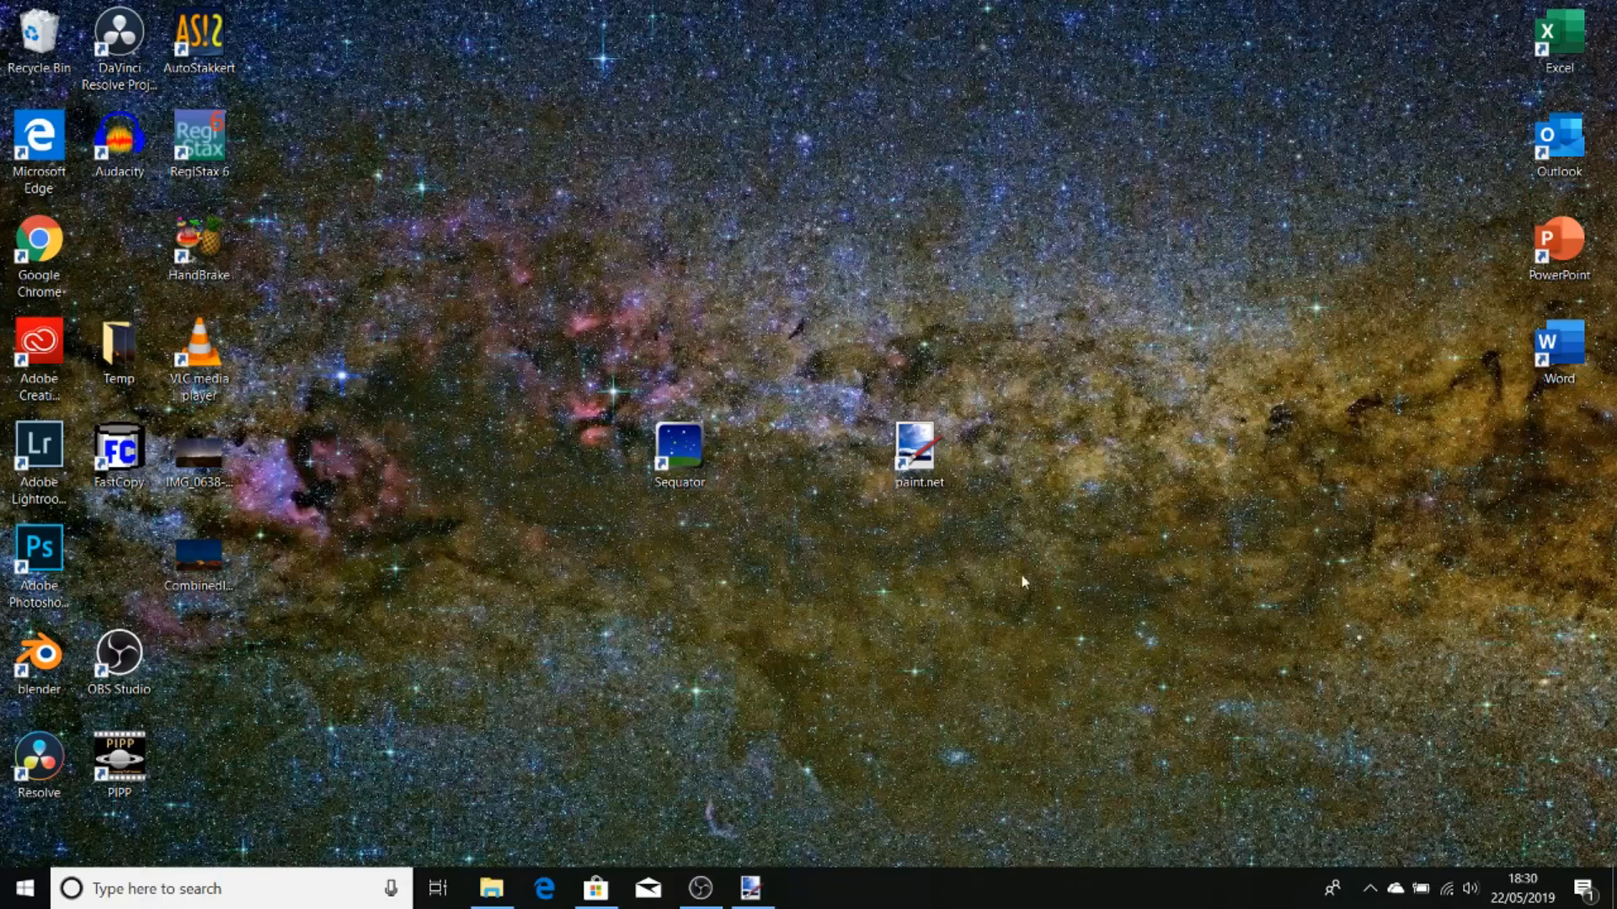
Launch Sequator and add the twelve Temp photos _MG_1667–_MG_1678 as star images
click(917, 454)
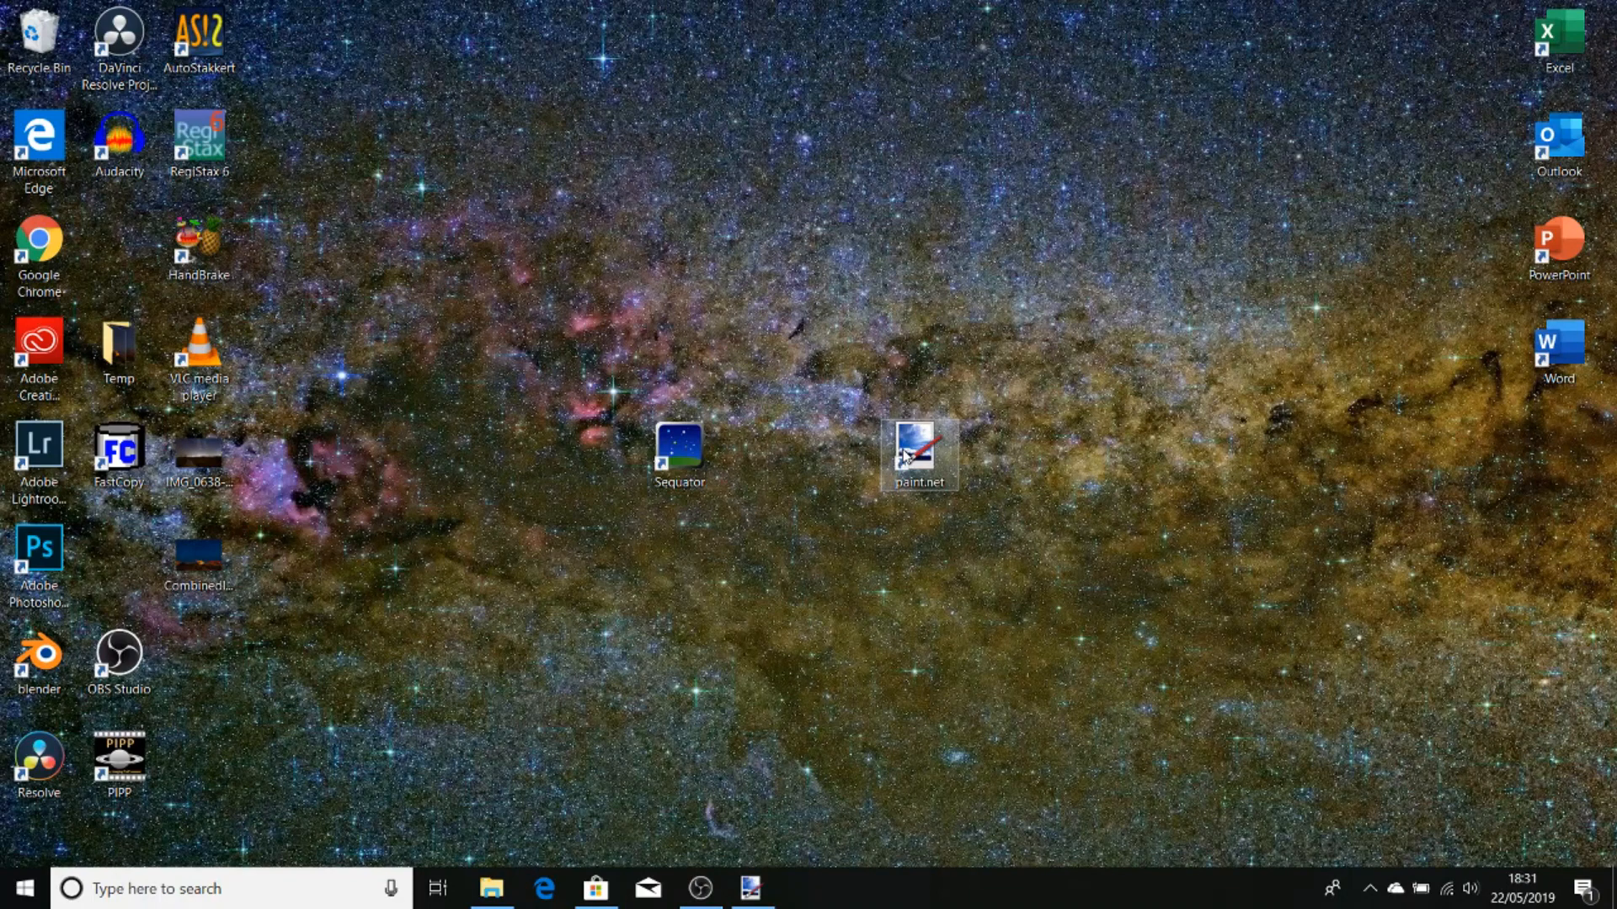
click(491, 888)
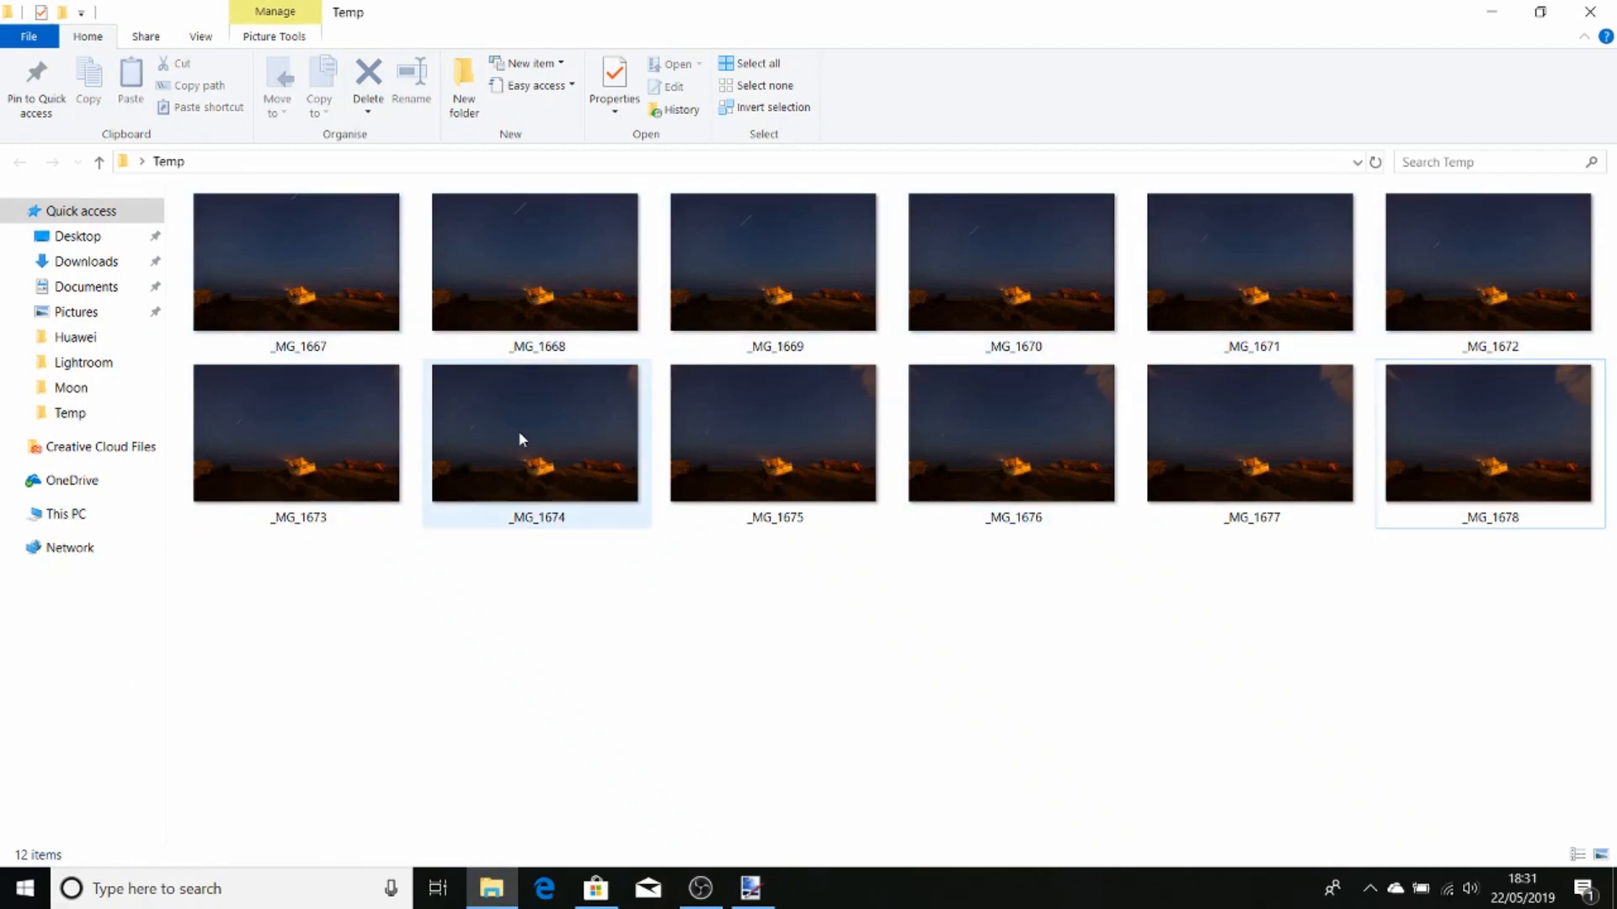
mouse_move(520, 441)
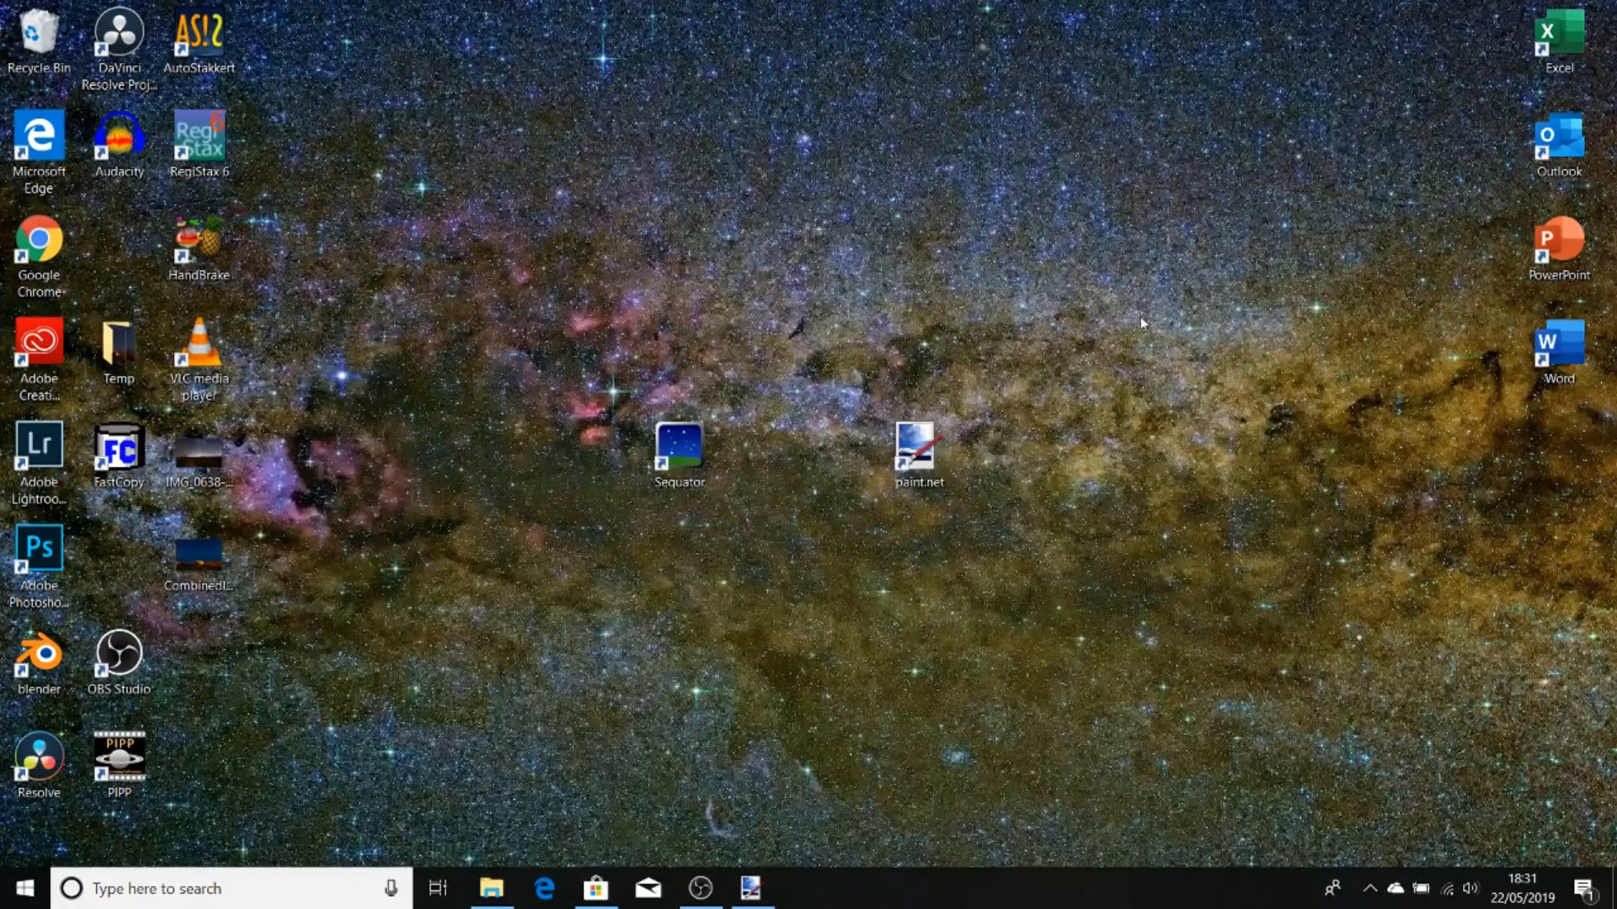
mouse_move(644, 534)
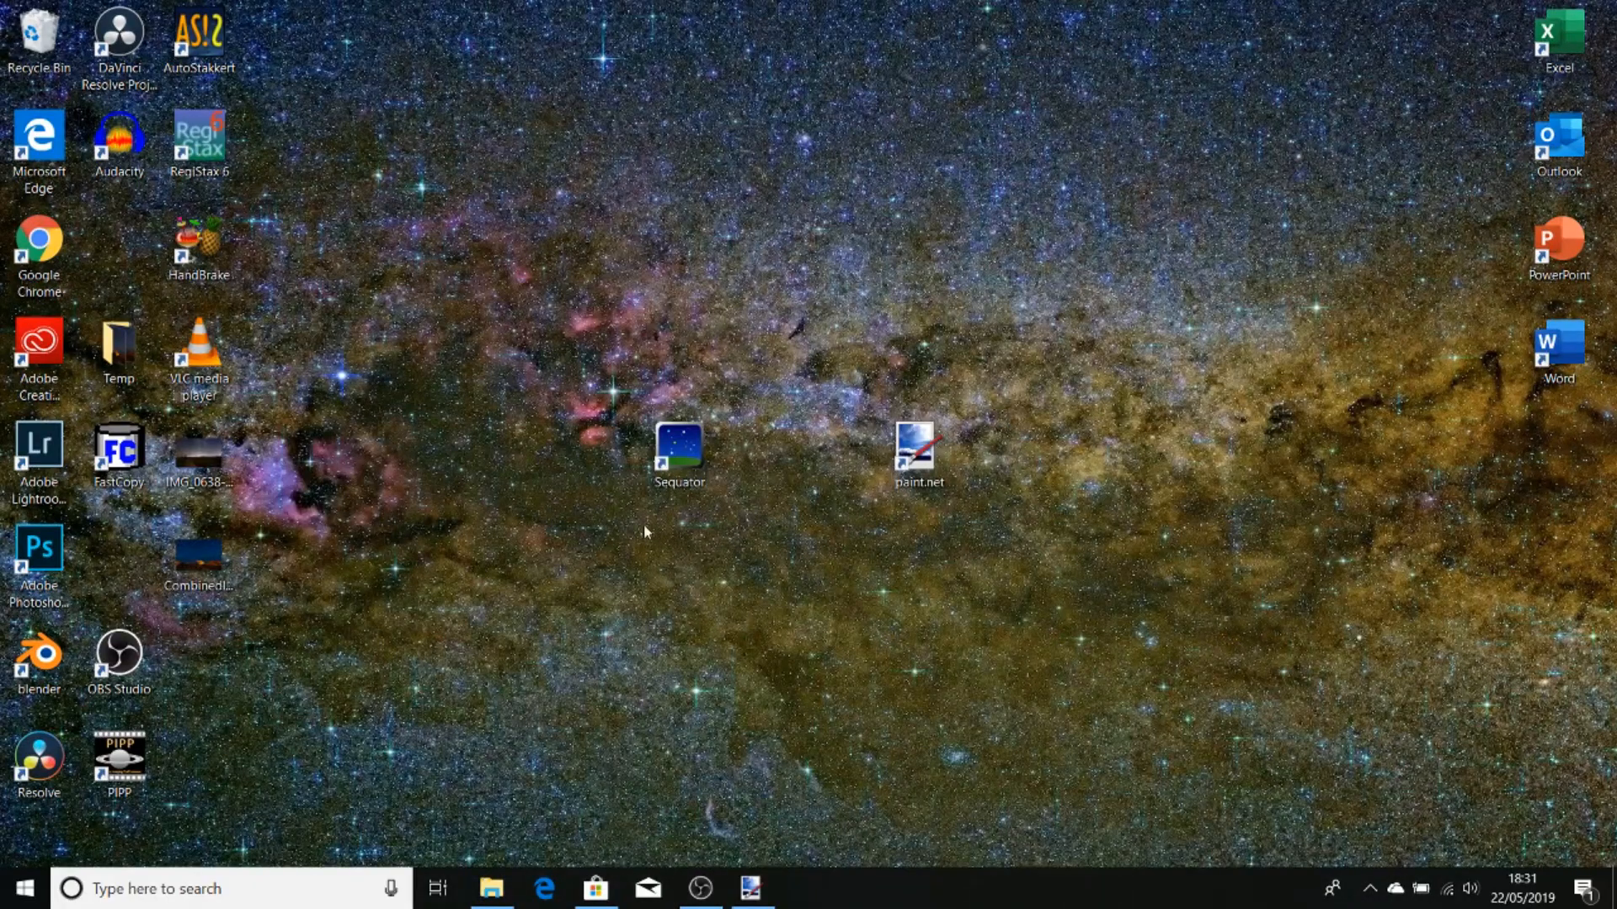
double_click(678, 454)
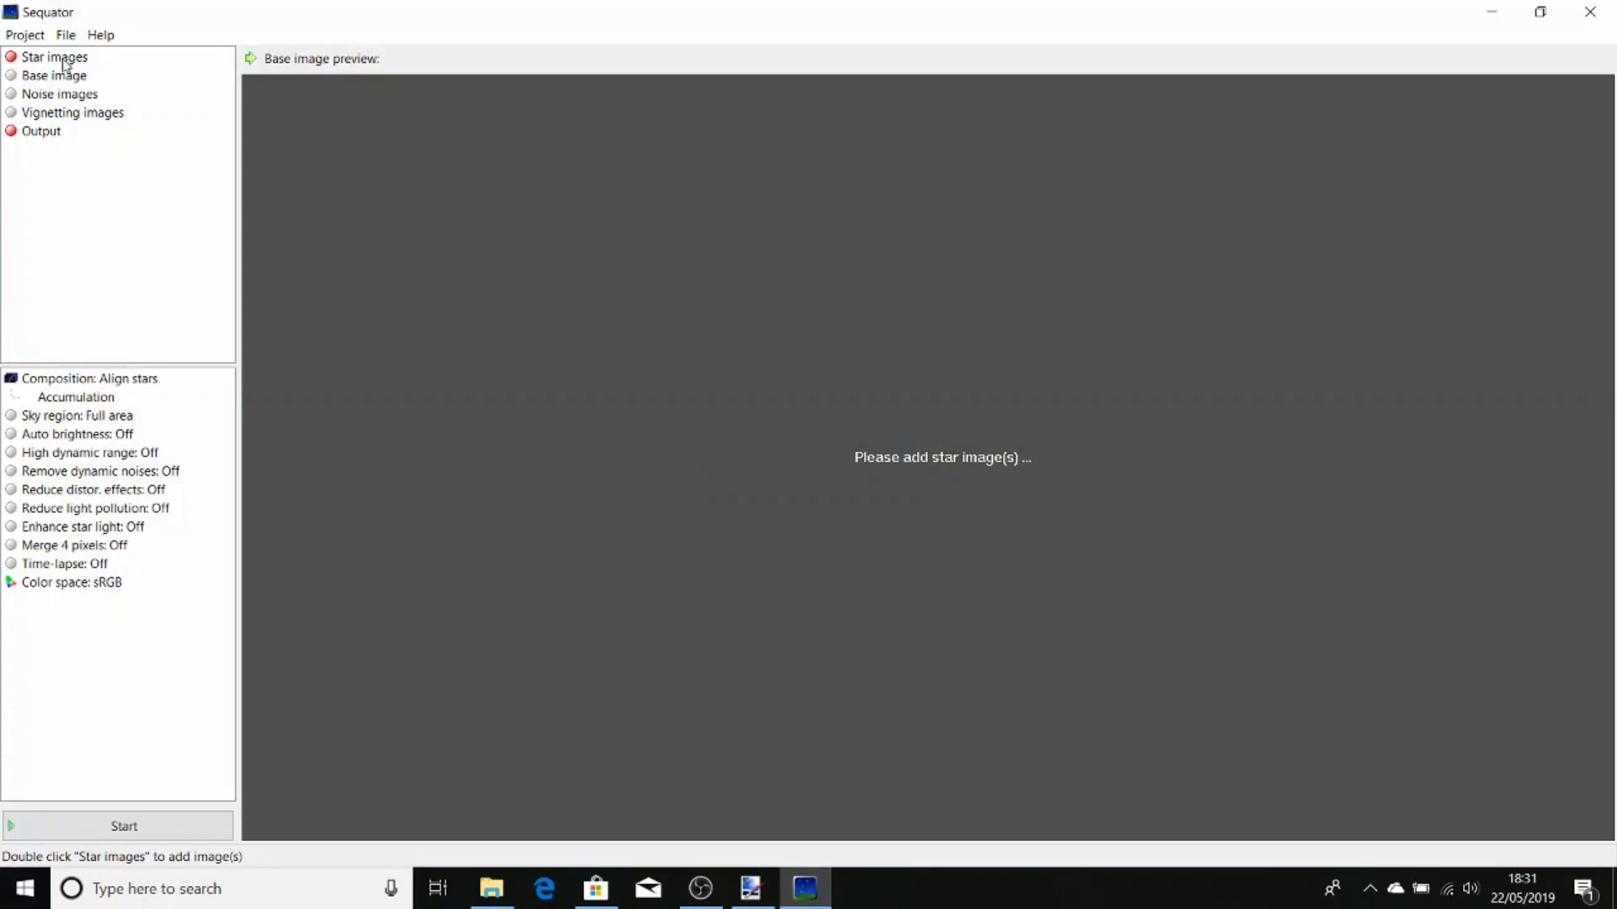
double_click(54, 57)
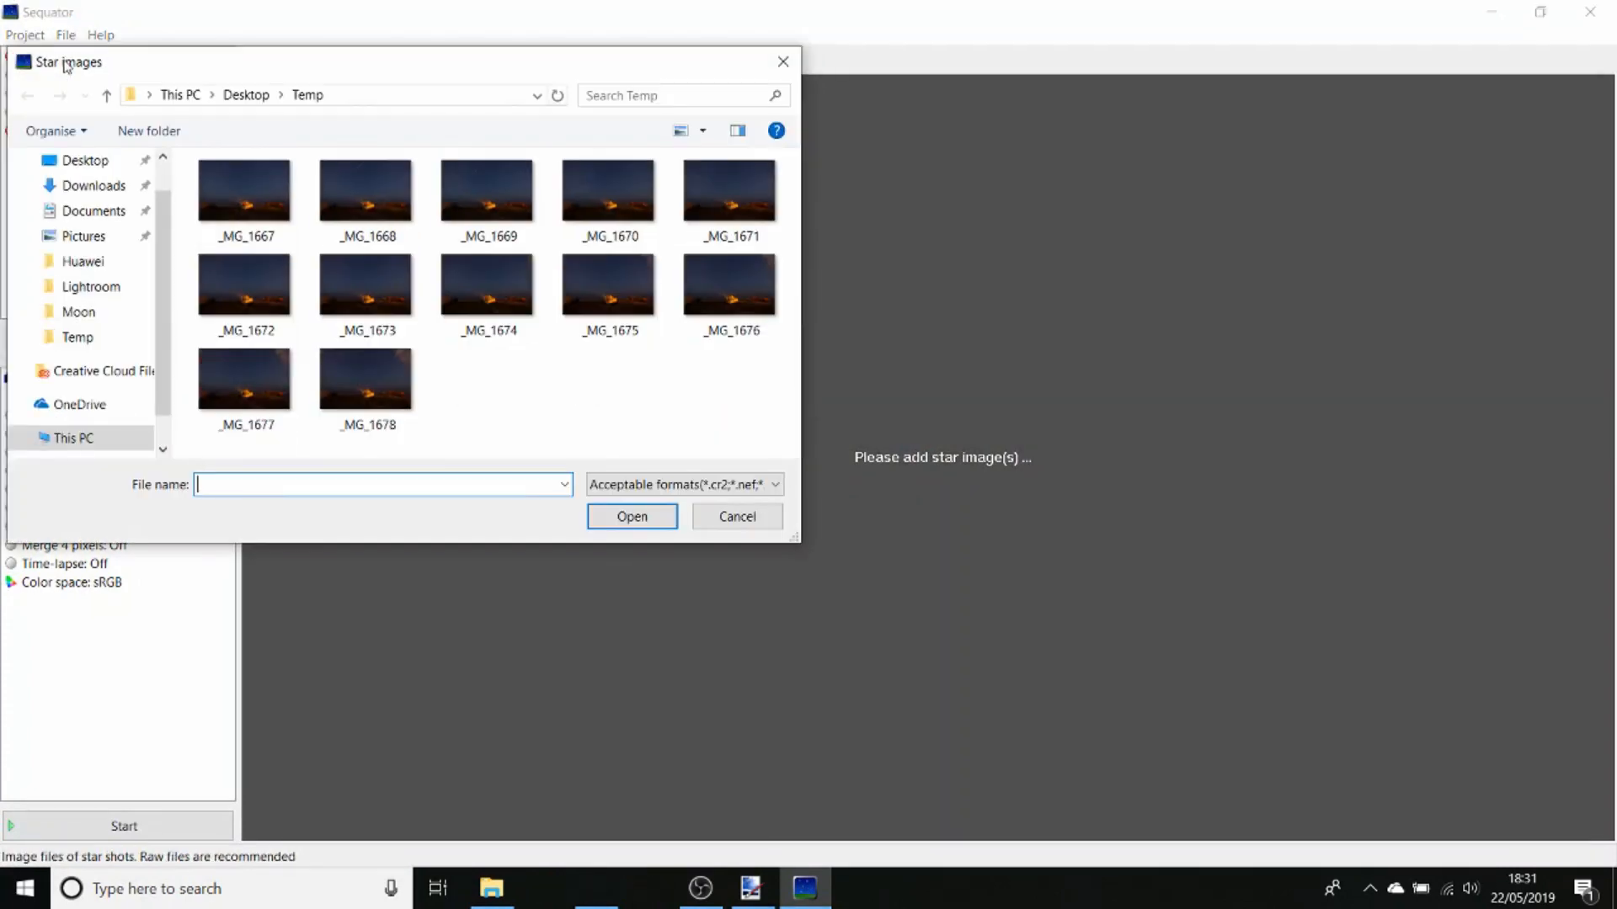
click(245, 191)
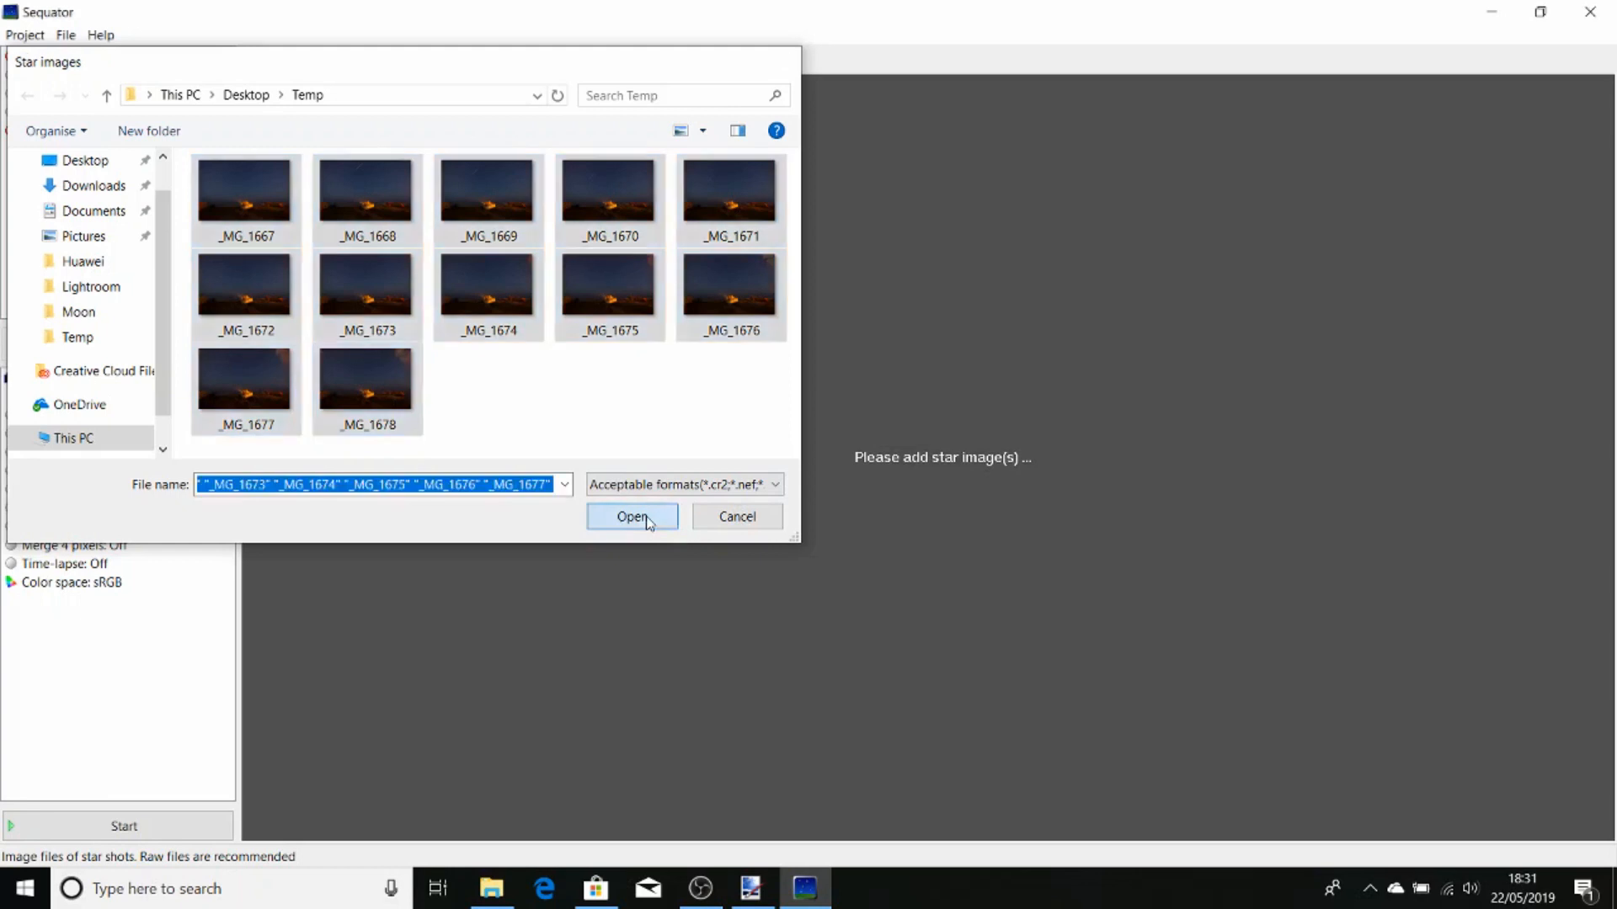
click(633, 516)
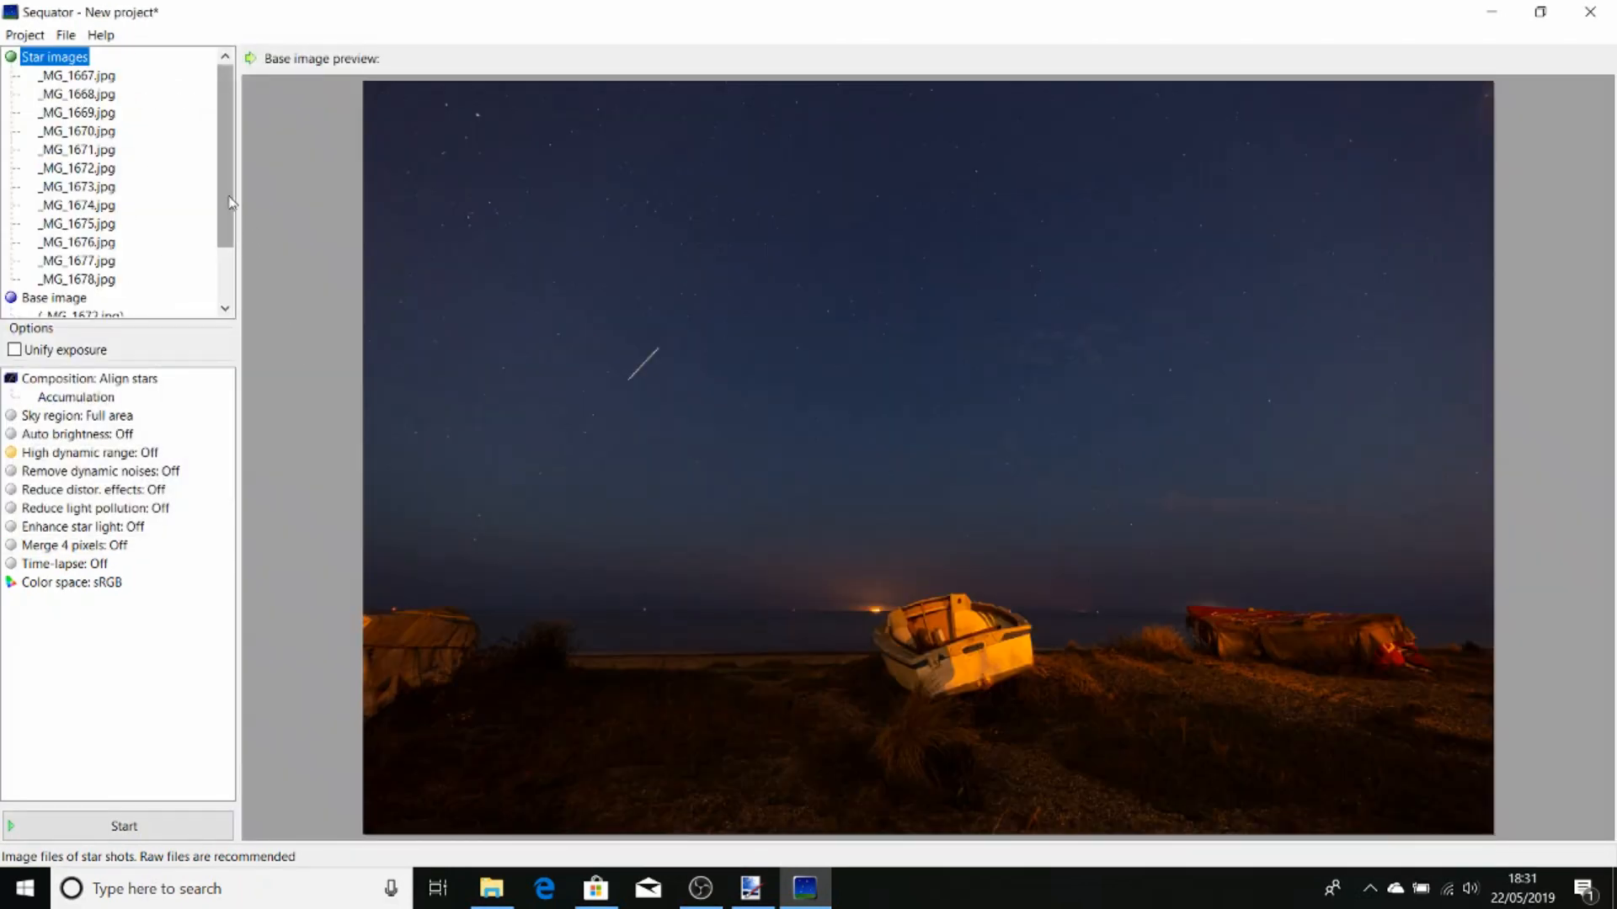
scroll(down, 3)
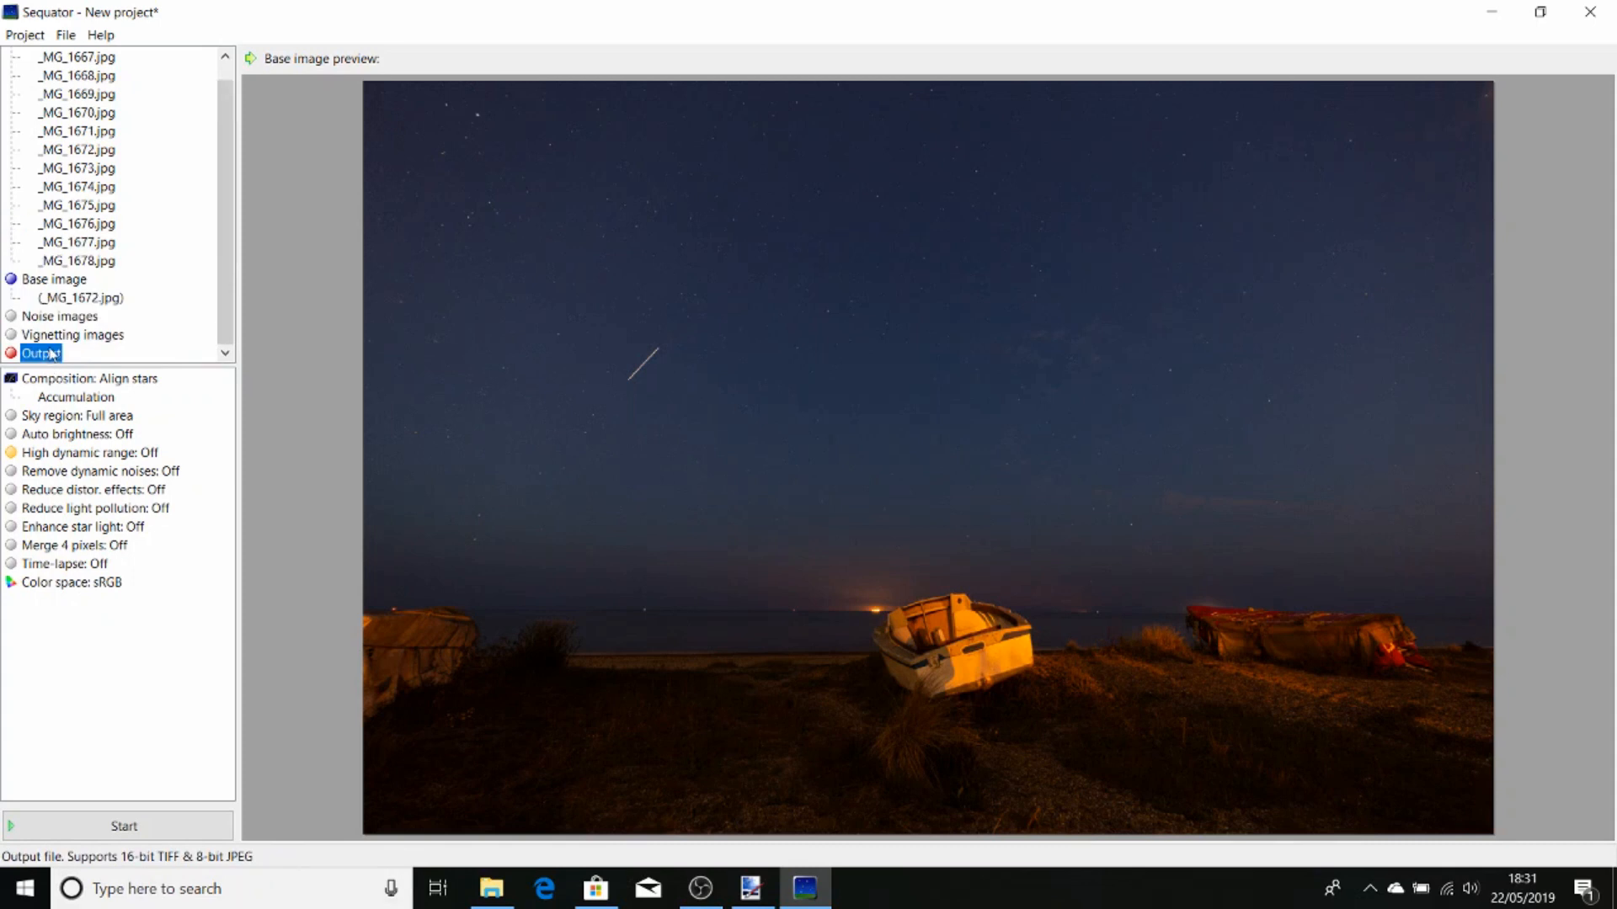
Set the stacking output file to Track.jpg, JPEG format, in Temp
double_click(40, 353)
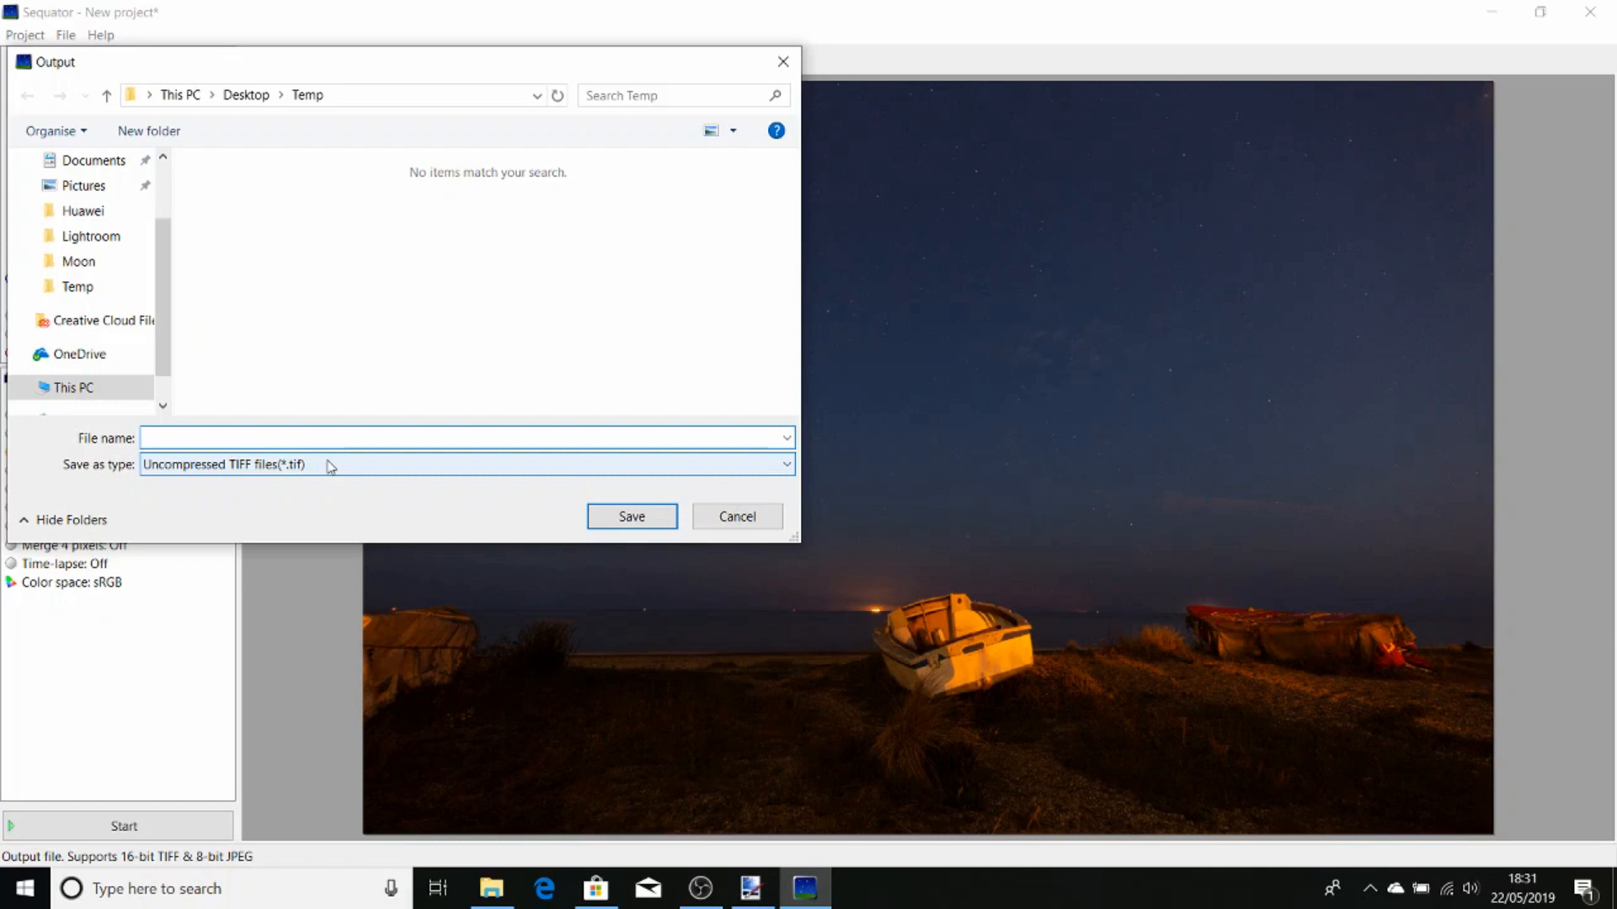
text(Track)
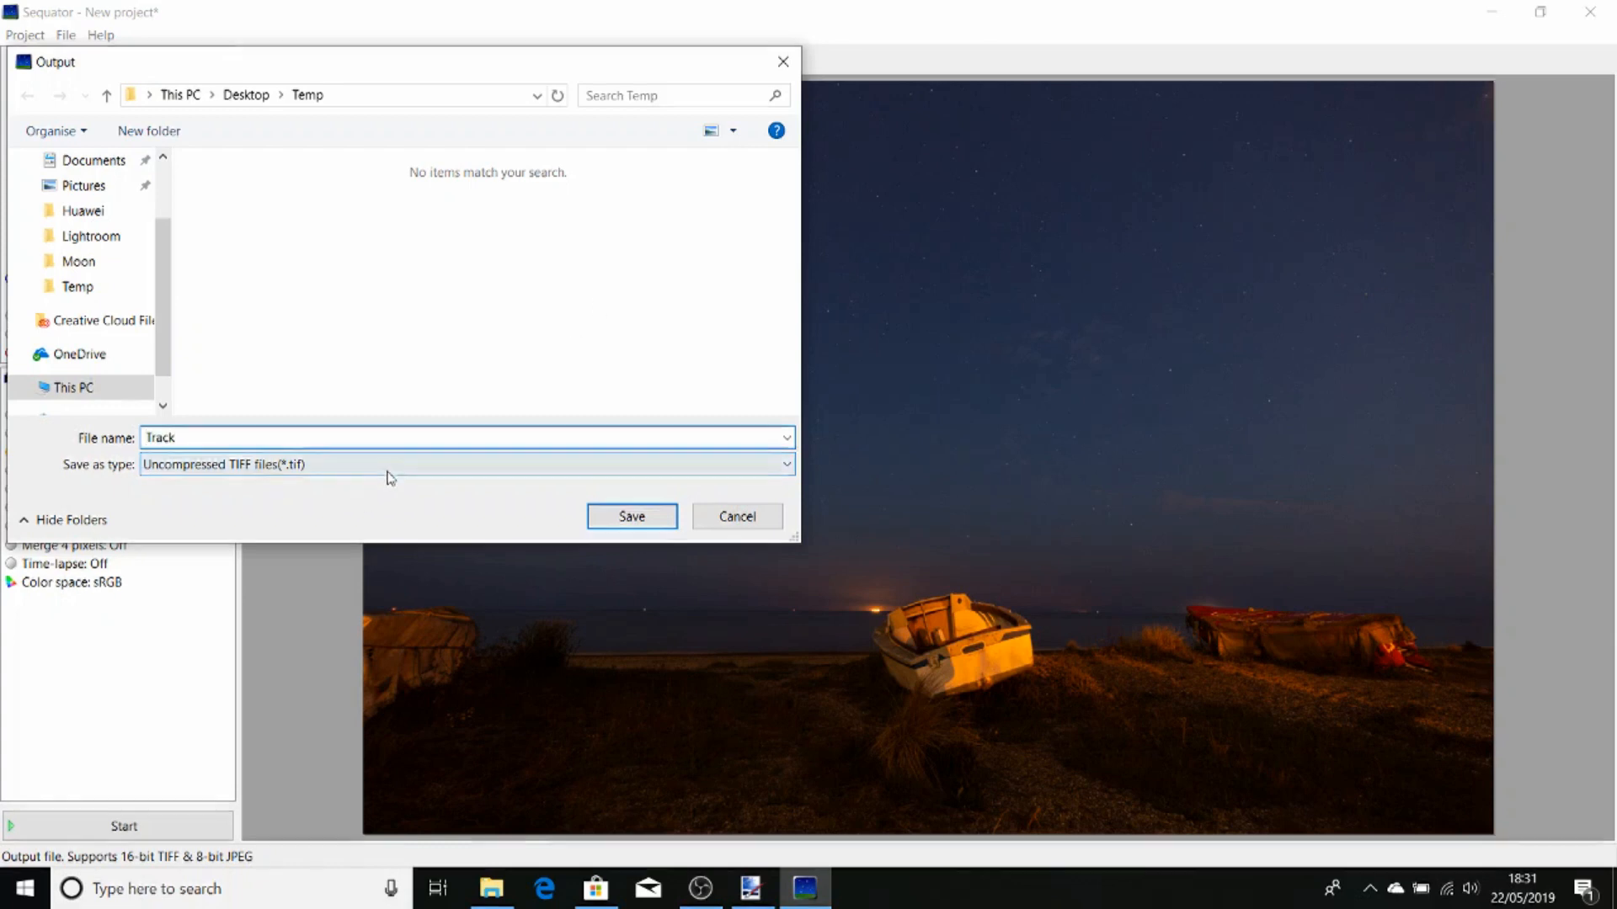
click(464, 464)
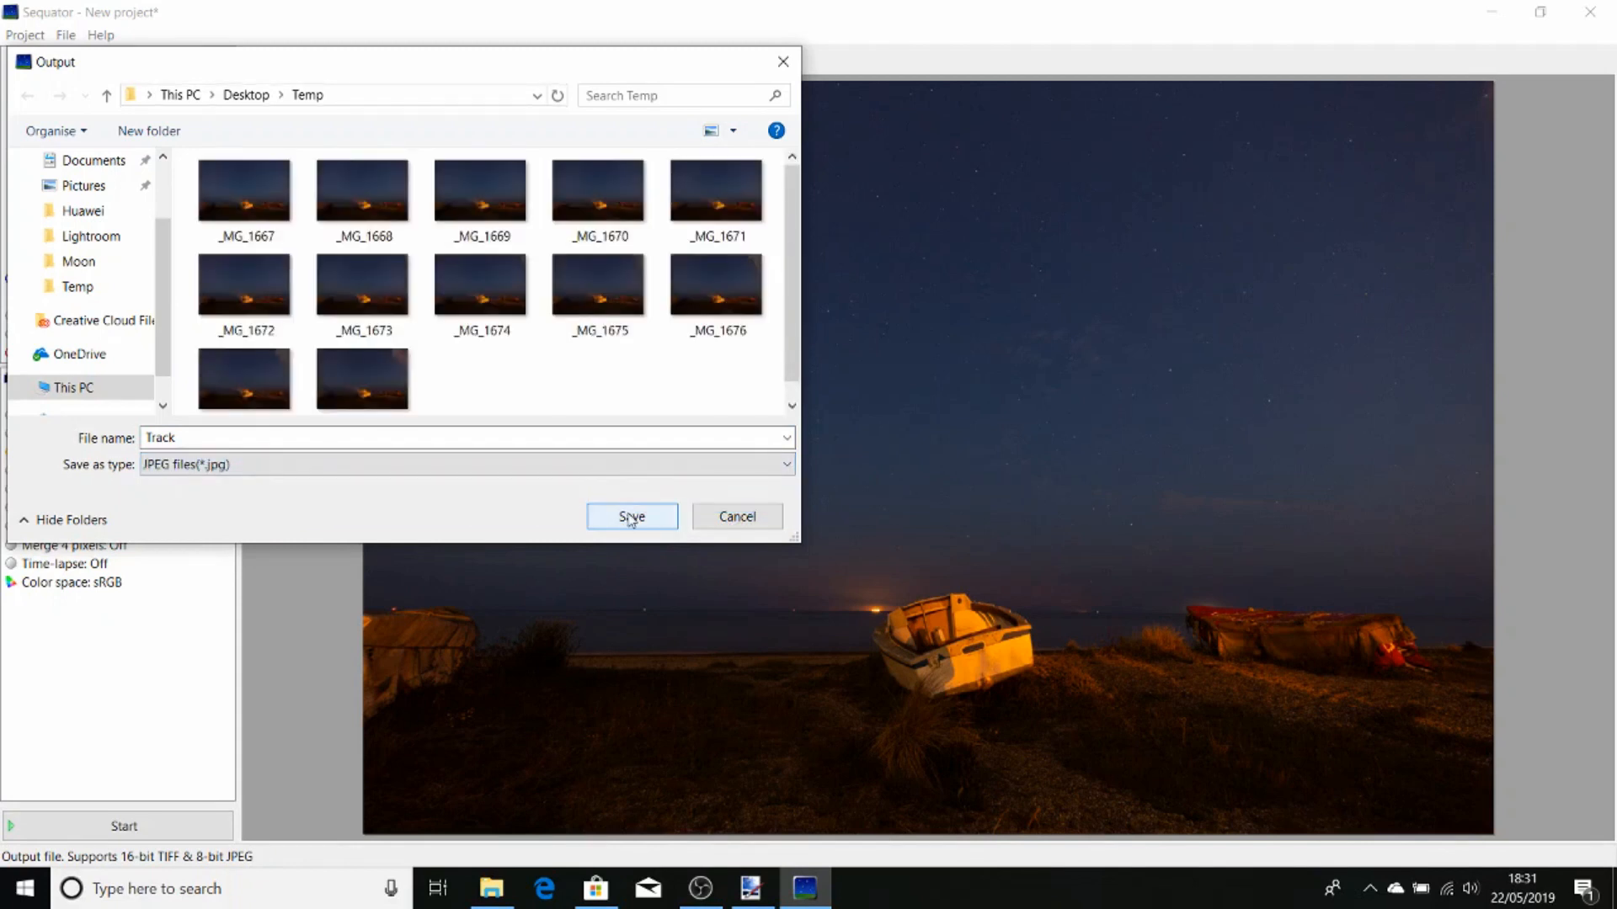
click(629, 516)
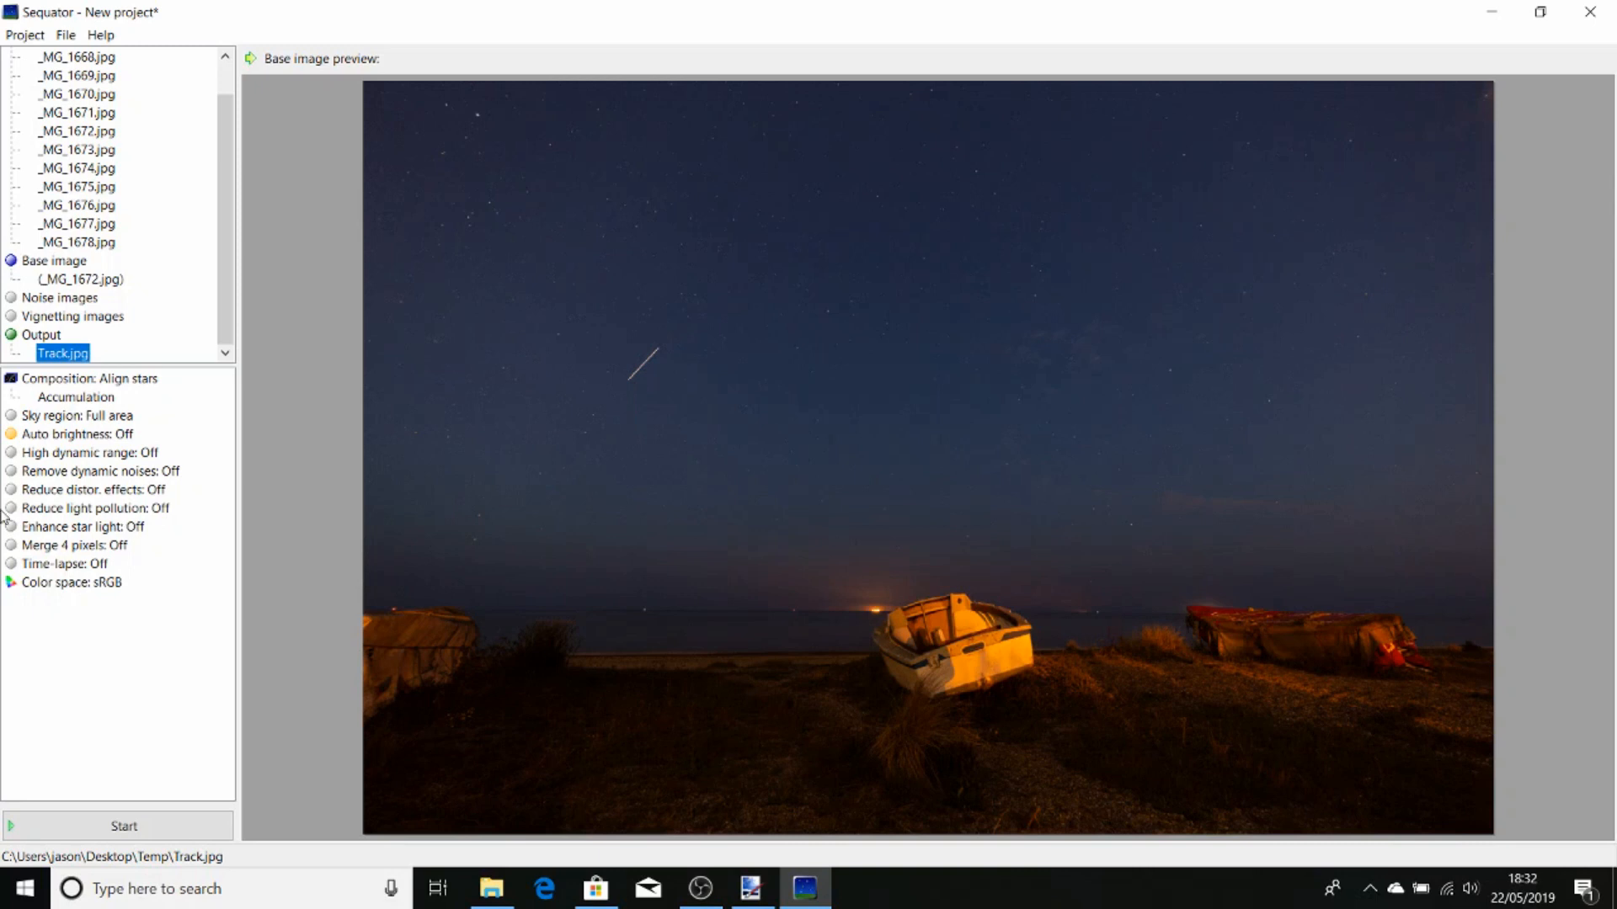
mouse_move(92, 470)
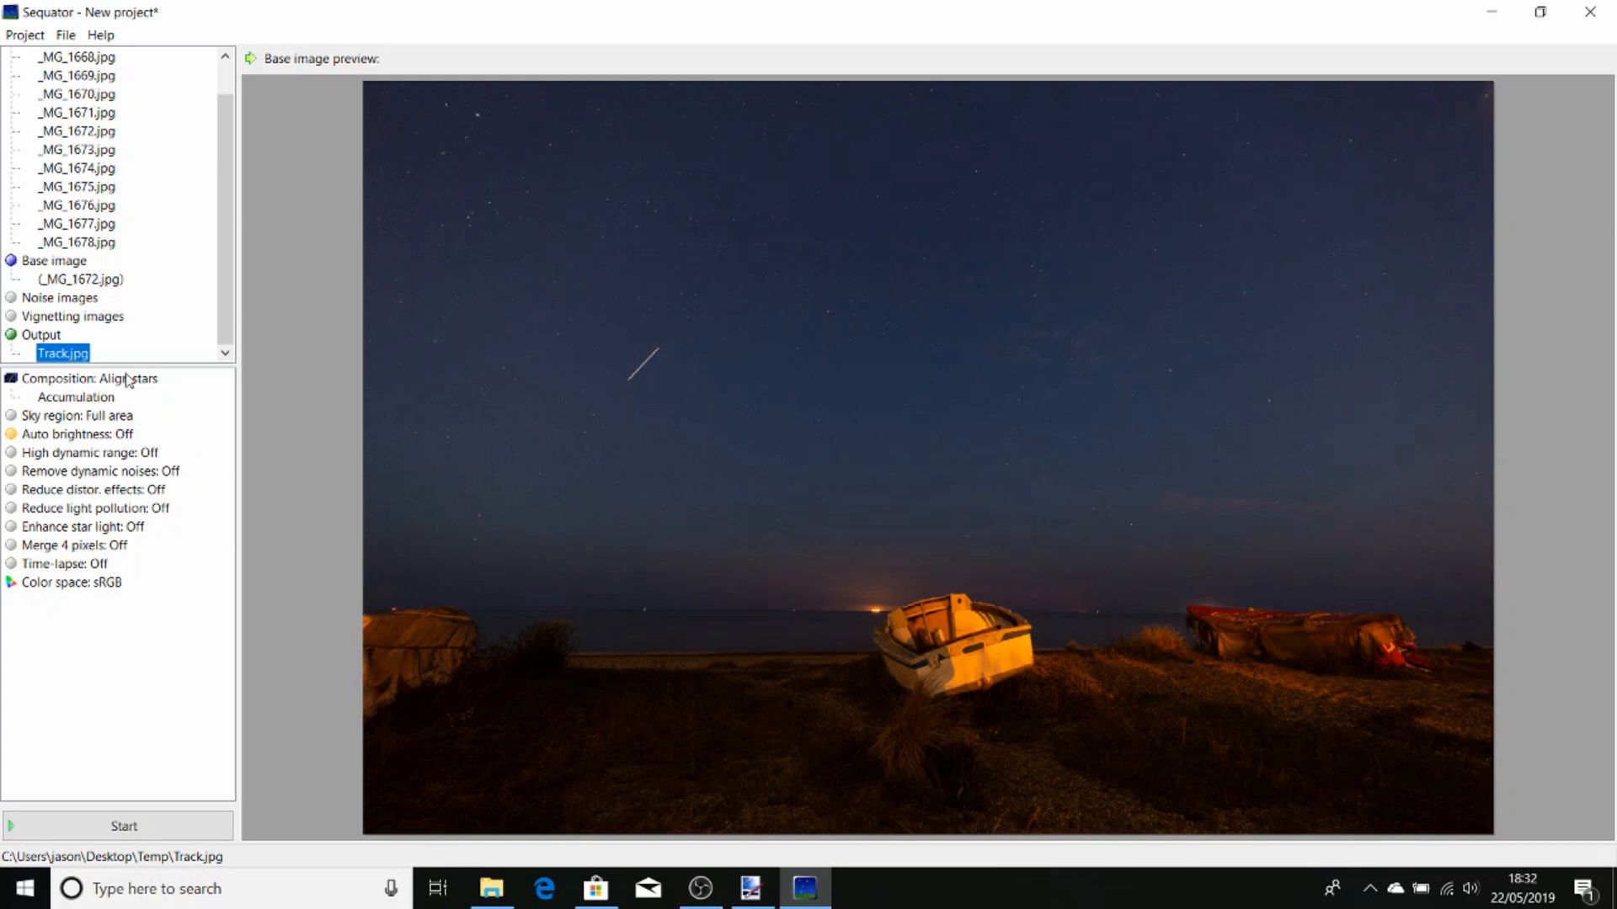
Choose Trails composition with enhanced star light and start stacking into Track.jpg
click(90, 378)
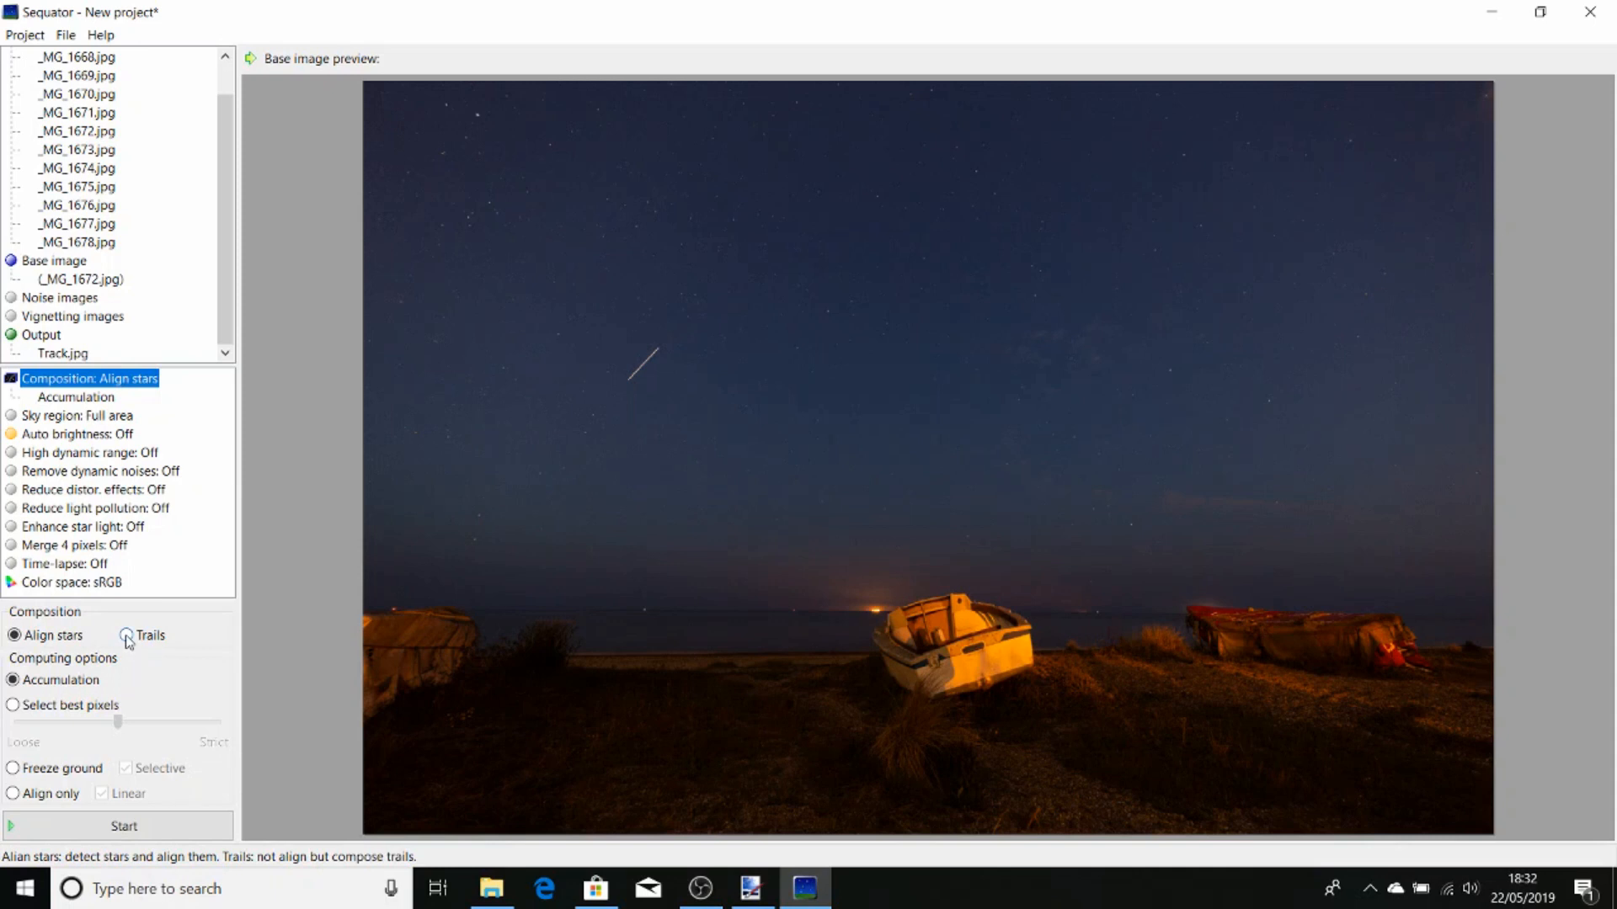
click(127, 634)
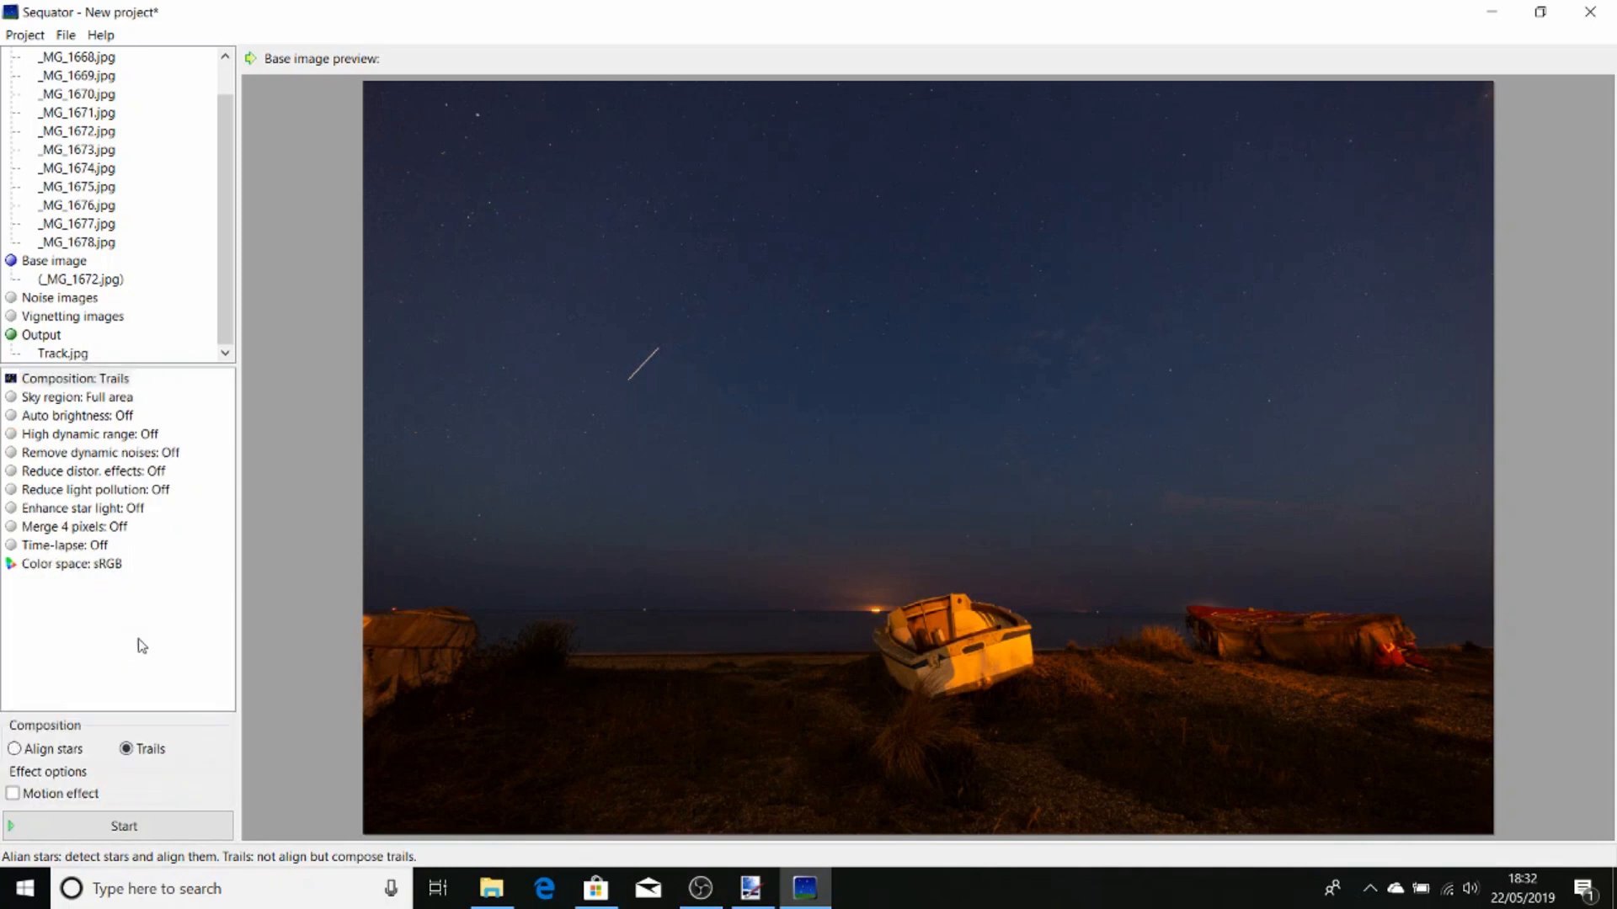
mouse_move(126, 515)
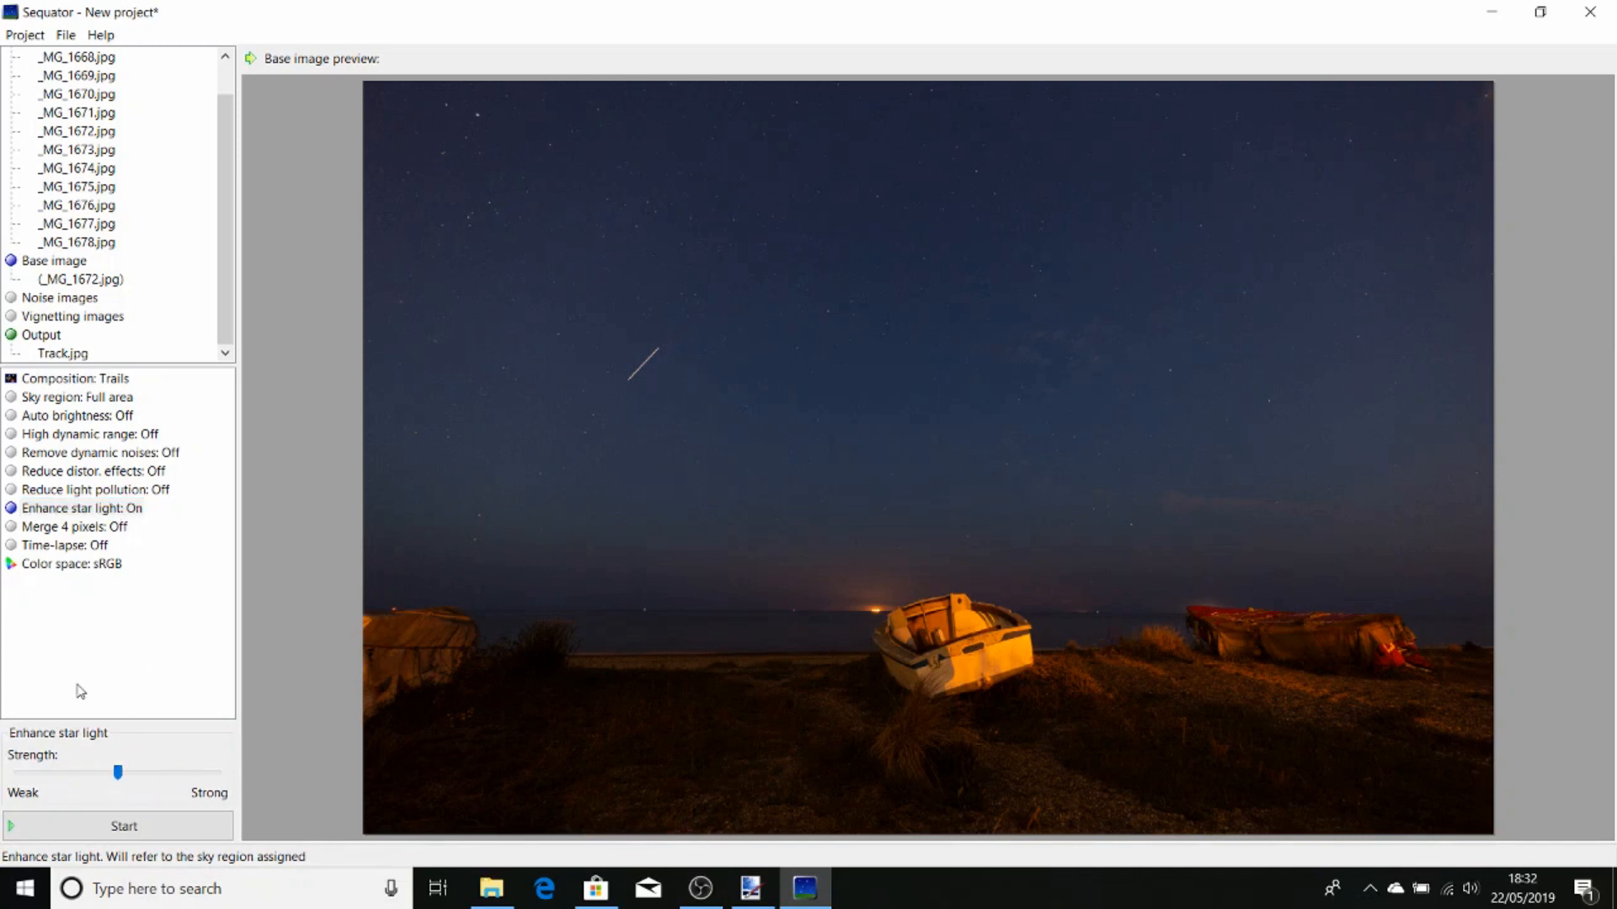
mouse_move(152, 621)
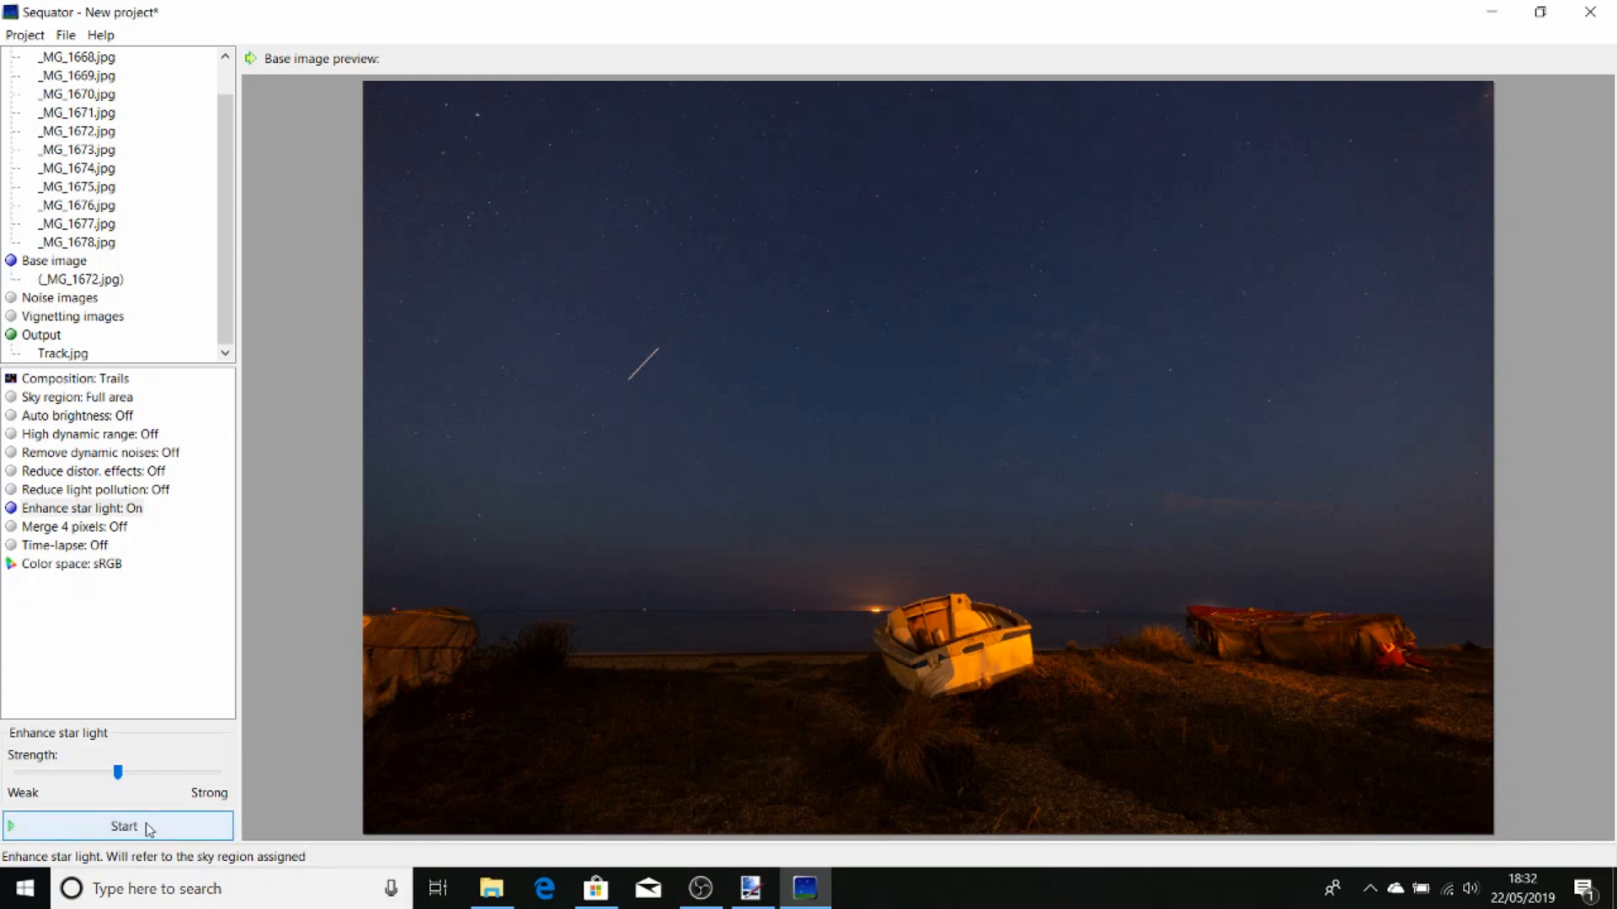
click(122, 826)
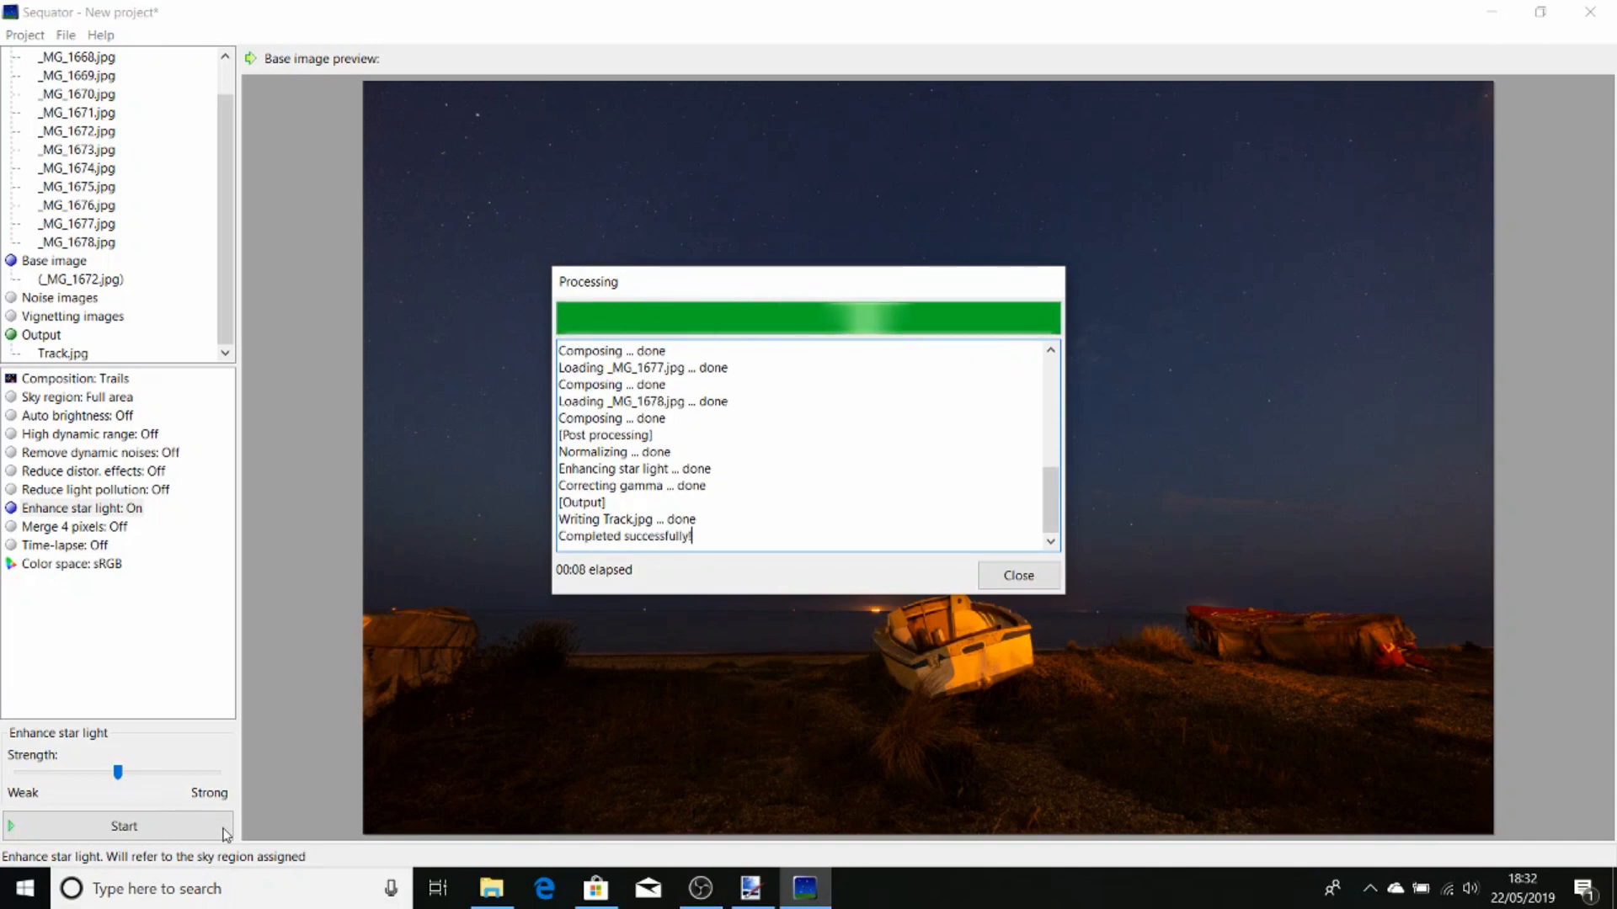
Close the completed Processing report to view the star-trail preview
click(1017, 575)
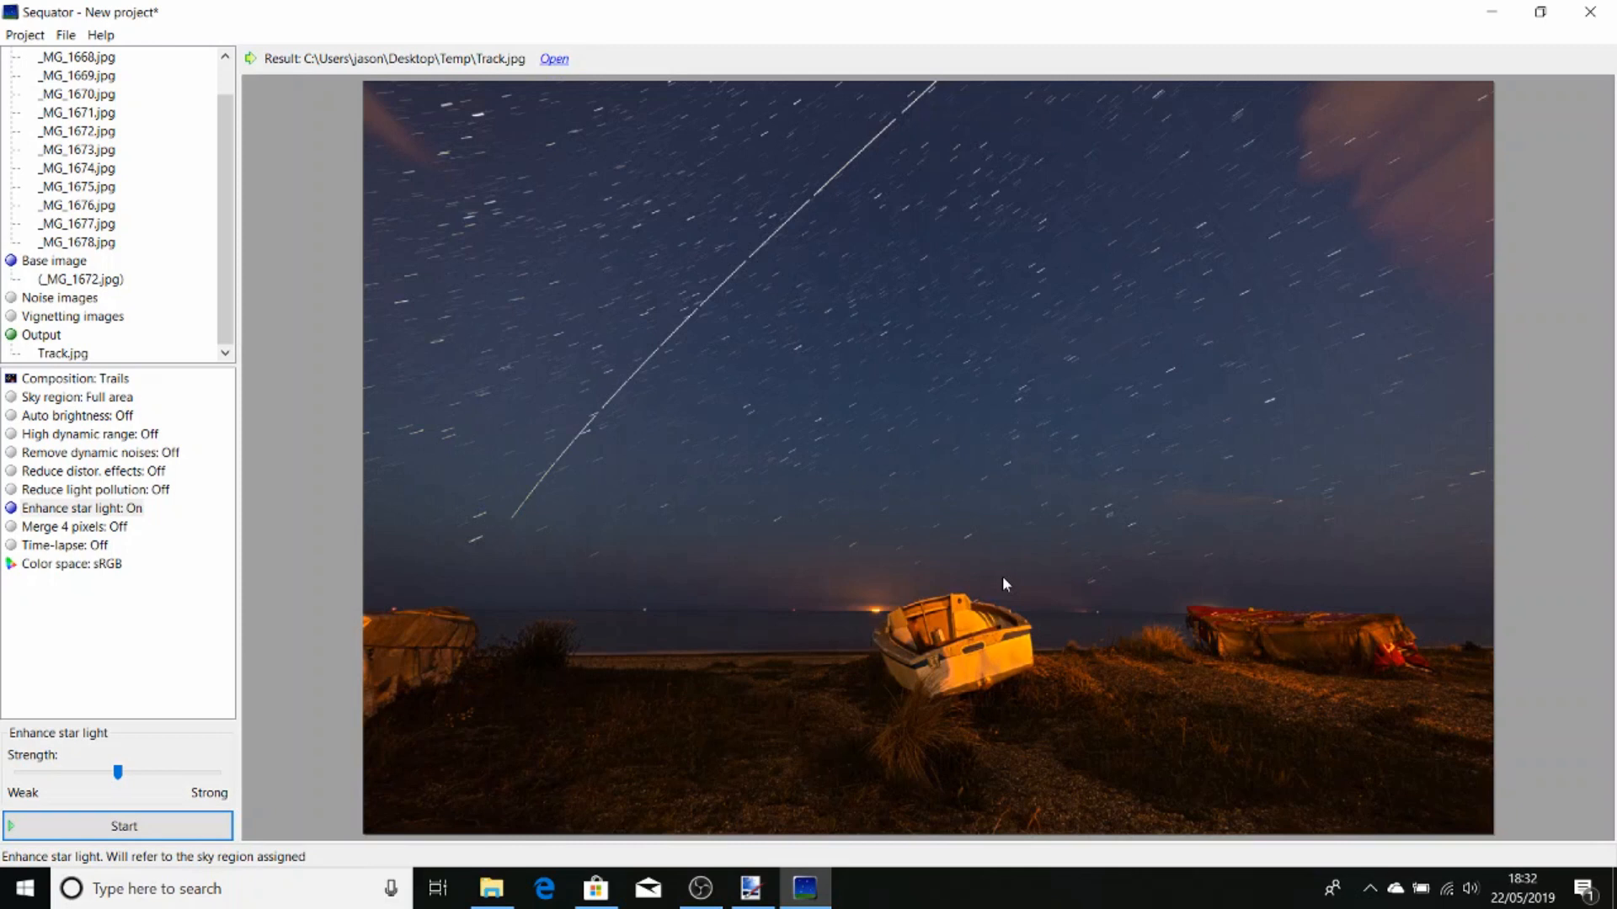
mouse_move(928, 93)
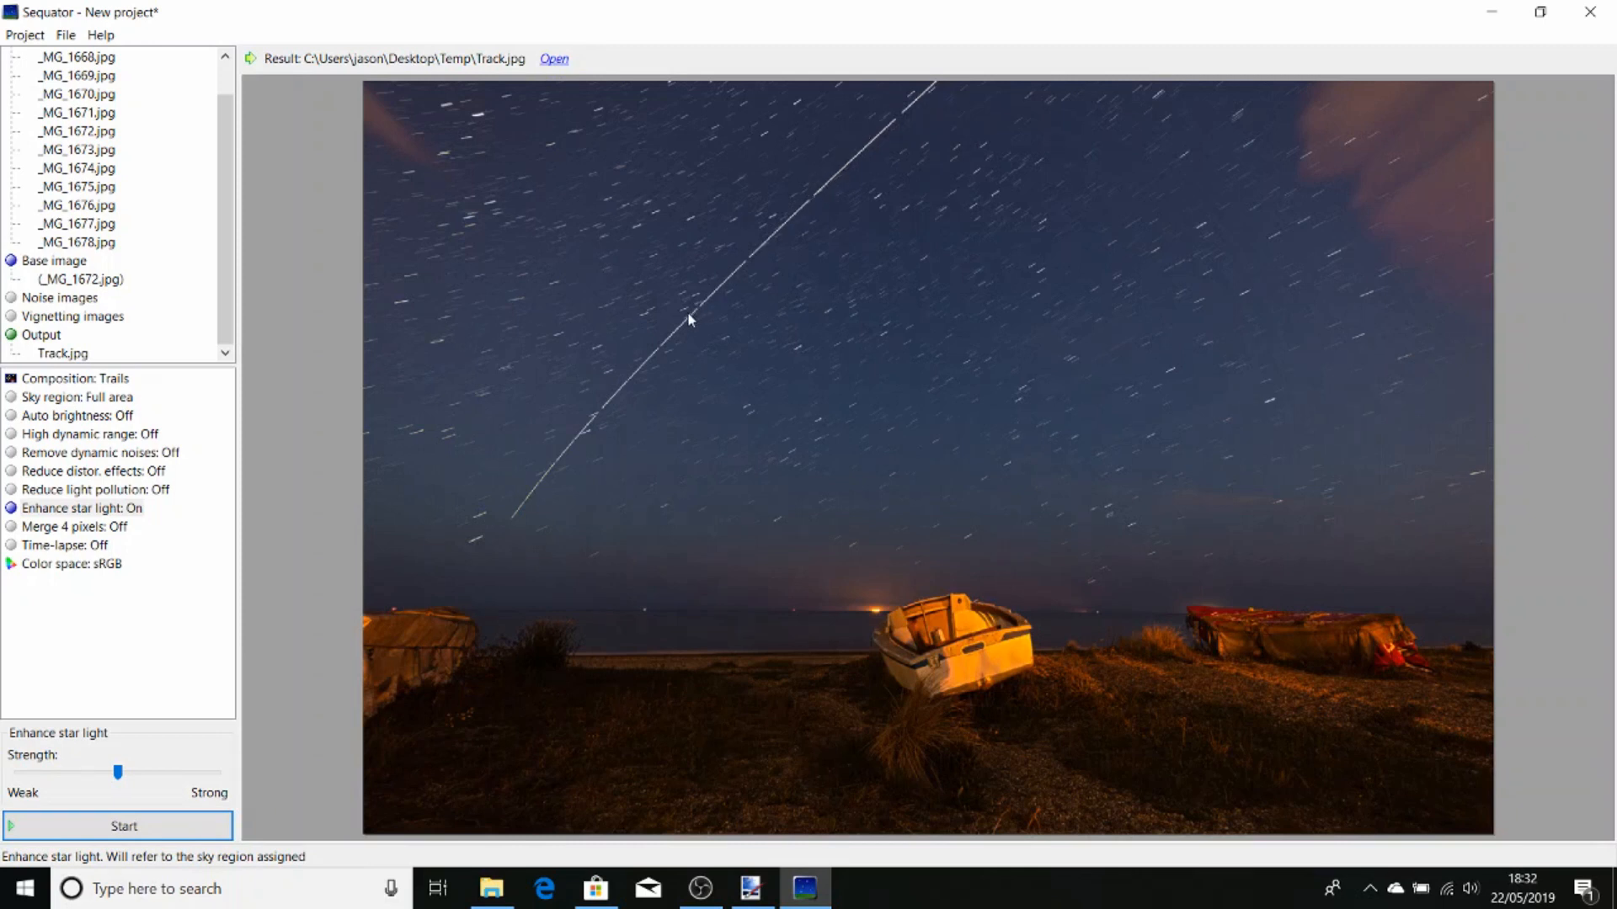
mouse_move(516, 518)
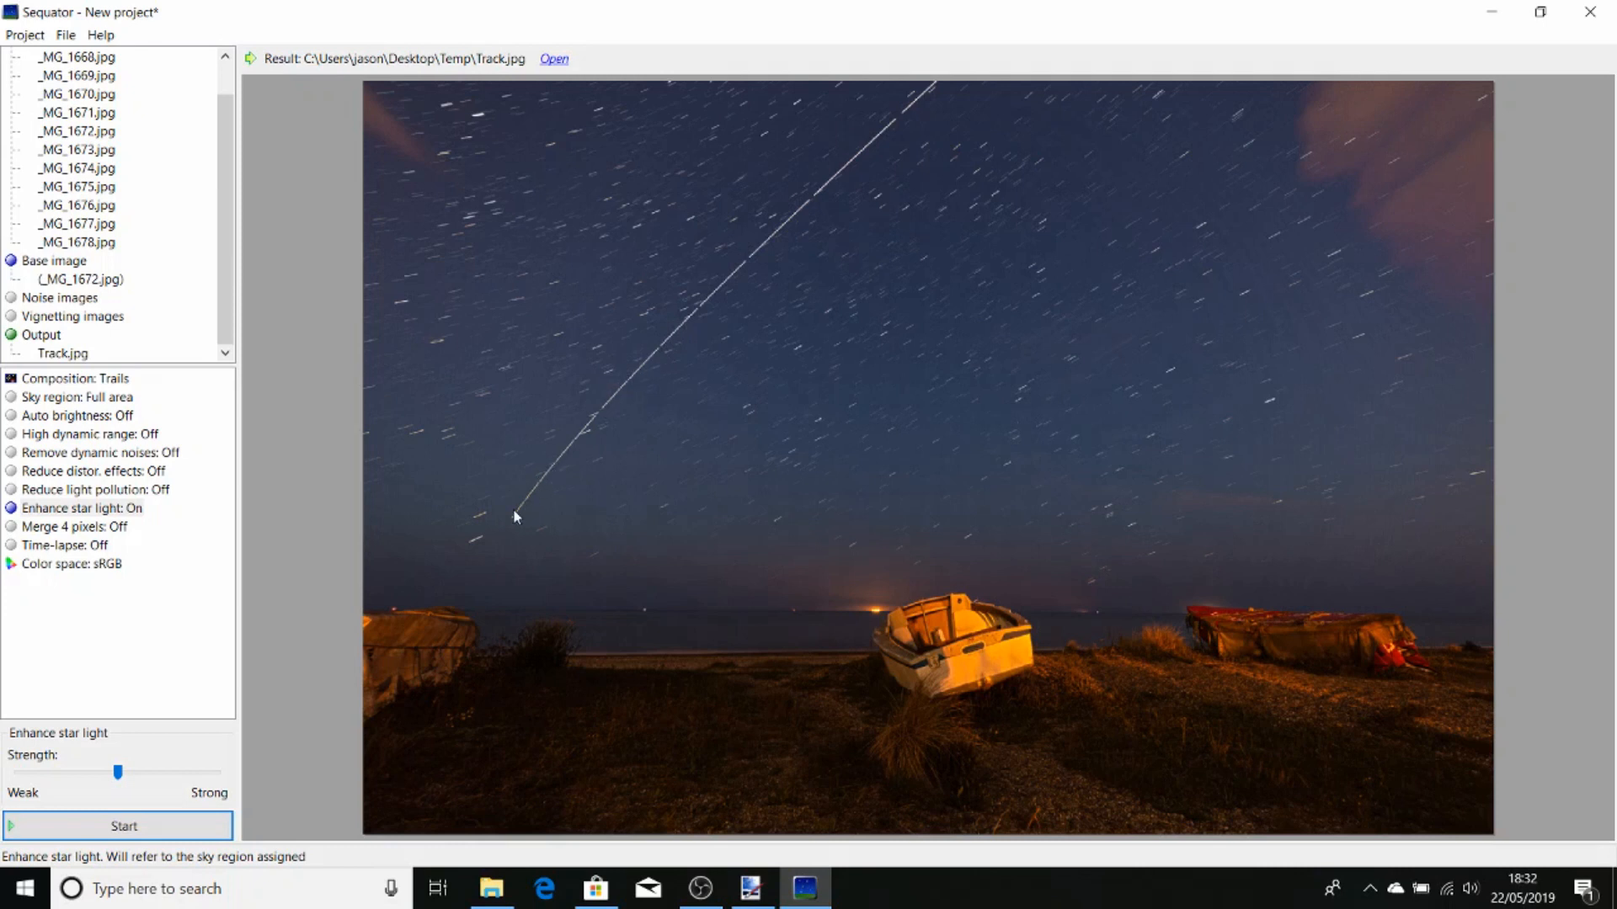
mouse_move(1053, 568)
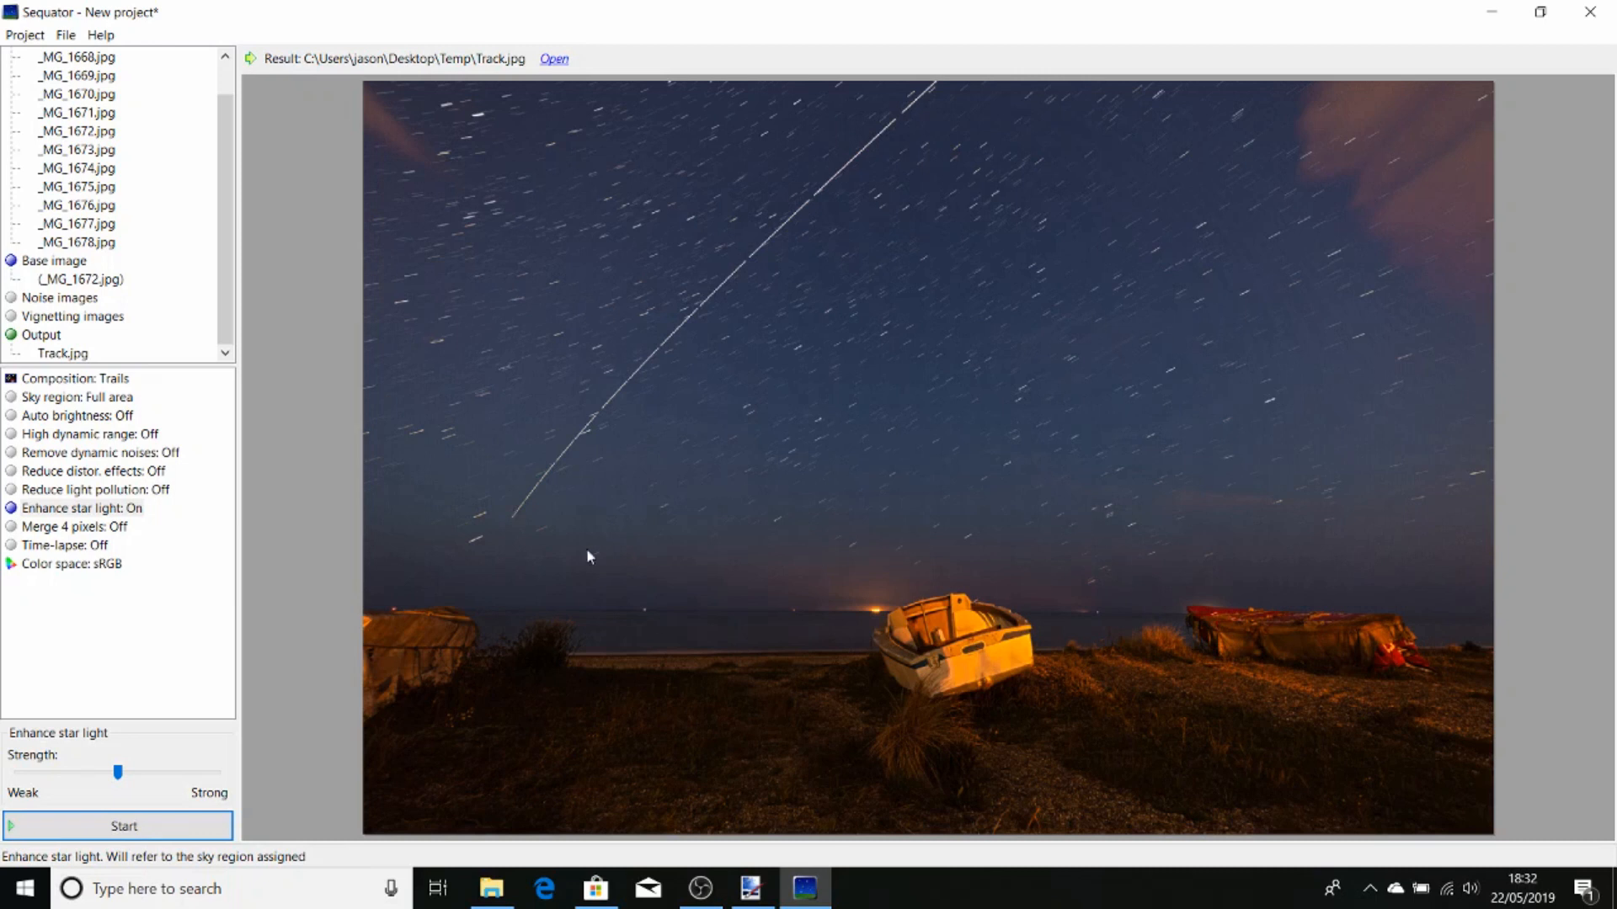
mouse_move(758, 552)
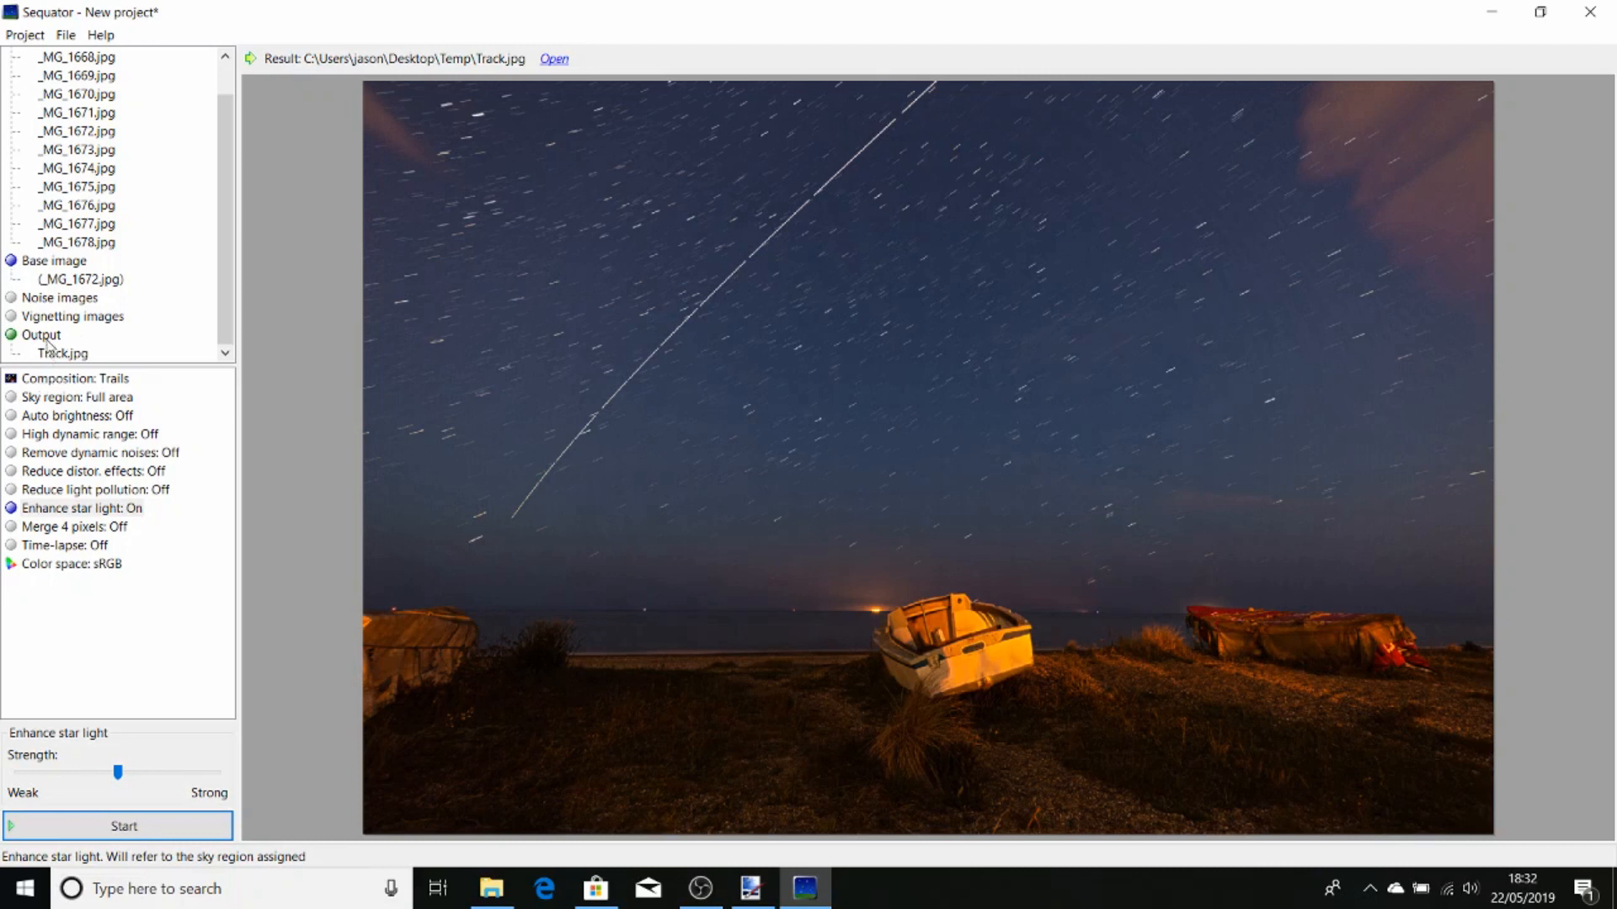
Change the output file to Background.jpg, JPEG format, in Temp
click(42, 334)
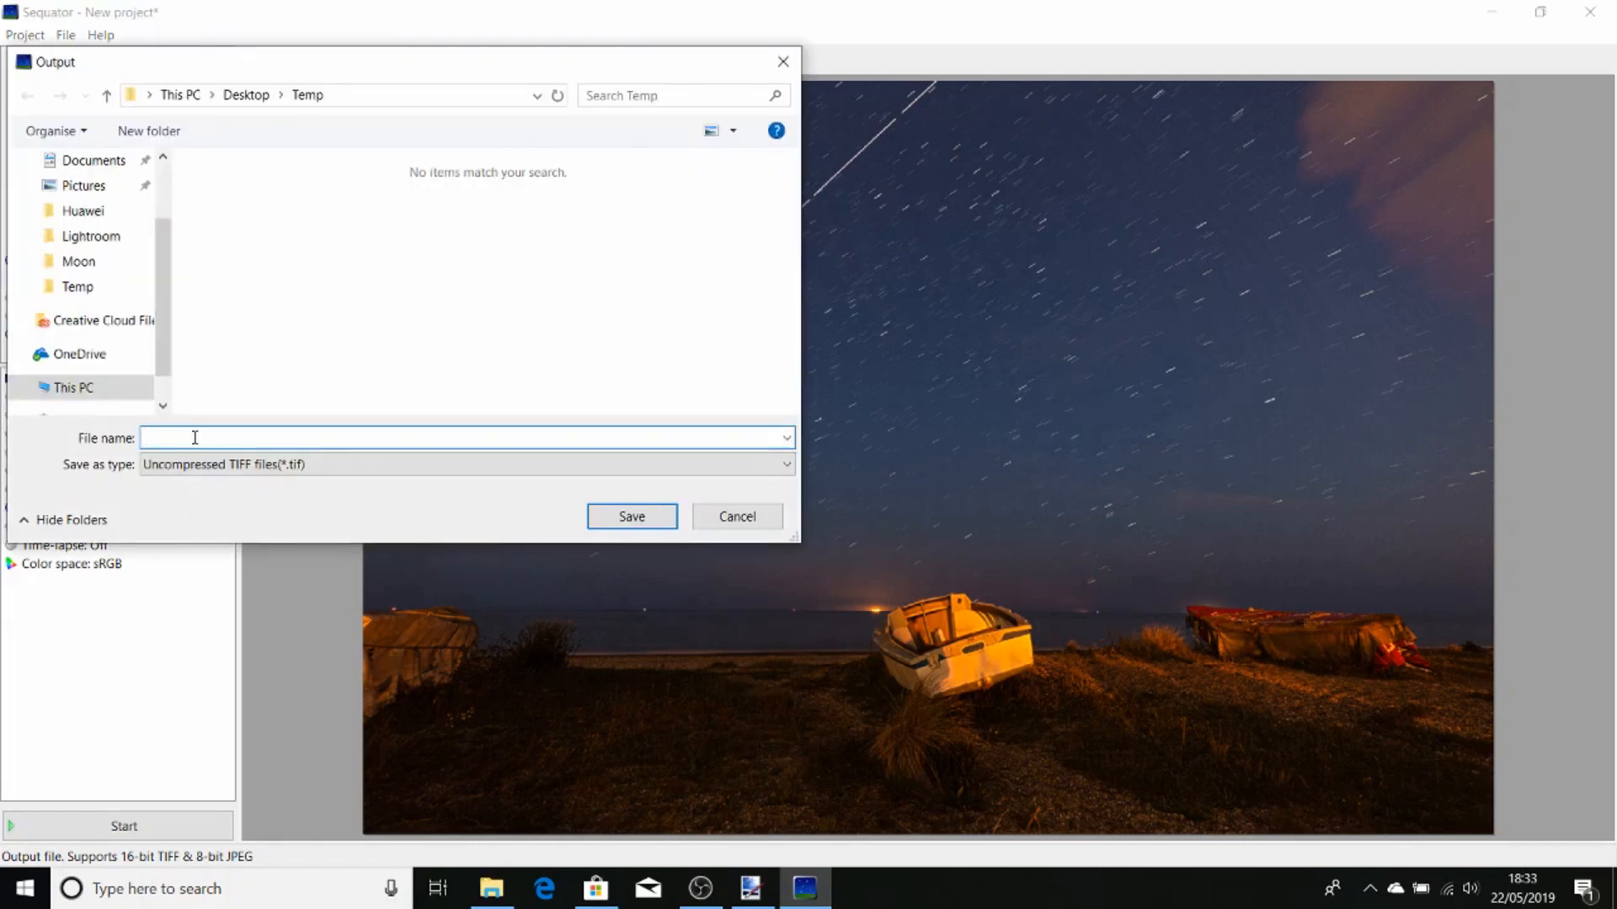
click(465, 464)
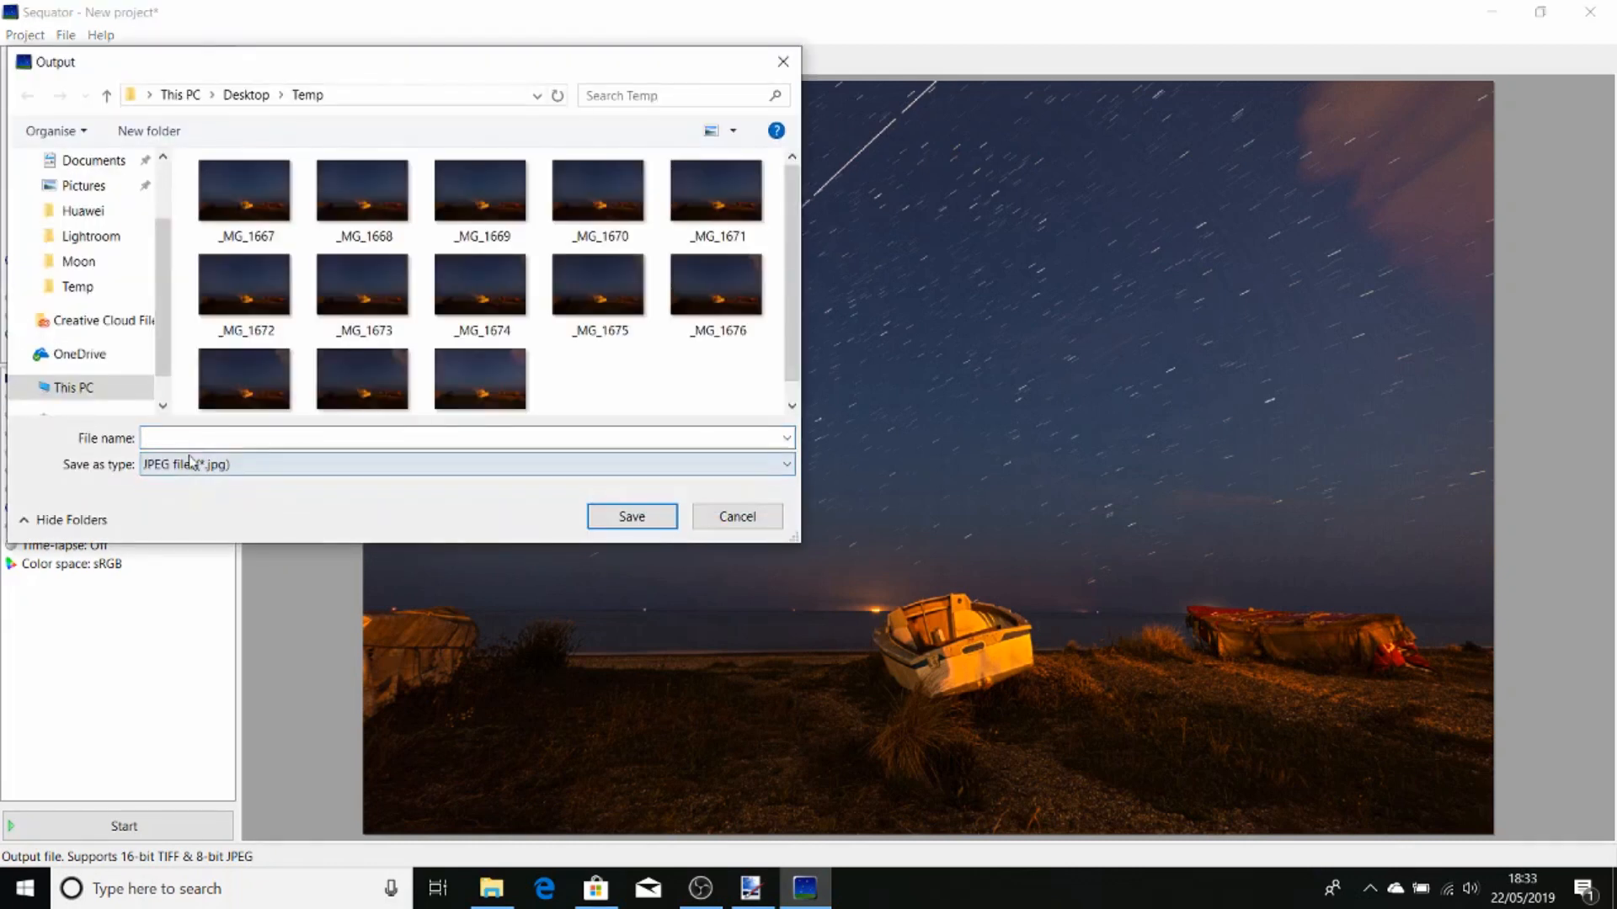
click(464, 437)
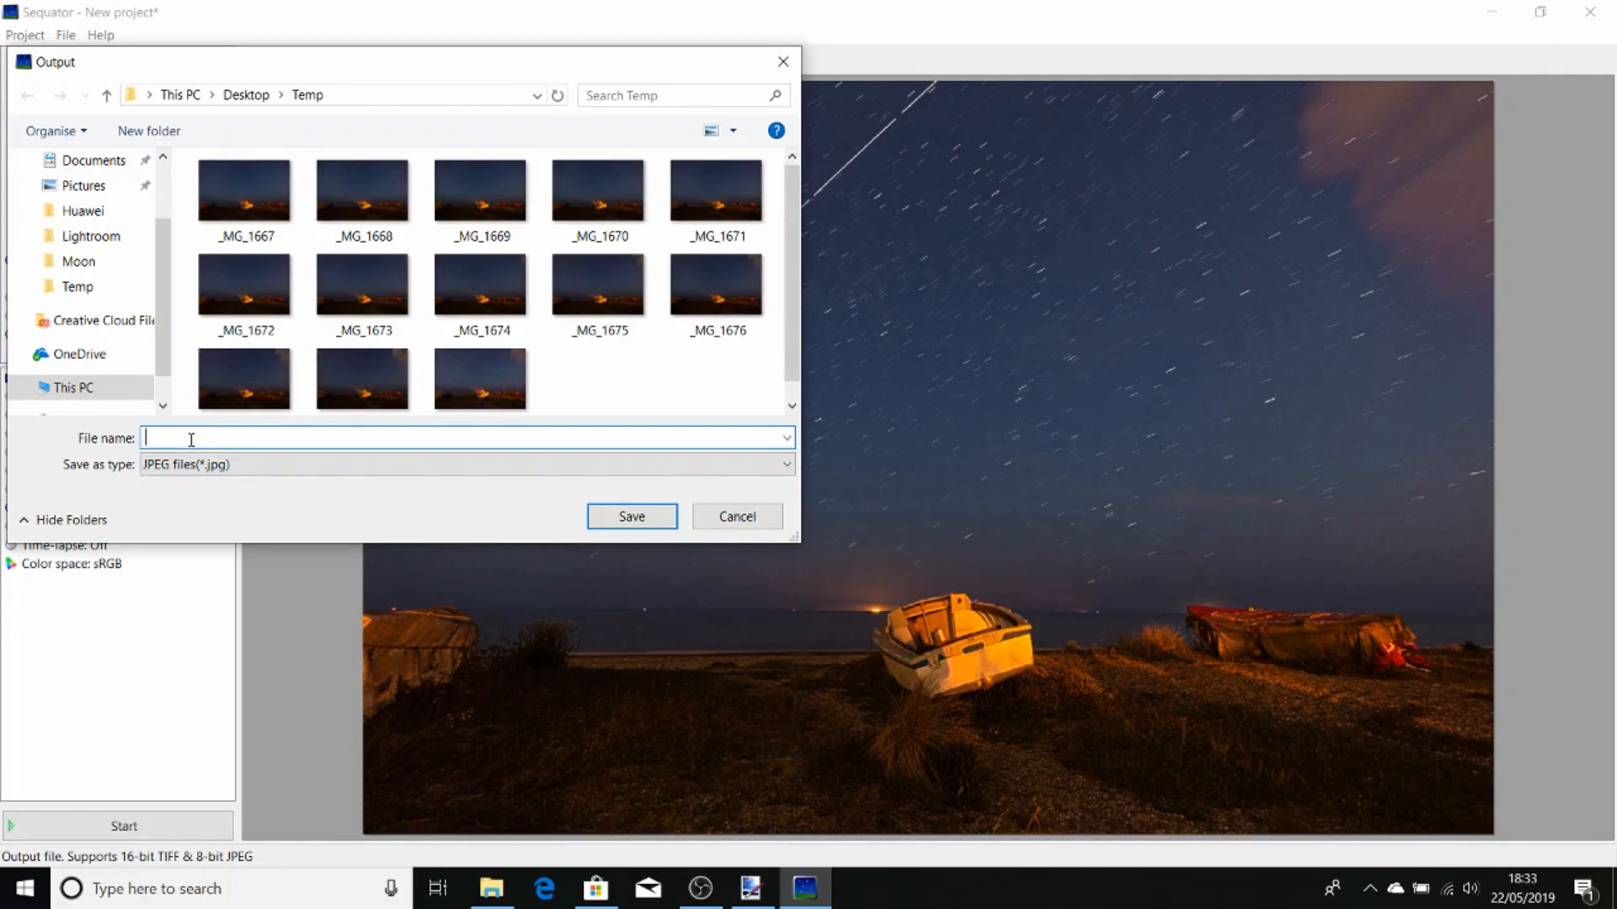
text(Backgr)
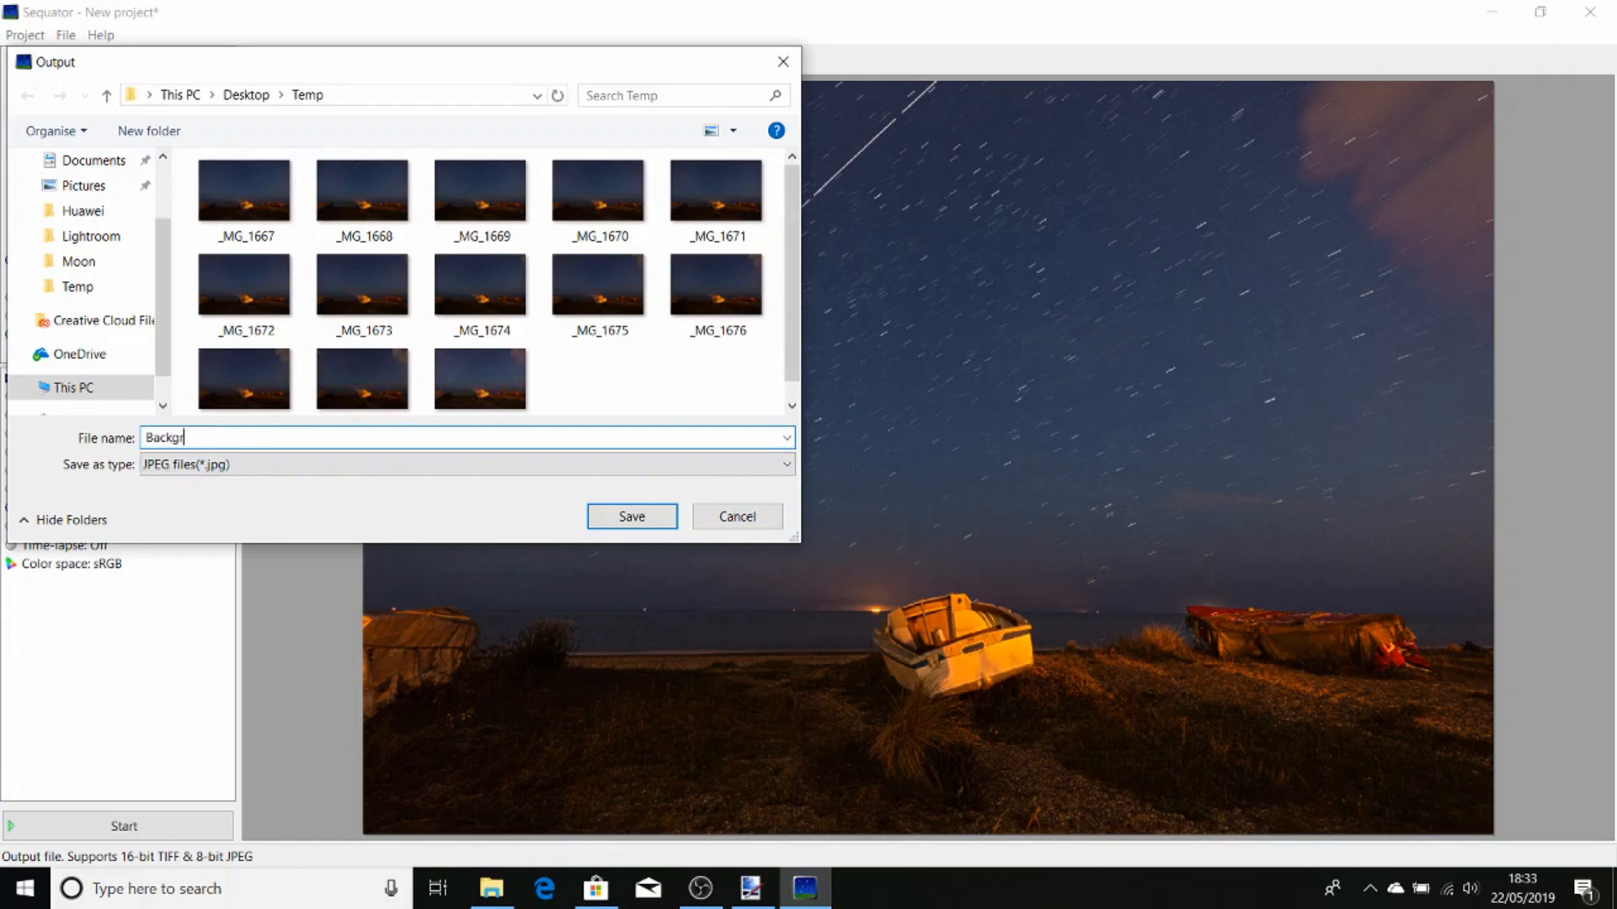
text(ound)
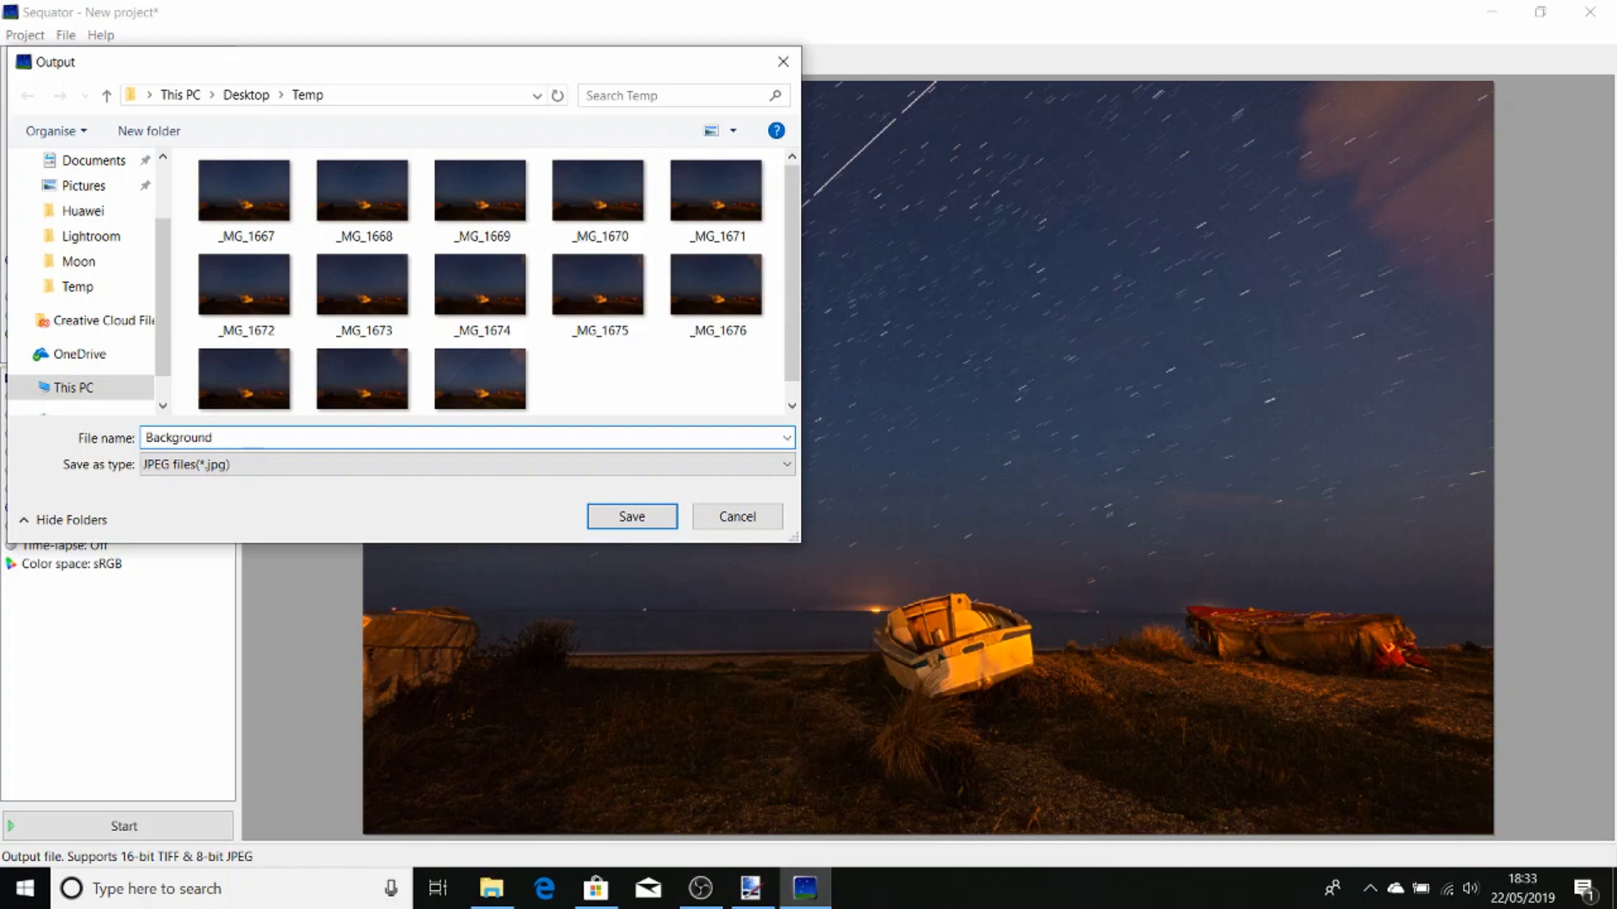
click(631, 516)
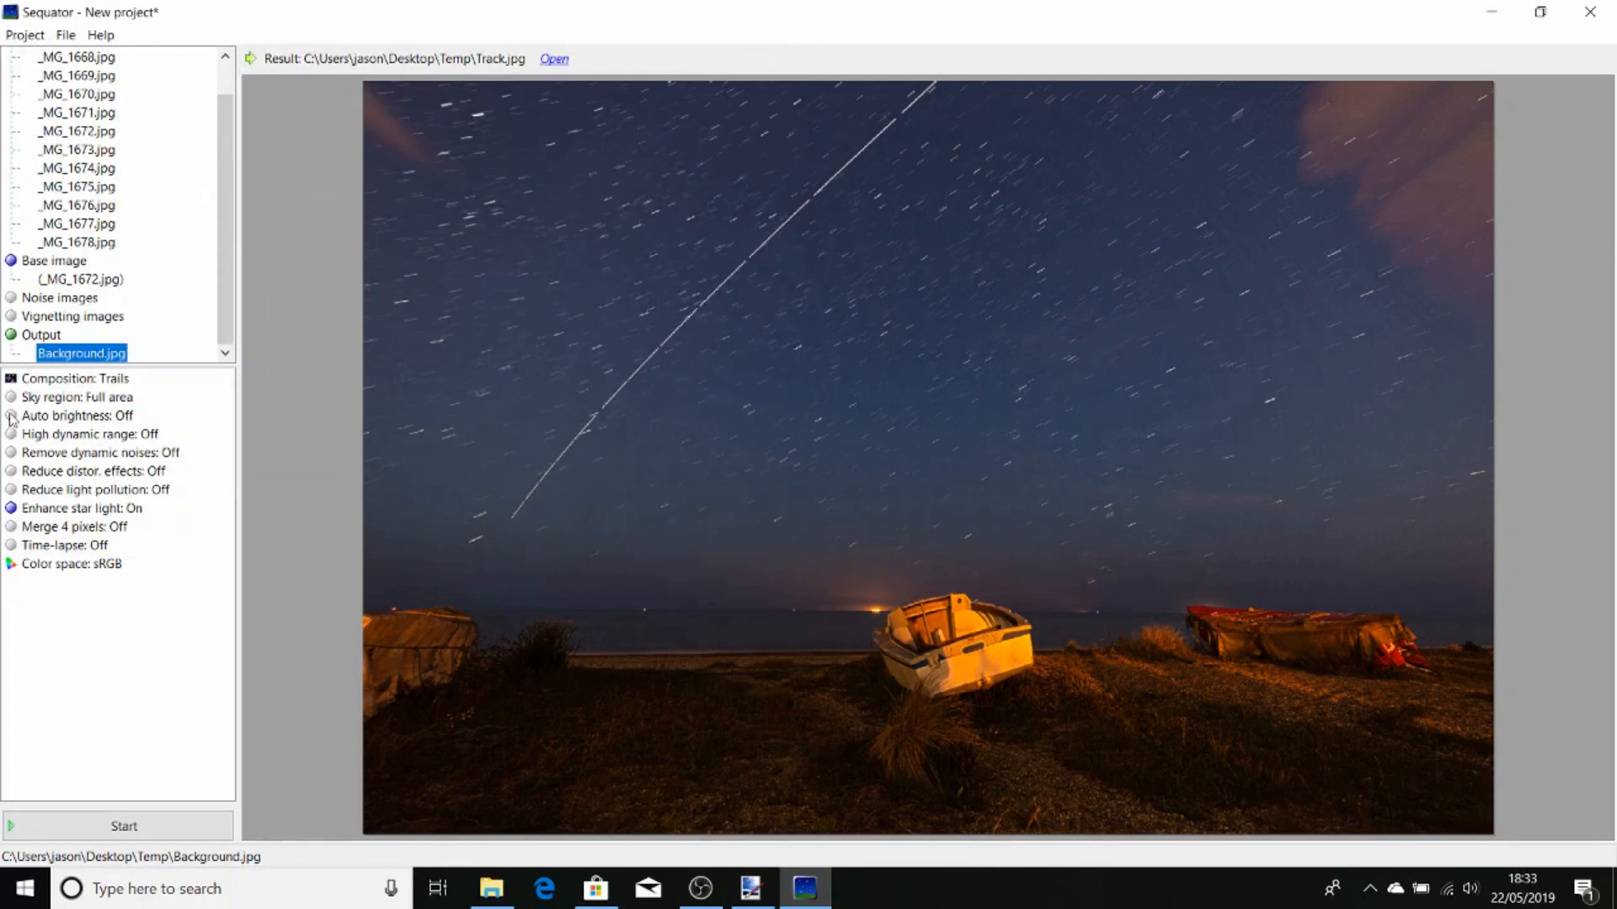
Set the composition to Align stars with Freeze ground
click(74, 377)
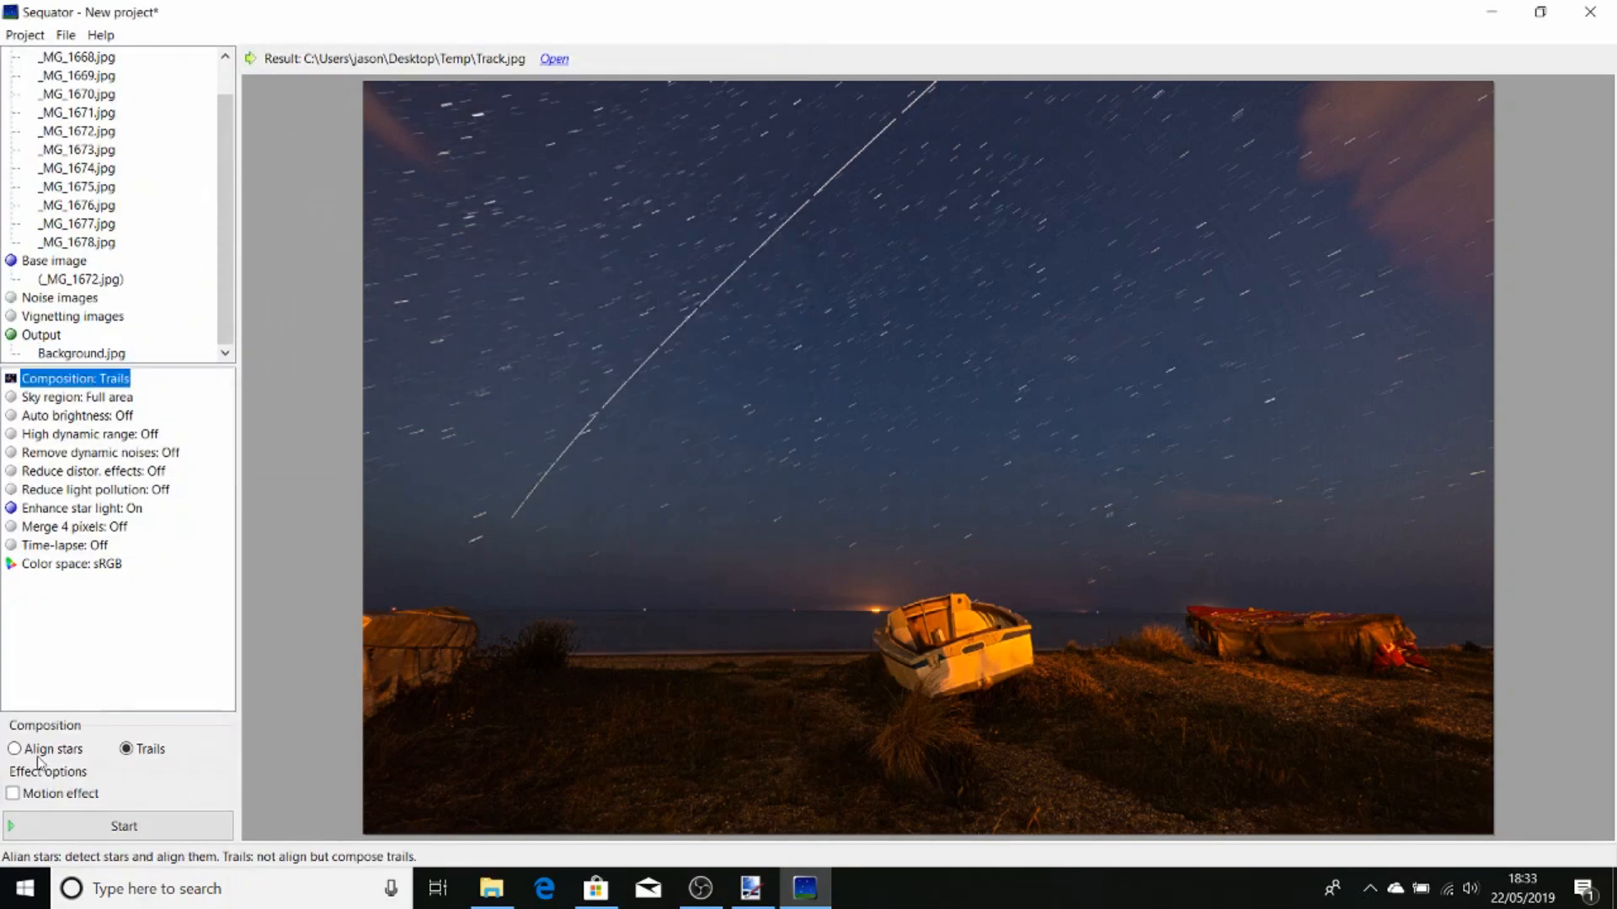
click(15, 748)
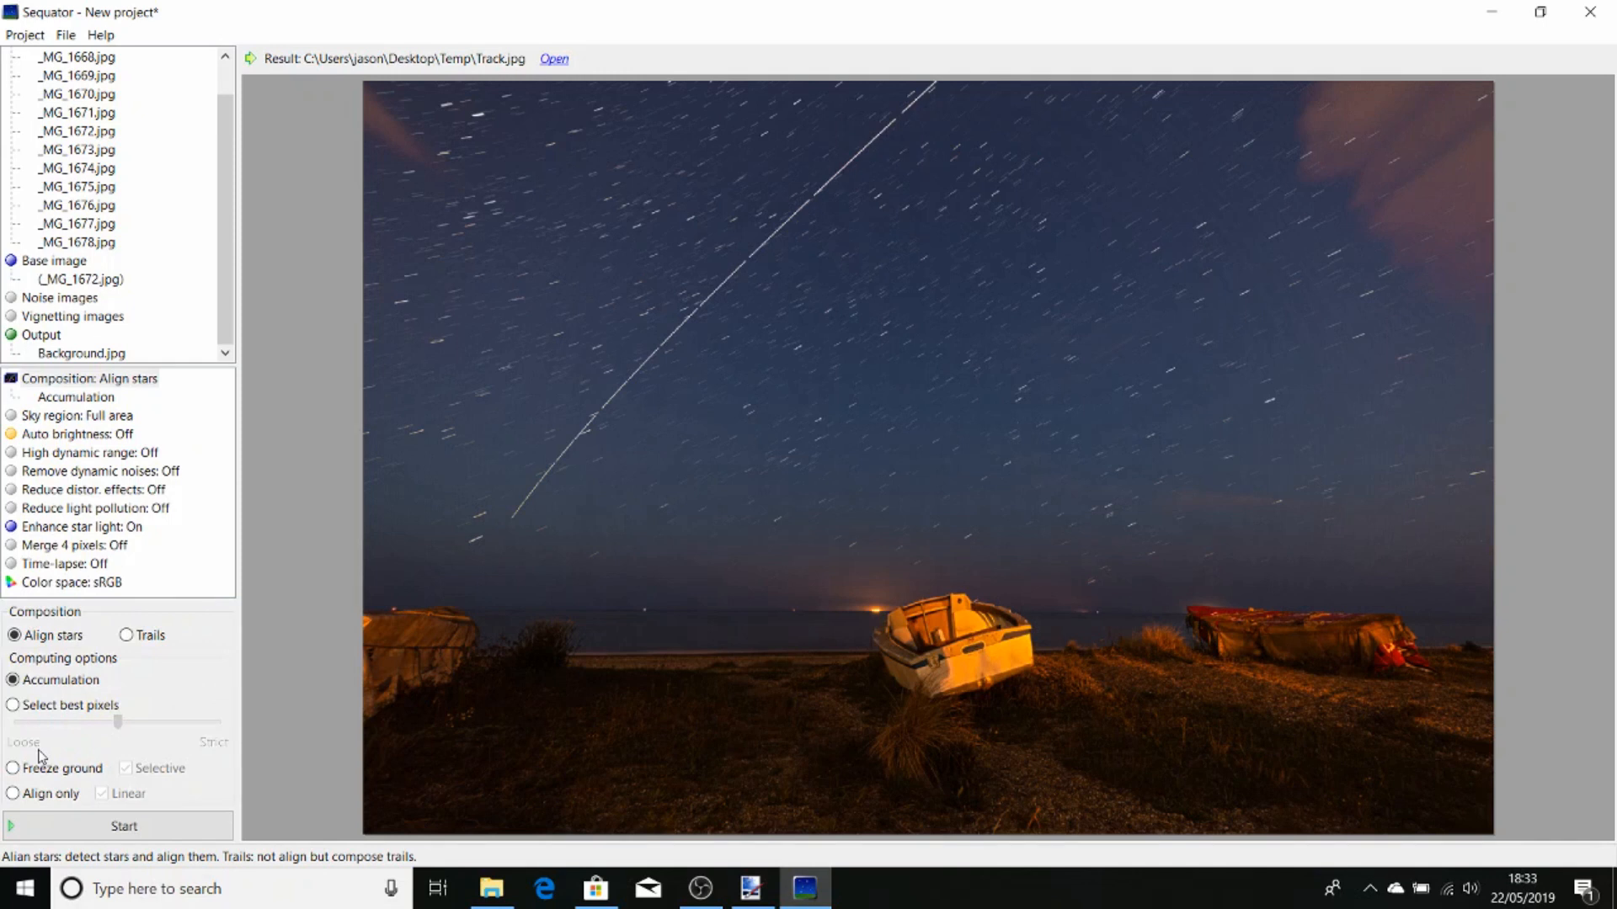
click(11, 768)
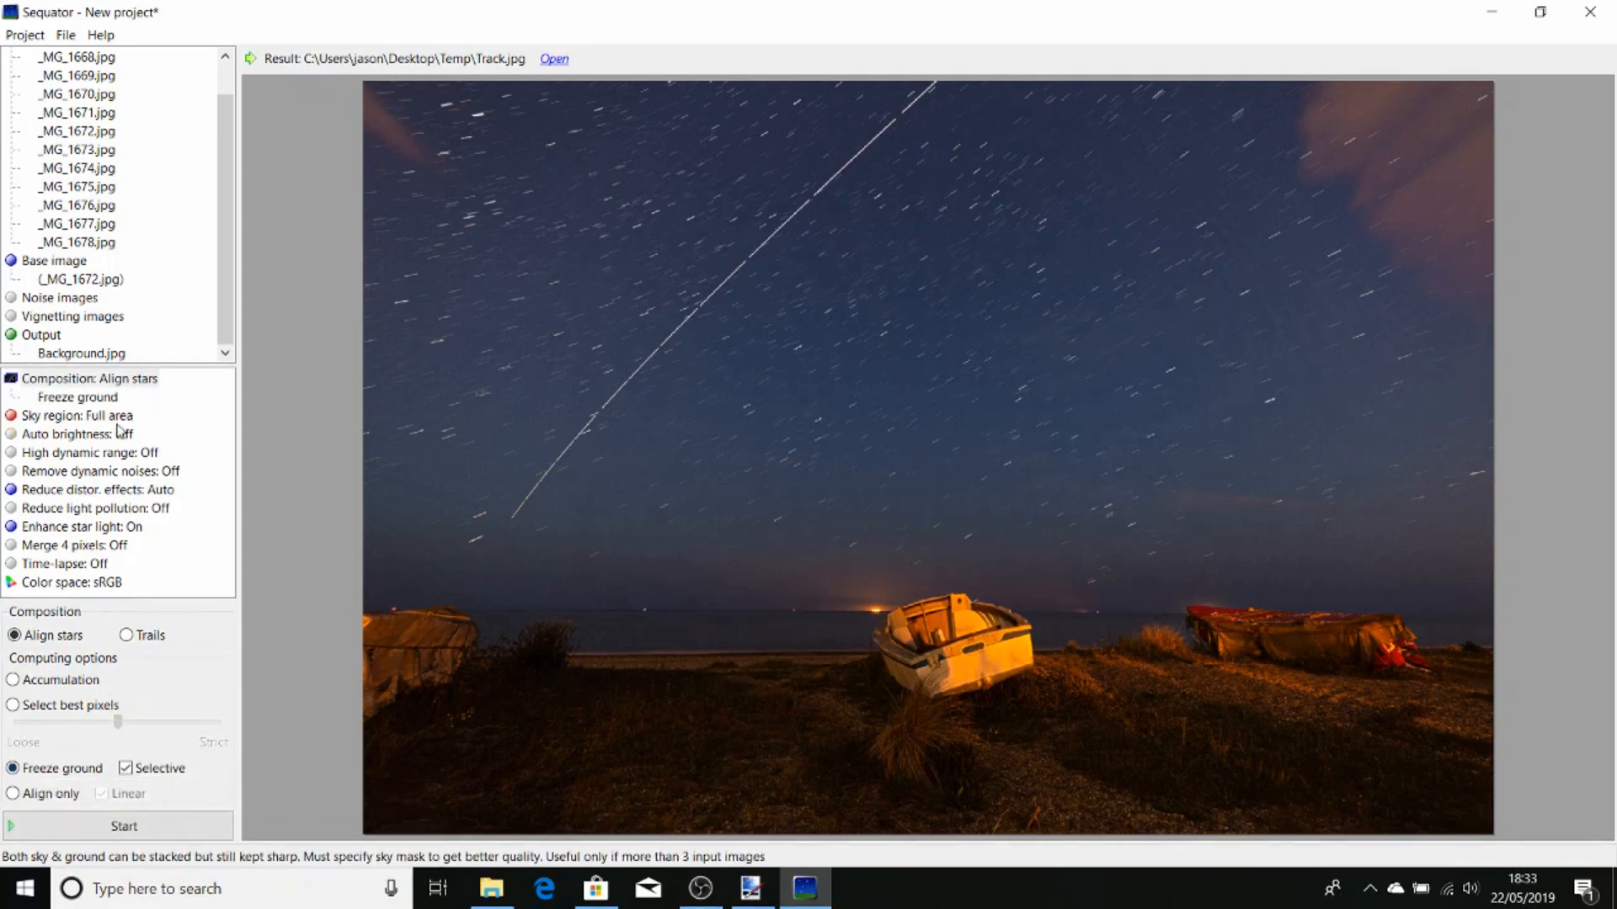
Use an irregular sky mask with auxiliary highlight and brush the sky above the horizon
click(77, 415)
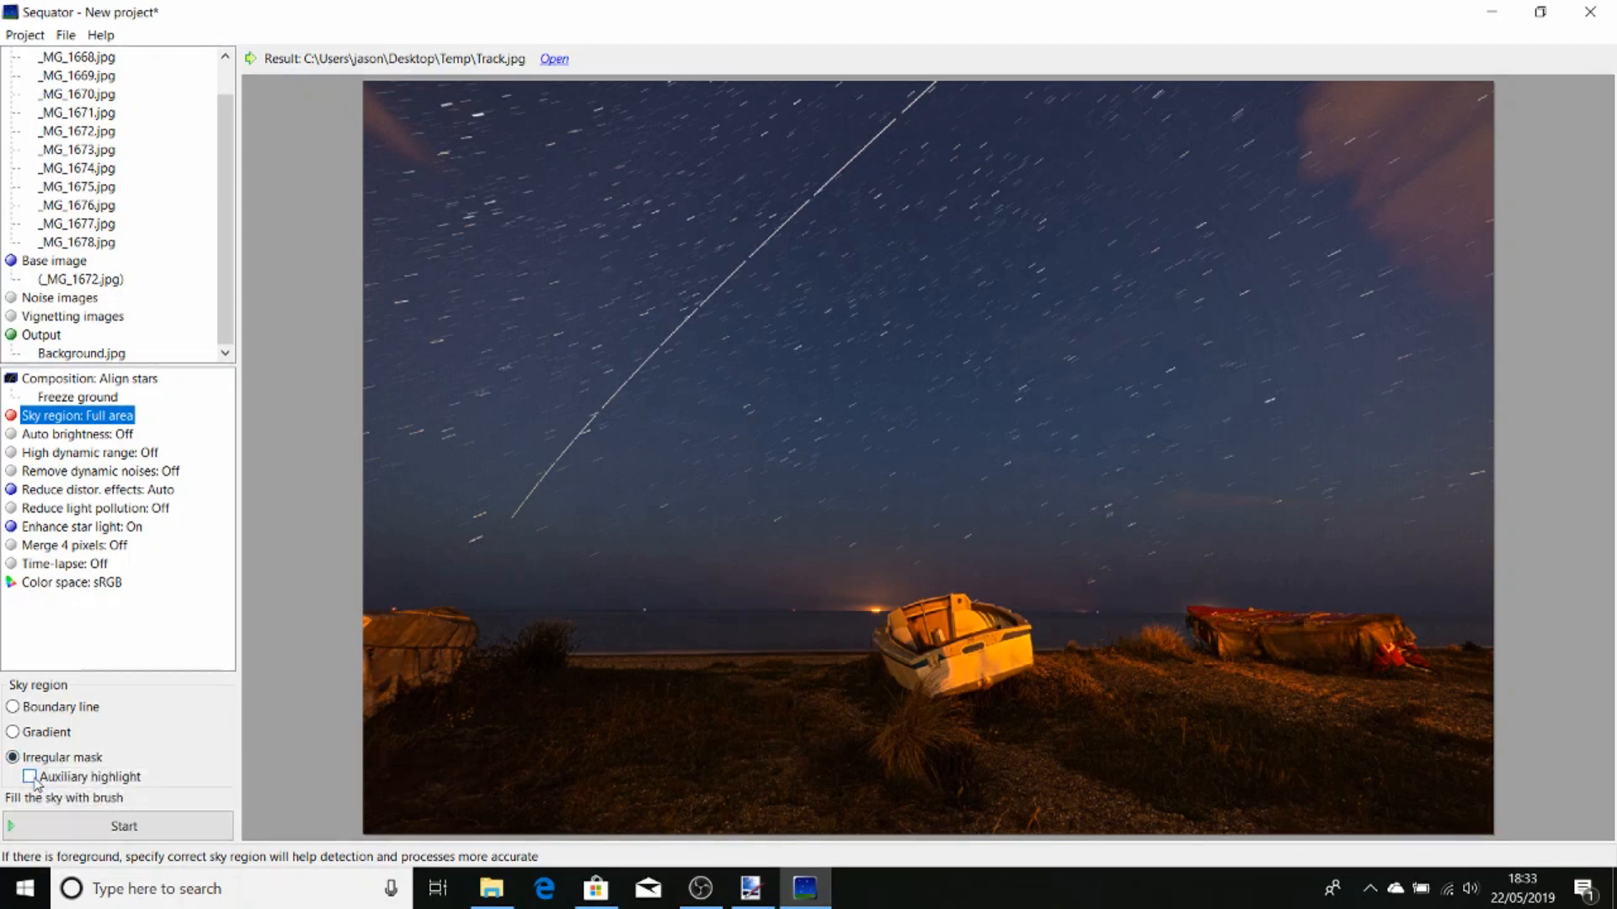
click(30, 776)
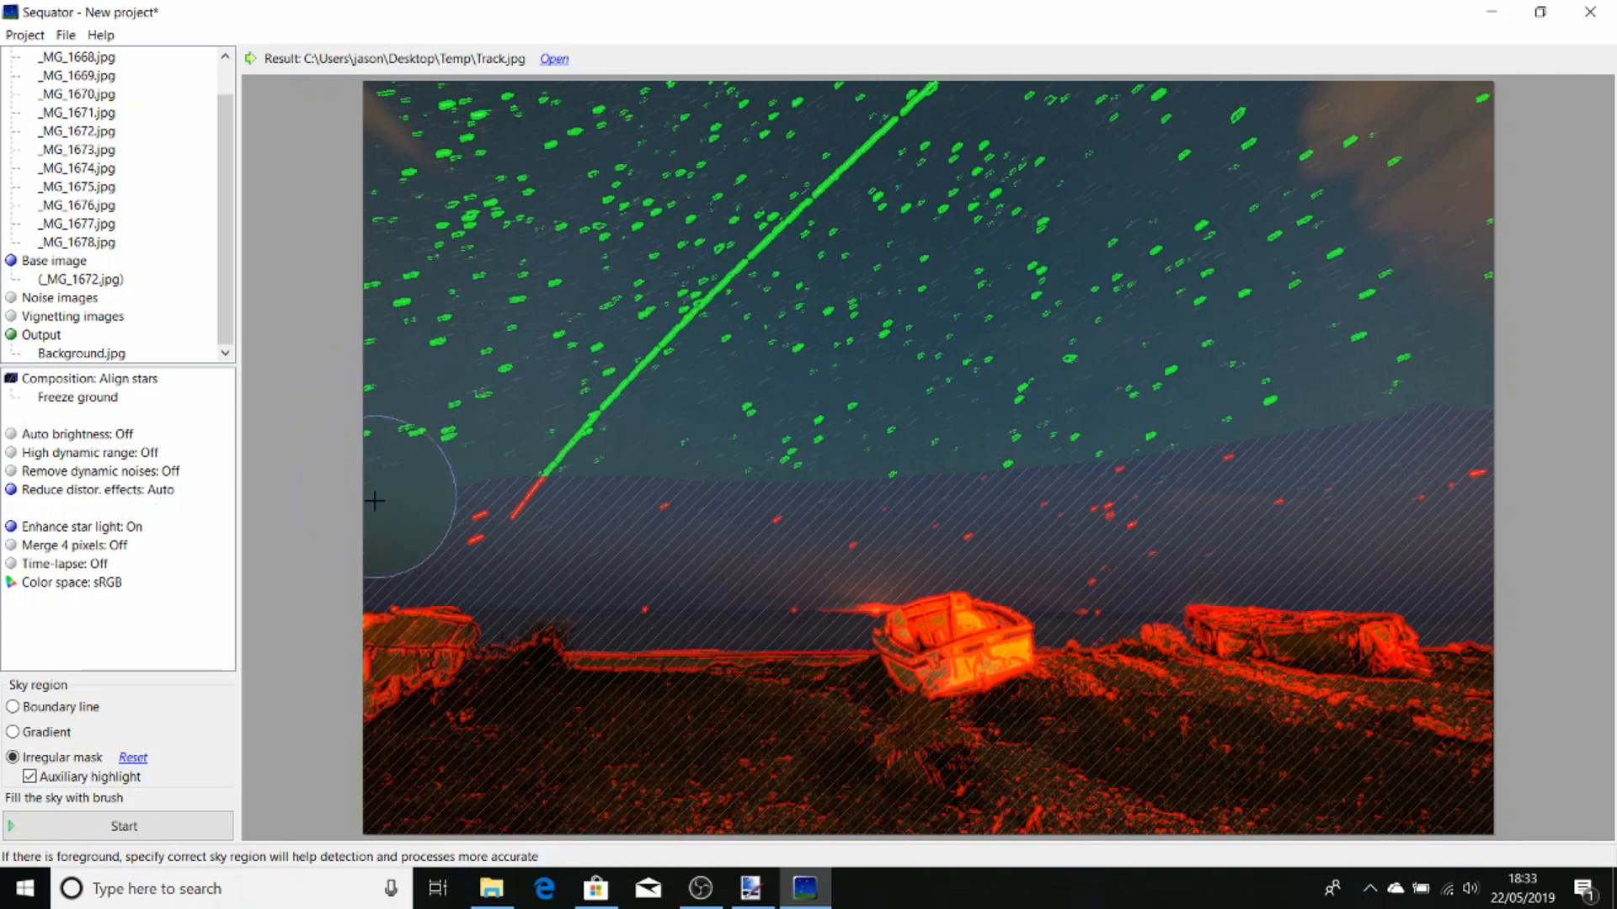
drag(374, 501, 560, 515)
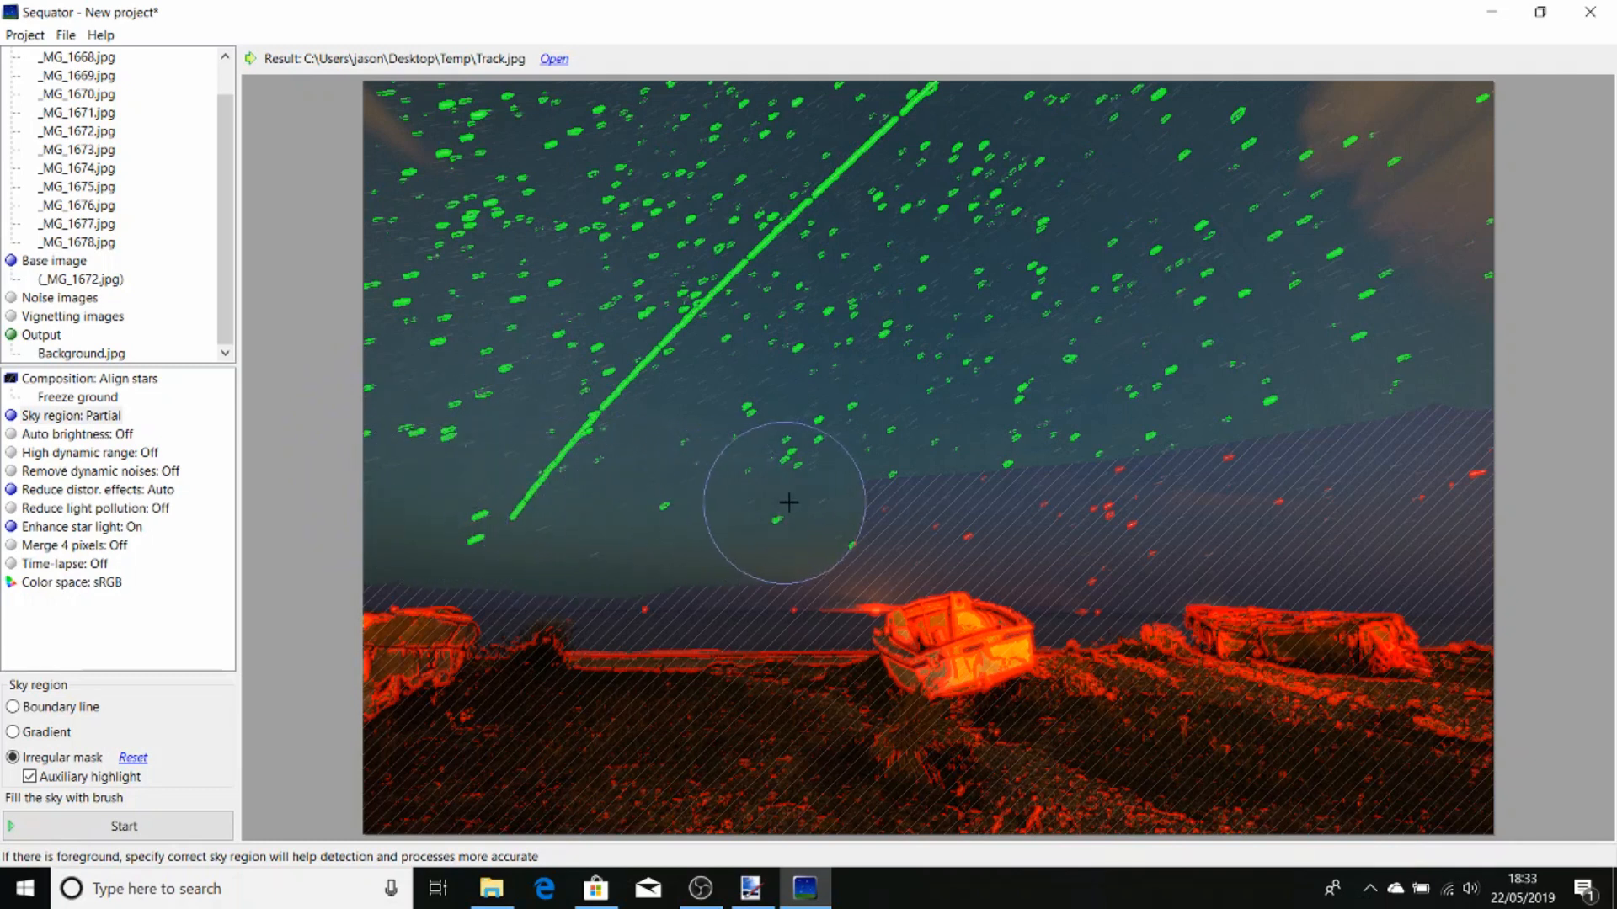
drag(789, 504, 1001, 499)
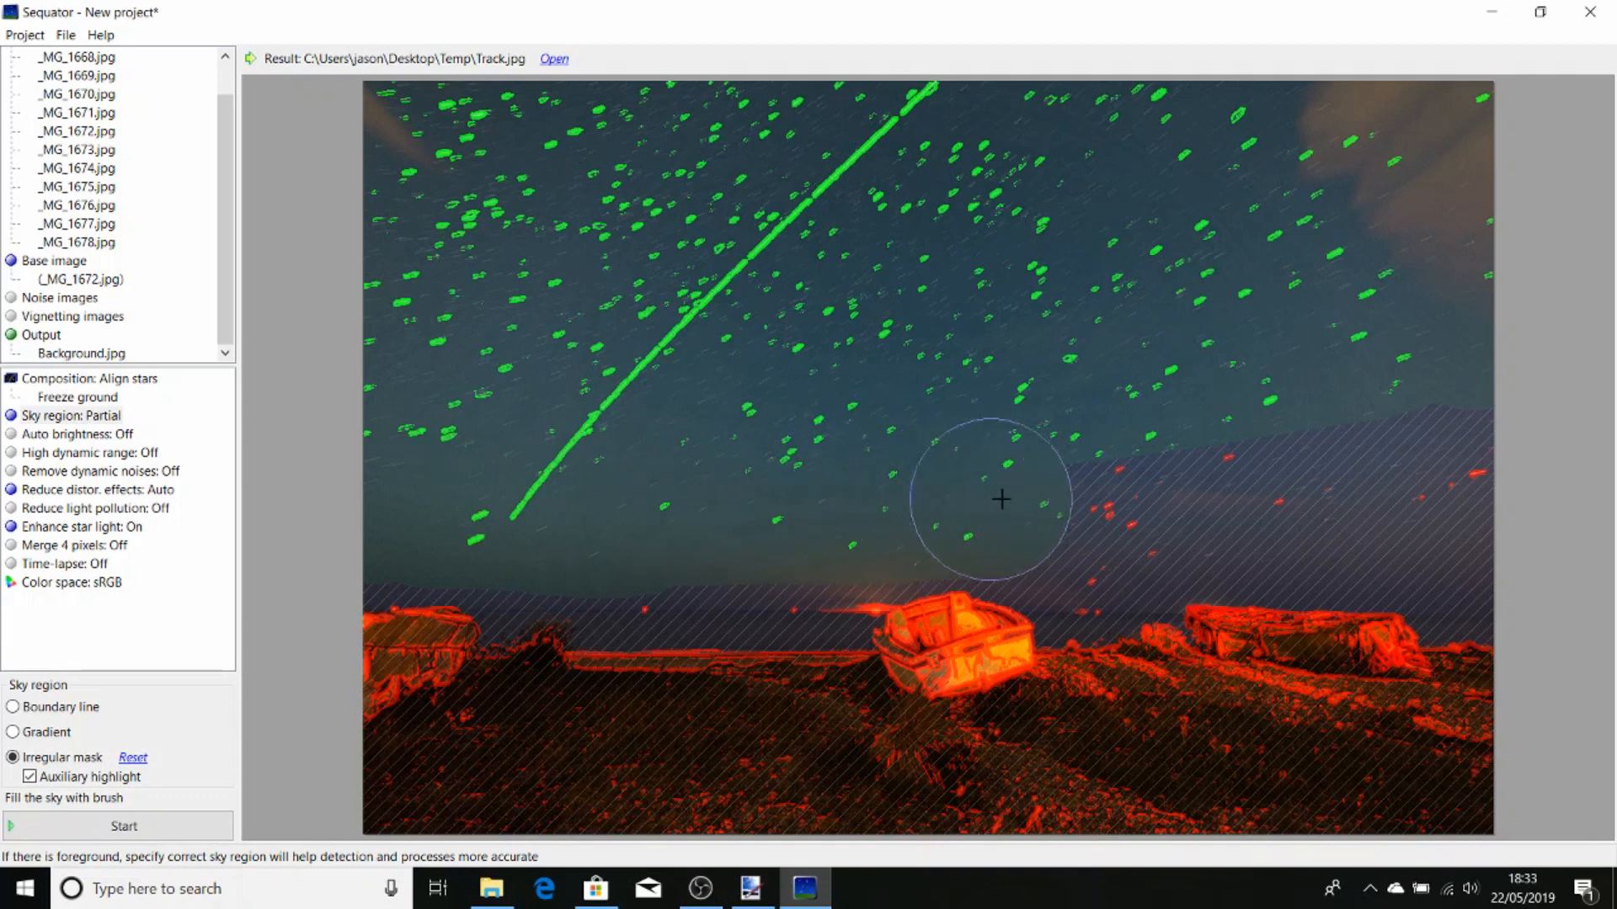
drag(1000, 500, 1162, 506)
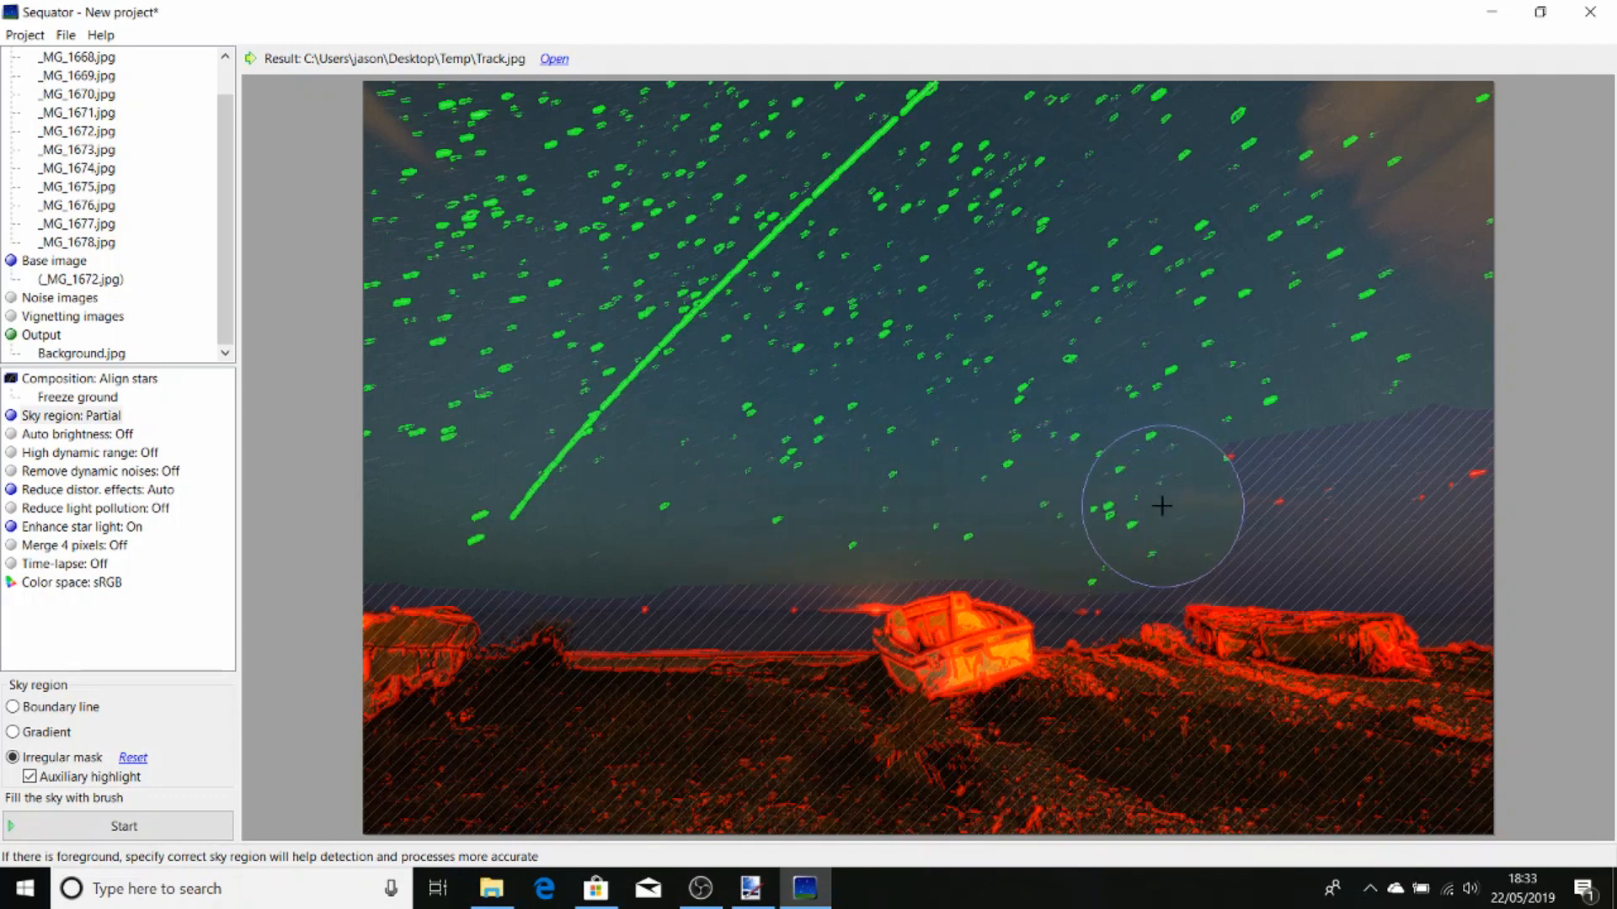
drag(1162, 506, 1360, 511)
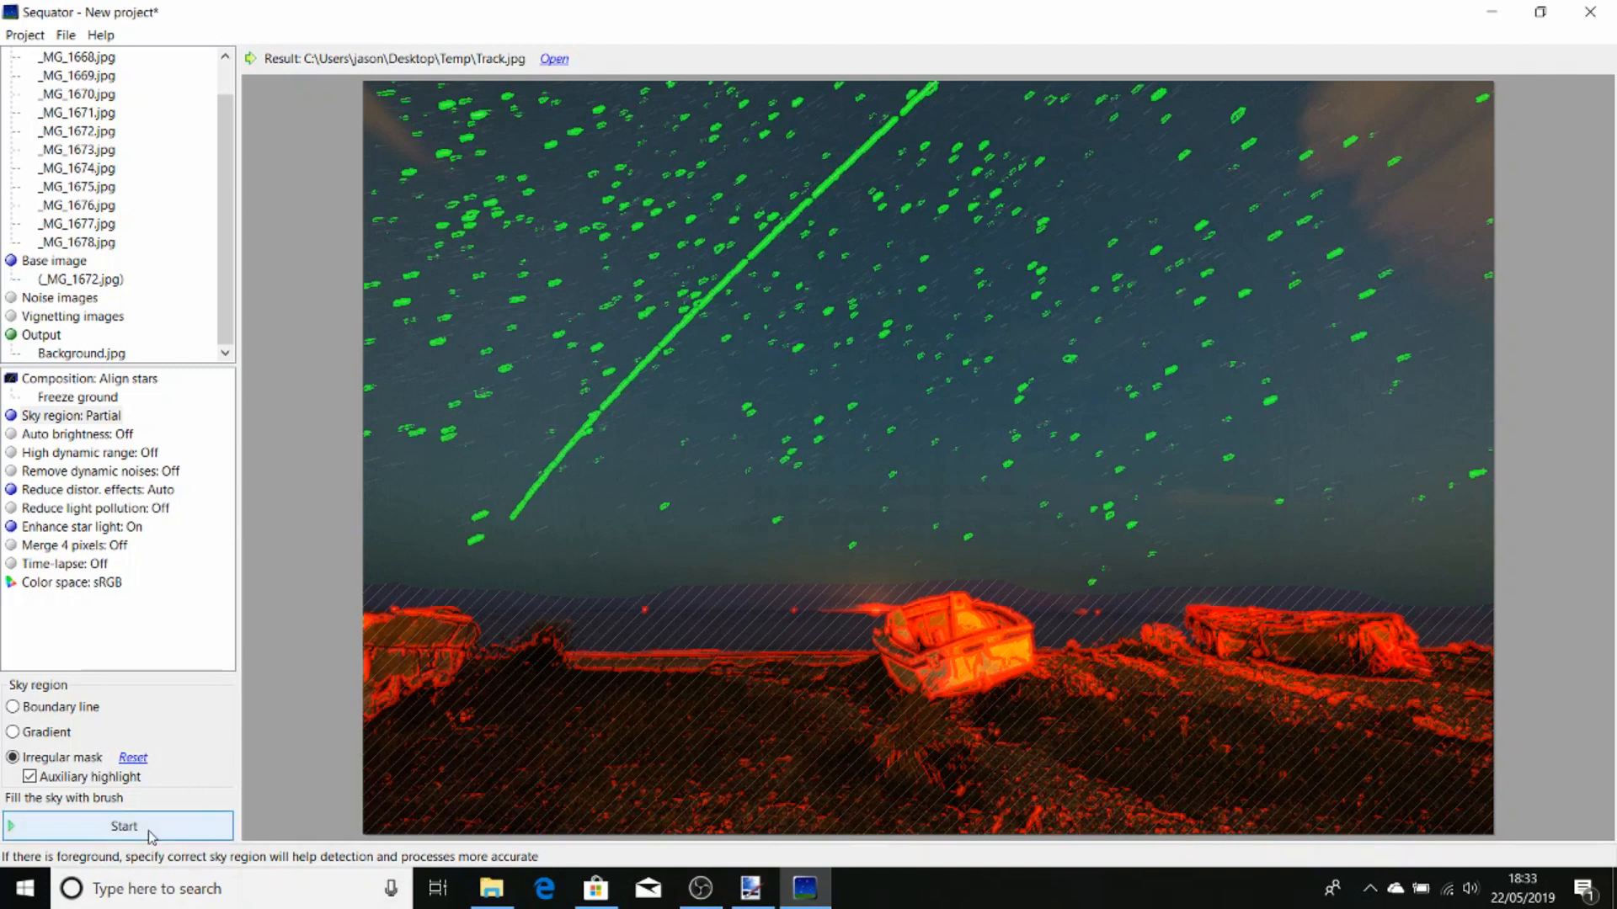
Start stacking the aligned, frozen-ground frames into Background.jpg
click(123, 826)
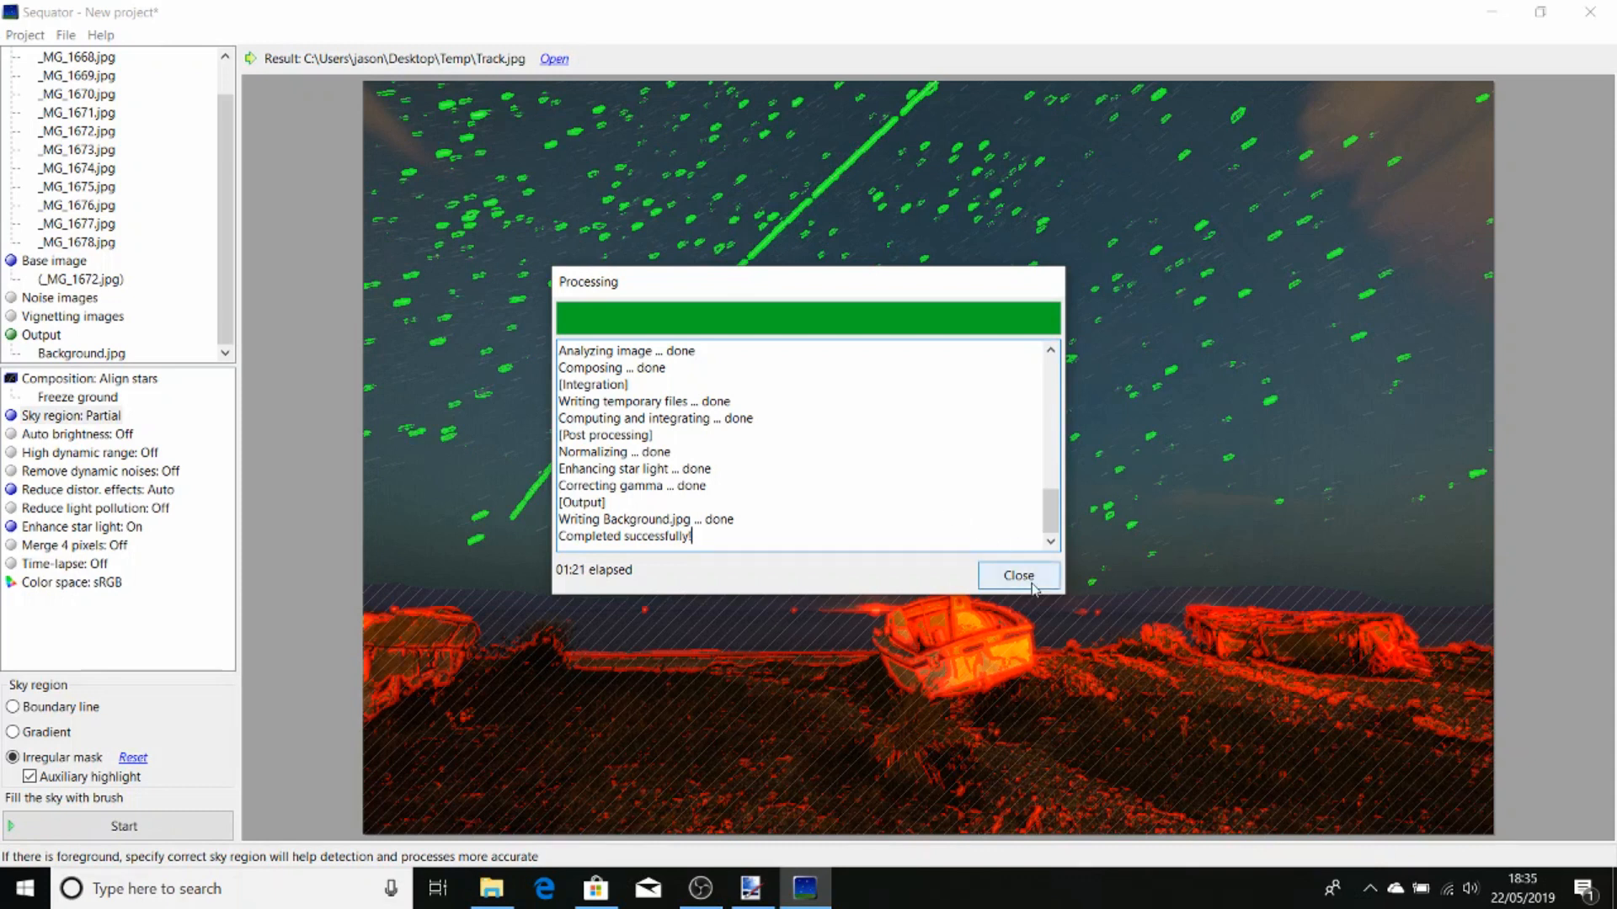
Close the processing report, then quit Sequator without saving the project
click(1018, 575)
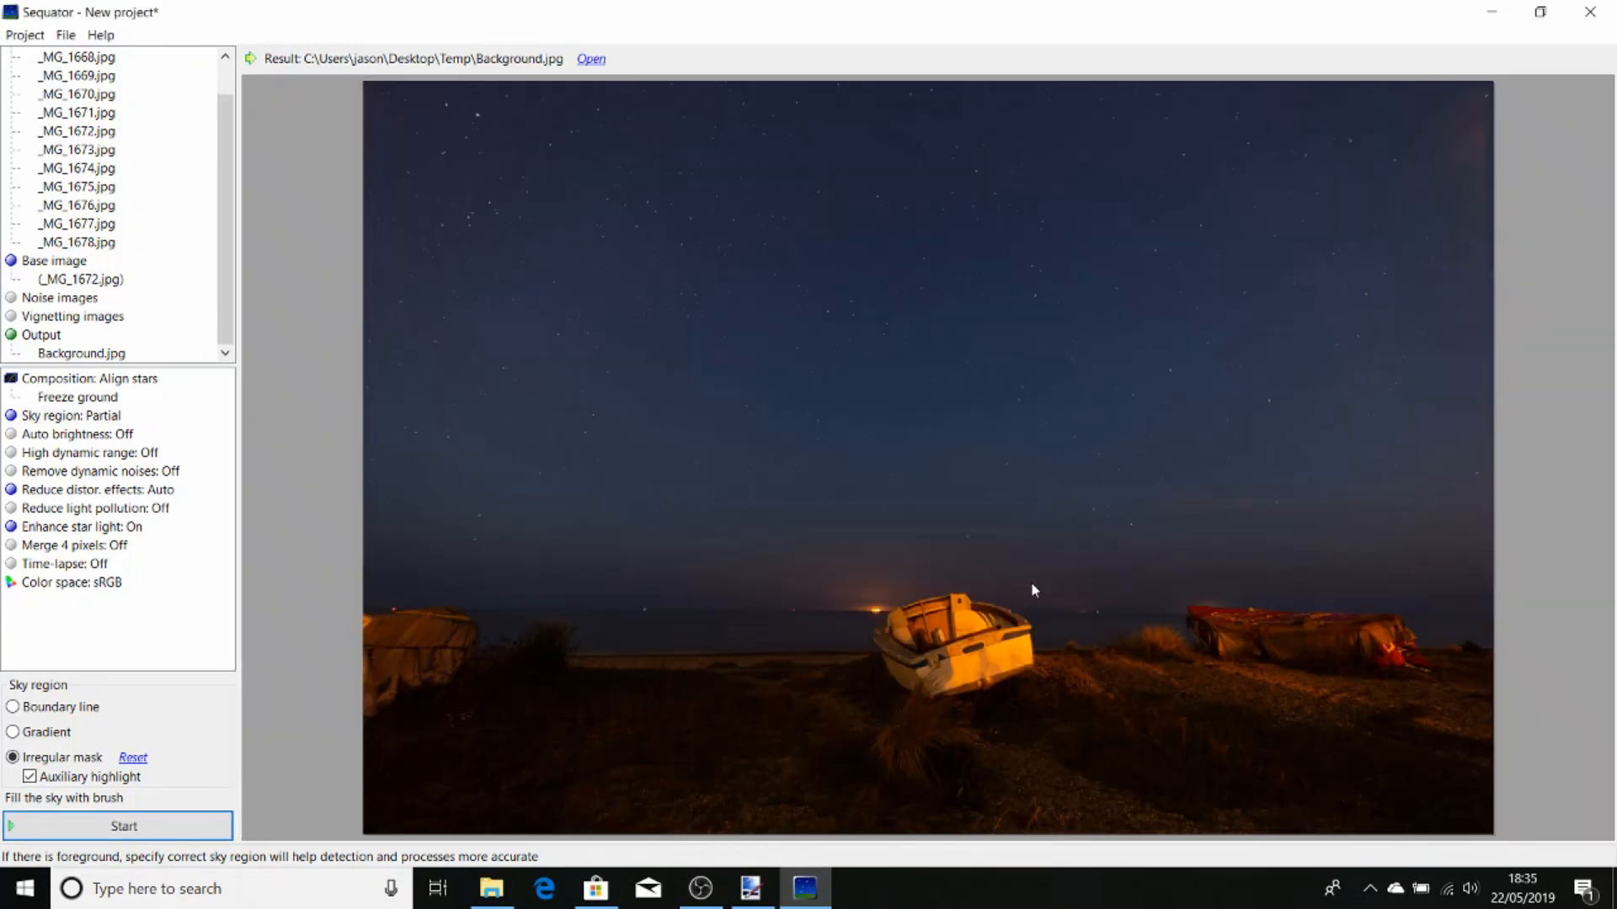
mouse_move(753, 468)
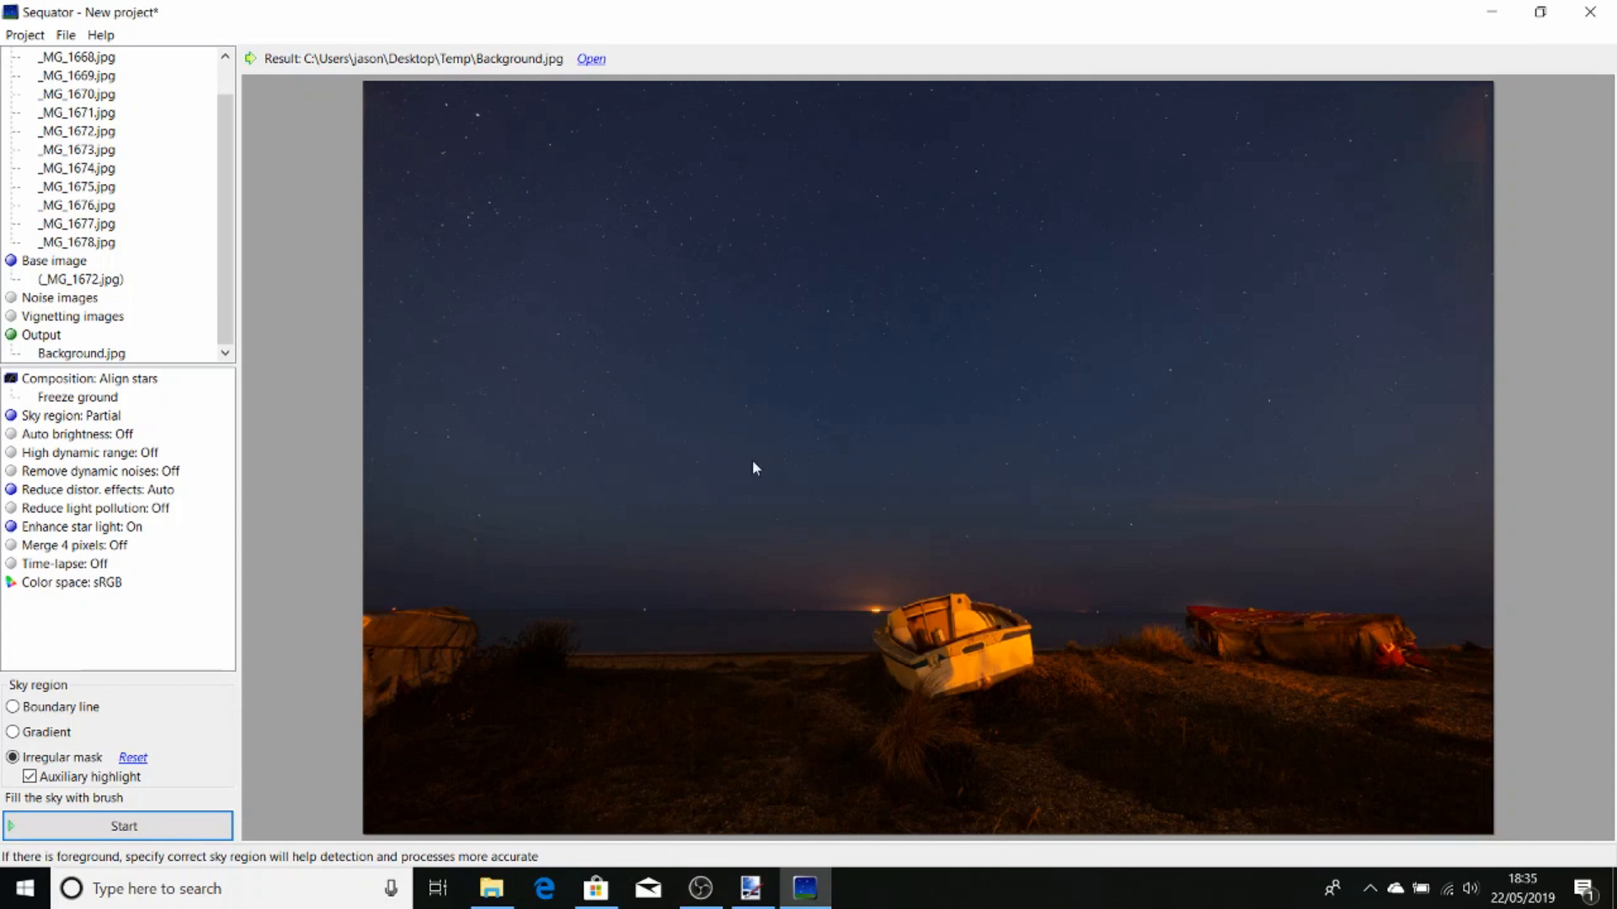
mouse_move(1131, 252)
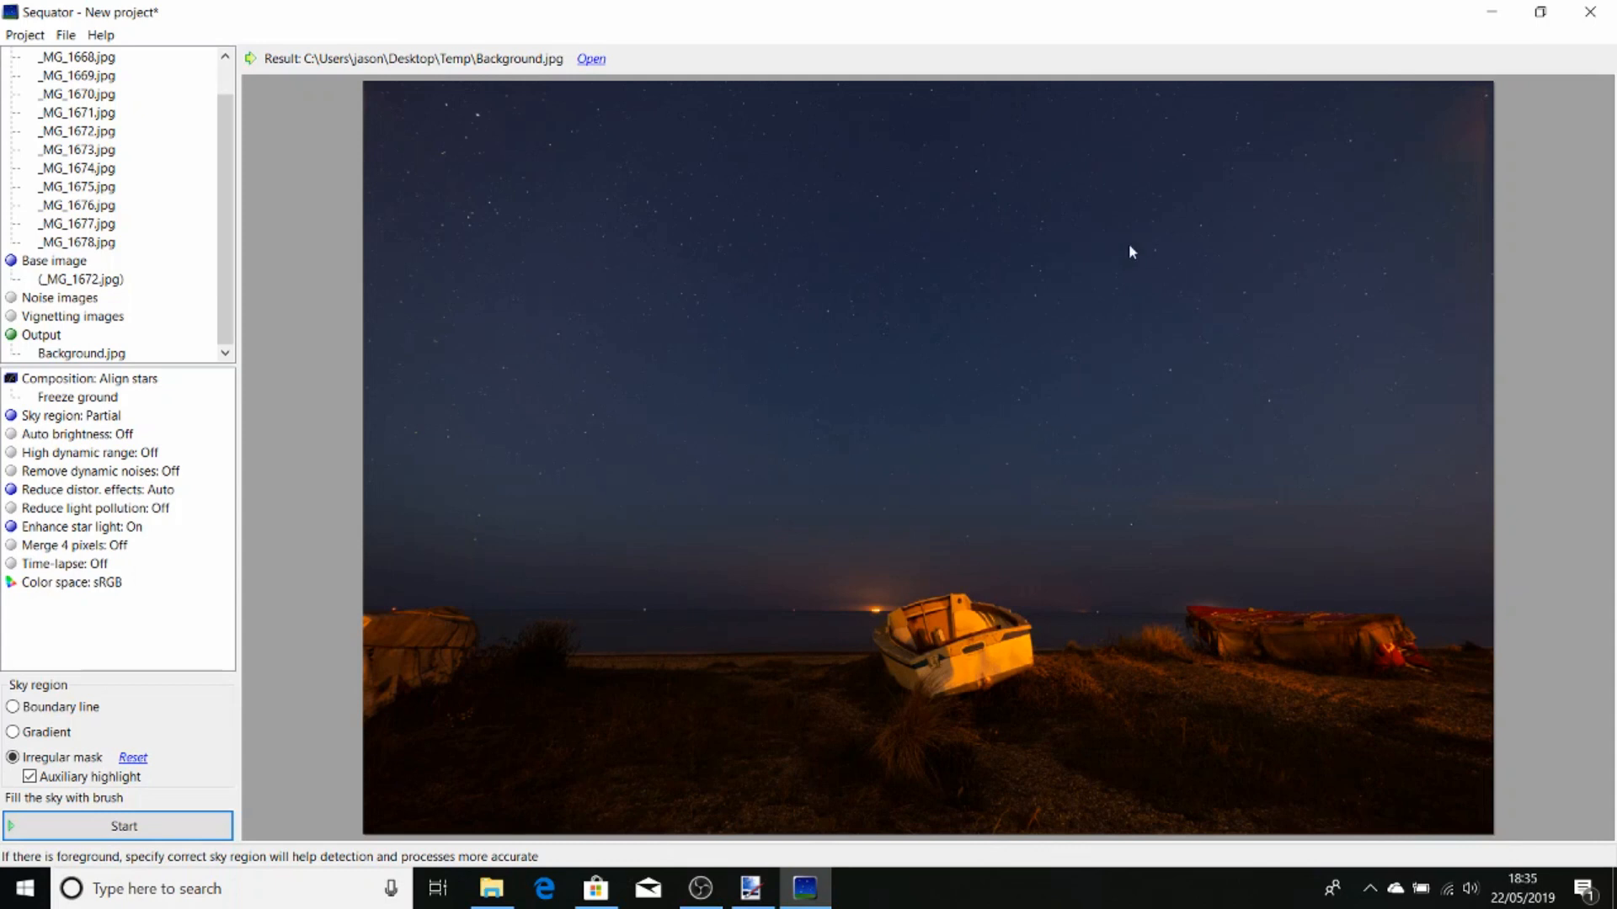
mouse_move(987, 732)
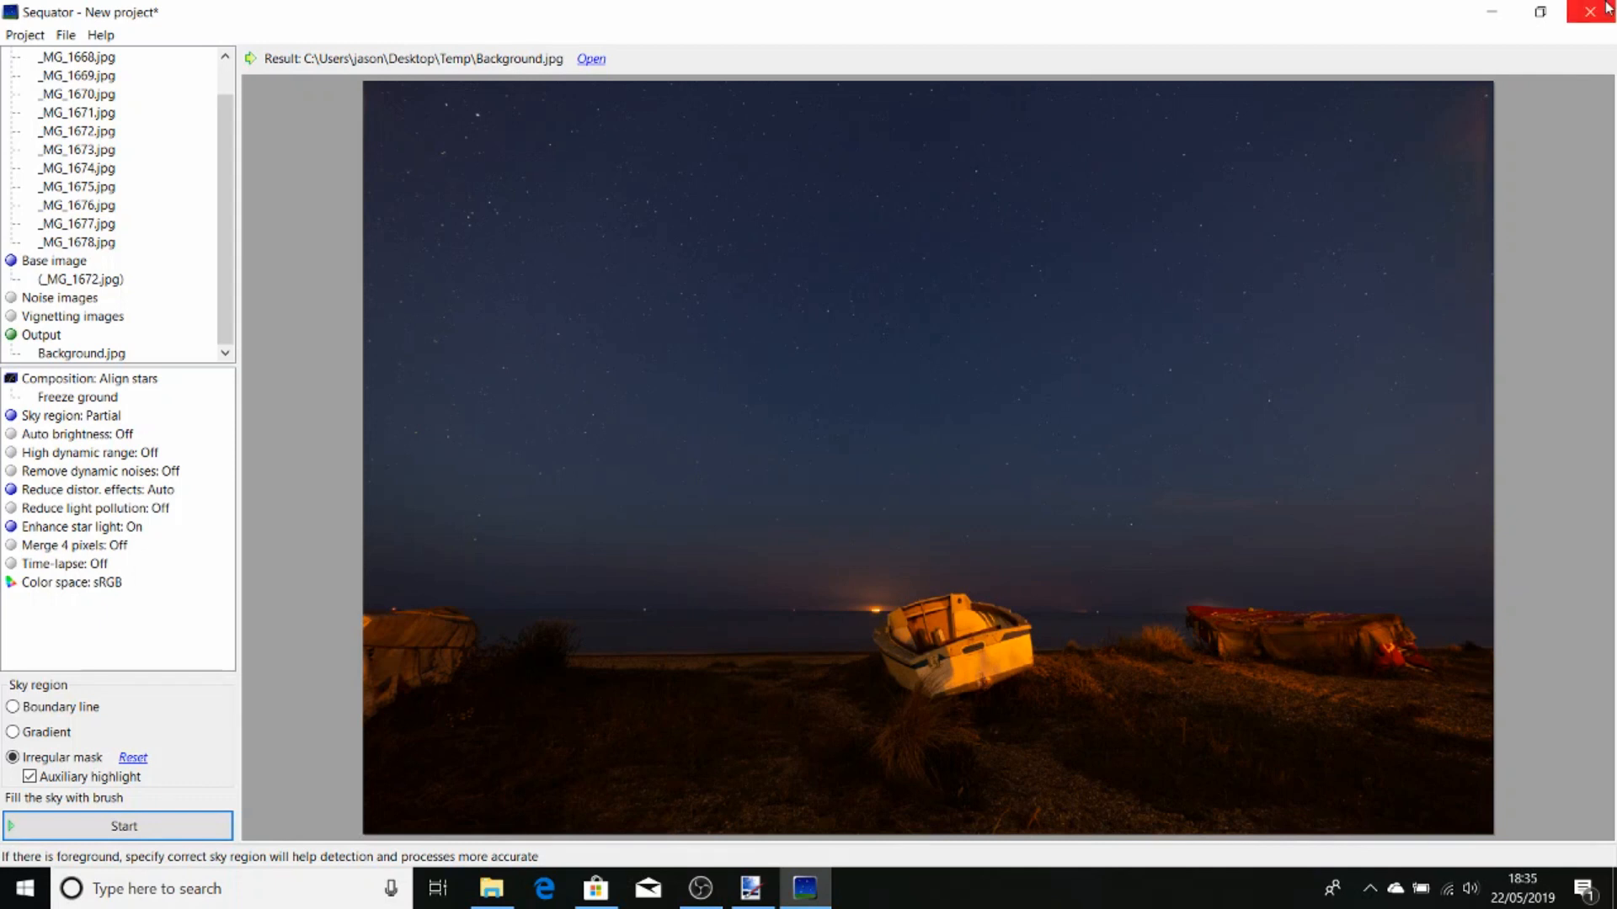
click(1593, 11)
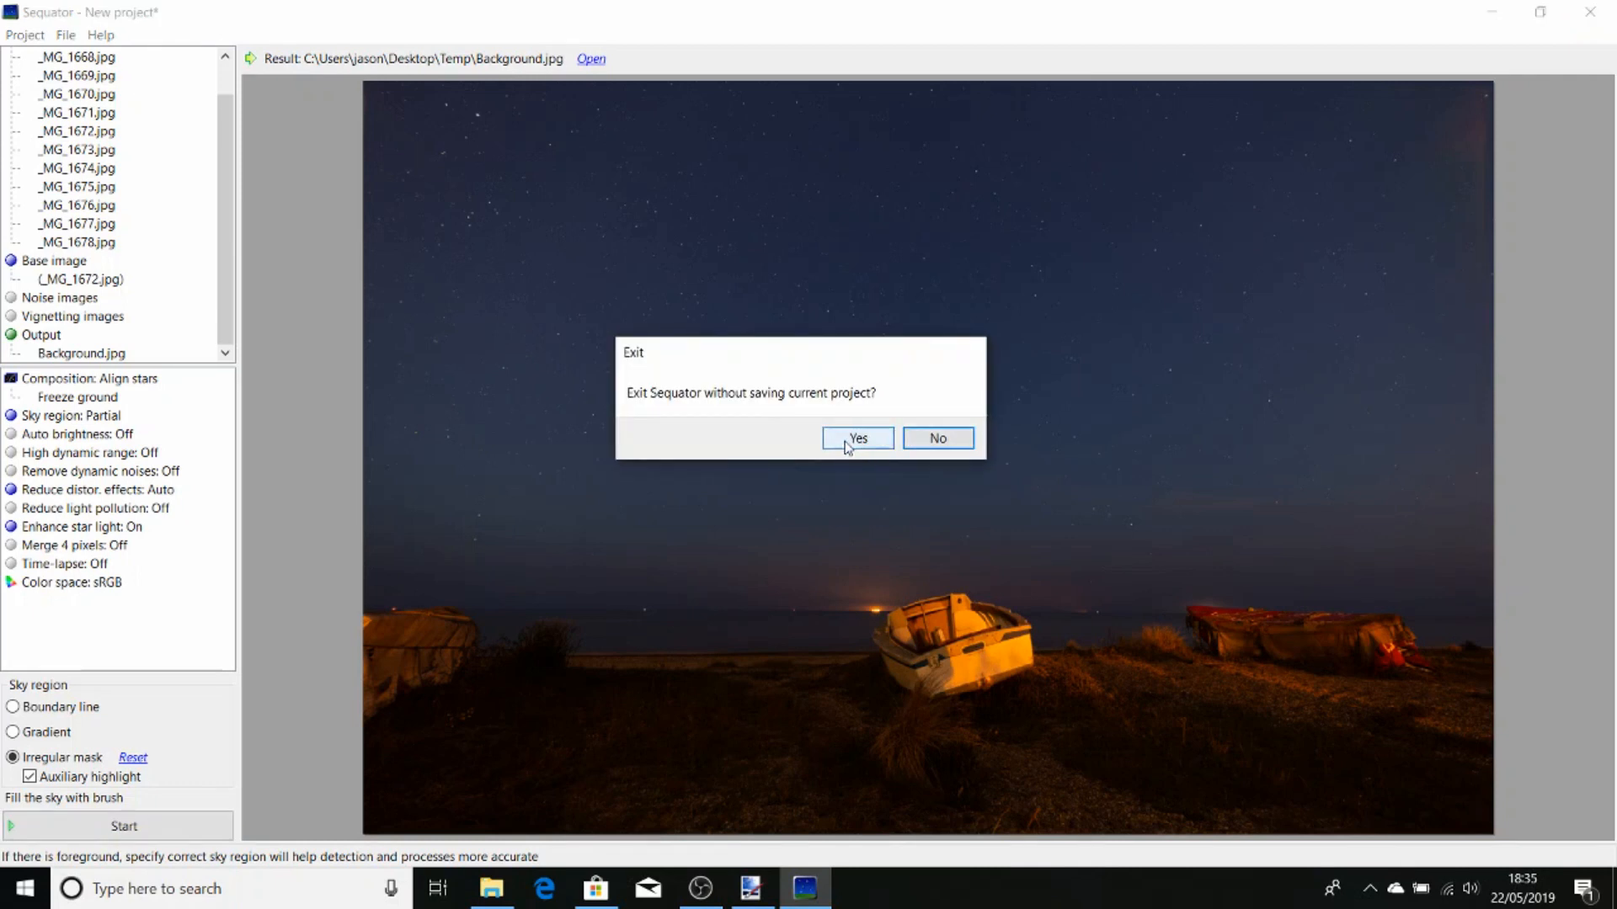
click(857, 437)
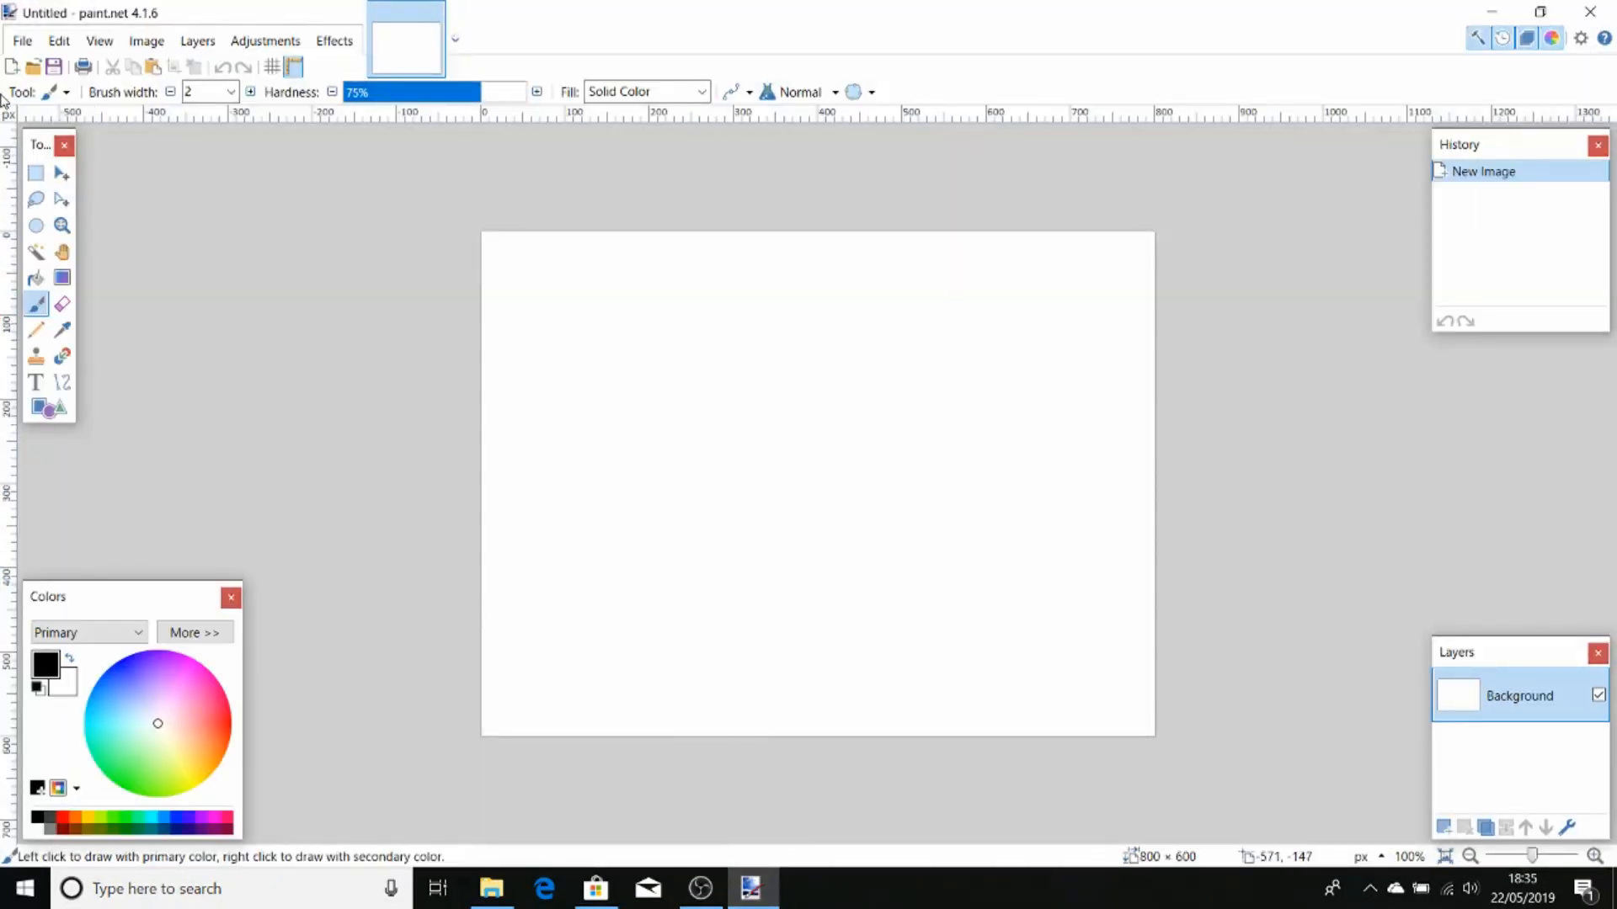
Open Background.jpg and Track.jpg together from the Temp folder
click(20, 41)
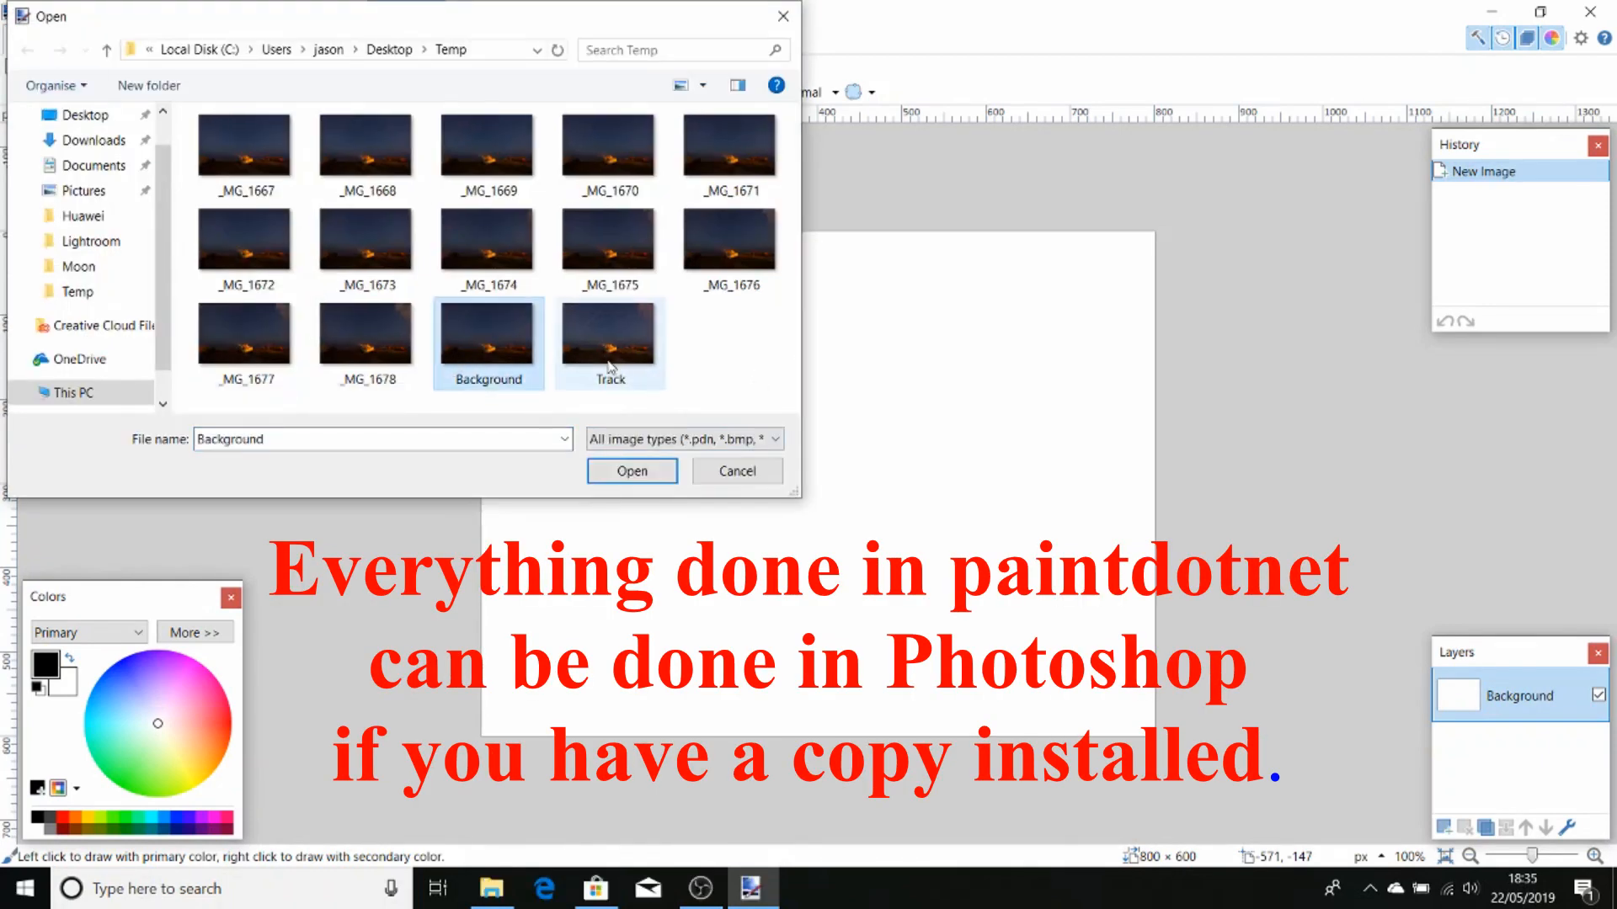
click(610, 336)
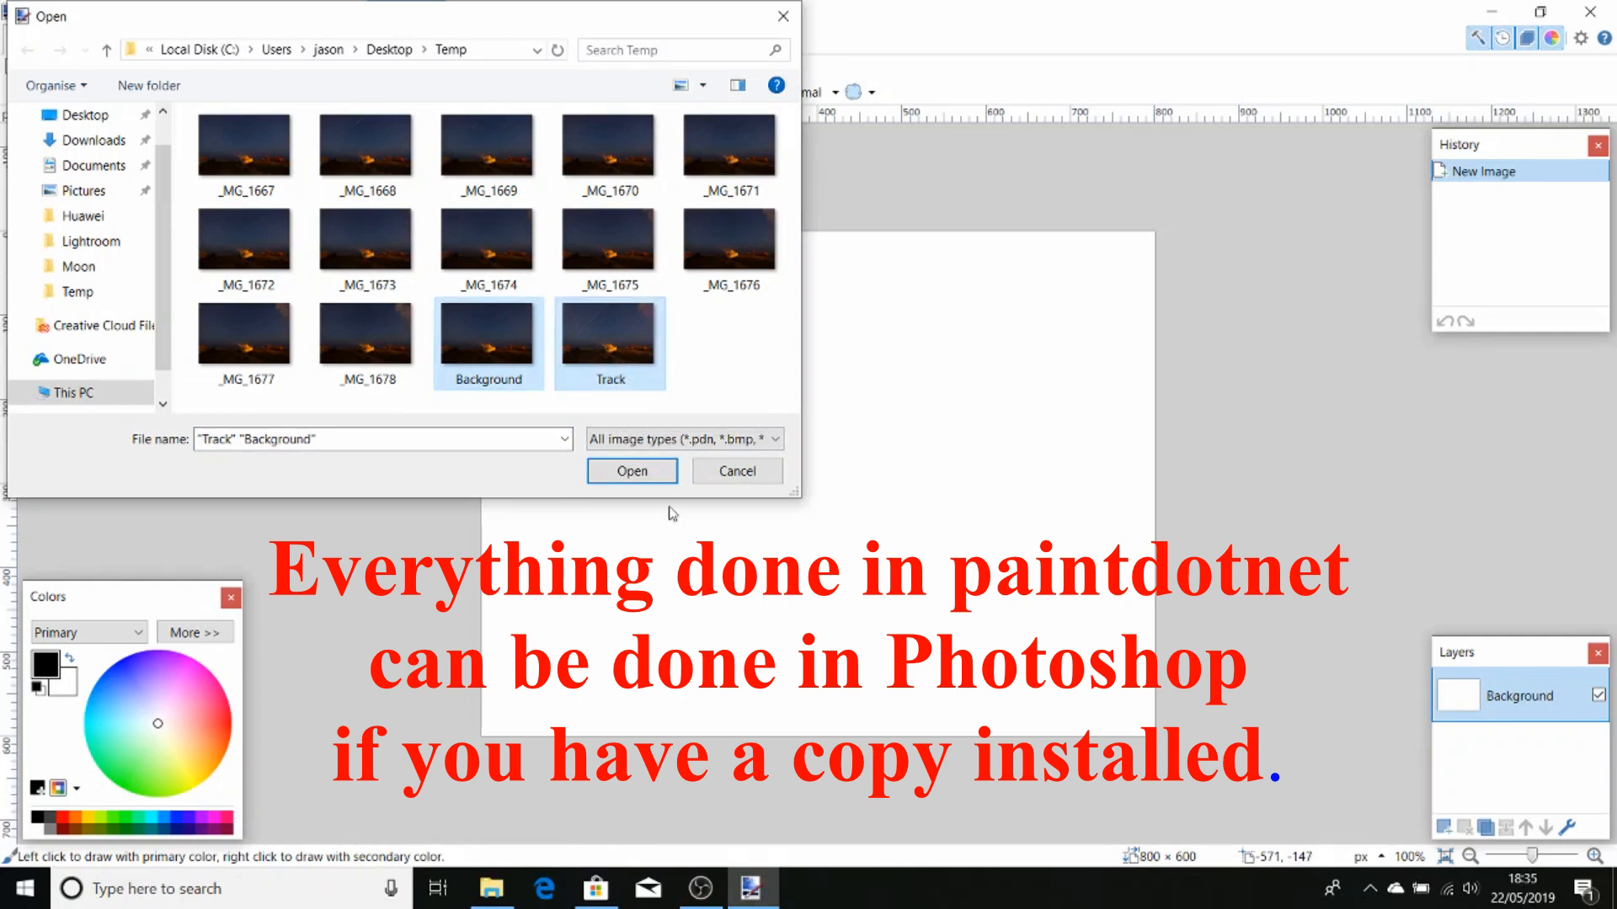
click(631, 470)
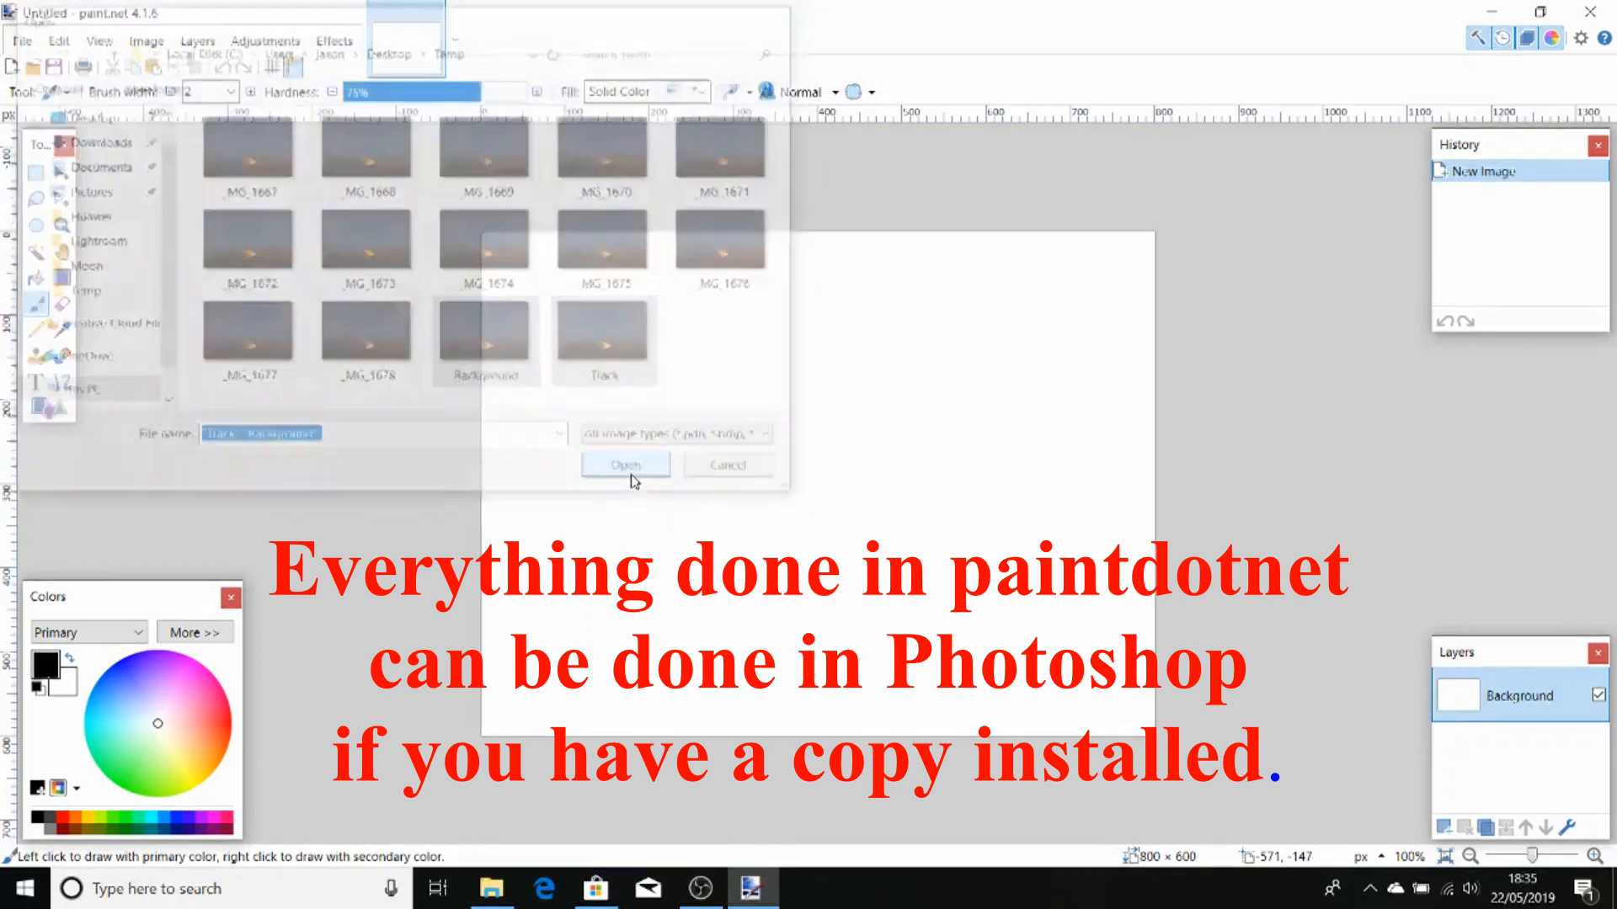
click(624, 465)
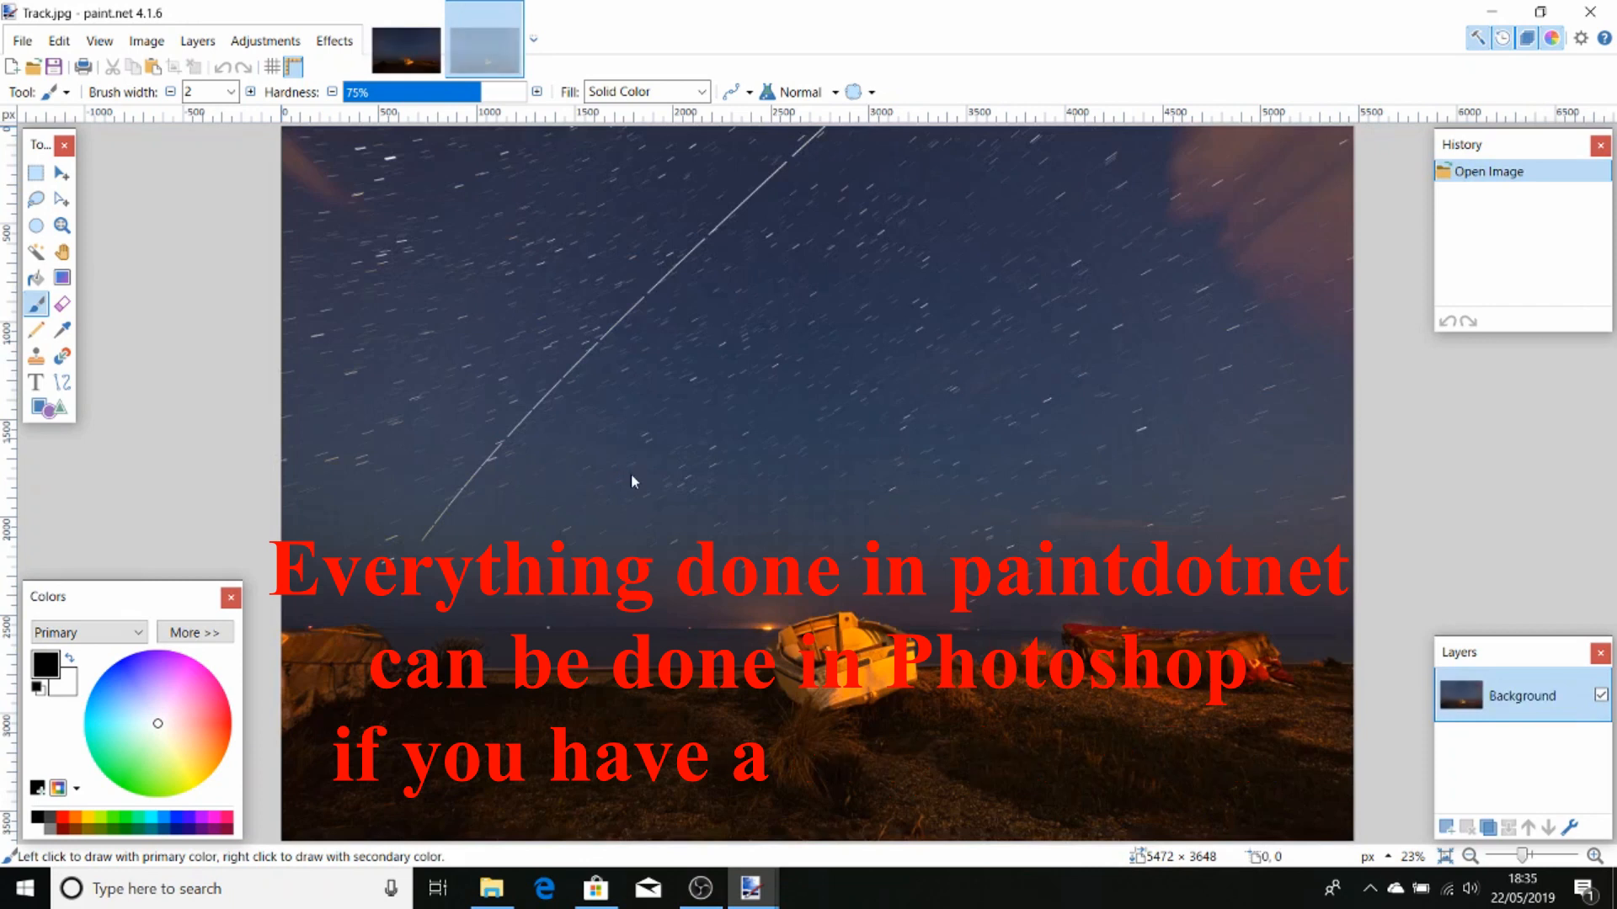
Toggle between the Background and Track image tabs, ending on Track
click(404, 48)
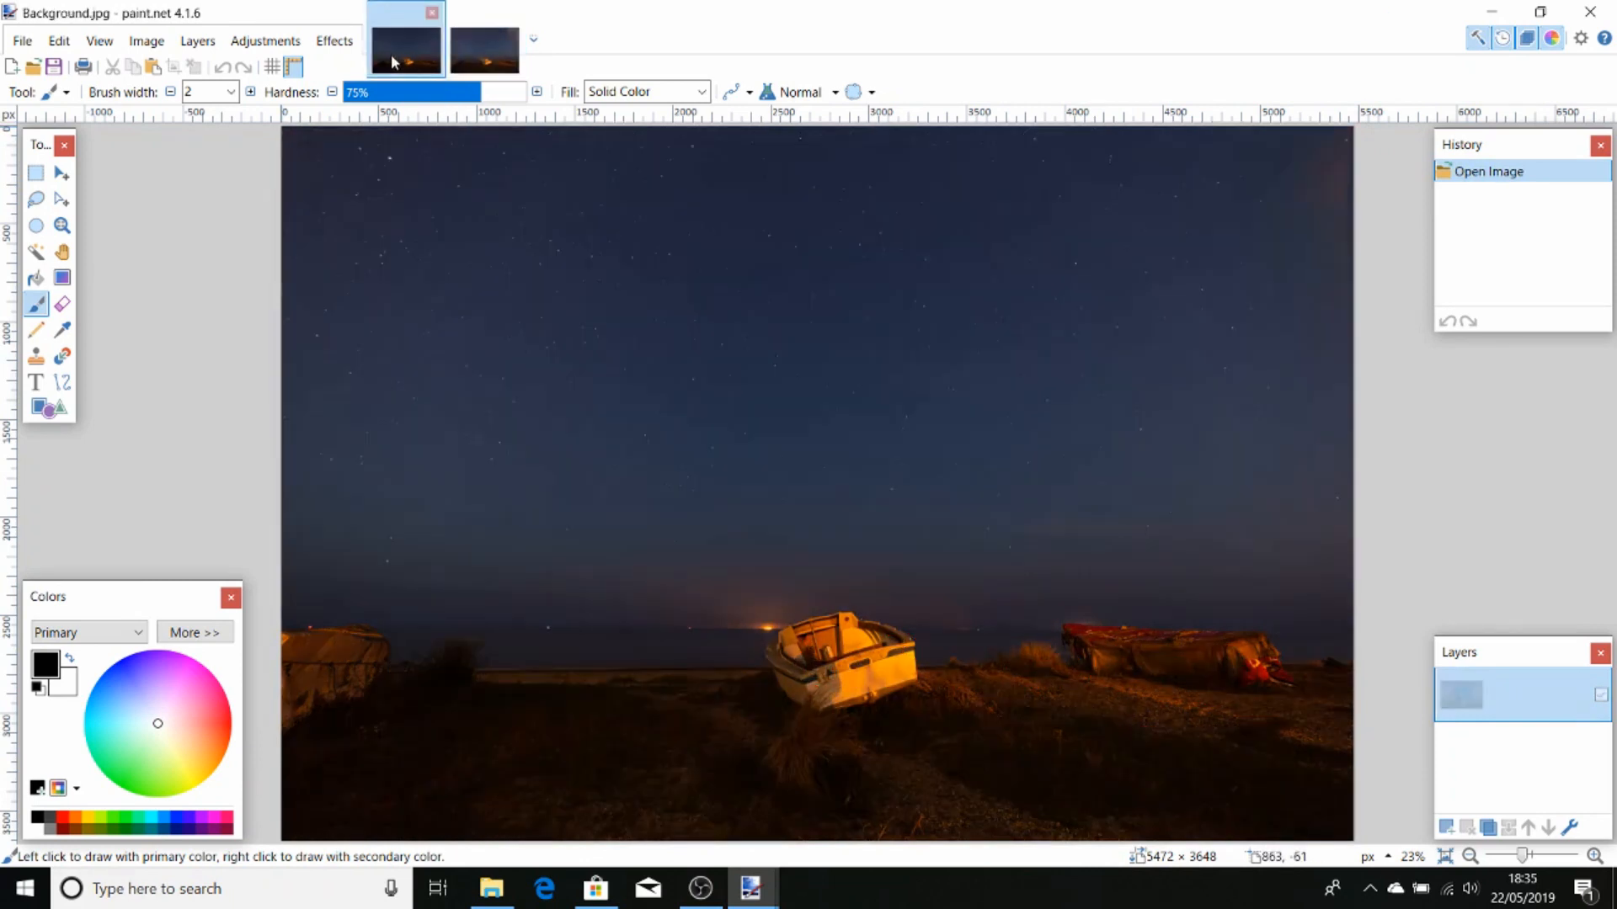
click(484, 52)
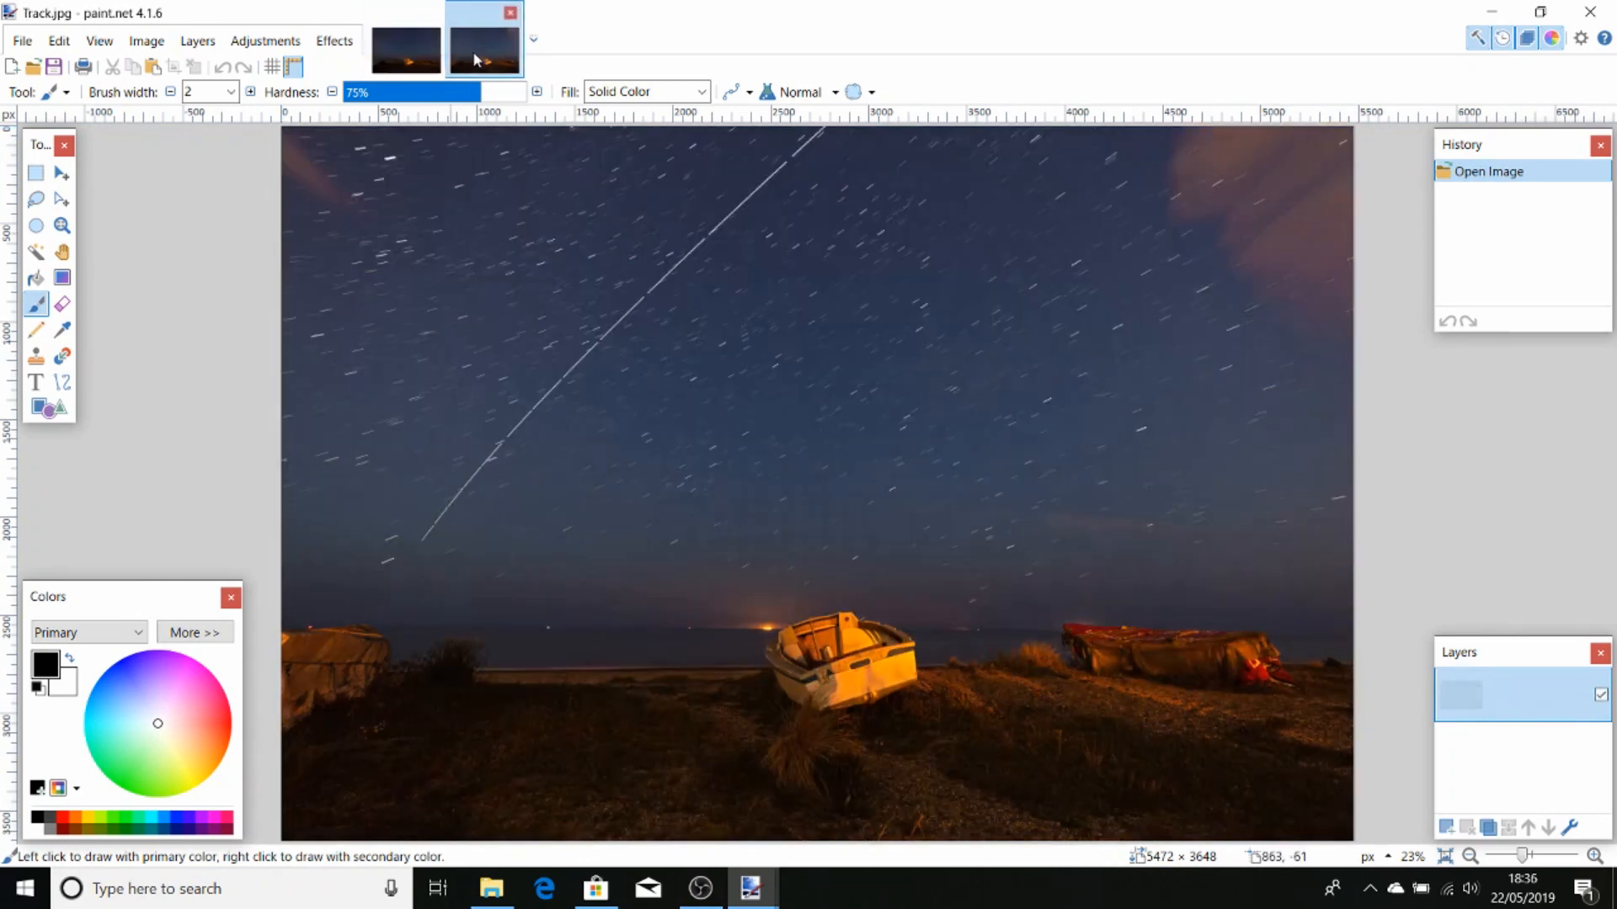
click(404, 50)
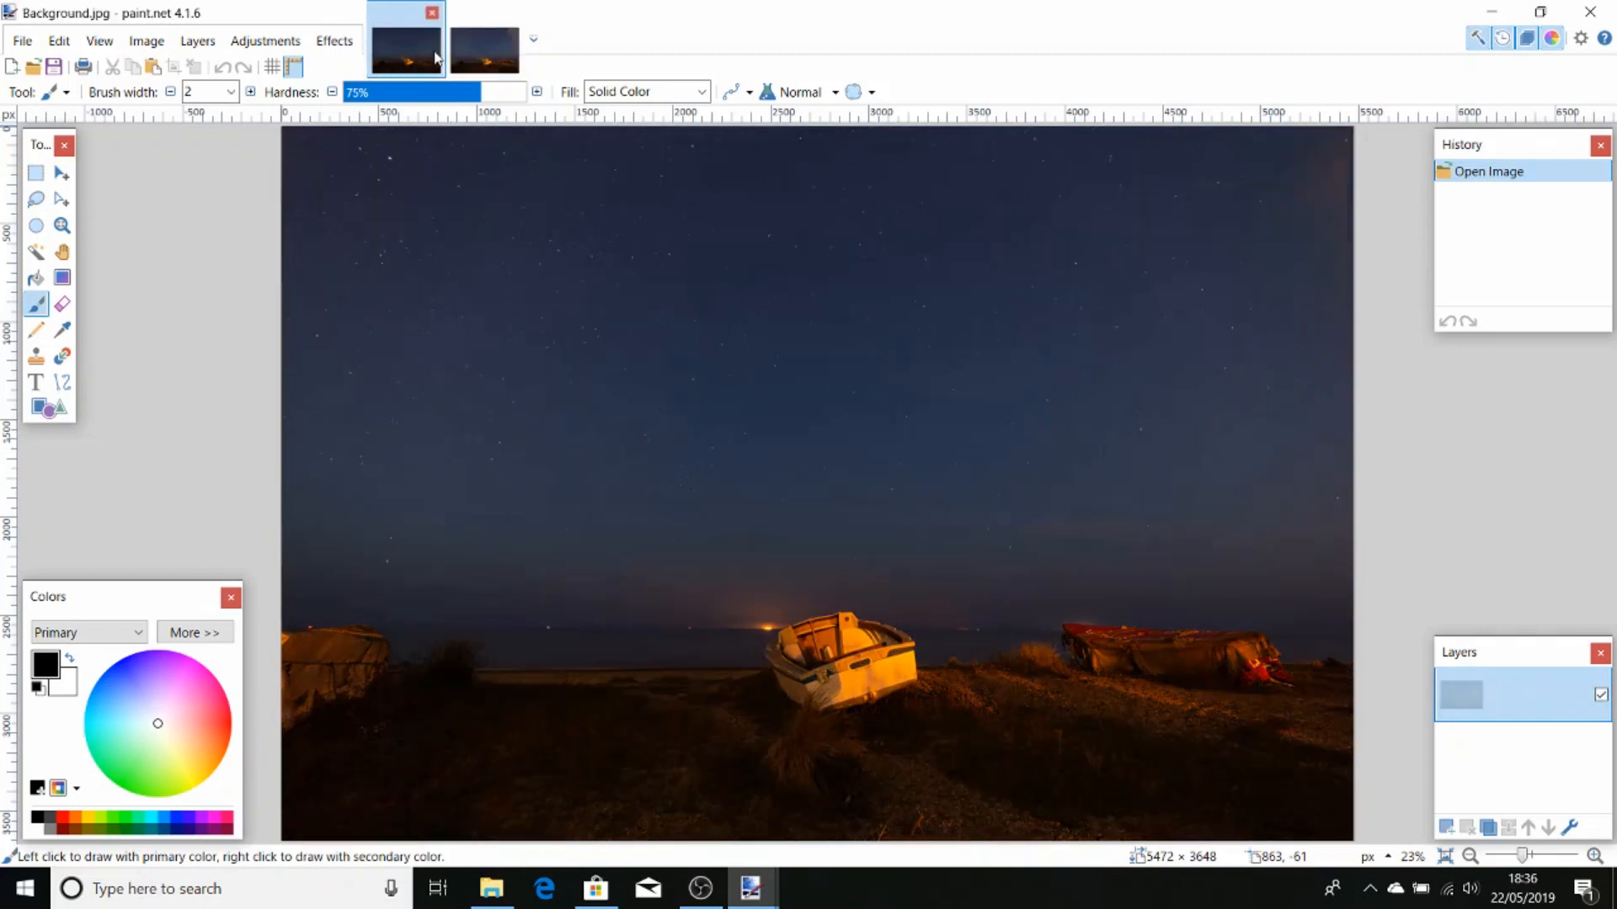
click(483, 51)
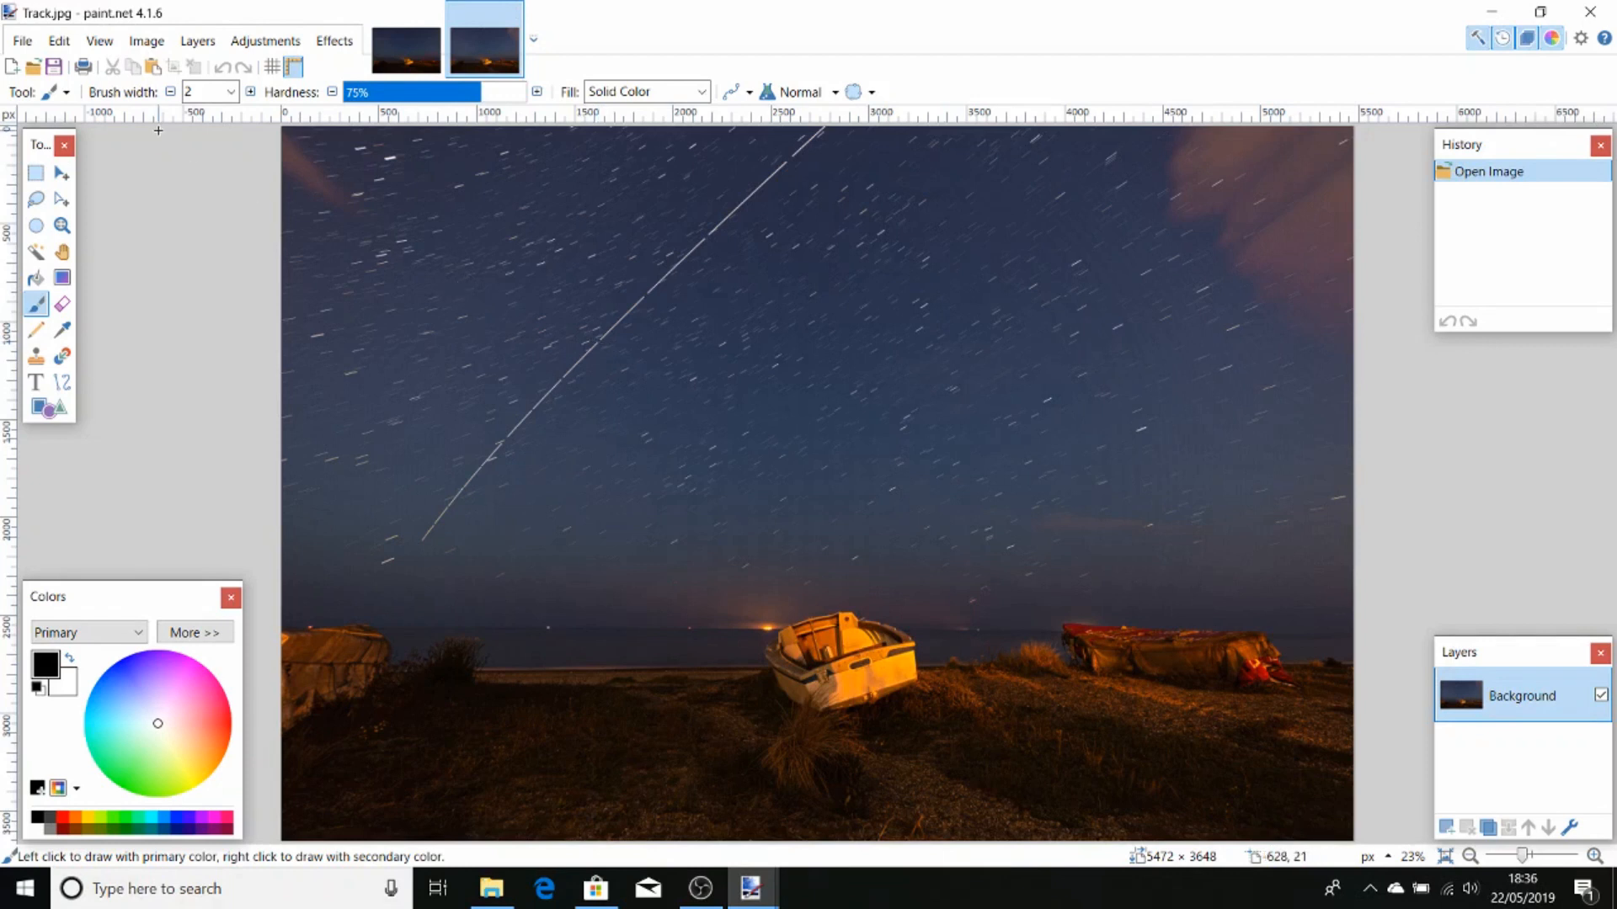
Select all of Track.jpg, copy it, and switch to Background.jpg
click(59, 40)
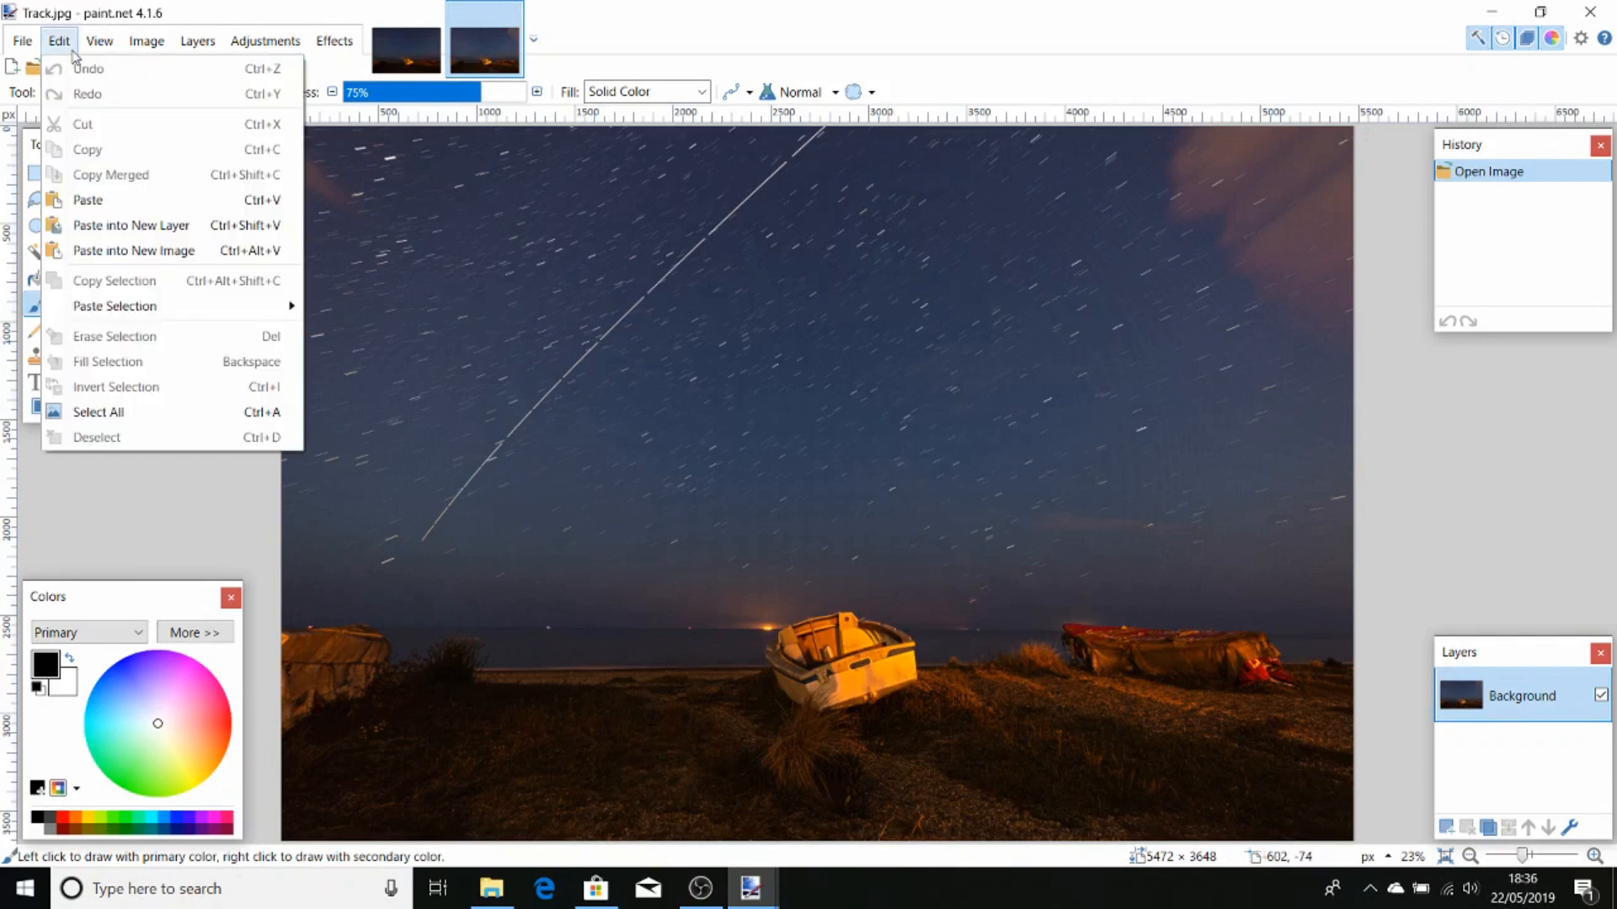
mouse_move(144, 437)
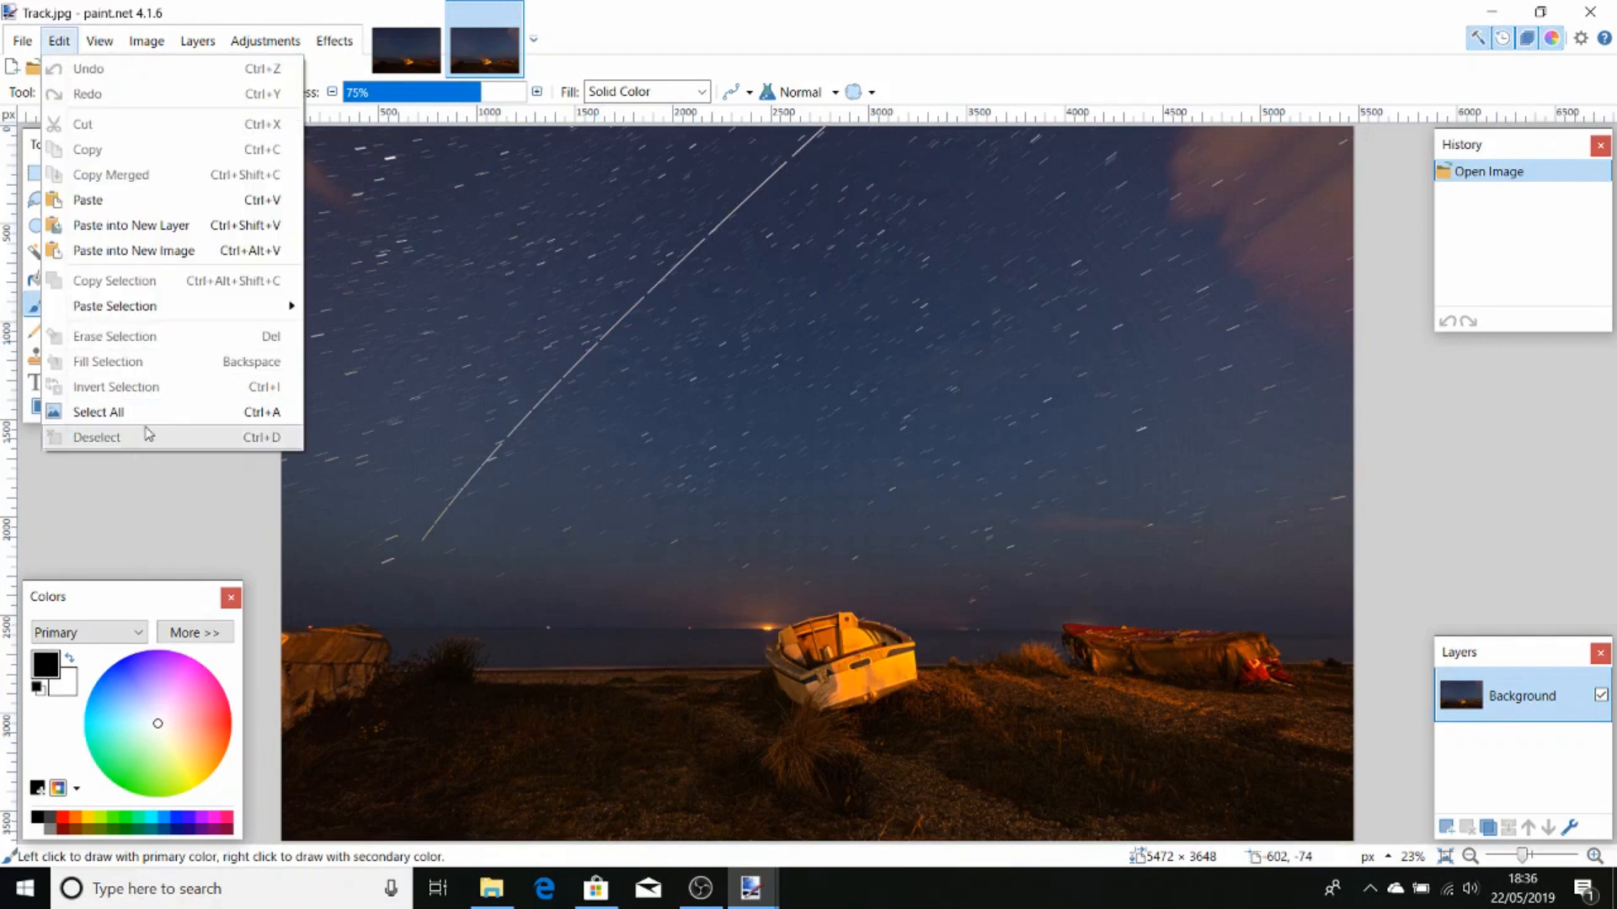
click(98, 412)
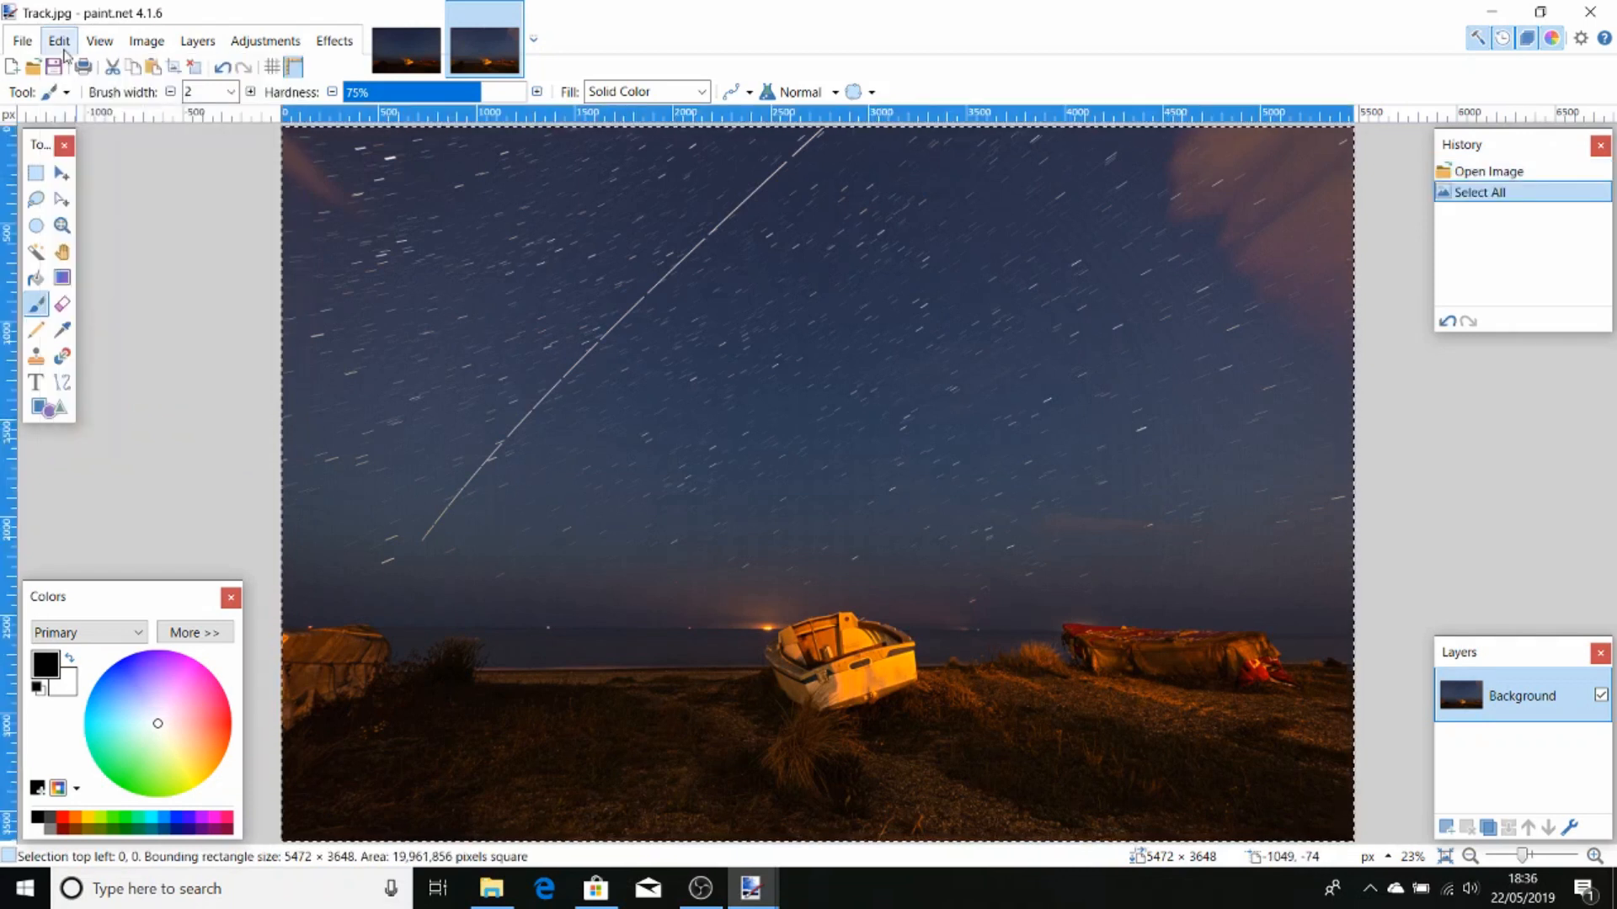
click(58, 40)
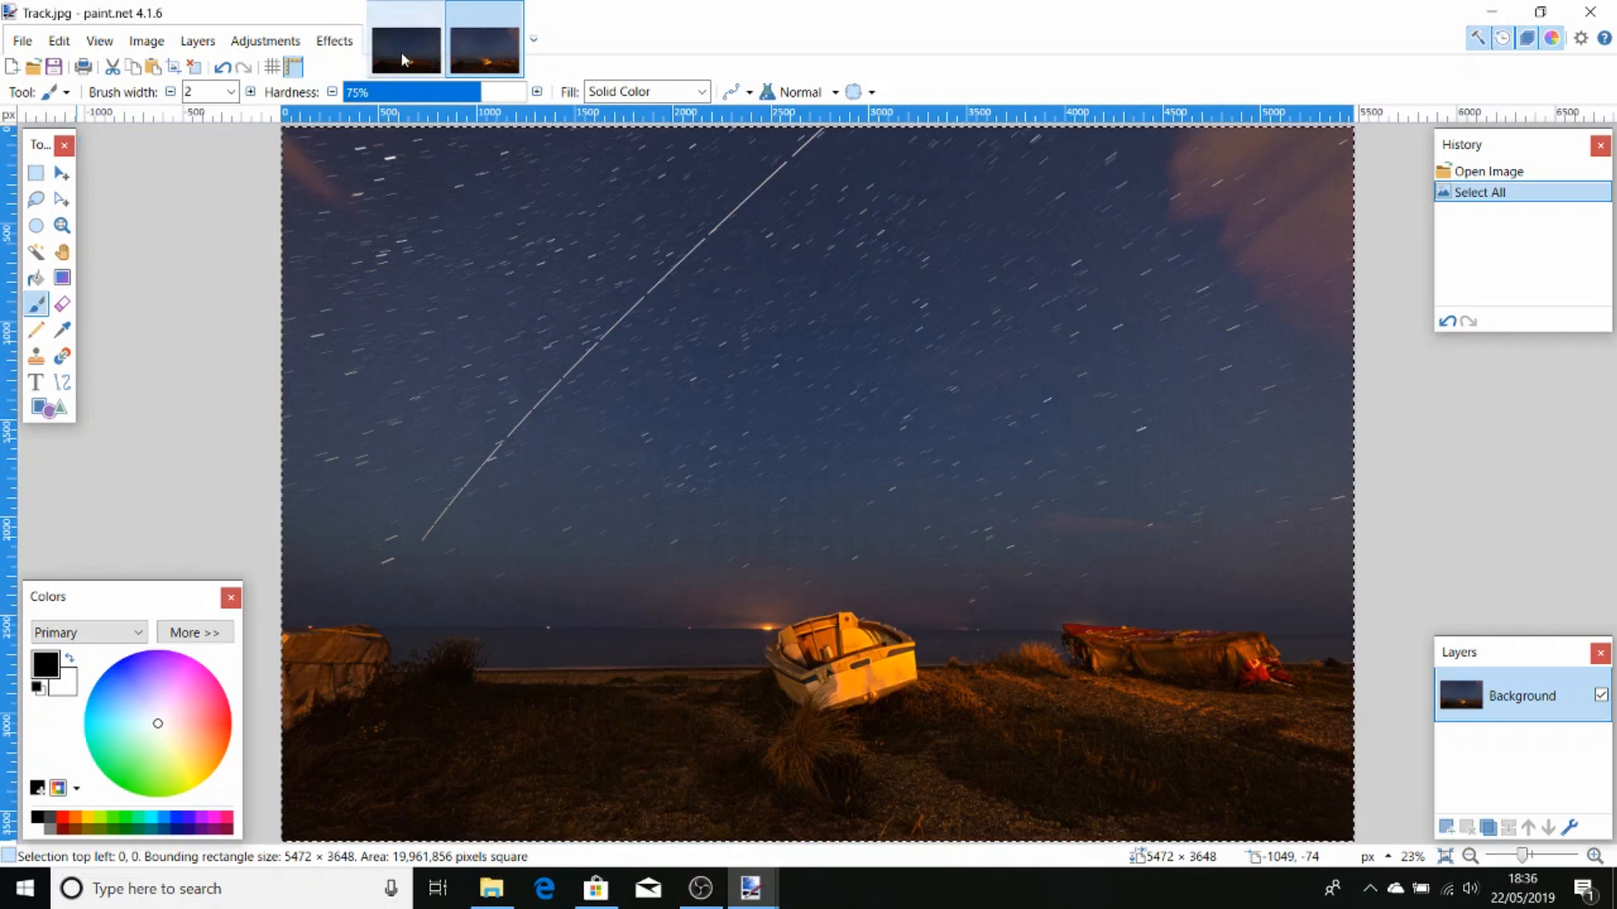
click(404, 49)
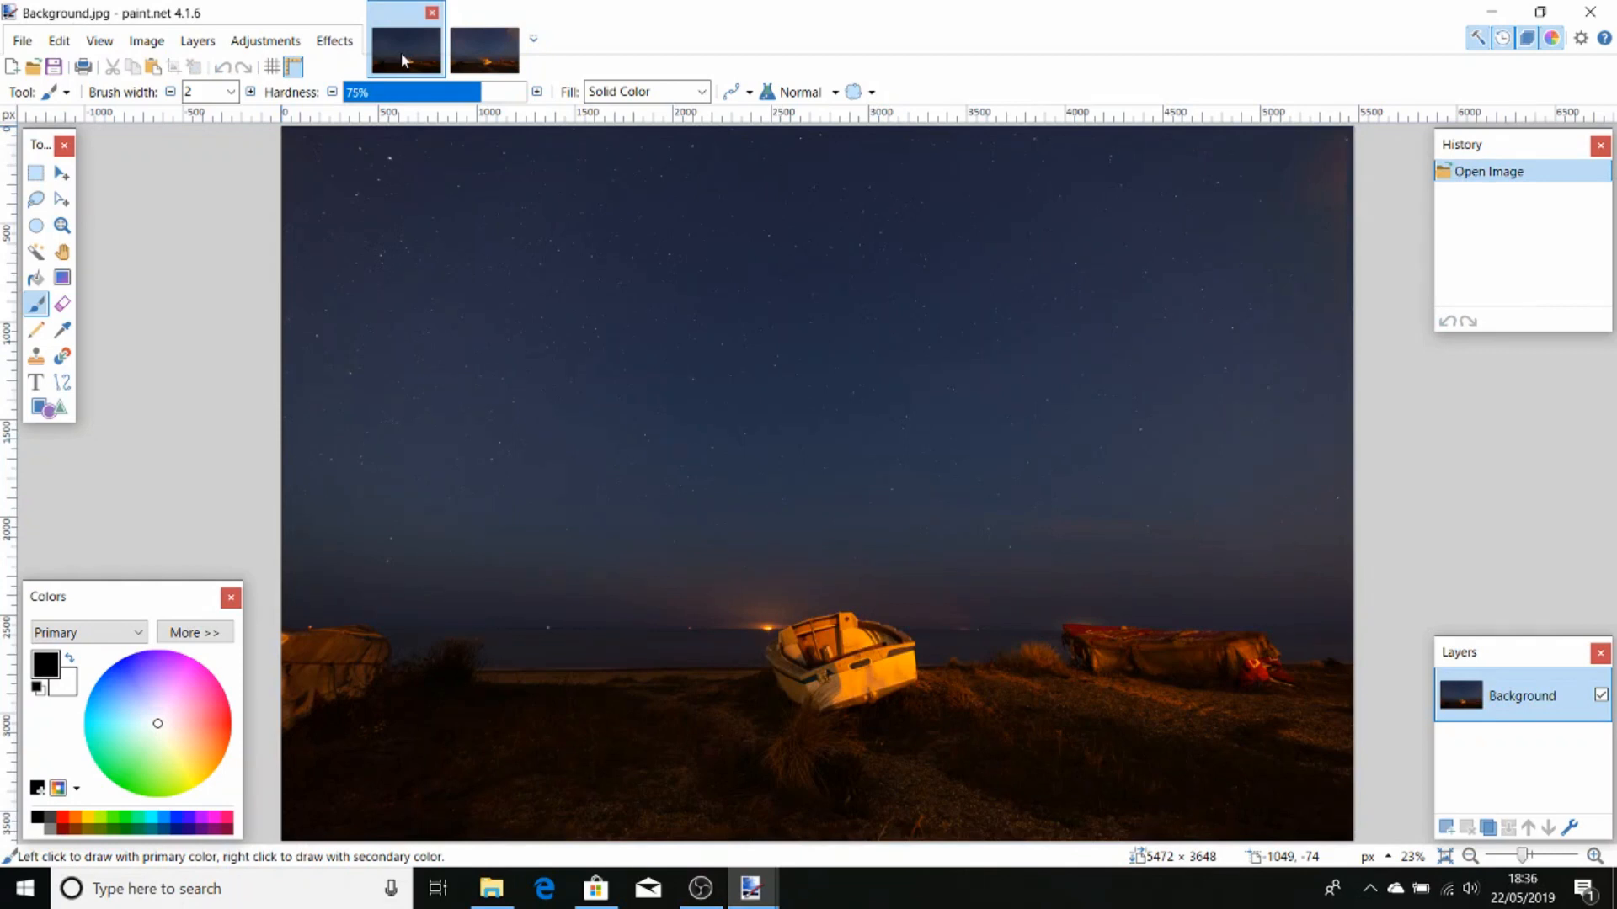
Paste the star-trail photo as Layer 2 and toggle its visibility to compare with the plain sky
click(58, 41)
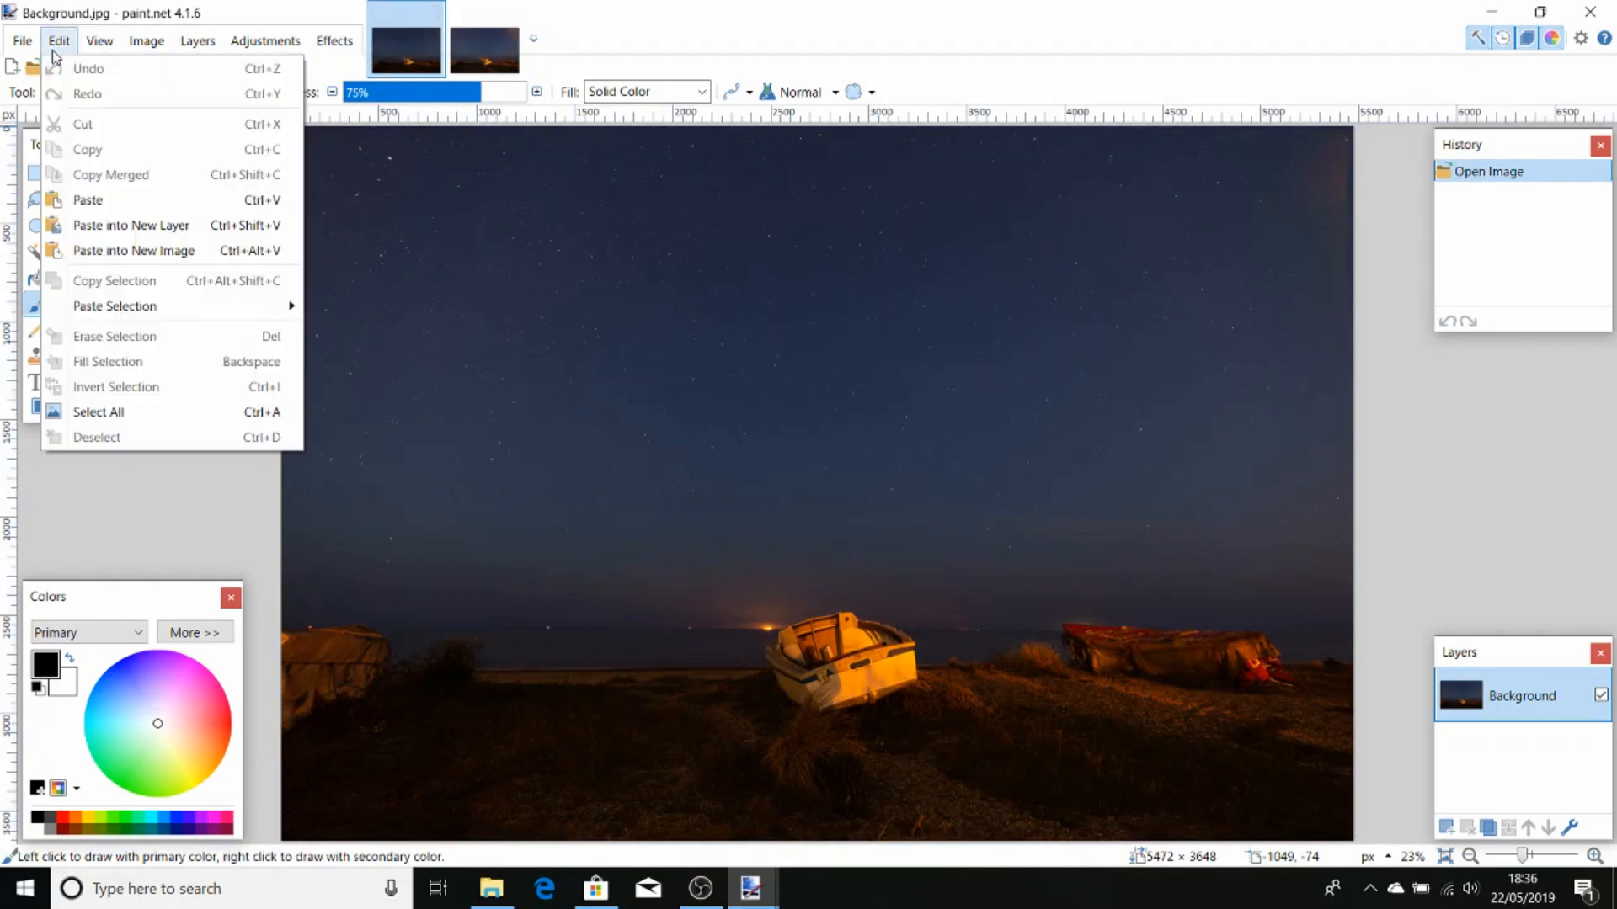
mouse_move(132, 225)
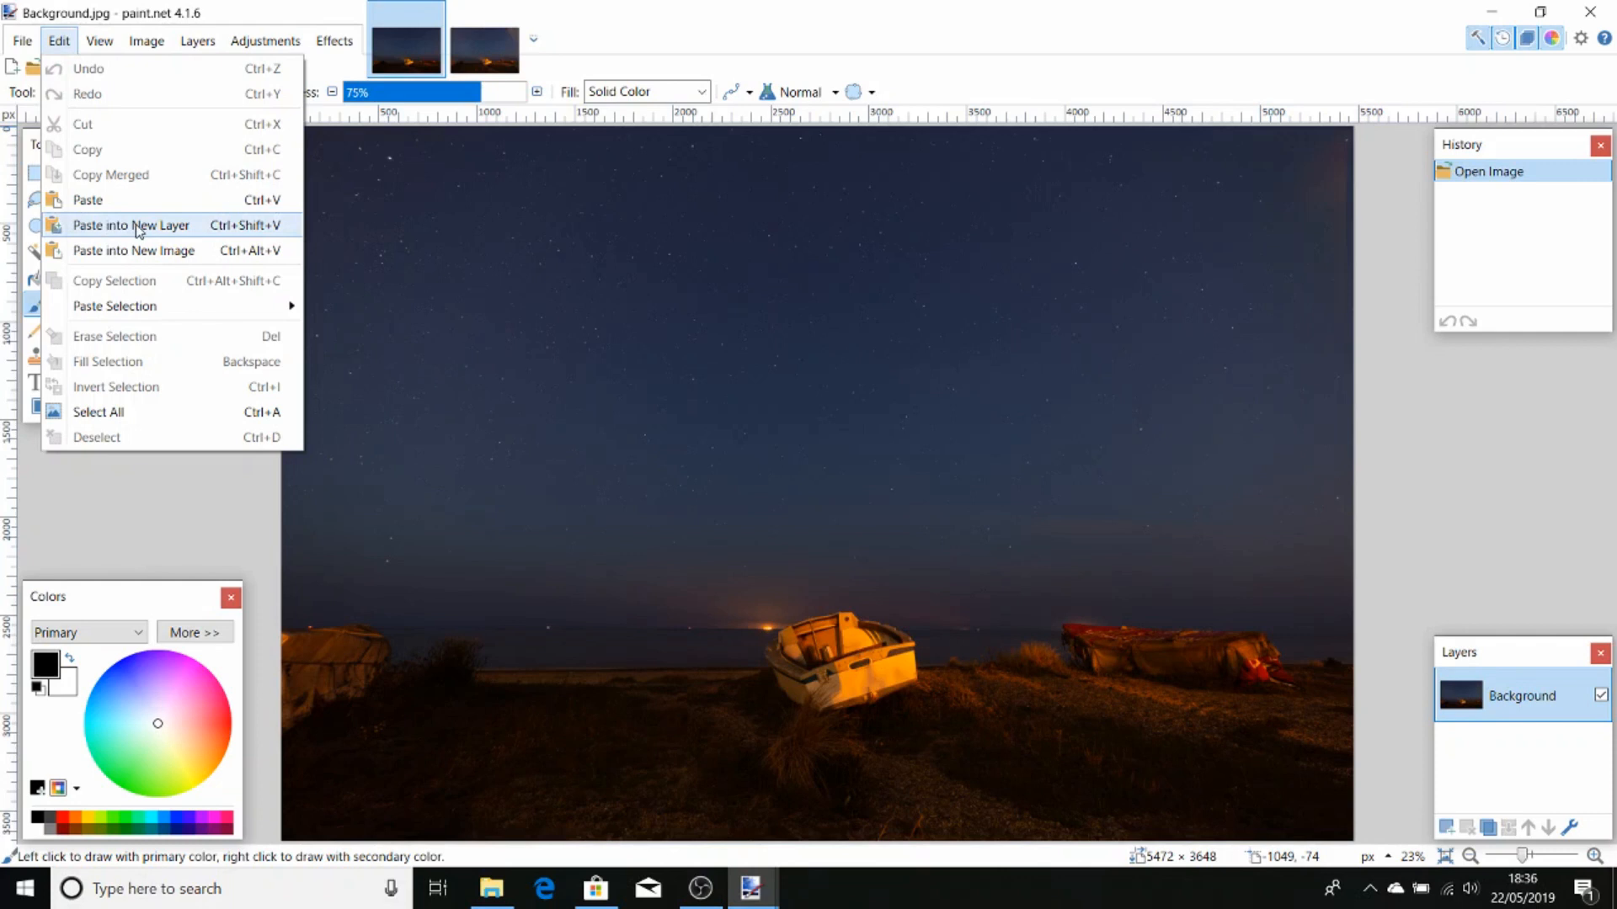
click(132, 225)
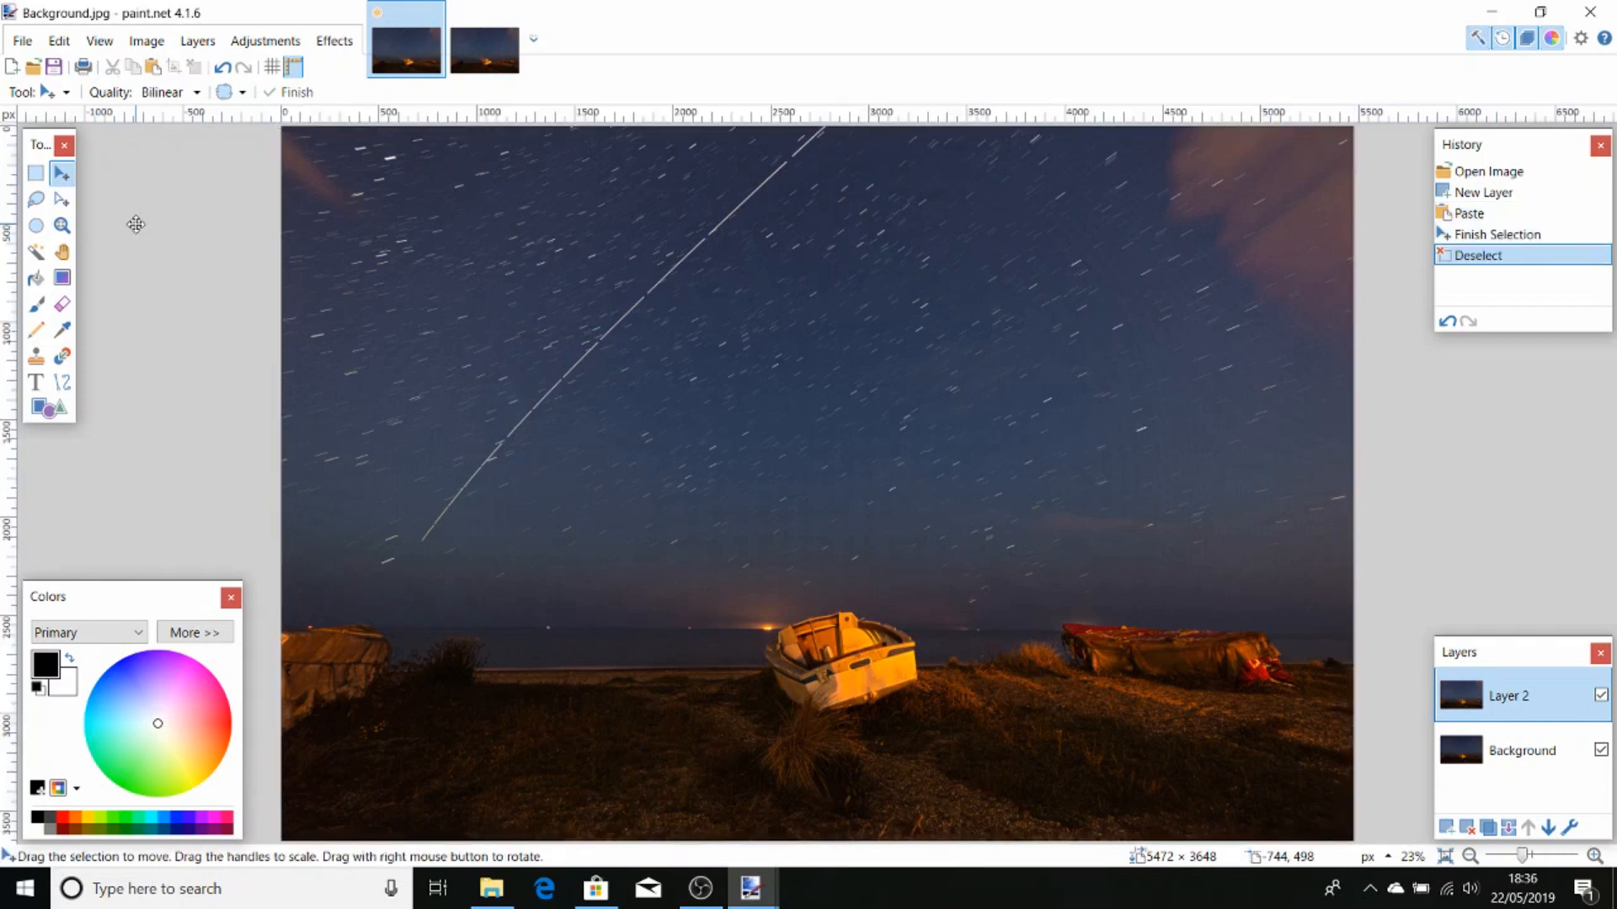
mouse_move(840, 78)
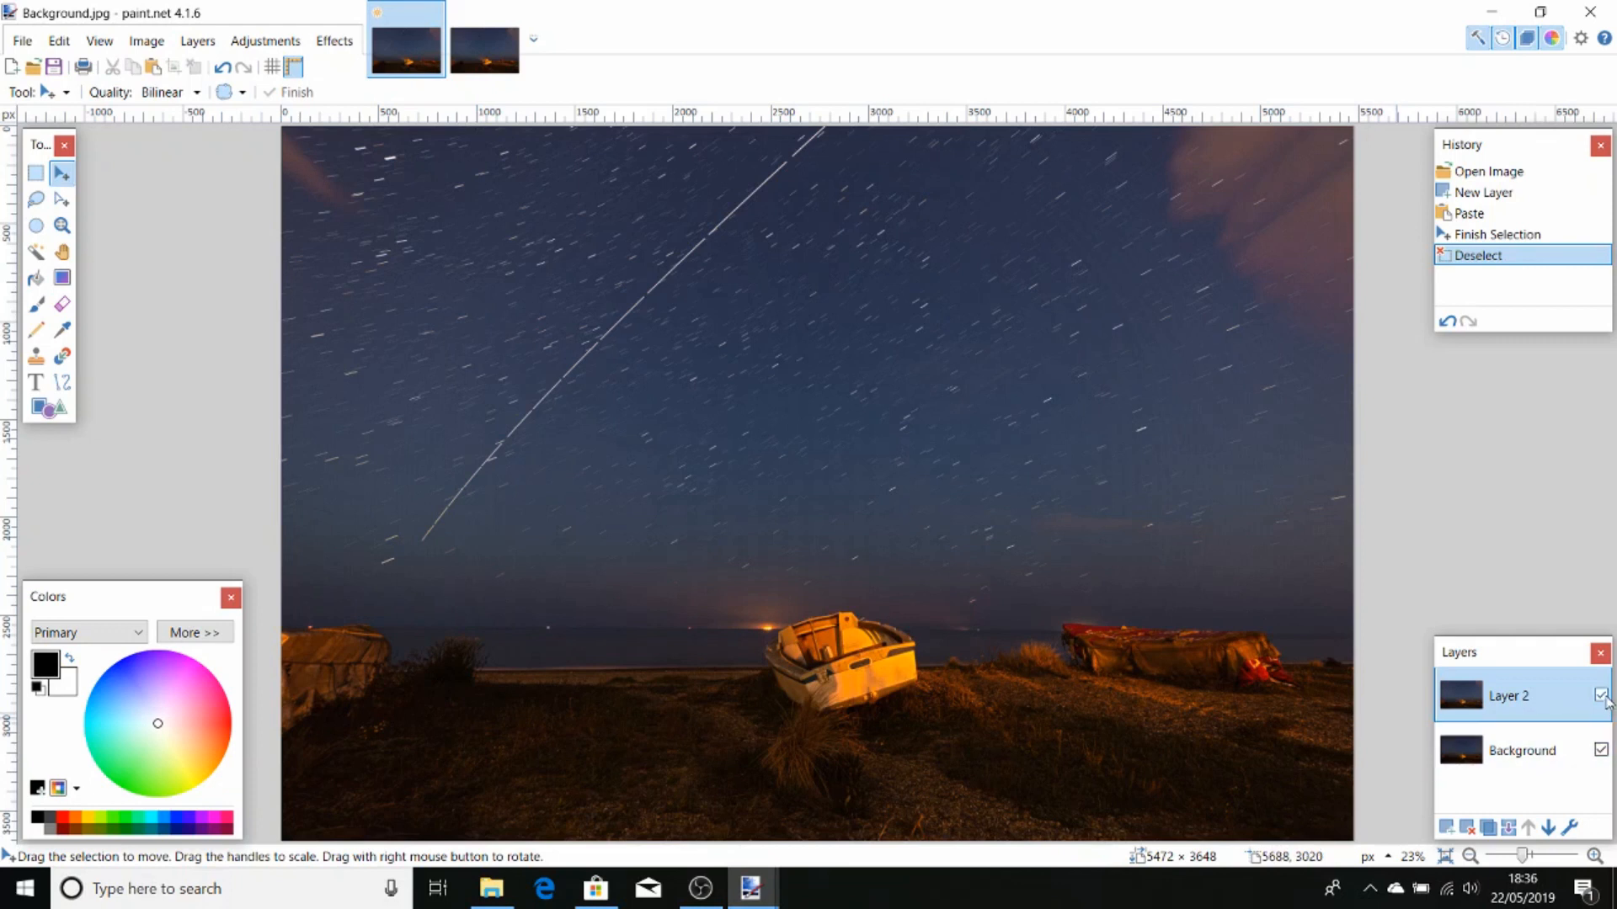
click(1602, 694)
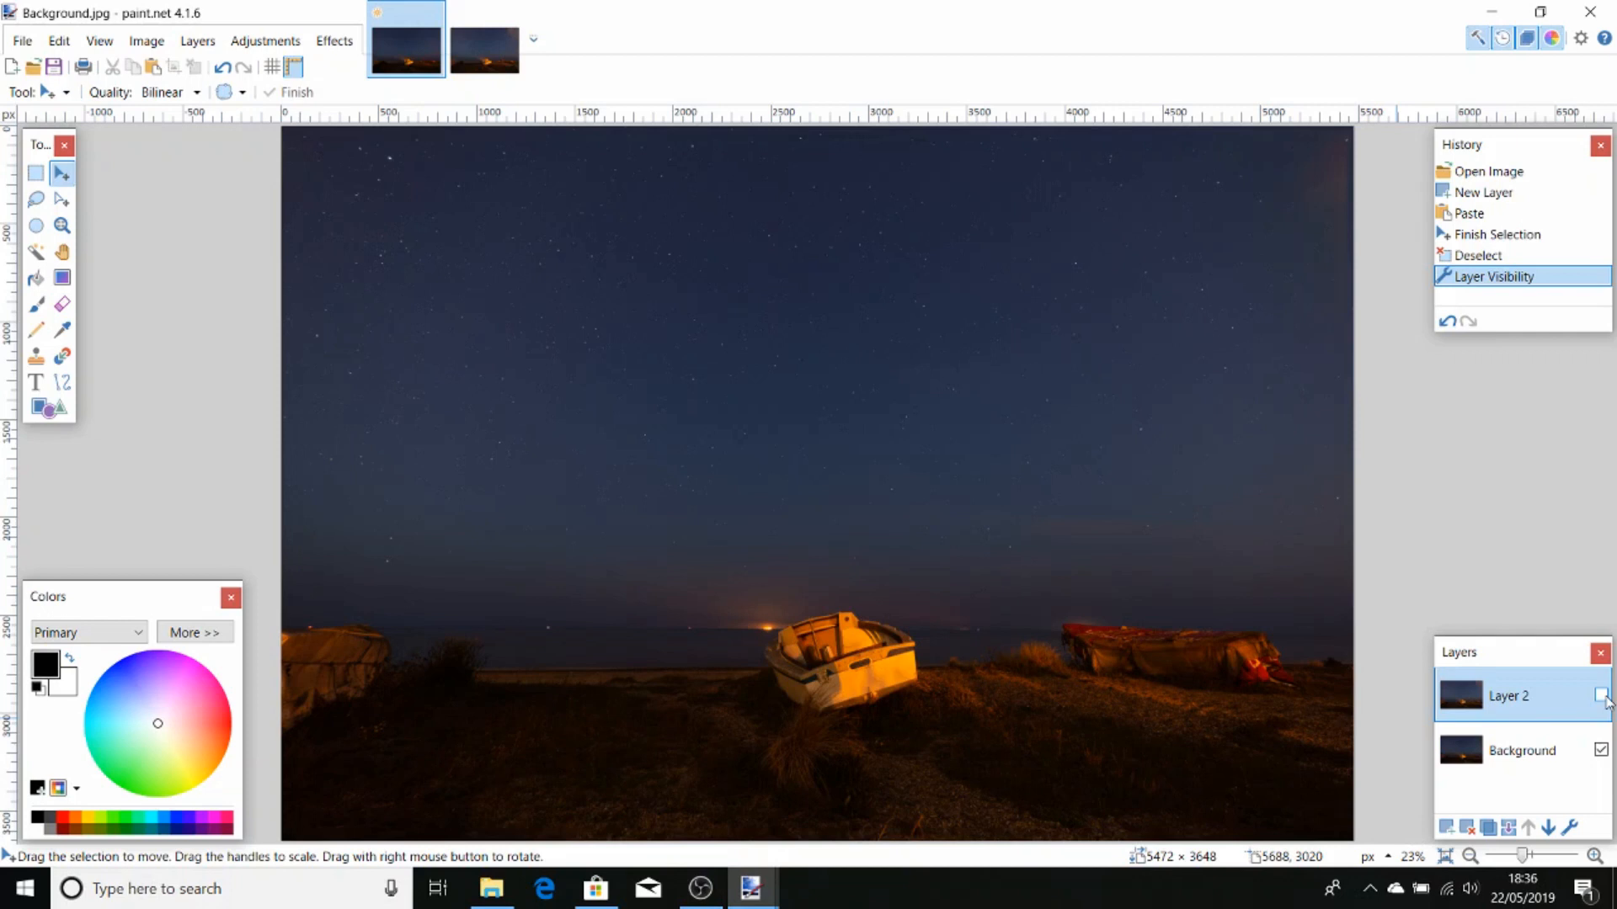
click(1600, 696)
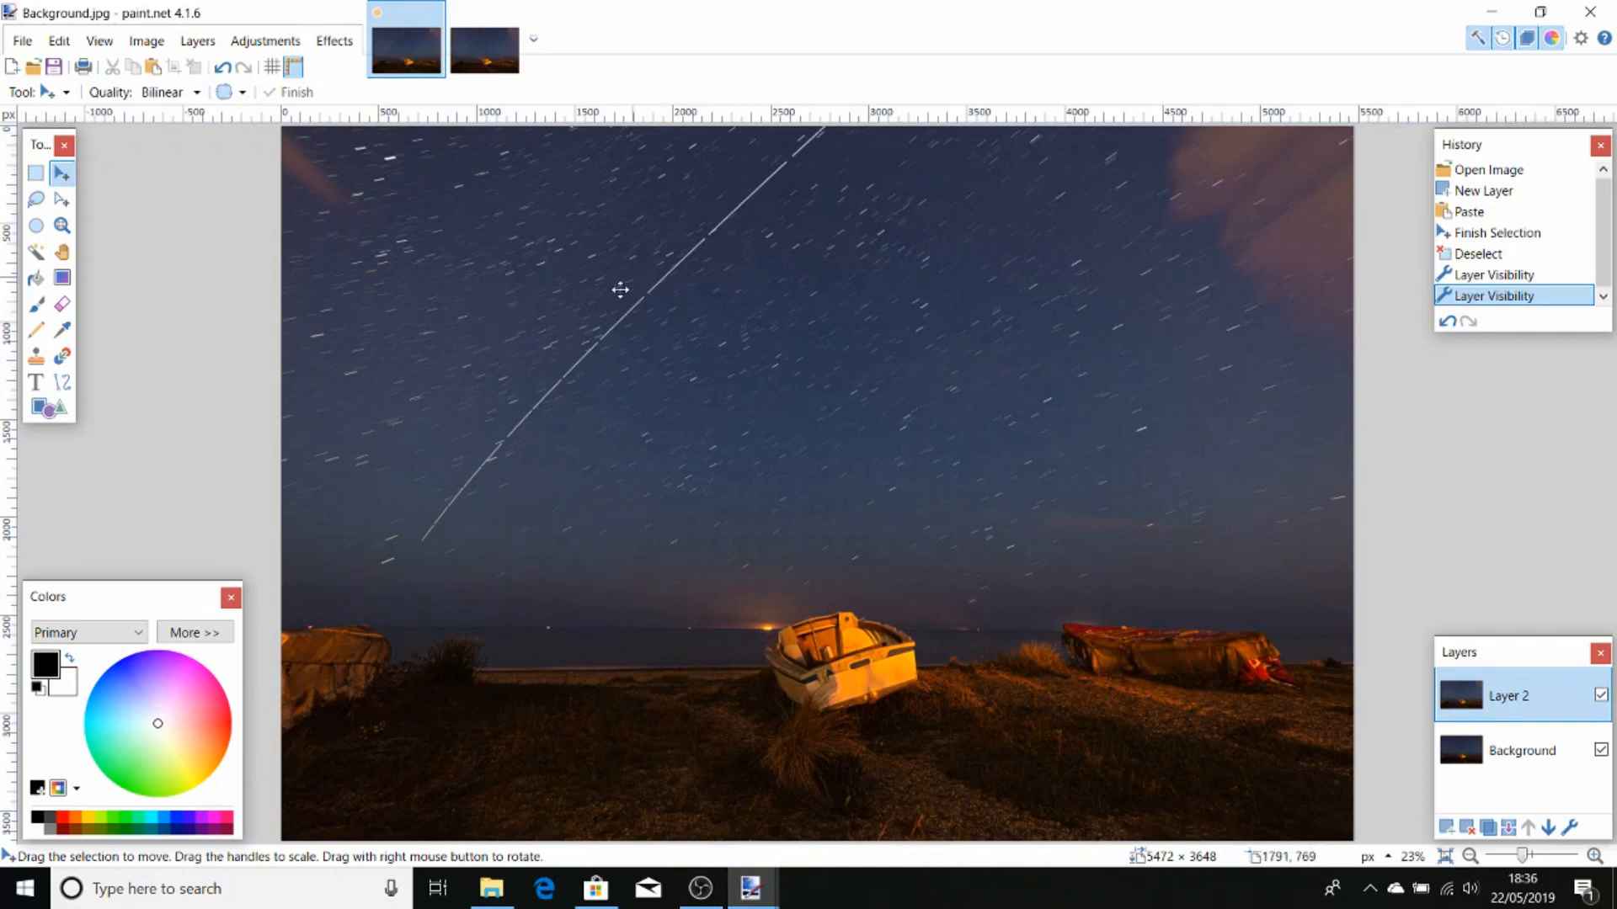
mouse_move(426, 518)
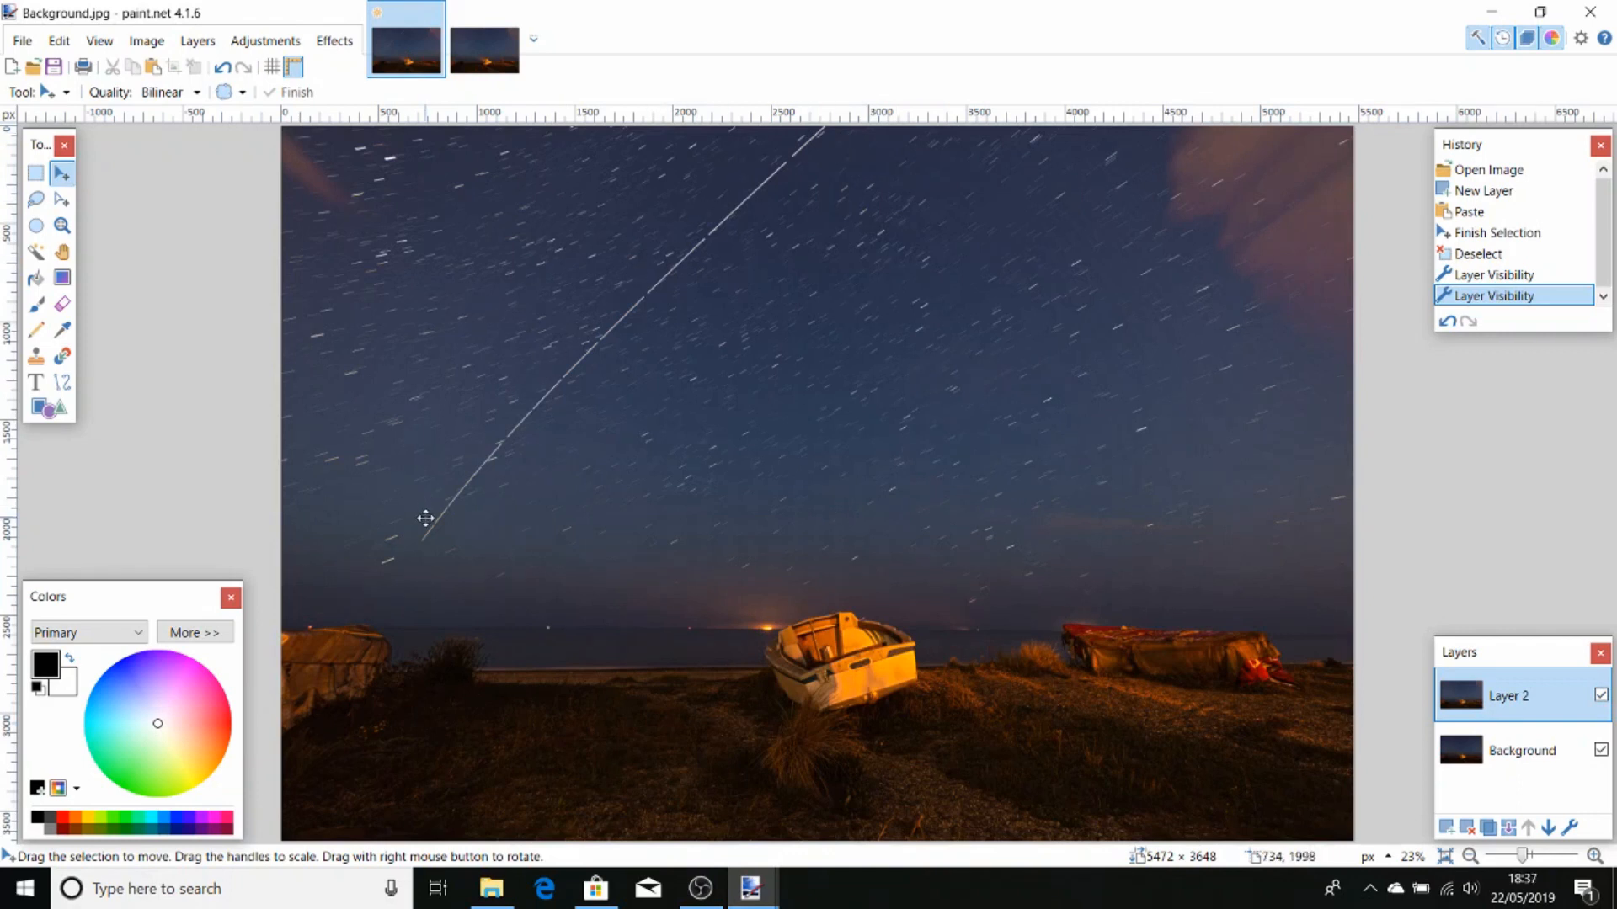
mouse_move(513, 506)
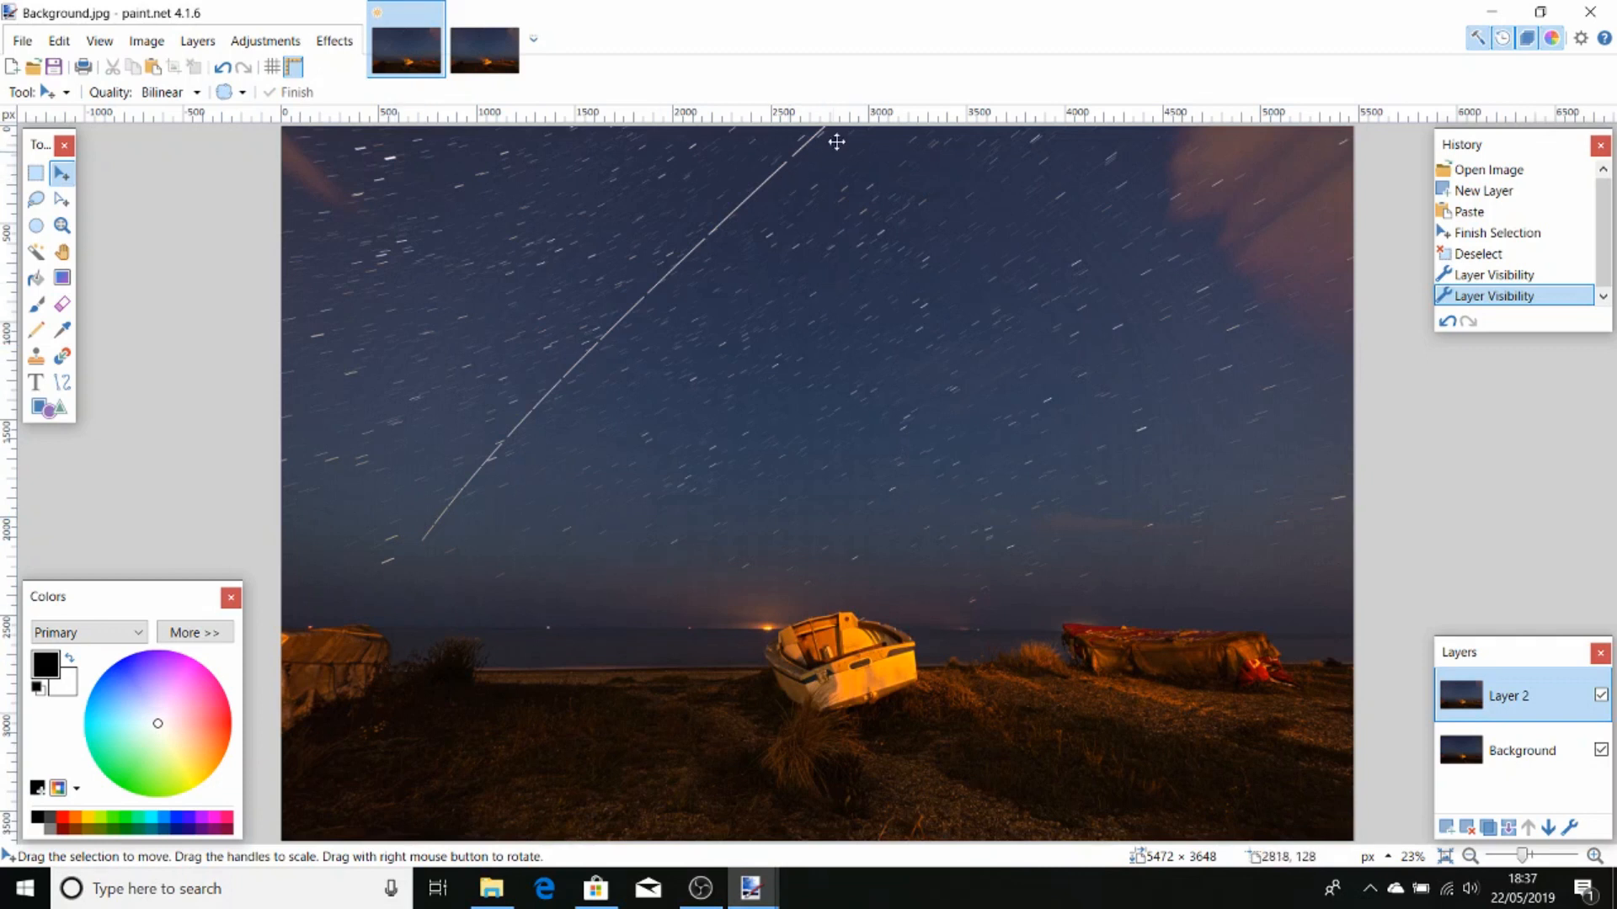
mouse_move(603, 337)
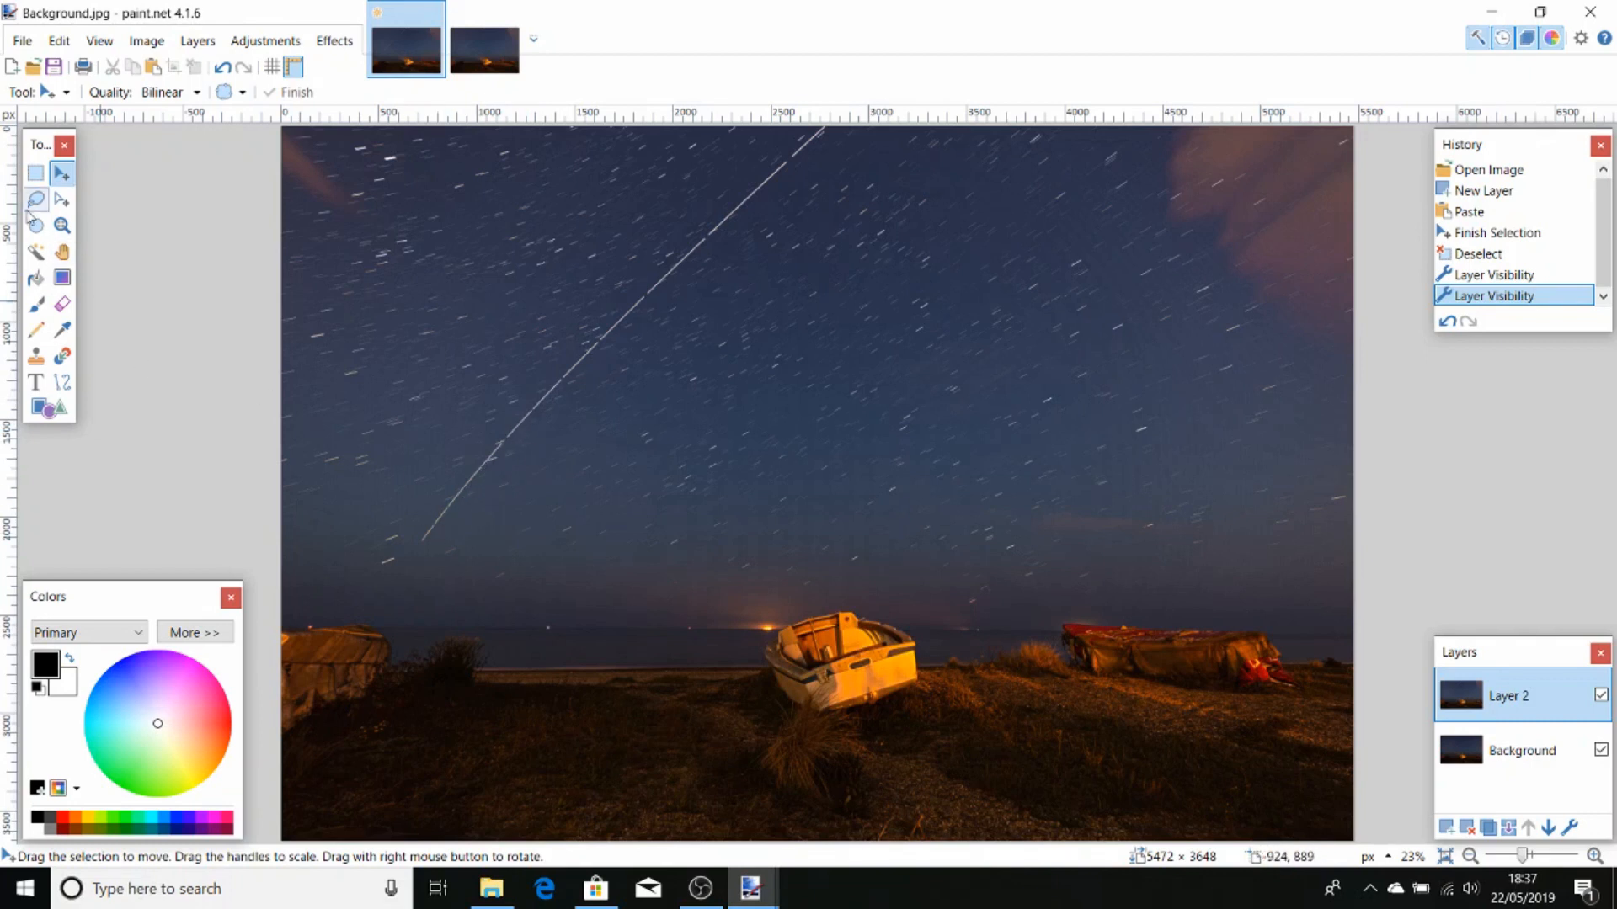
Zoom in on the break in the ISS trail, repositioning the view with Pan
click(62, 226)
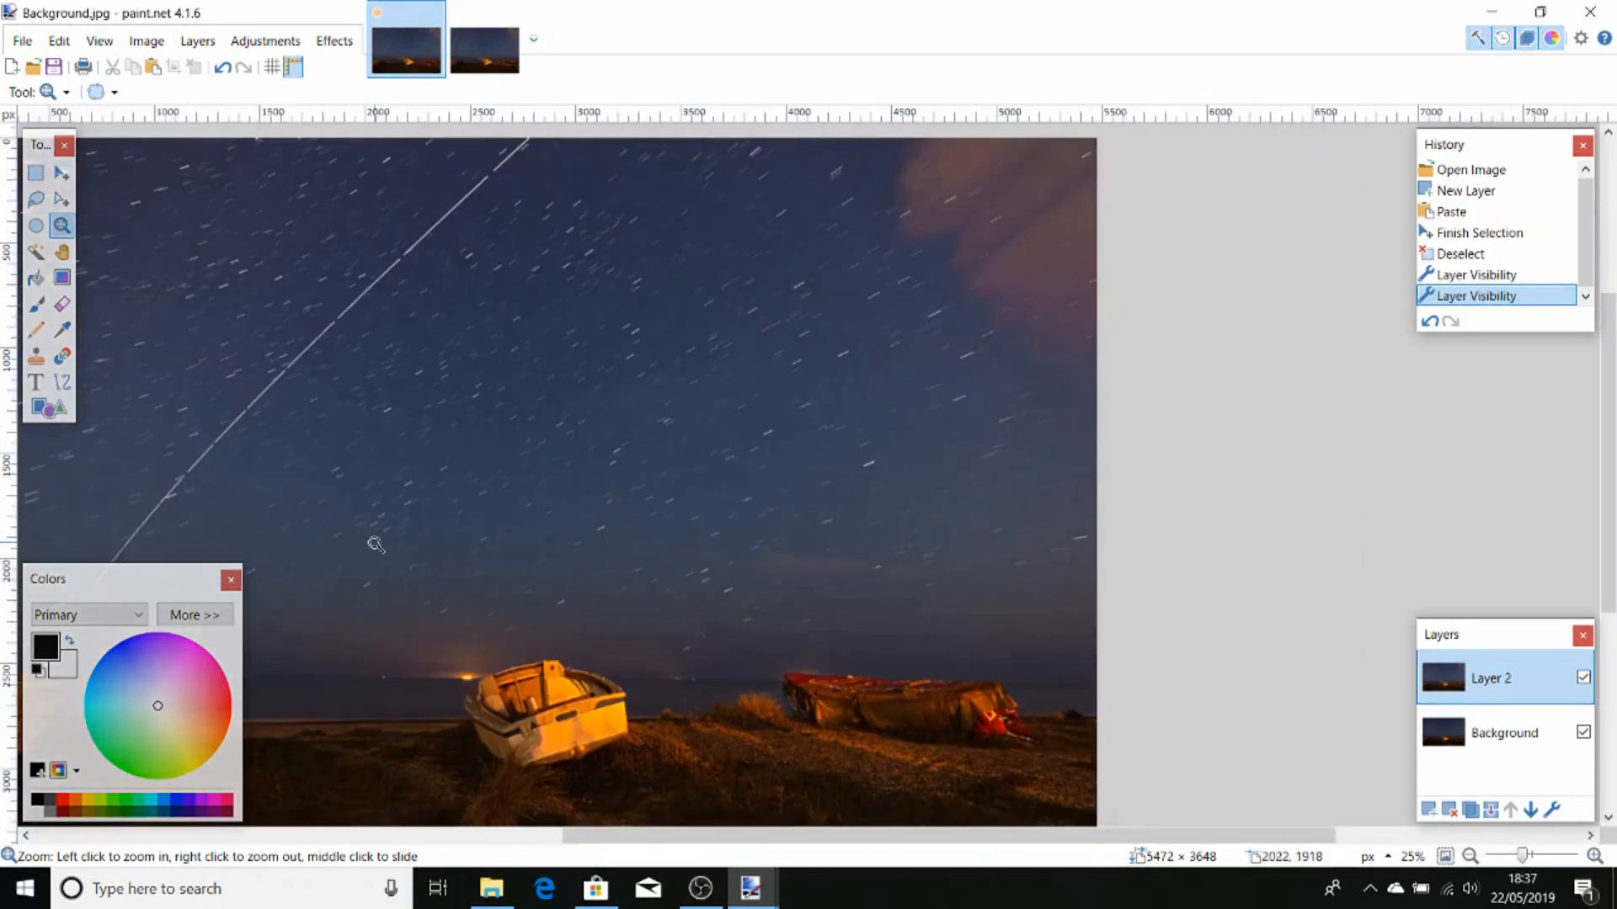
click(61, 252)
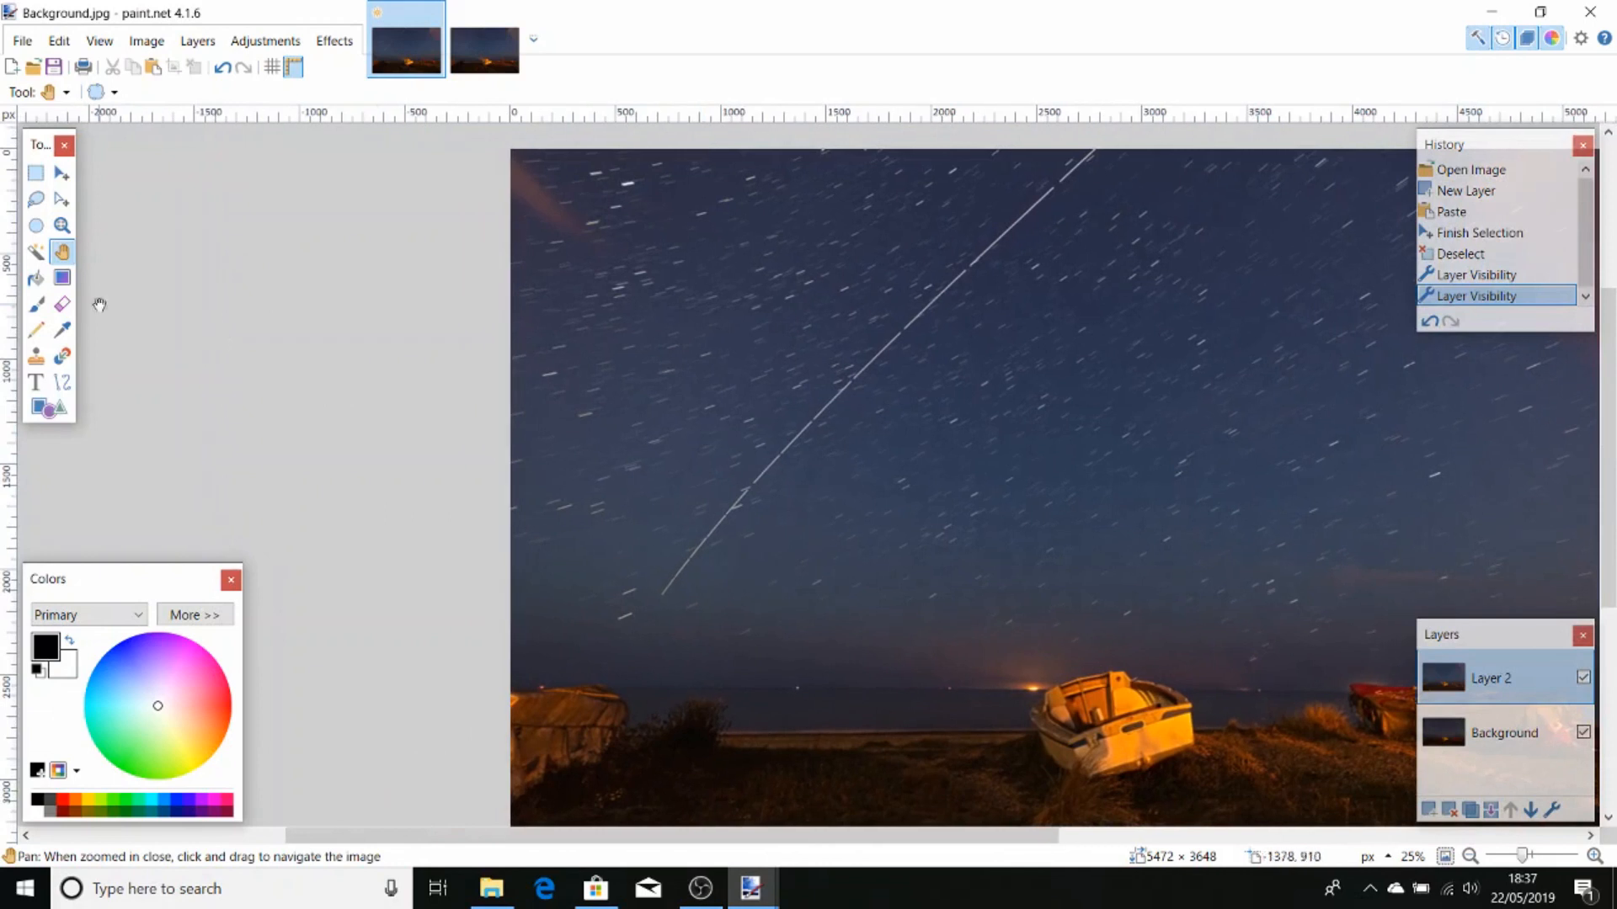
click(62, 226)
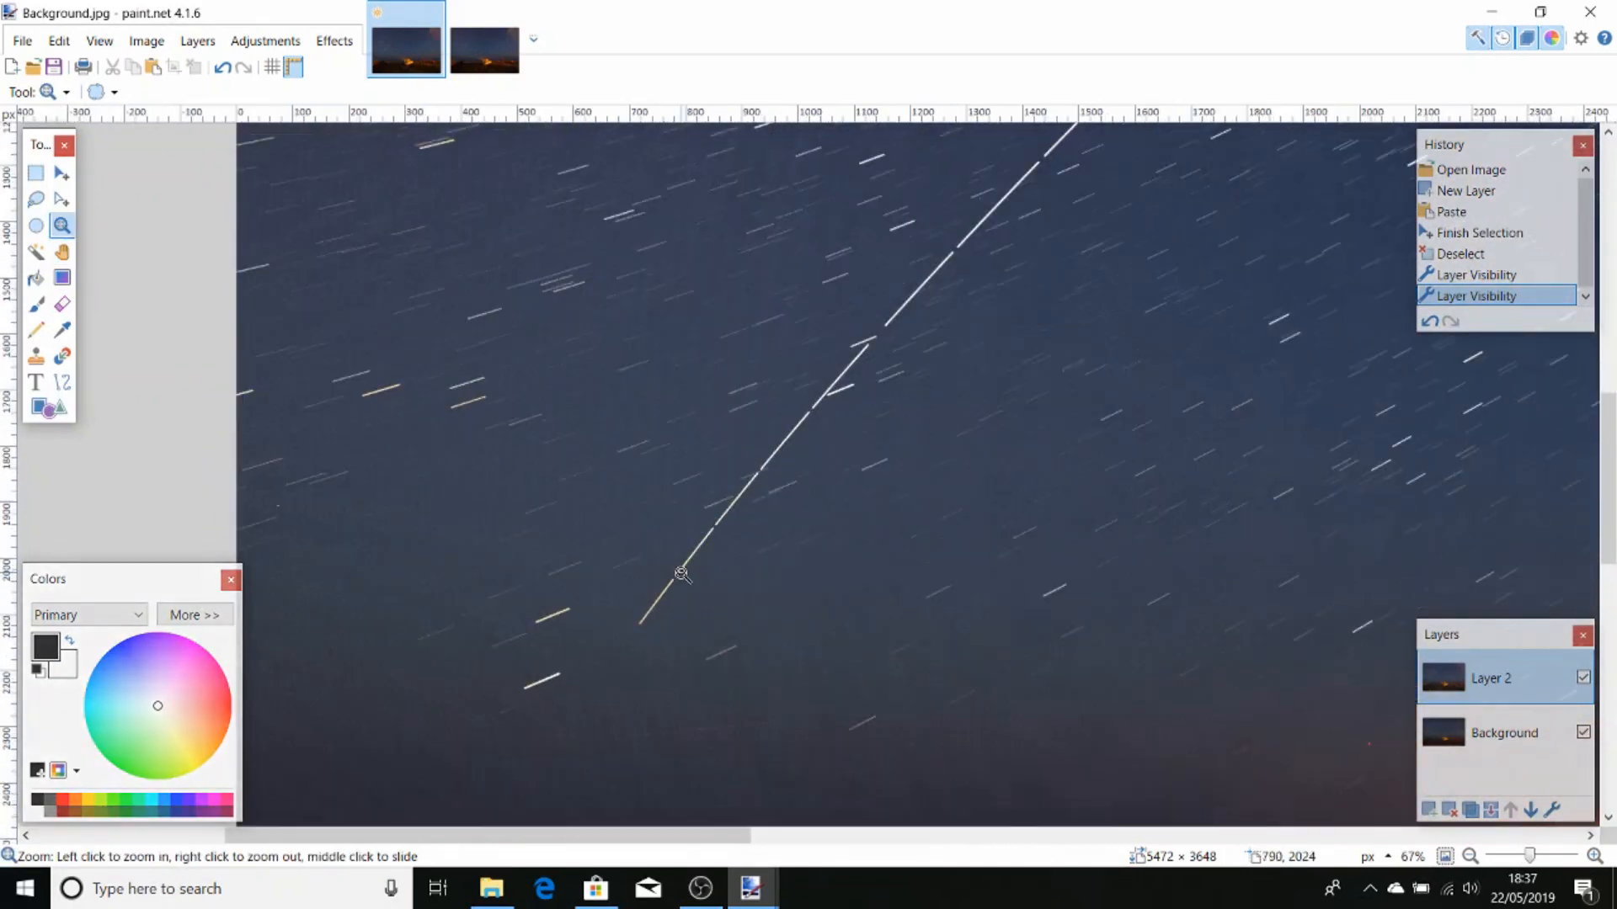
click(683, 574)
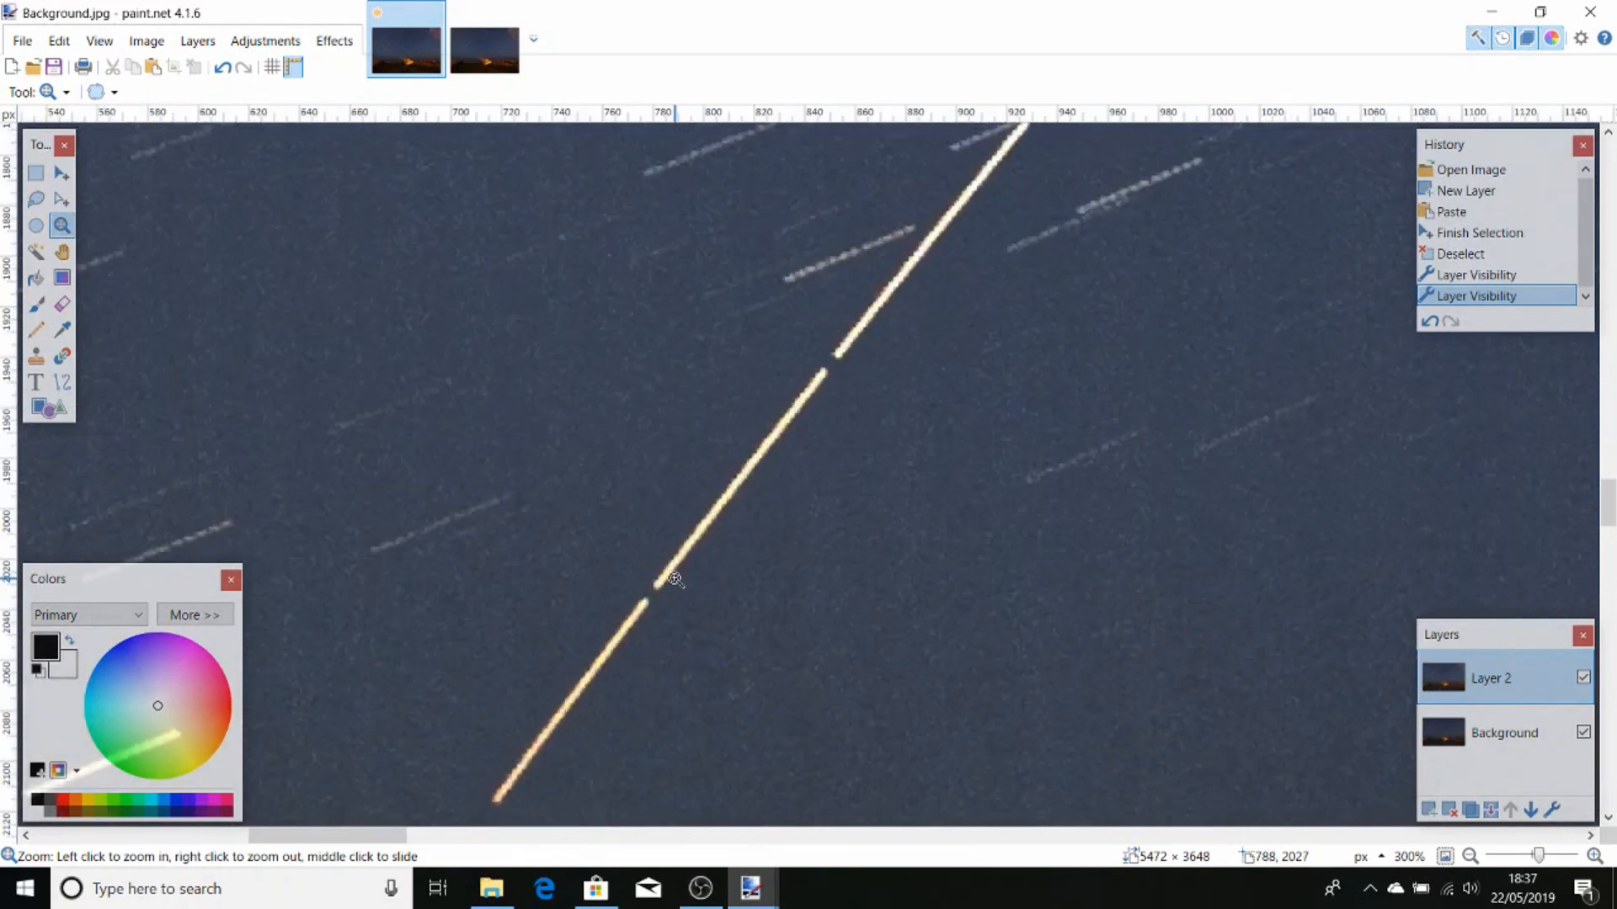
Clone-stamp across the first trail gap with a brush width of 15 at high zoom
click(671, 578)
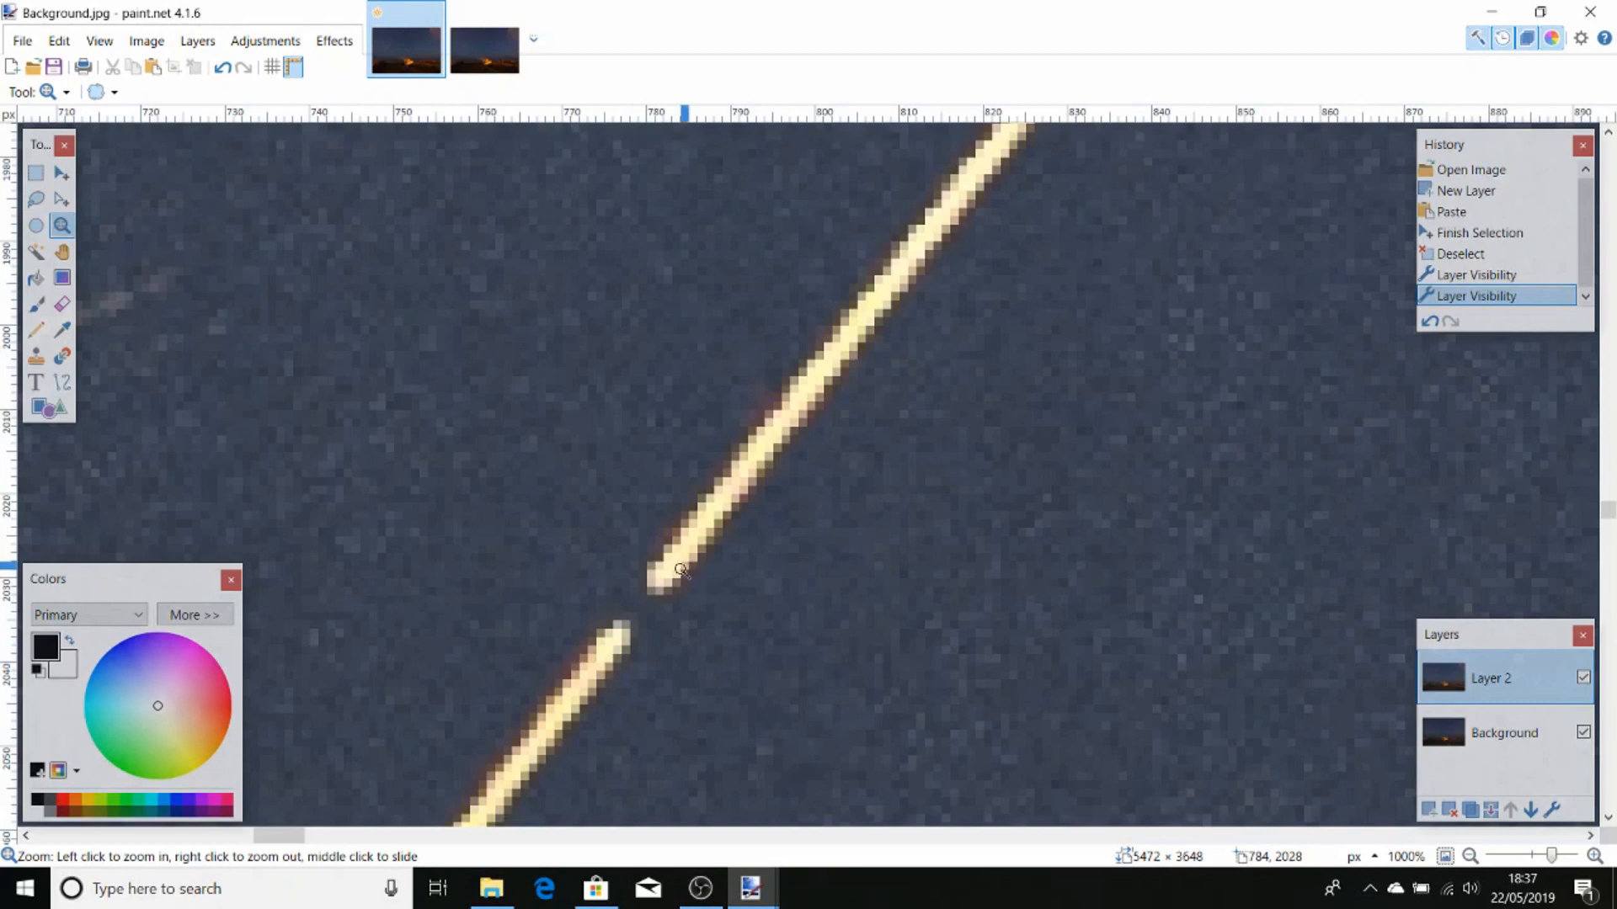
mouse_move(36, 355)
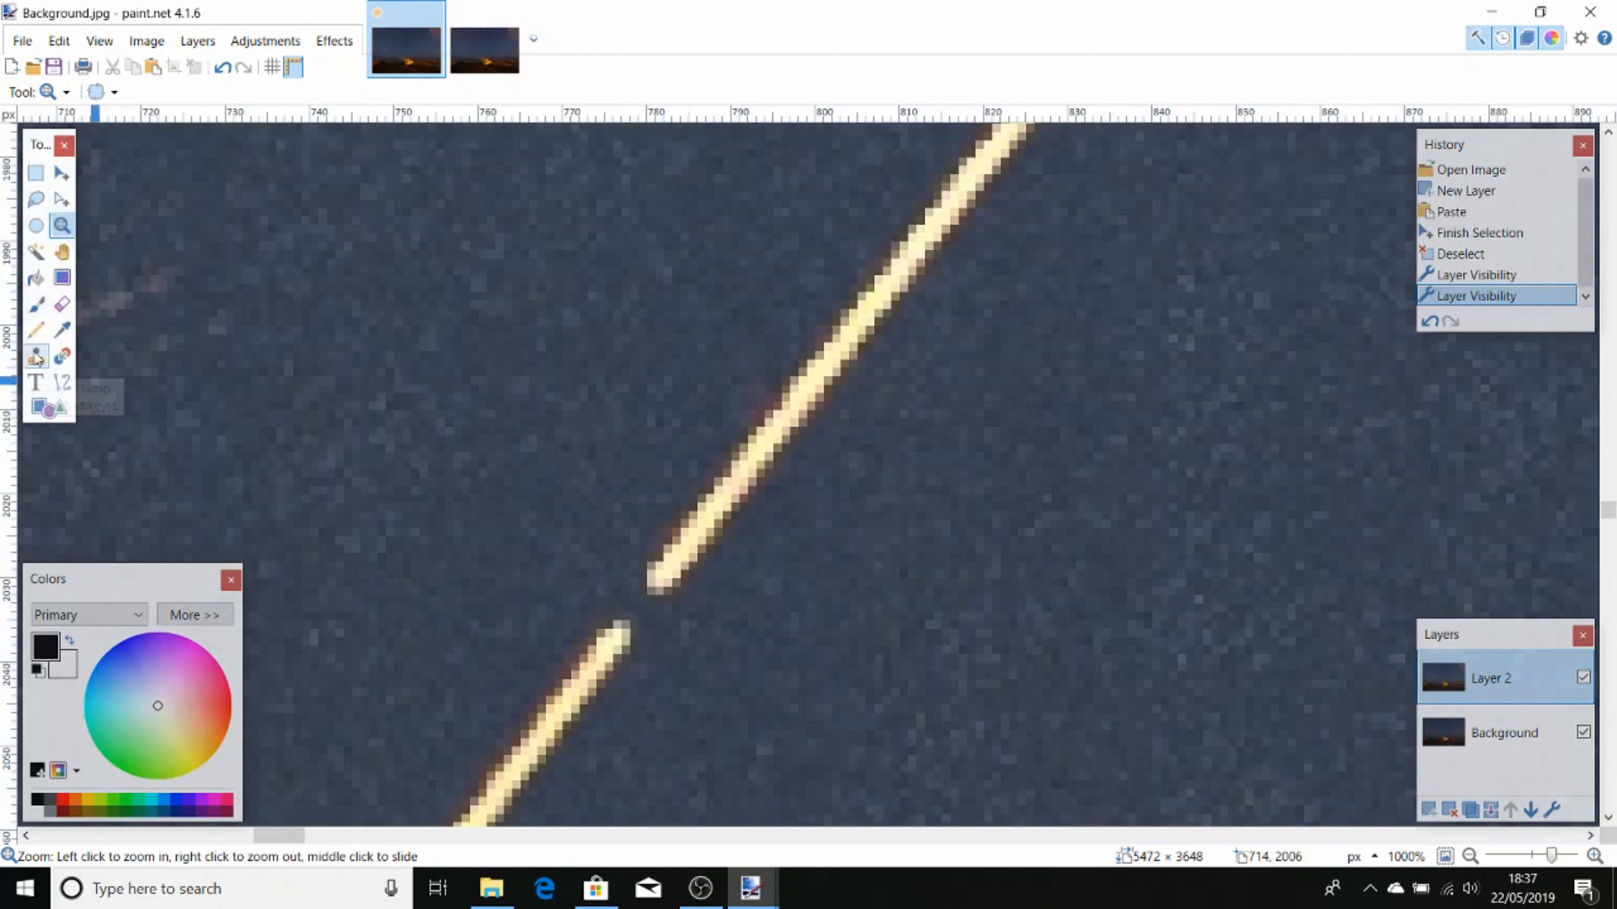
click(35, 355)
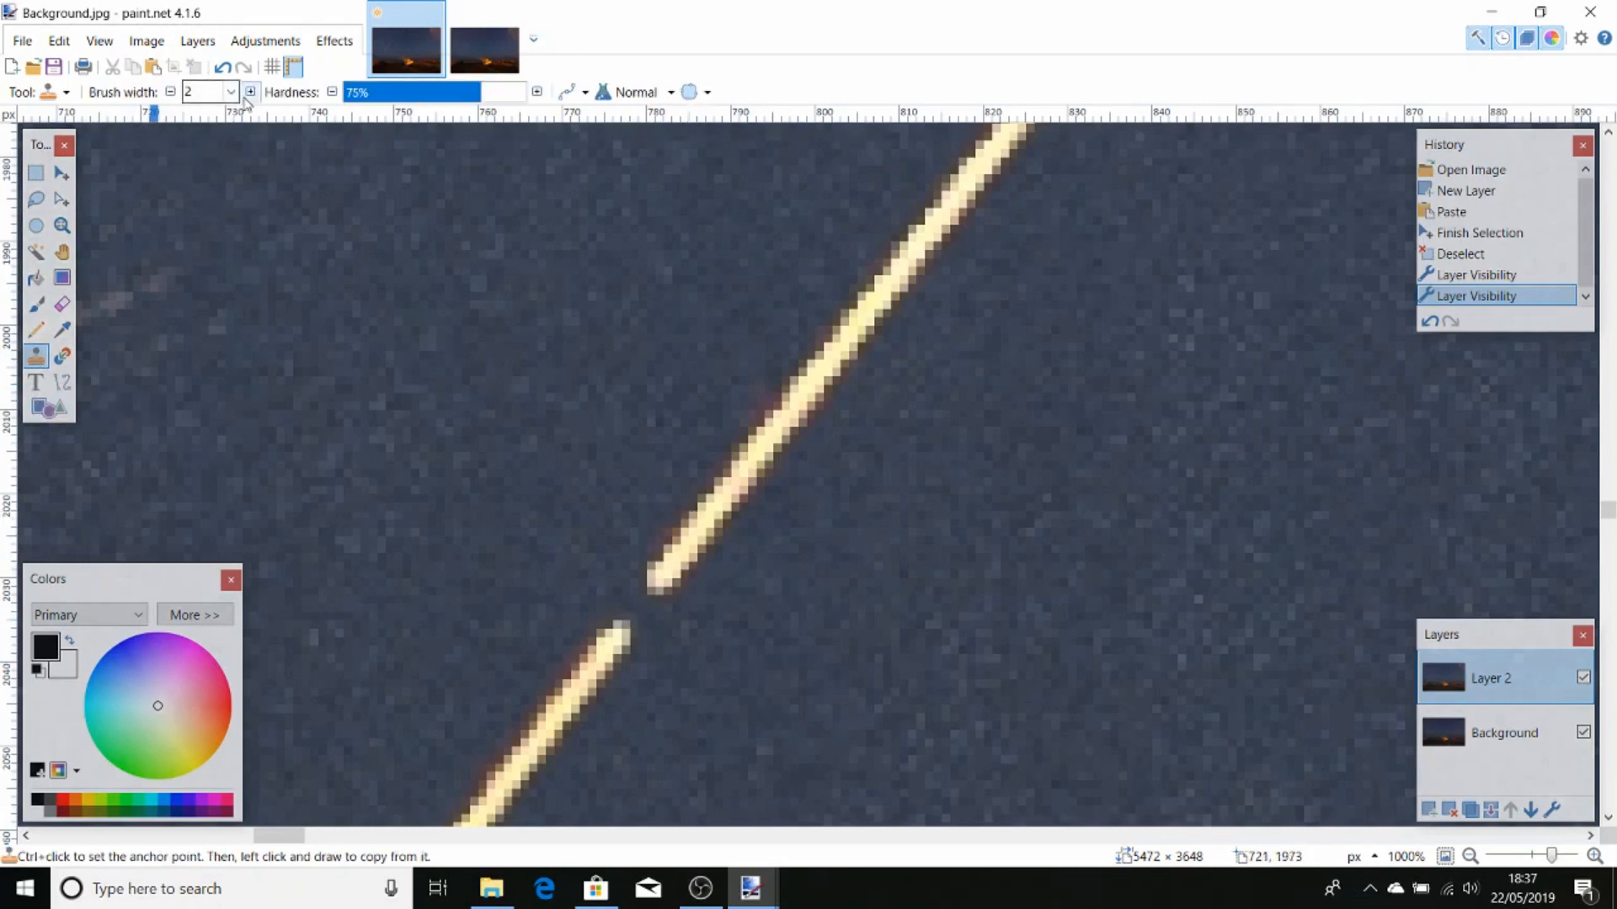
click(231, 92)
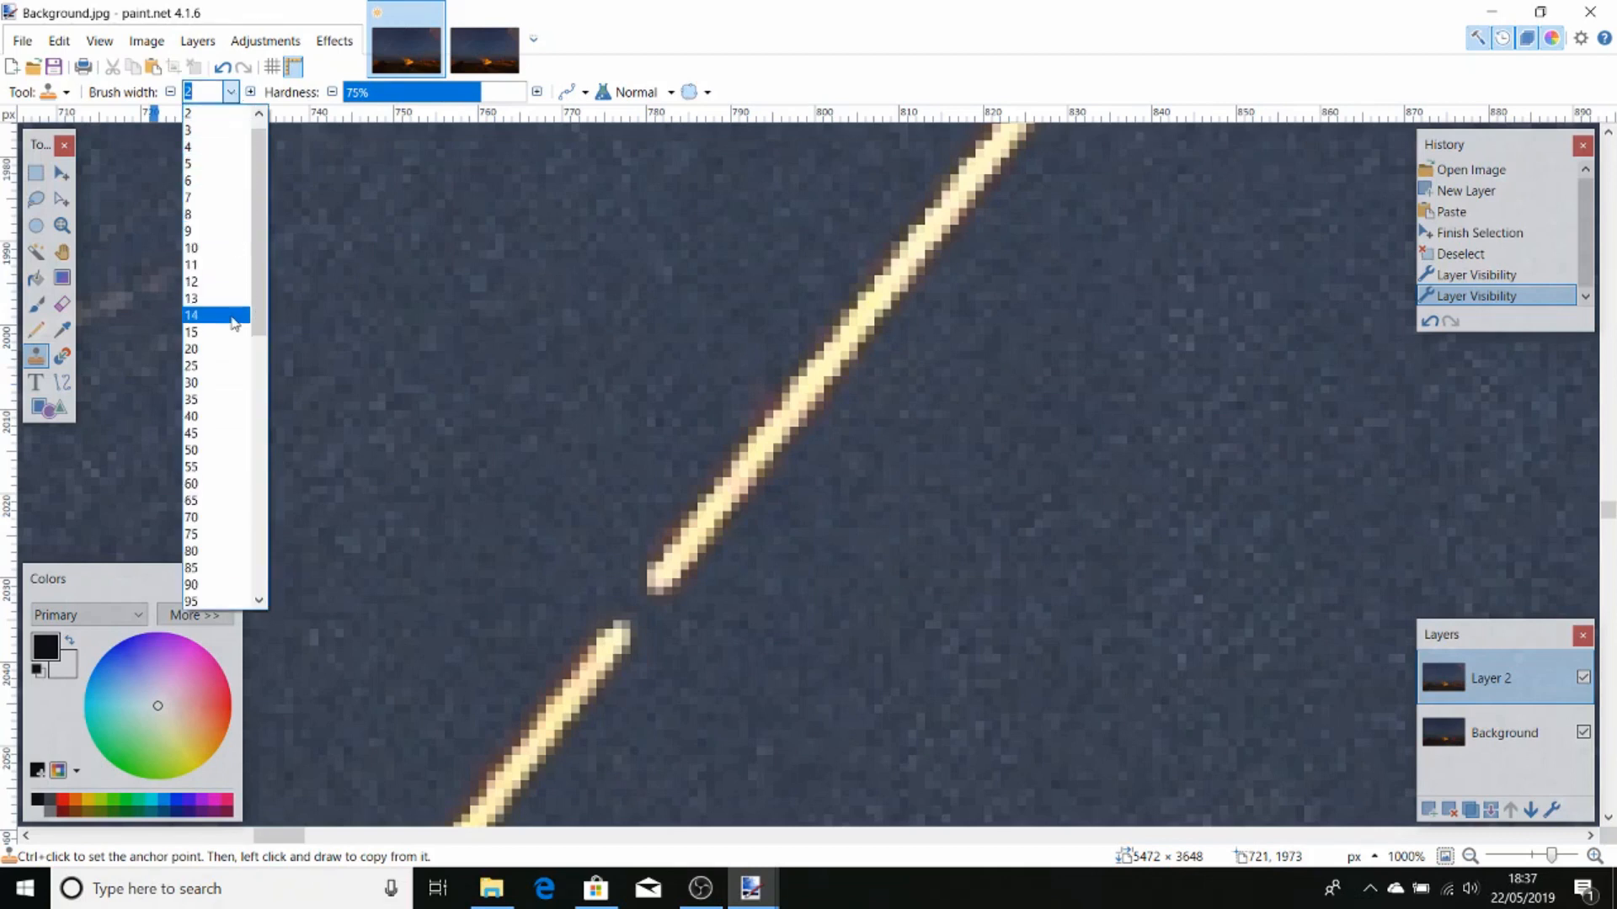
click(191, 331)
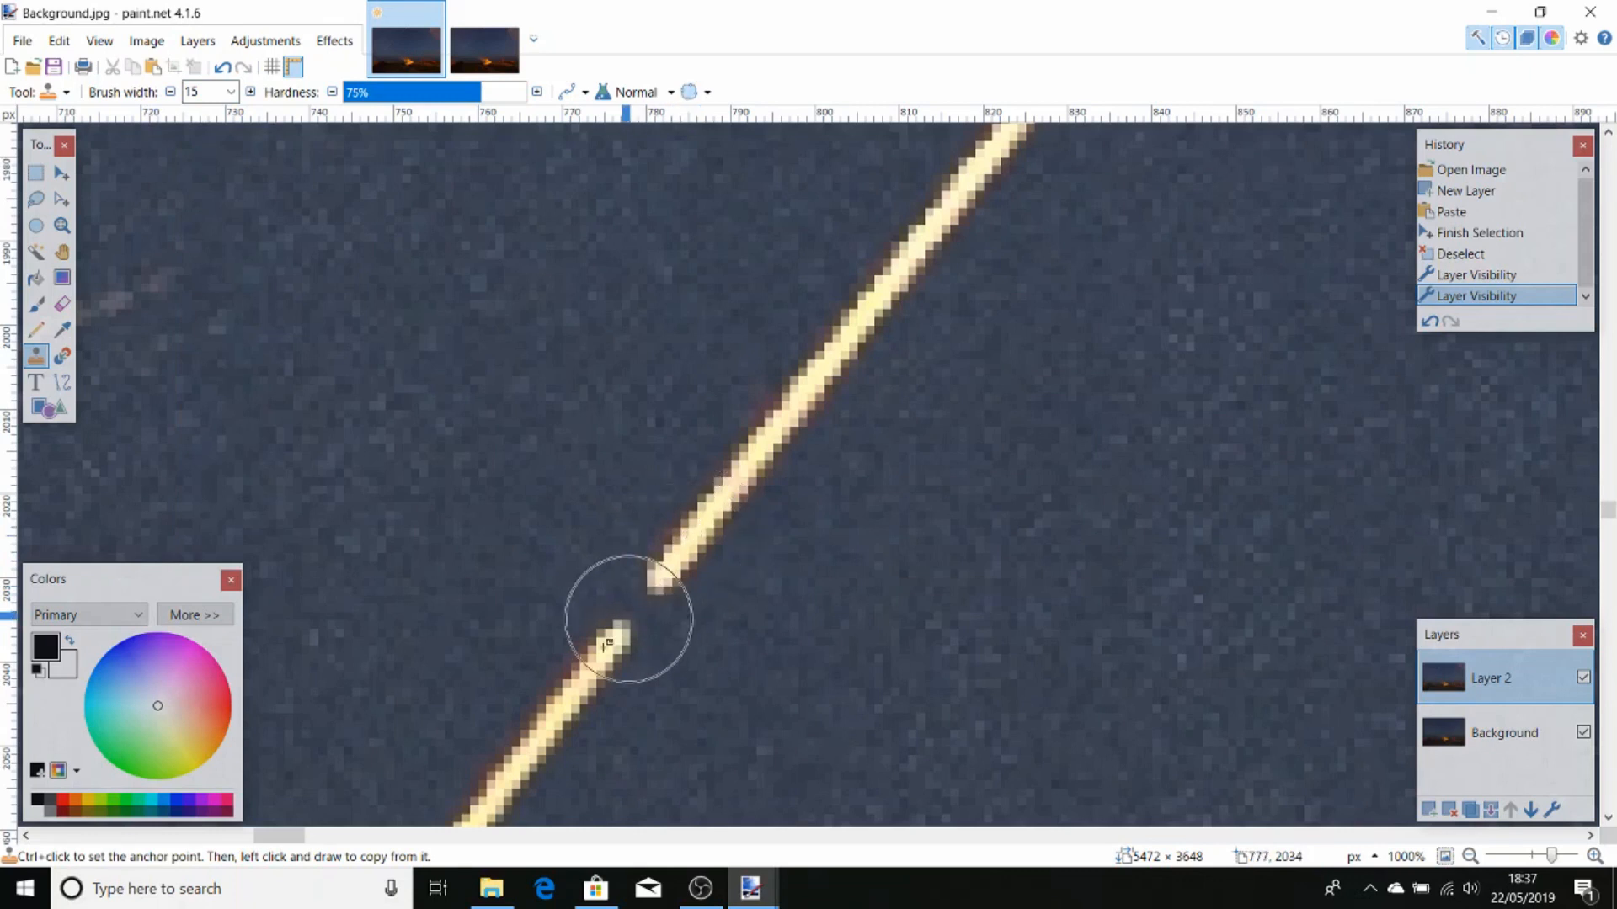
drag(619, 619, 536, 732)
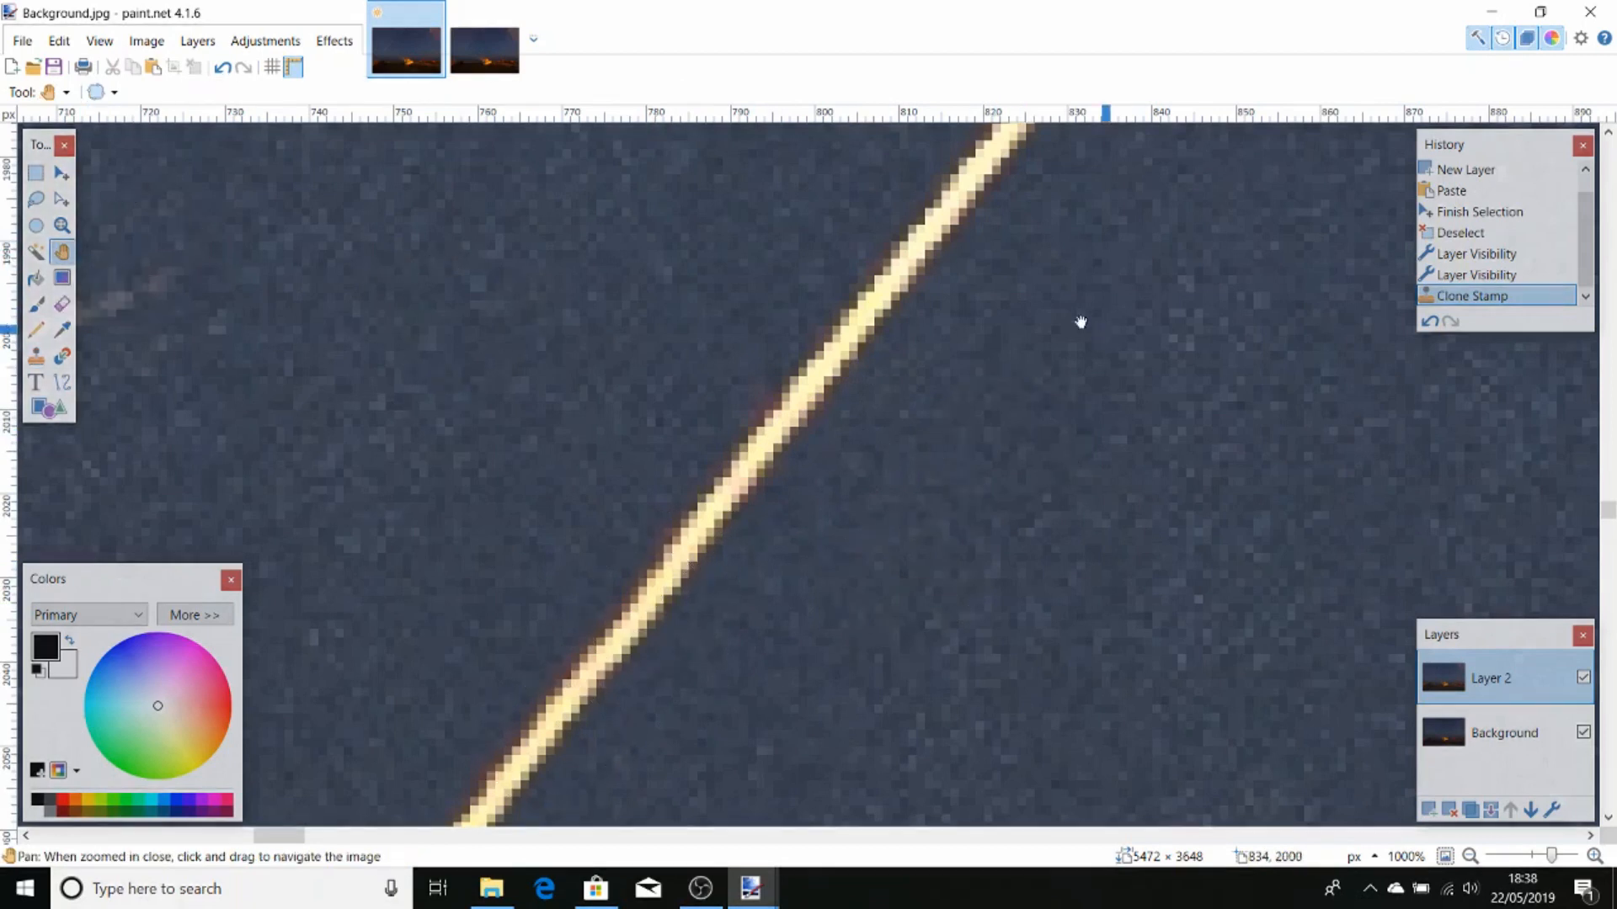
Pan to each remaining break, including one near a crossing star, and clone it shut
drag(1081, 321, 1025, 276)
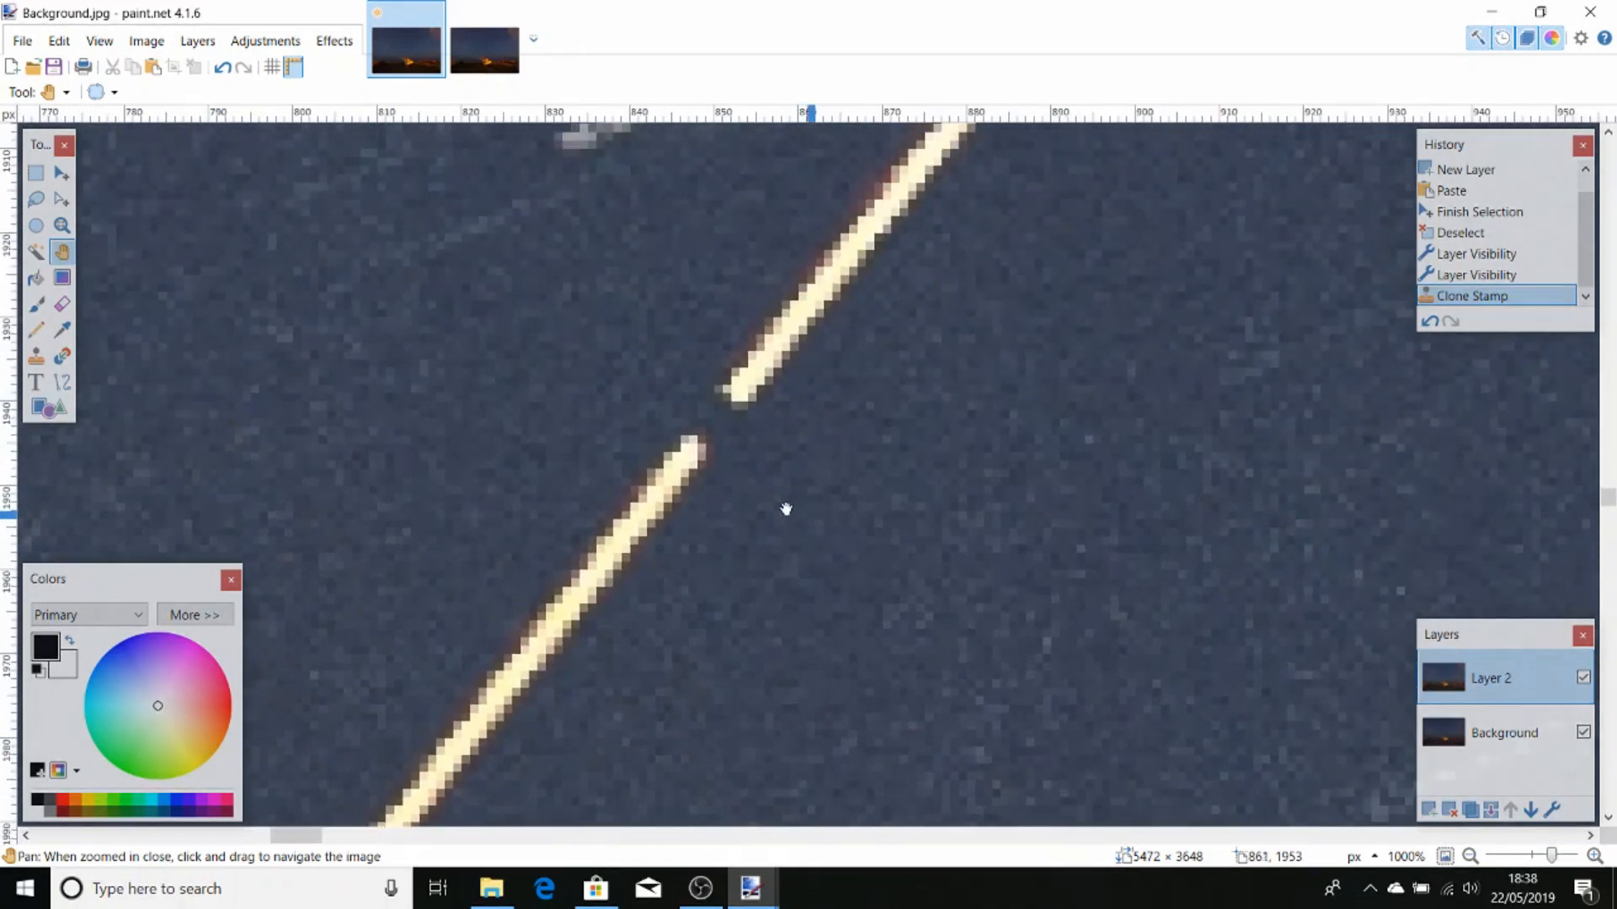
mouse_move(36, 358)
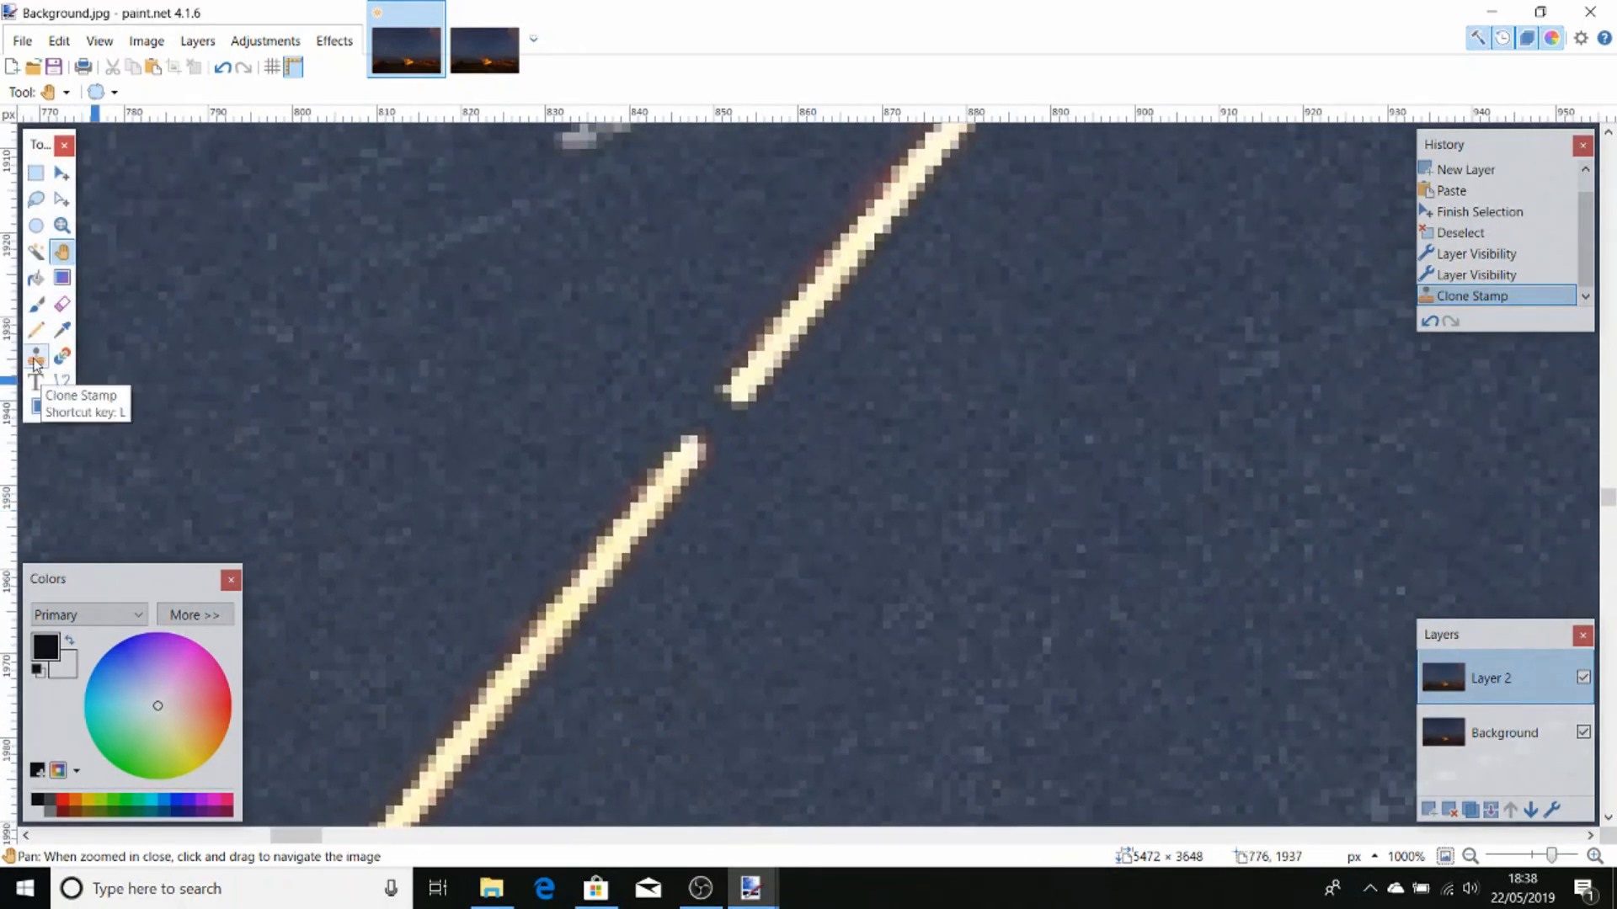
click(33, 355)
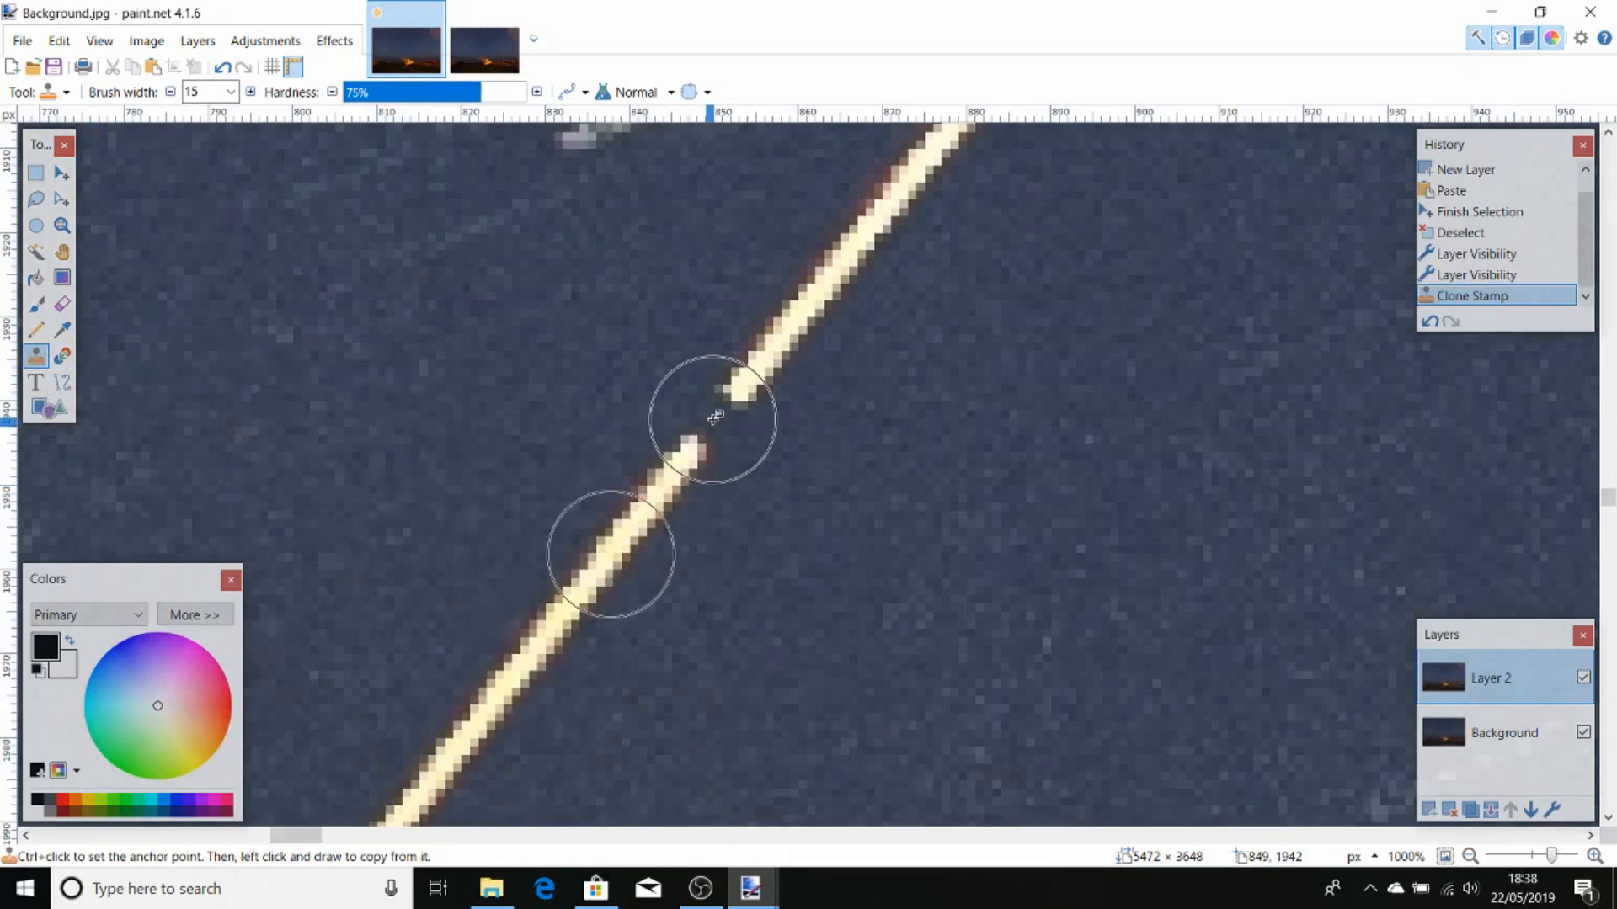
click(709, 421)
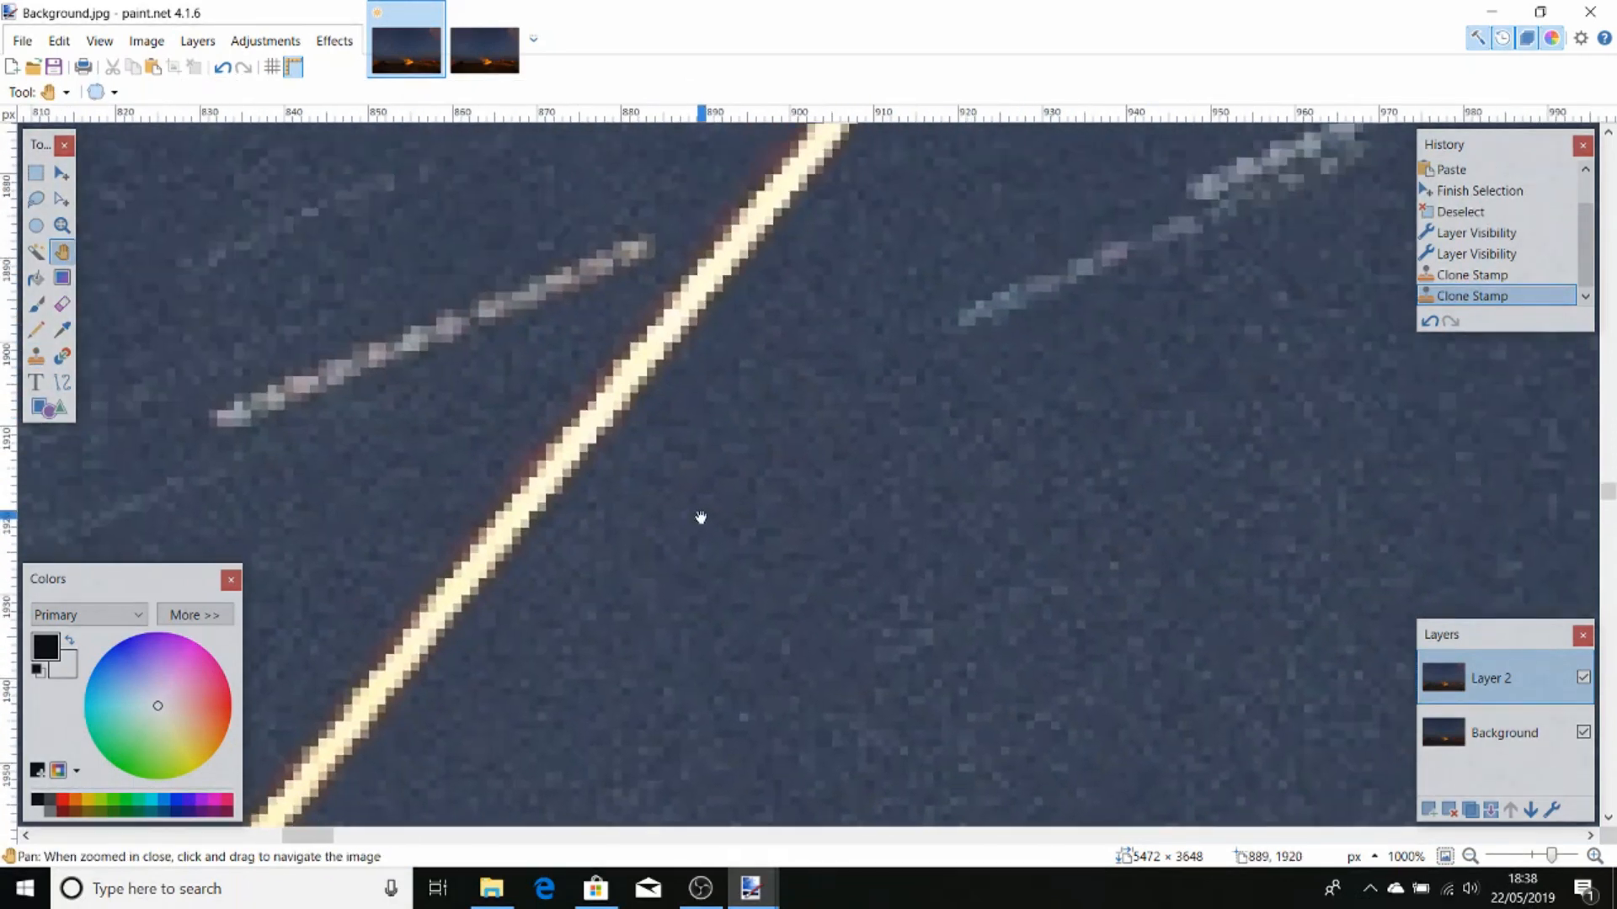
drag(700, 516, 926, 280)
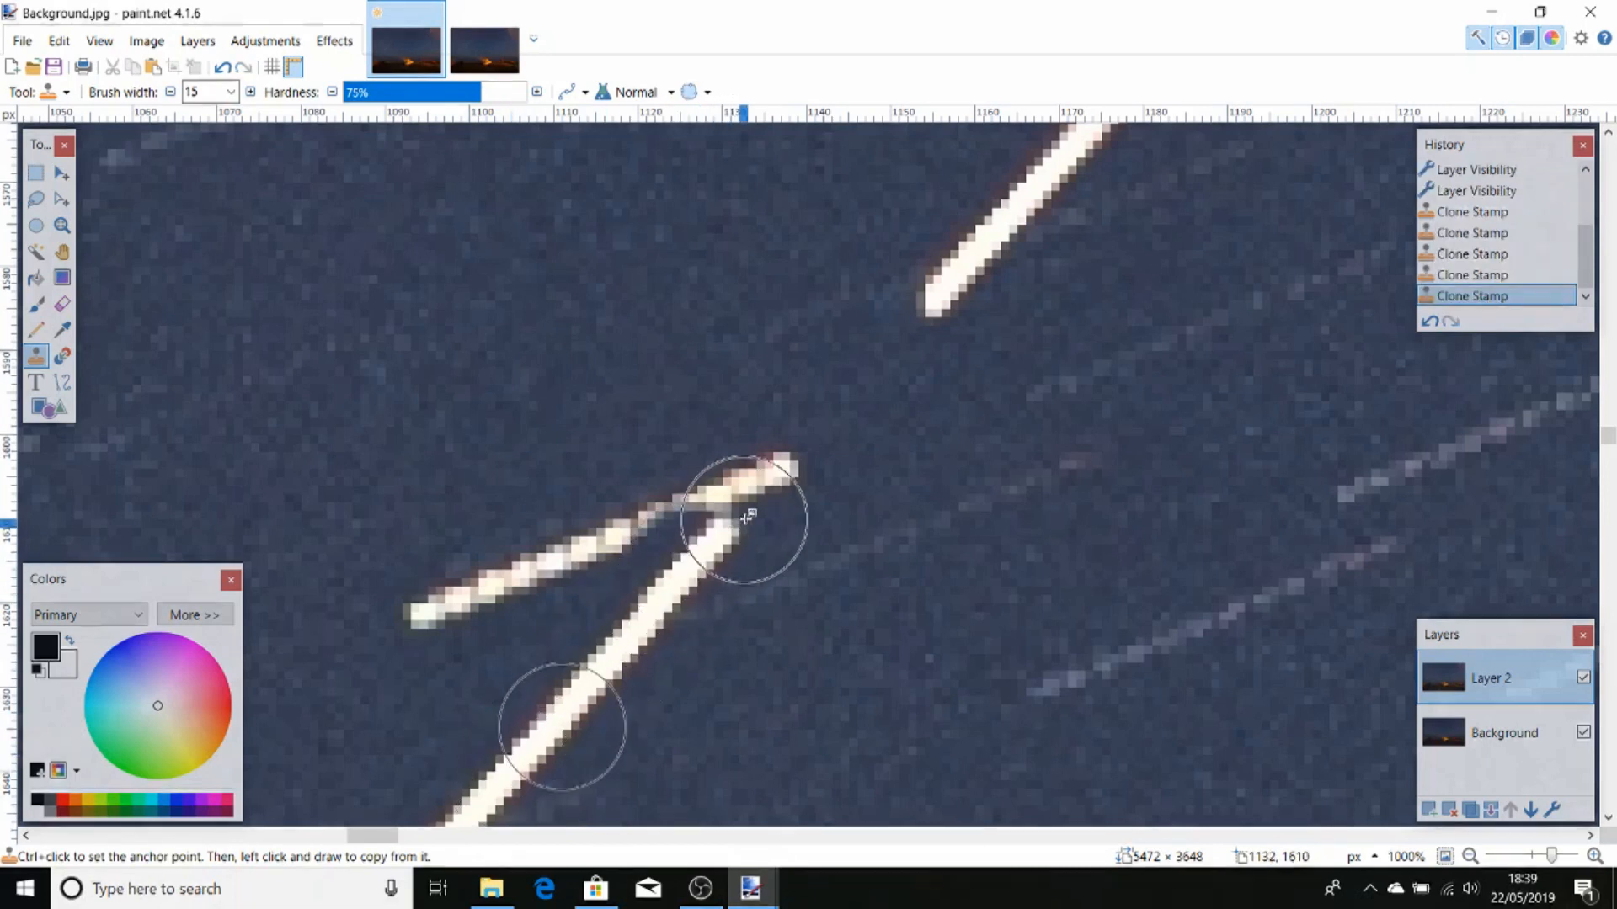
drag(743, 515, 779, 478)
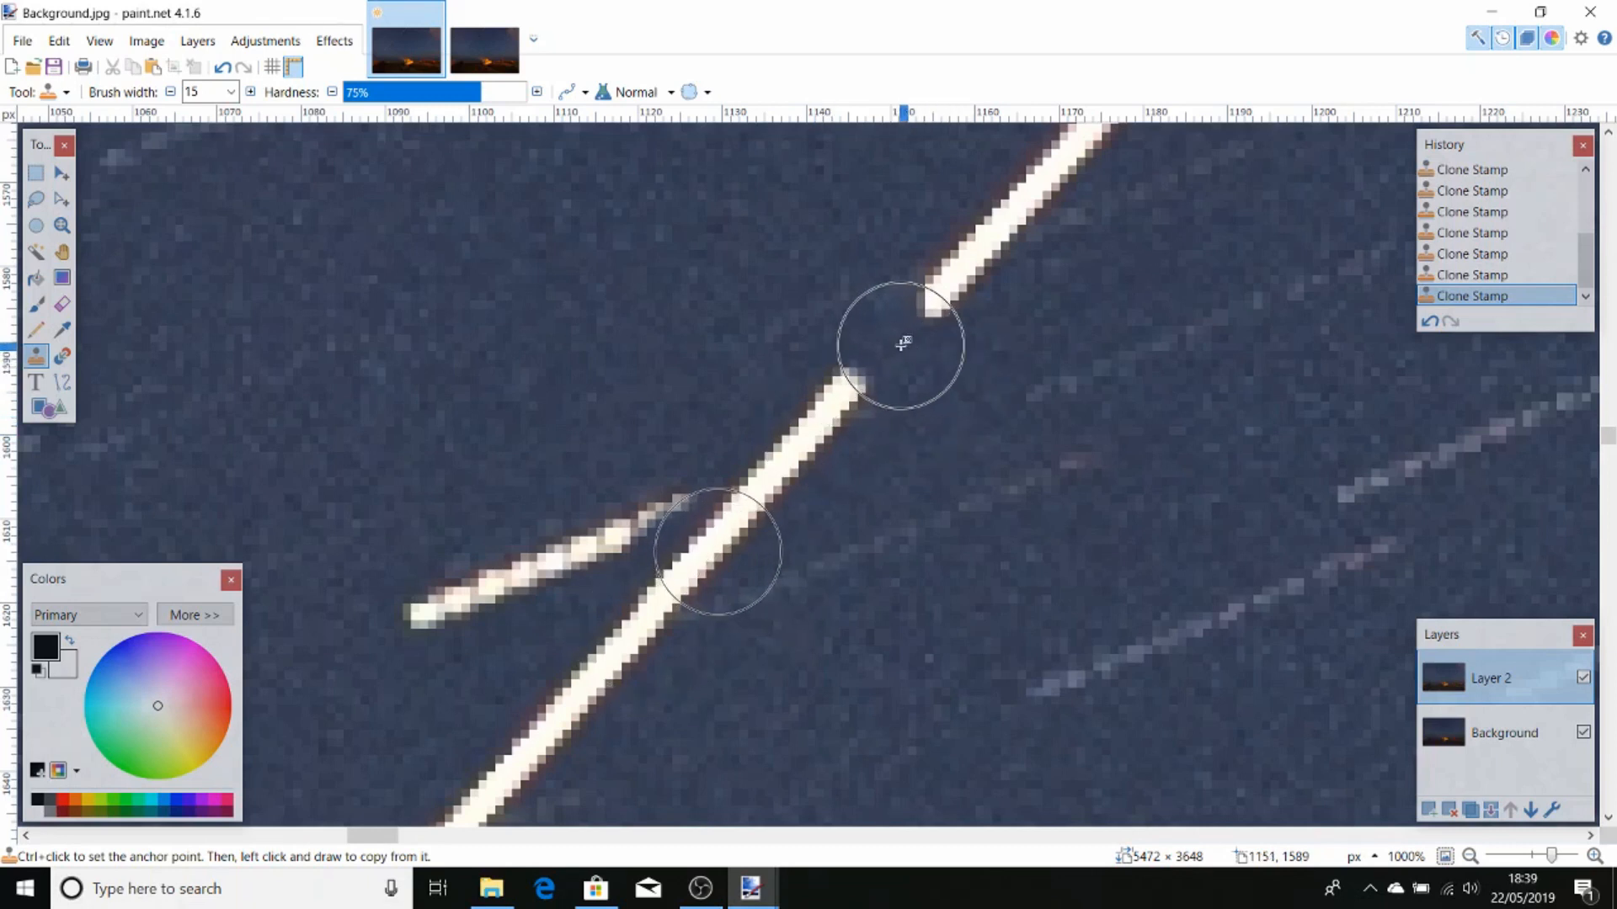
drag(902, 345, 1196, 381)
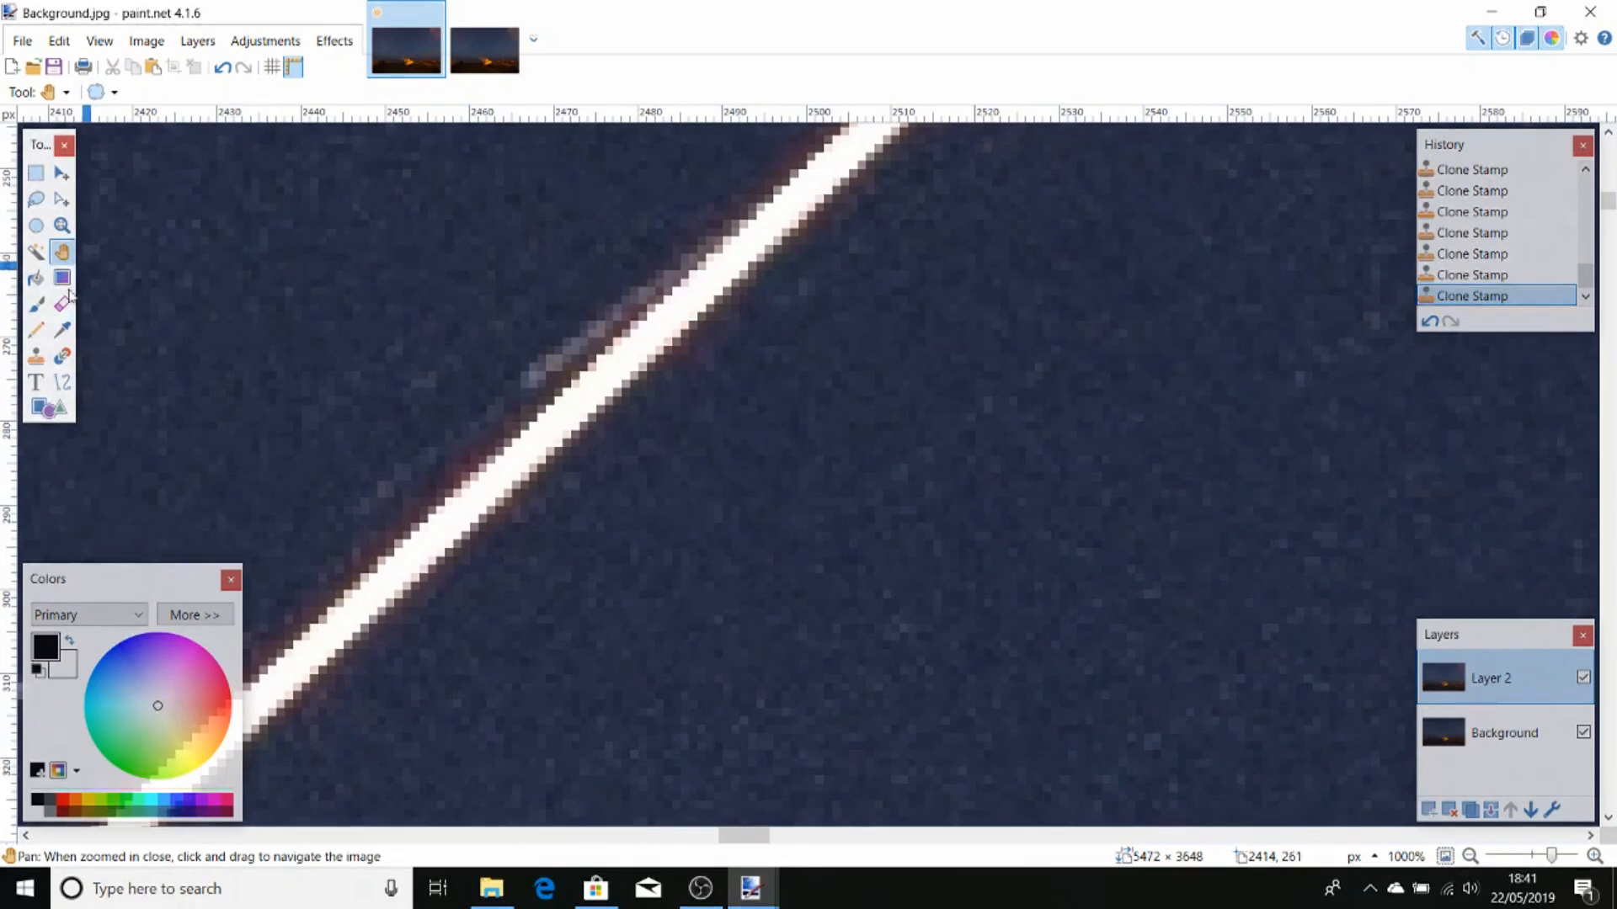
Erase the star-trail stub beside the ISS trail and the one crossing it on Layer 2
click(34, 304)
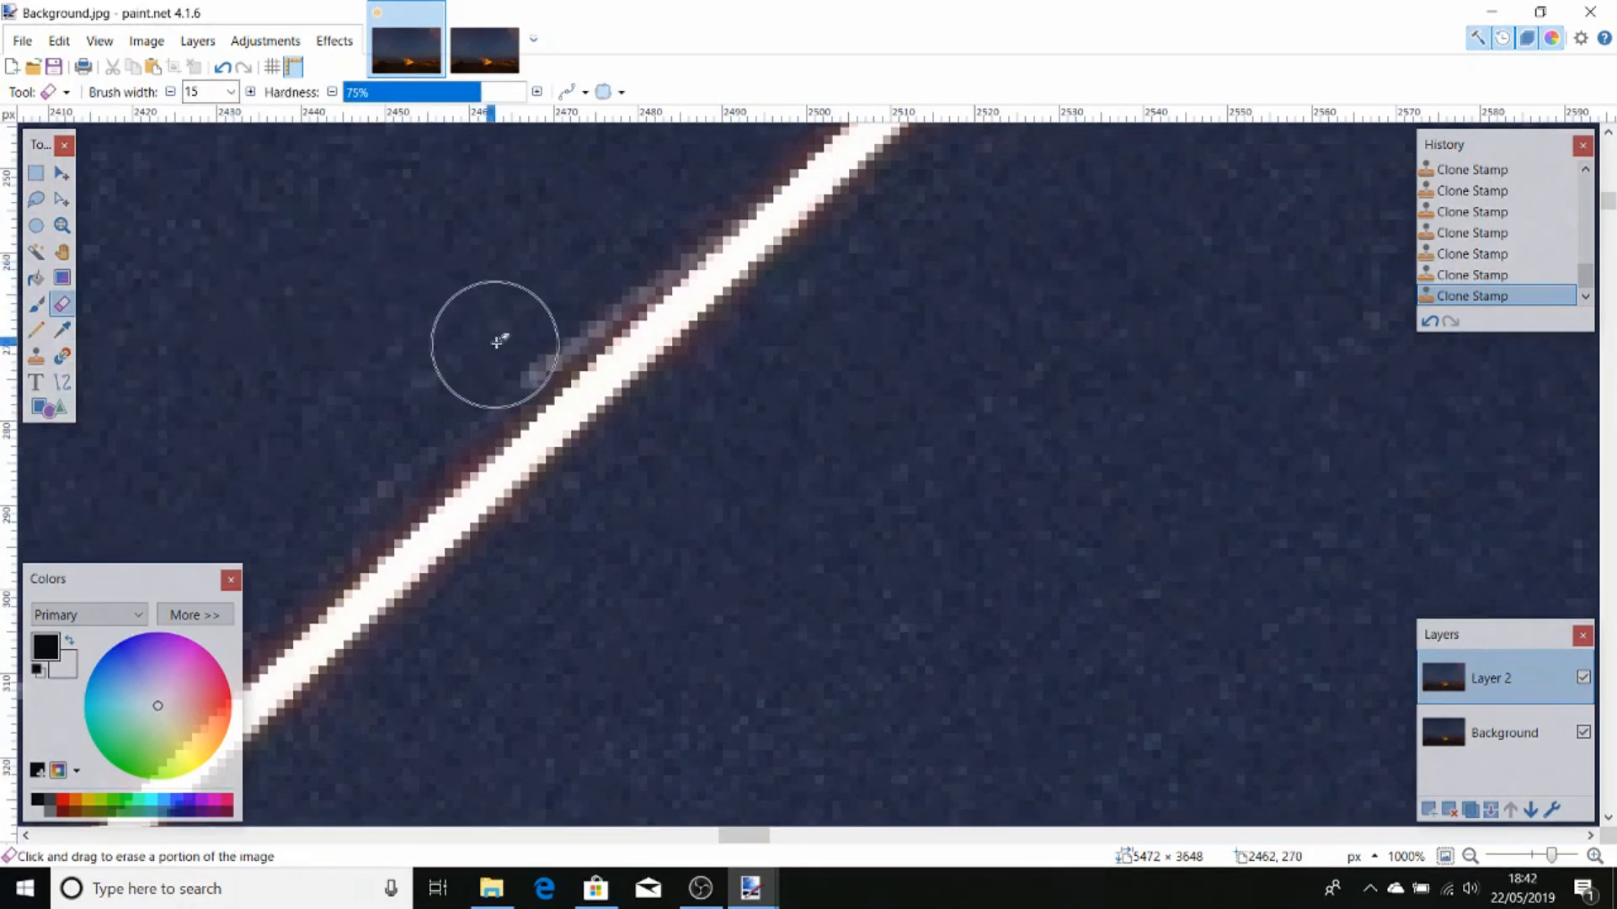
drag(498, 343, 585, 252)
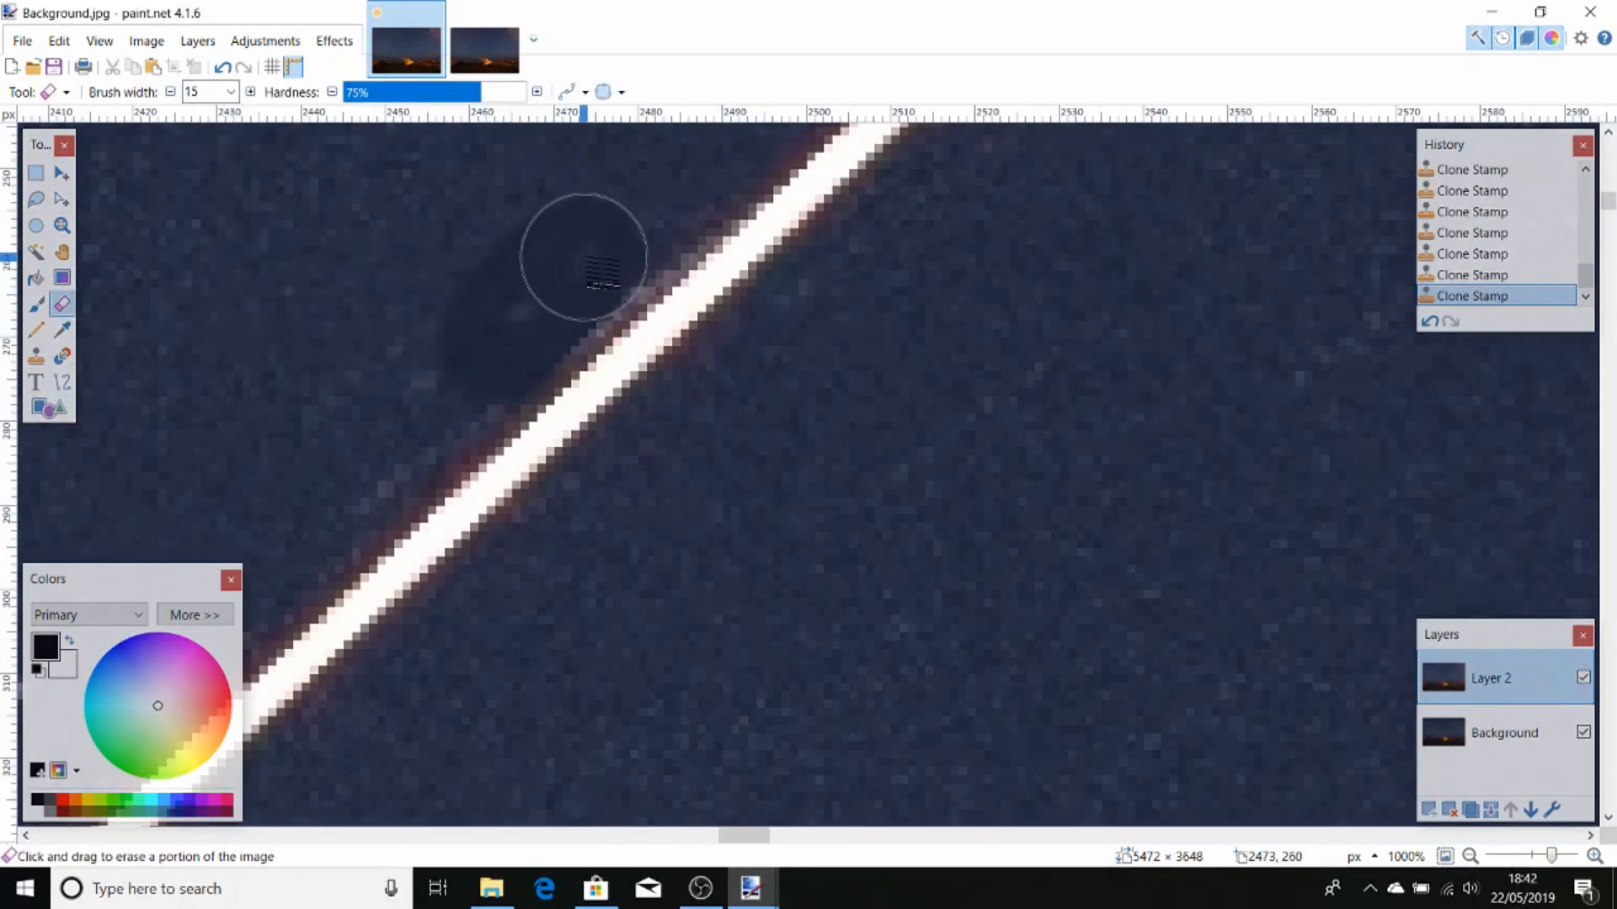
drag(582, 256, 629, 226)
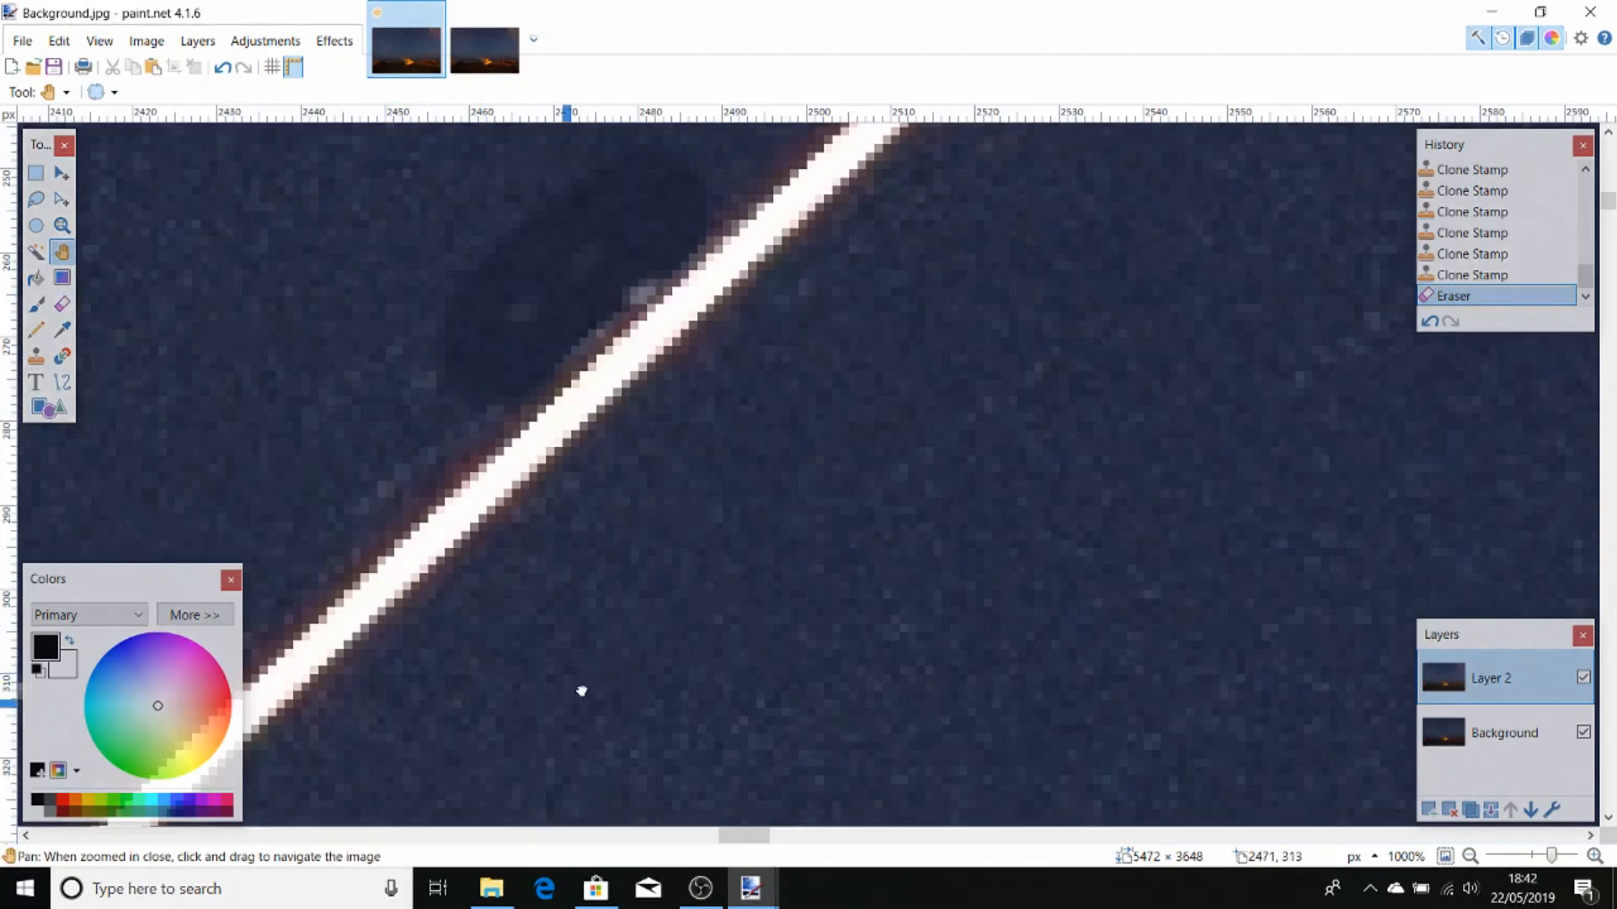
drag(580, 690, 566, 605)
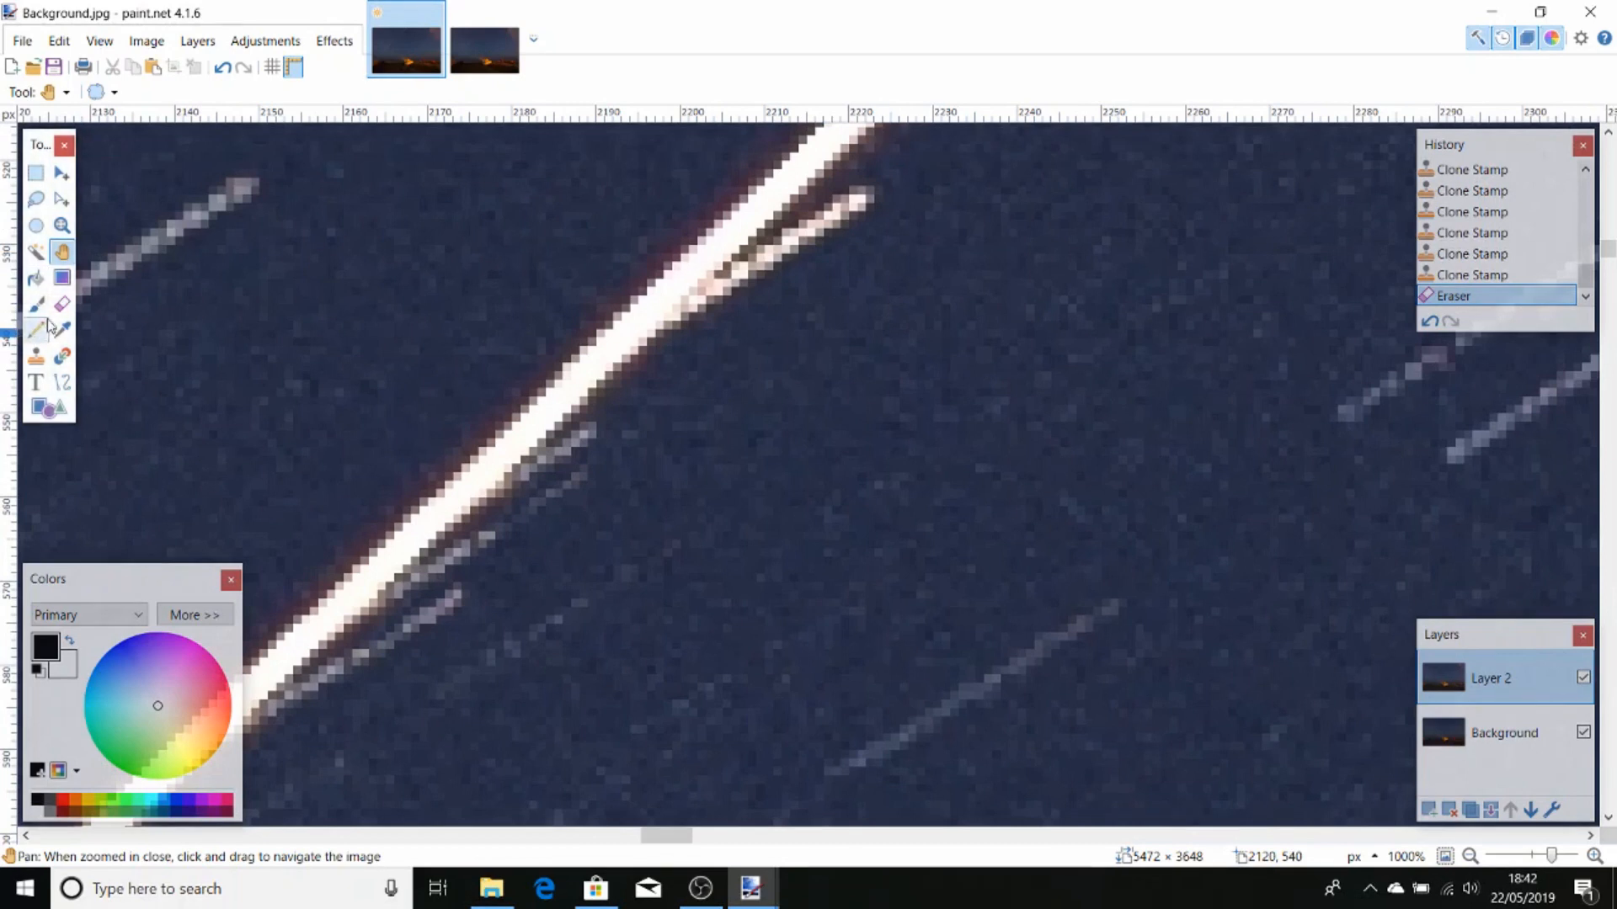
click(60, 304)
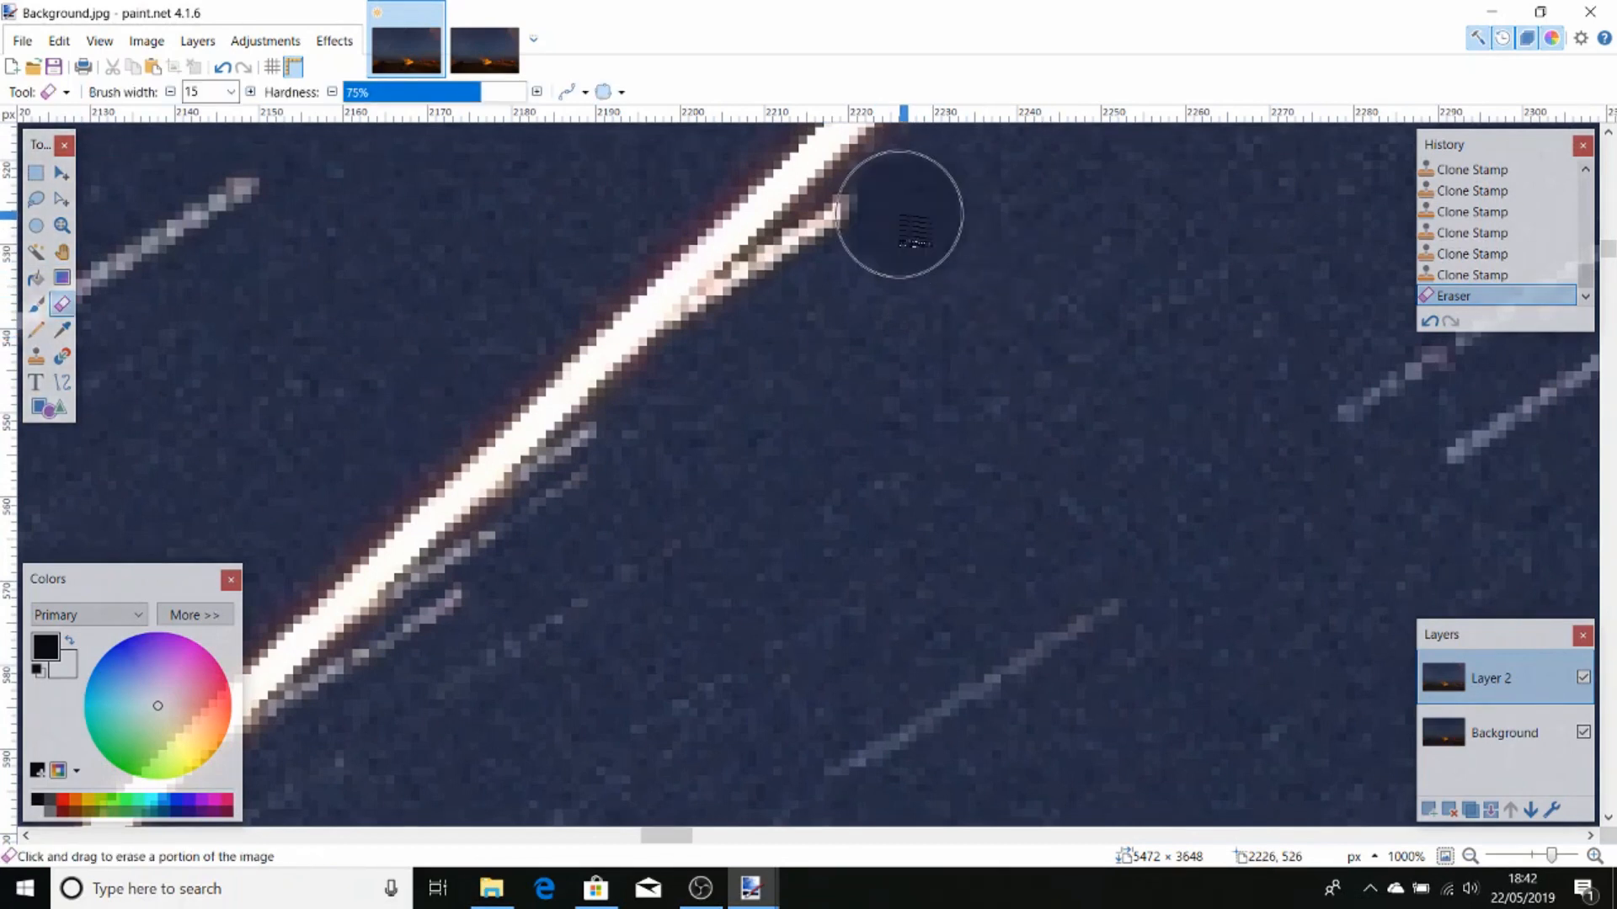
drag(913, 211, 809, 299)
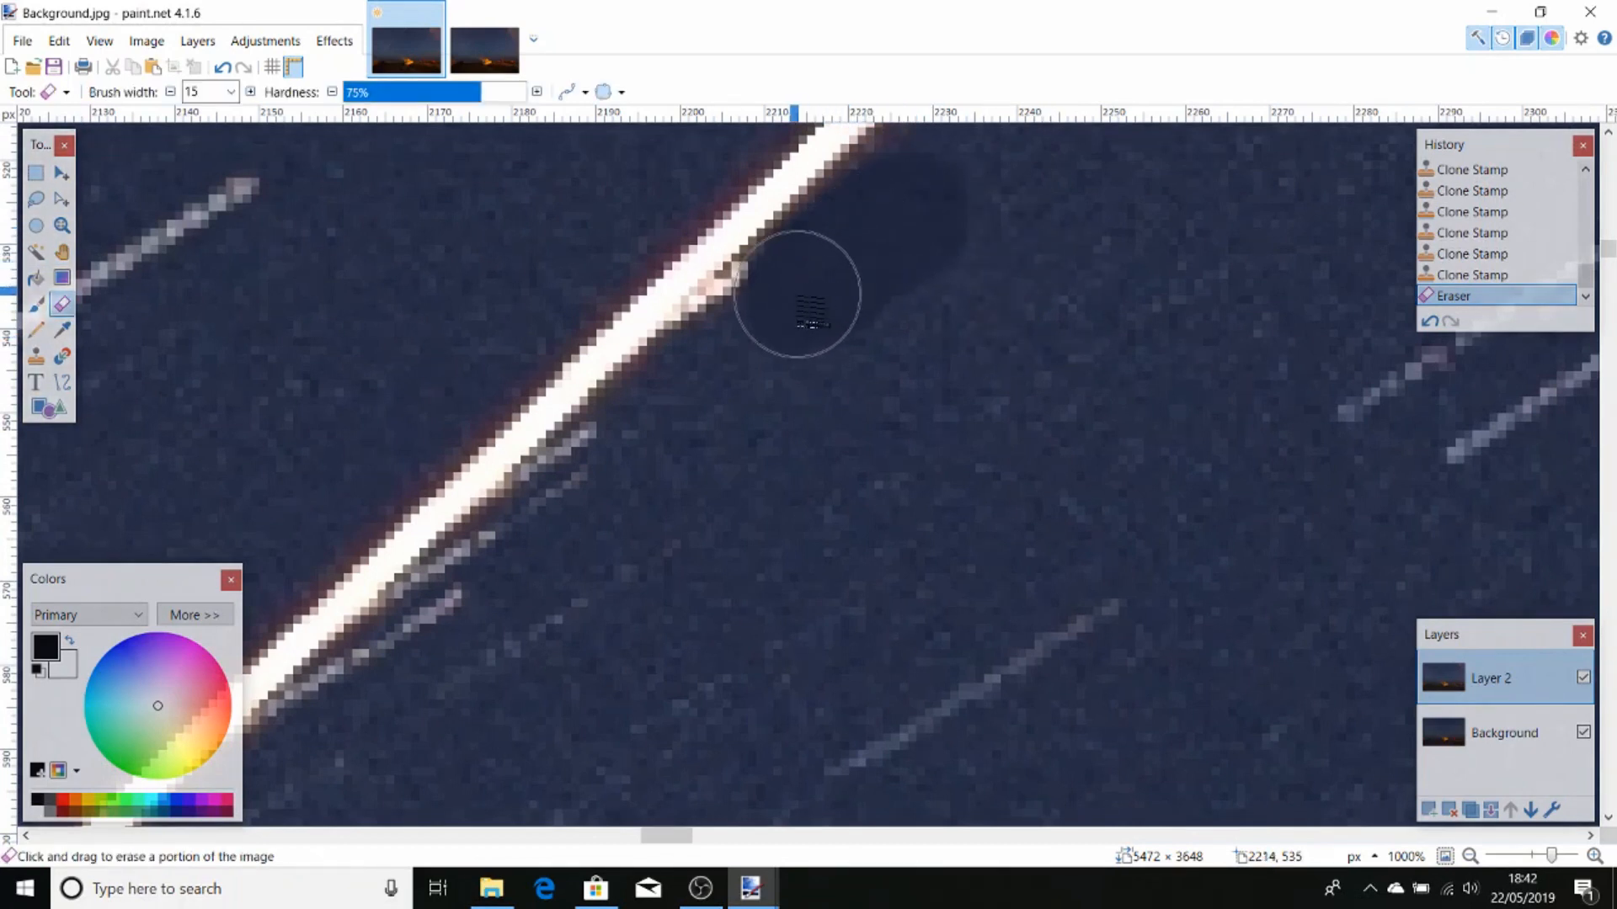
drag(809, 294, 758, 330)
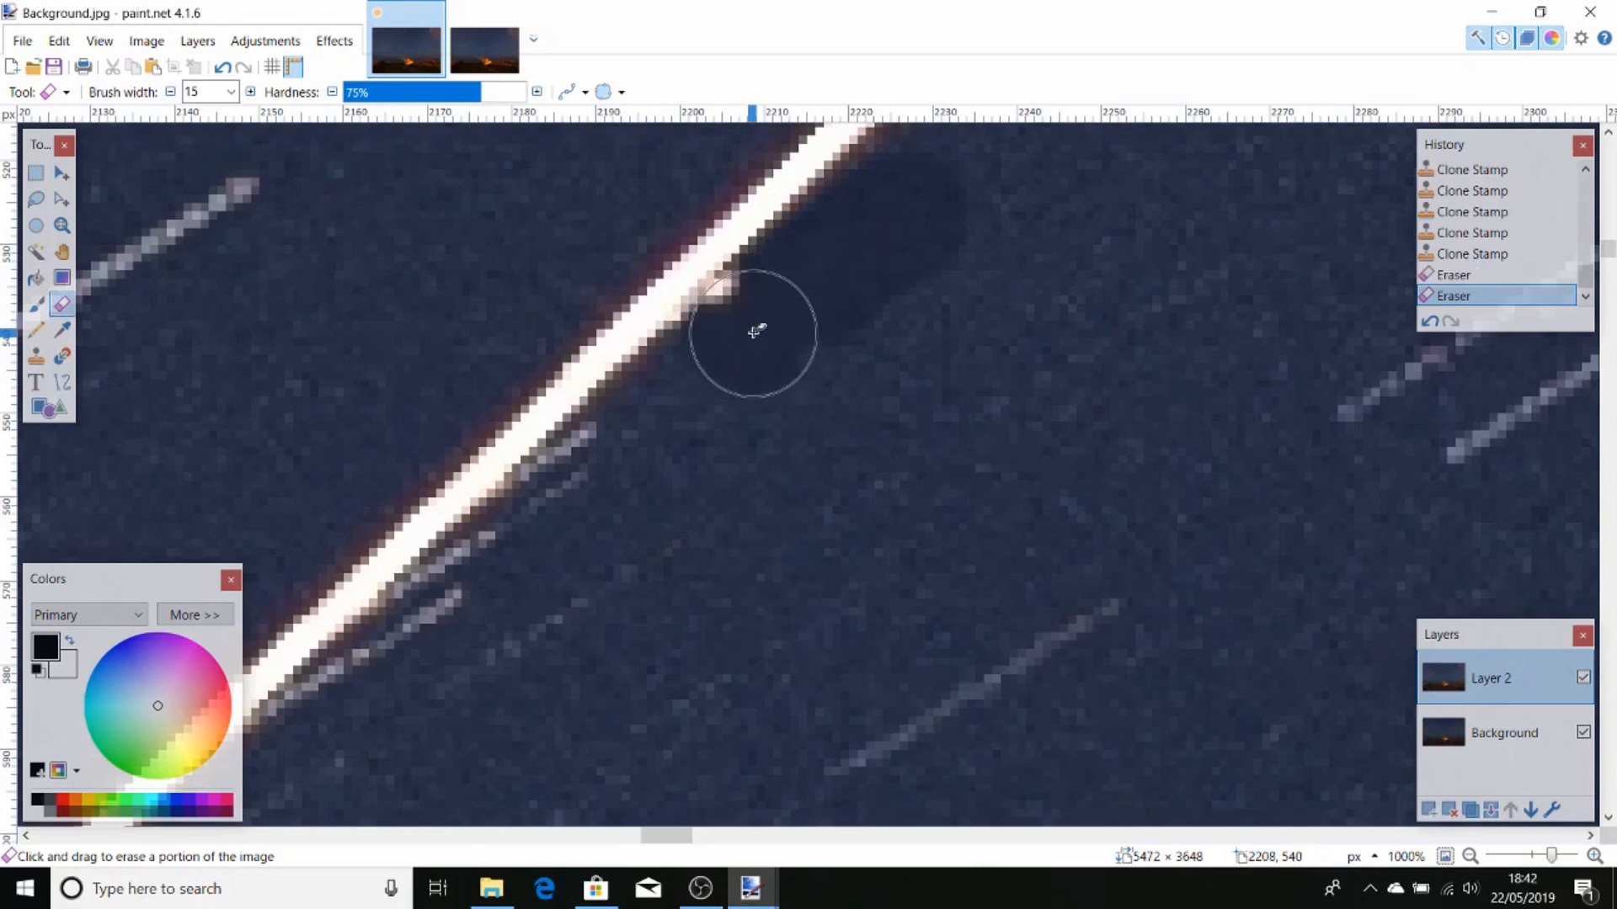
drag(755, 333, 762, 564)
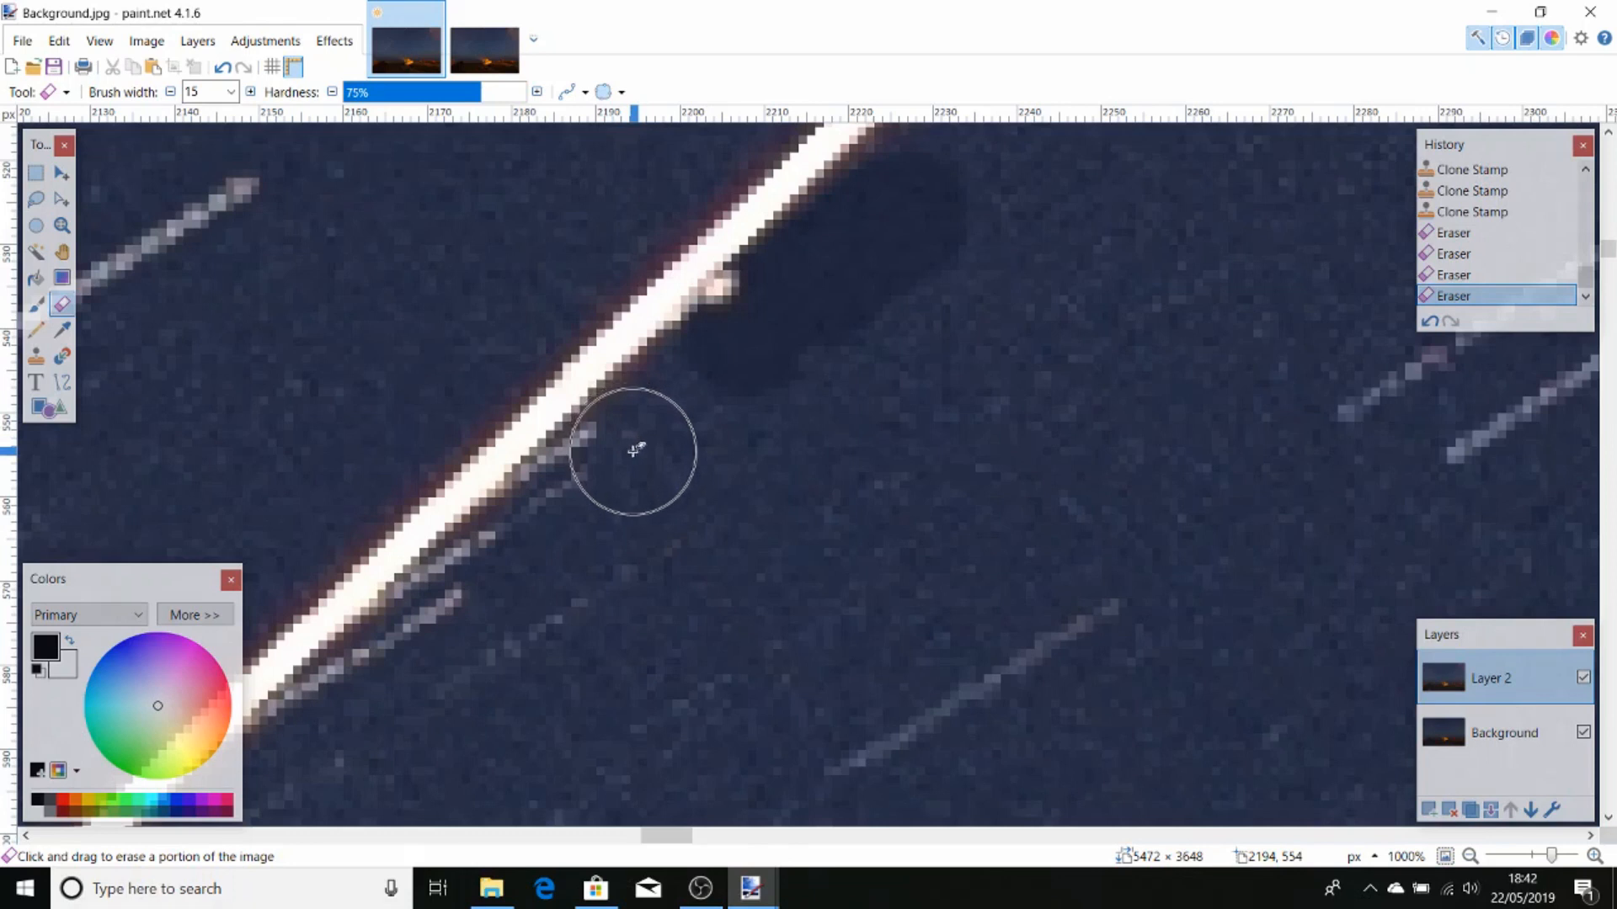
Erase the lower star-trail stubs, then the fragment above the trail further along
drag(634, 452, 529, 562)
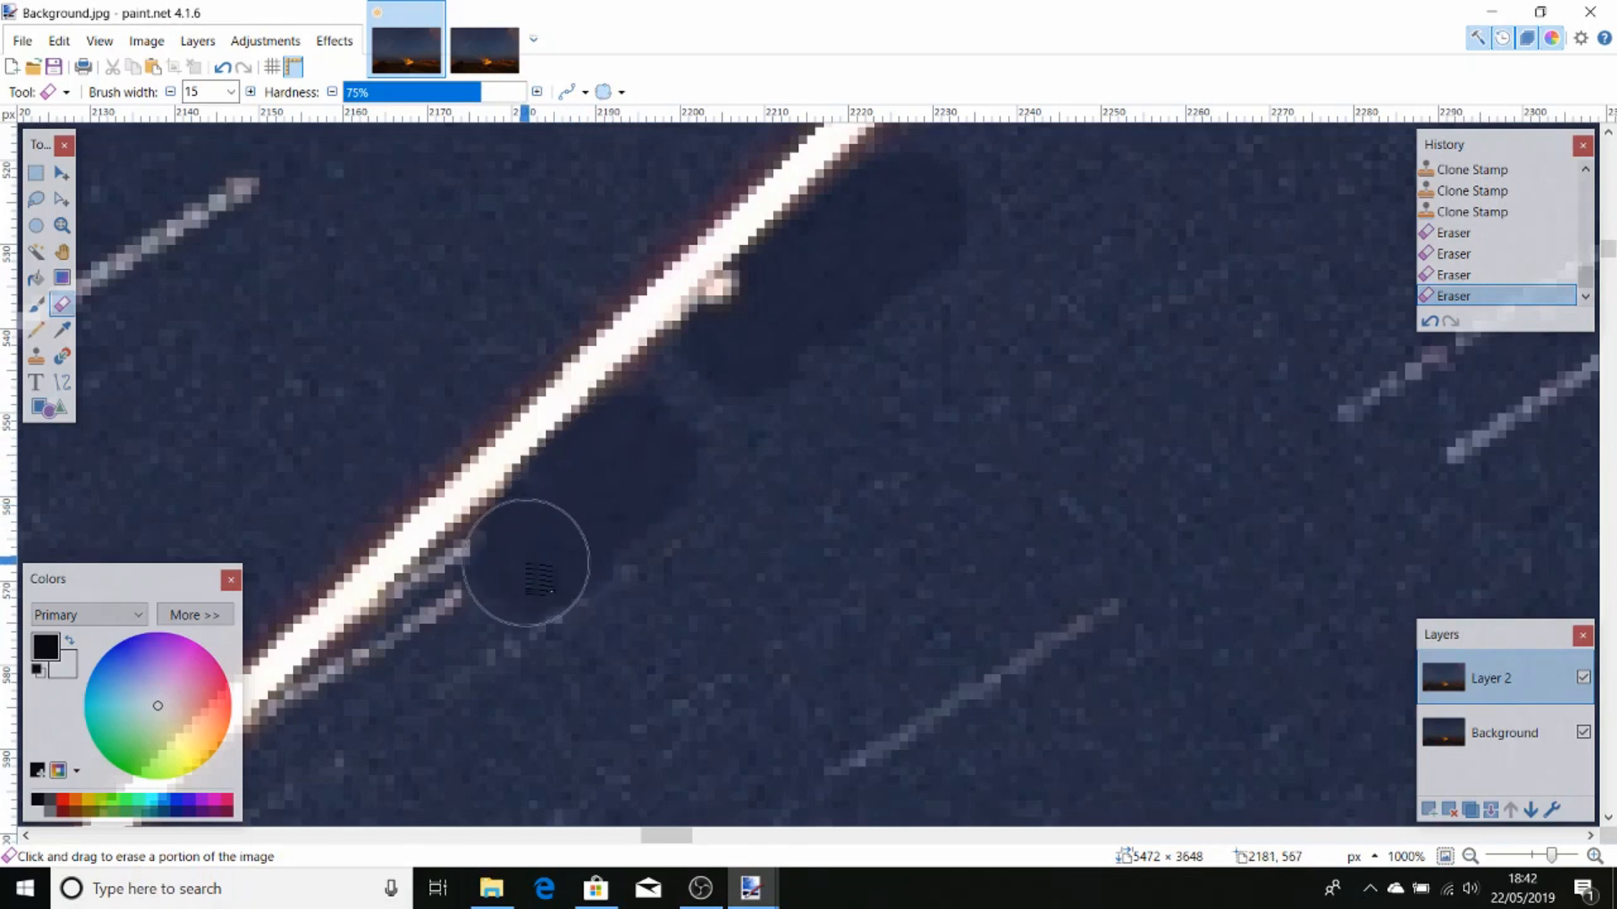
drag(525, 562, 355, 721)
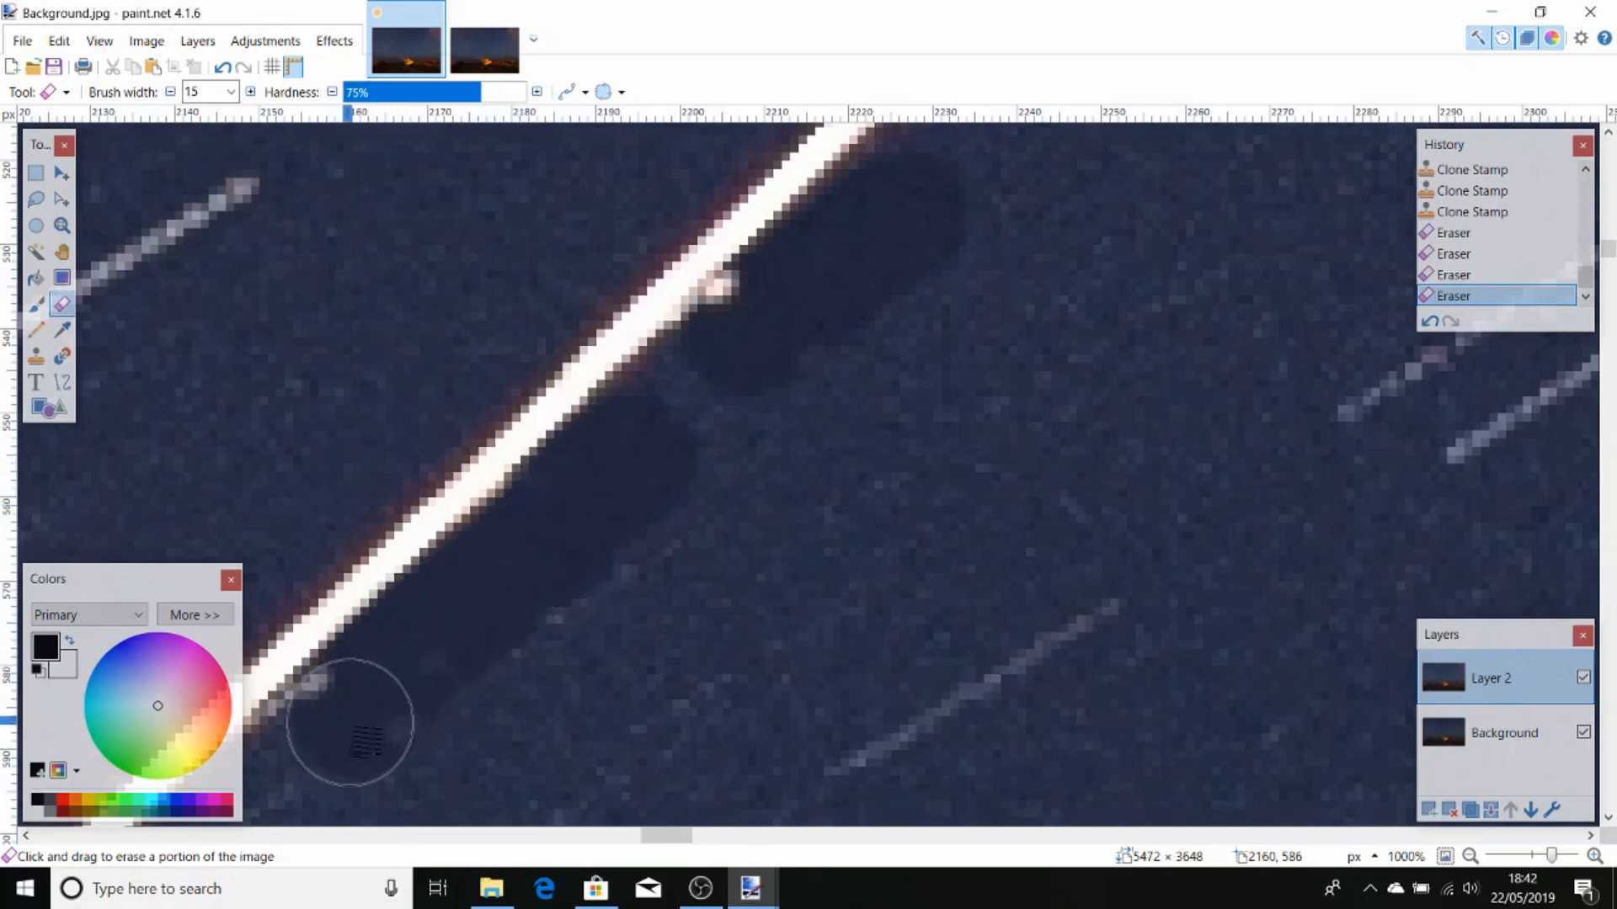
drag(355, 722, 537, 706)
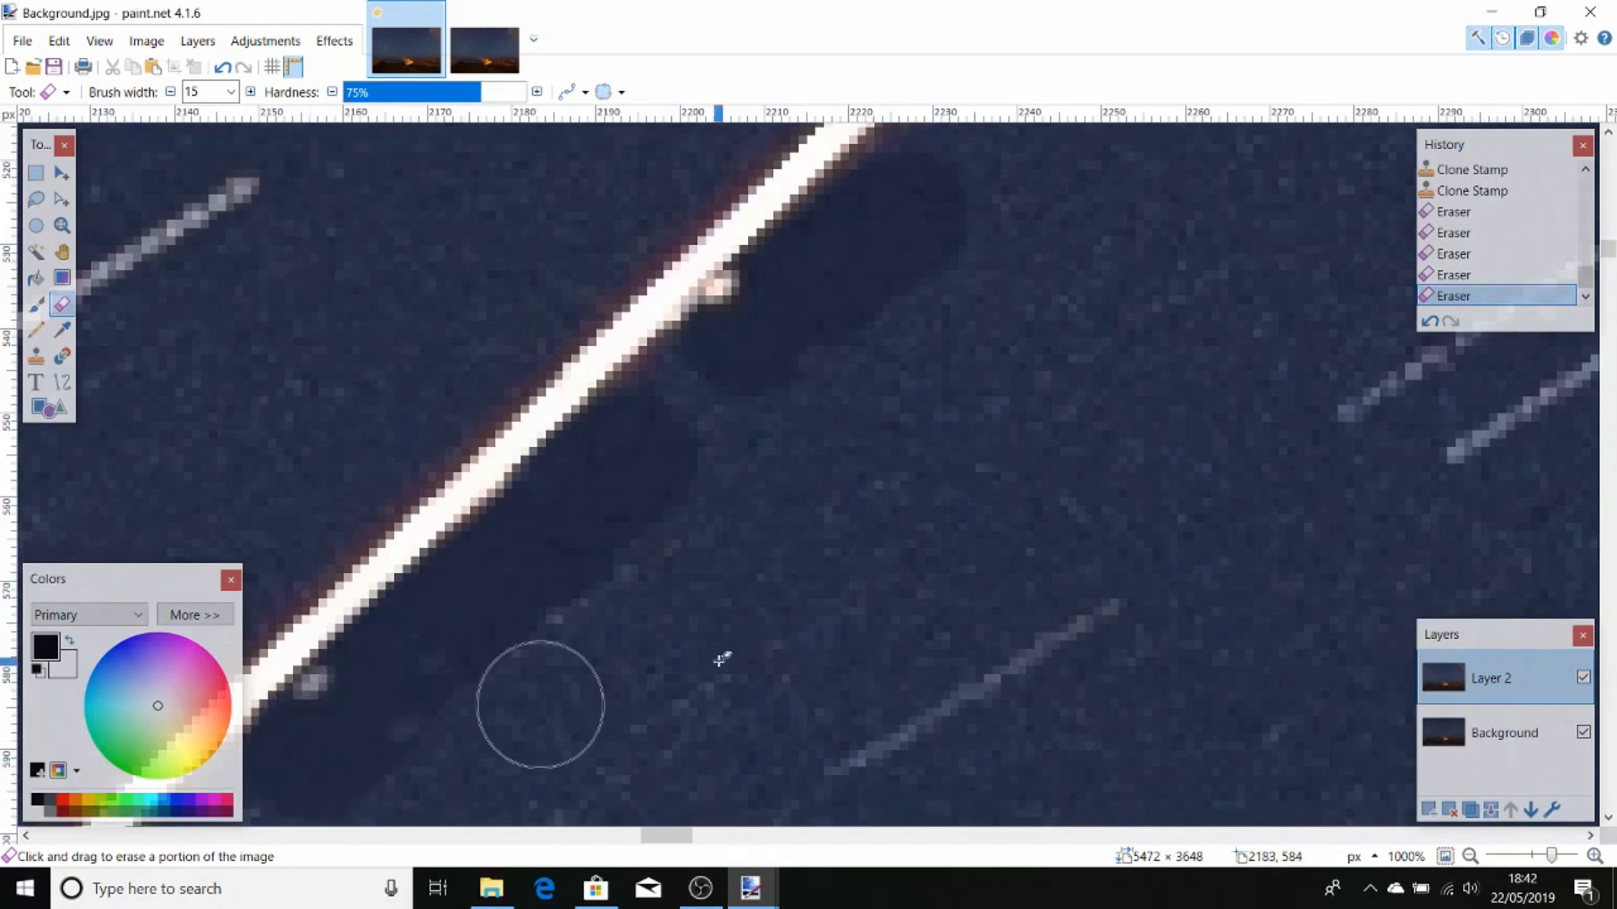
mouse_move(54, 260)
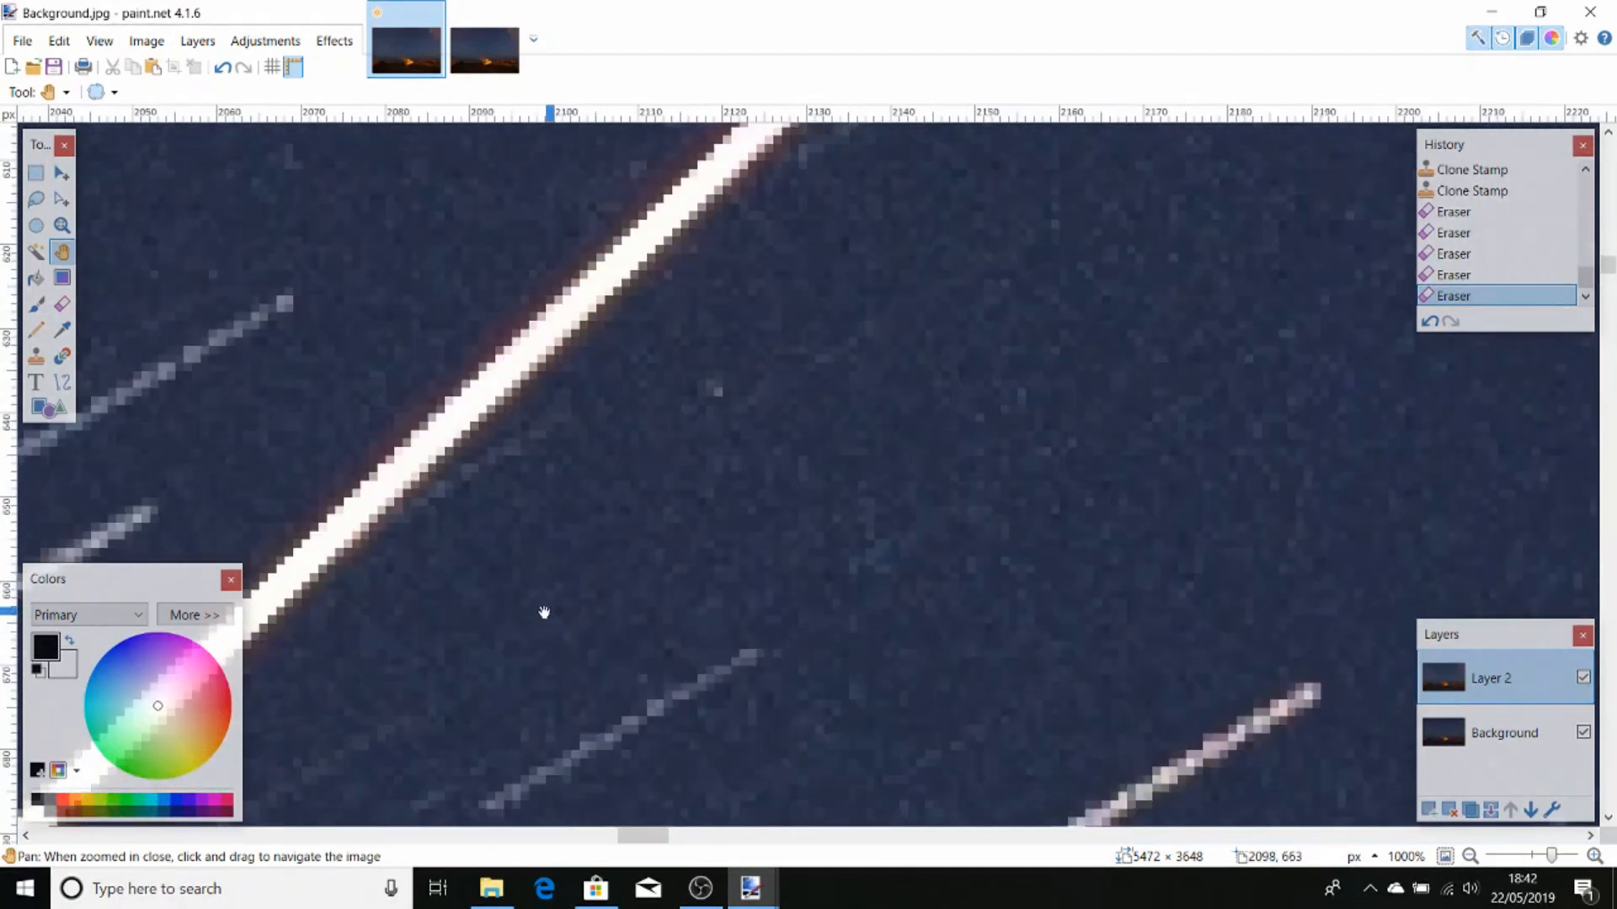
drag(545, 612, 185, 311)
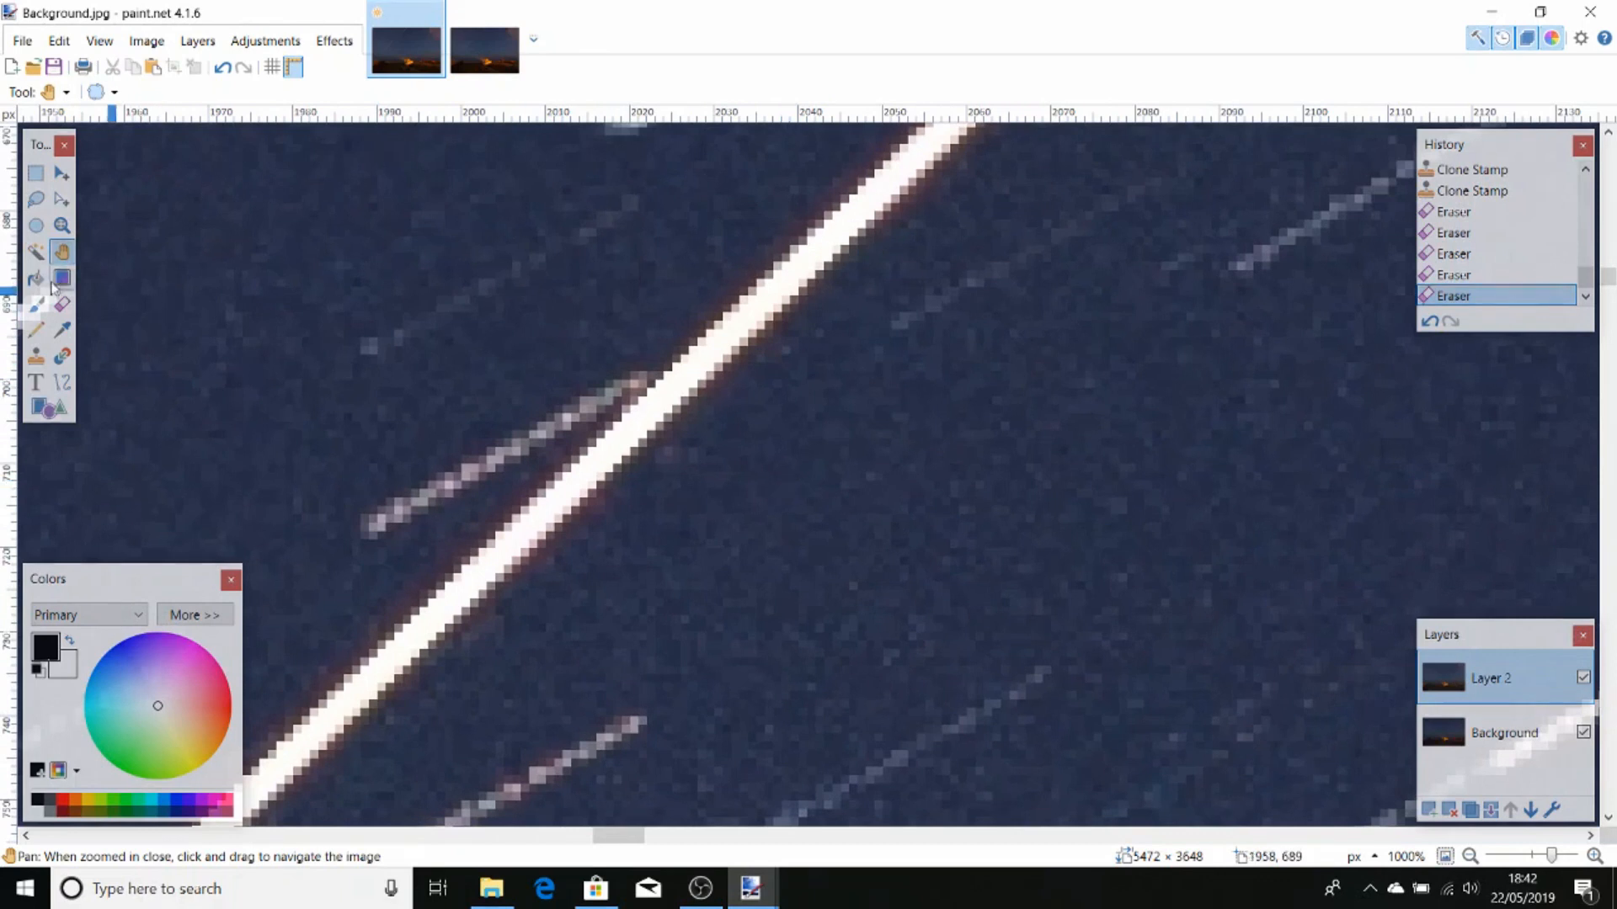
click(62, 304)
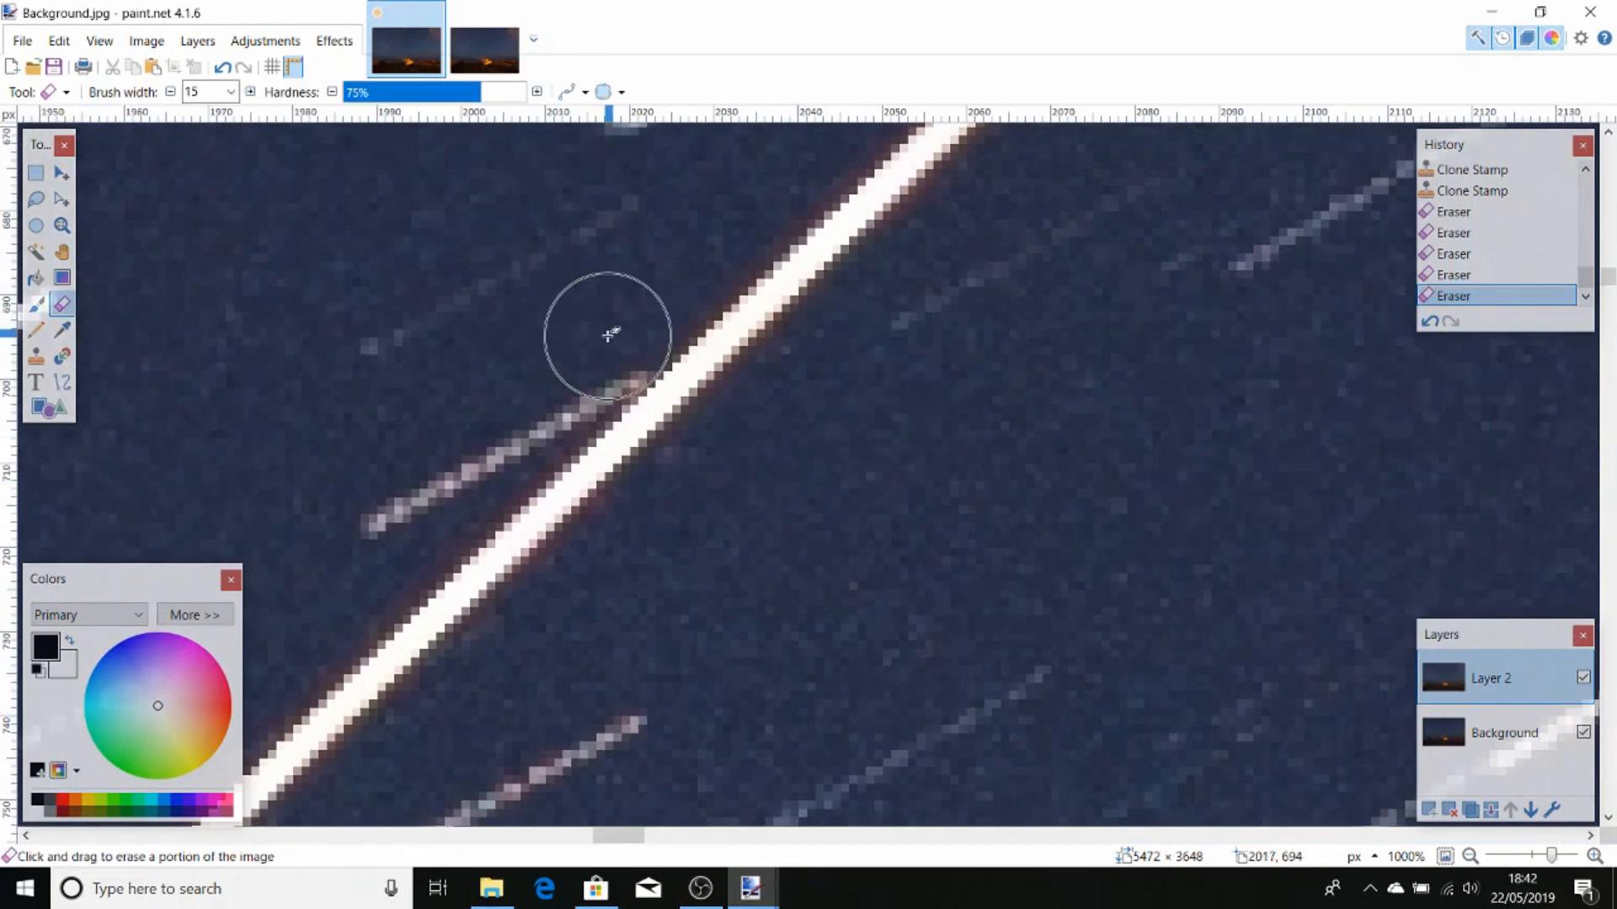
drag(608, 336, 500, 427)
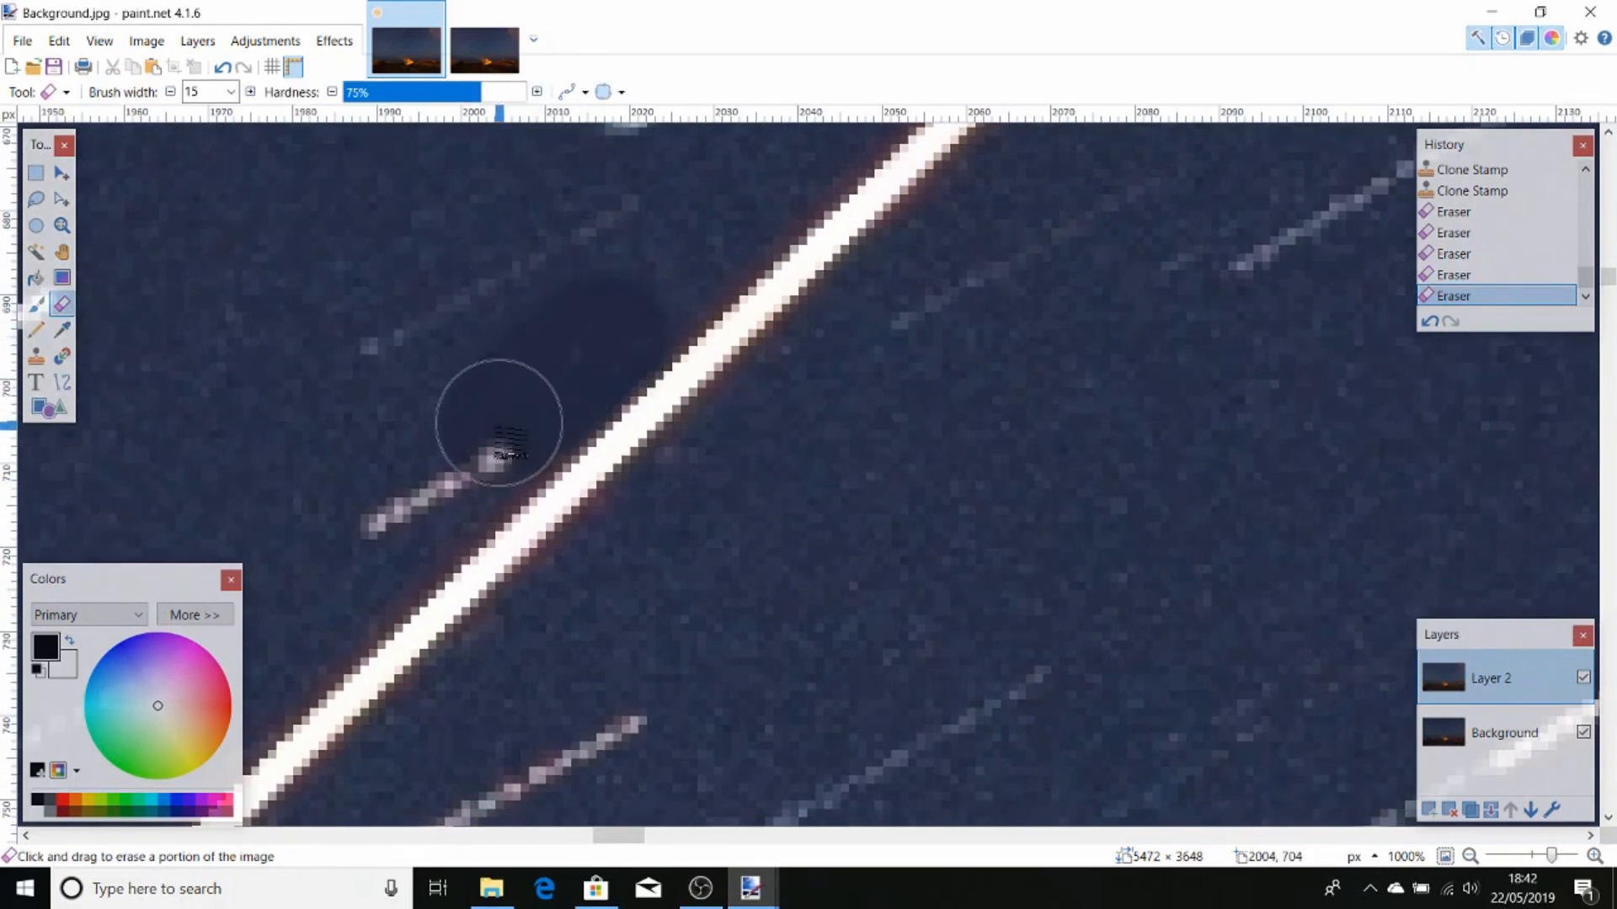
drag(500, 423, 505, 562)
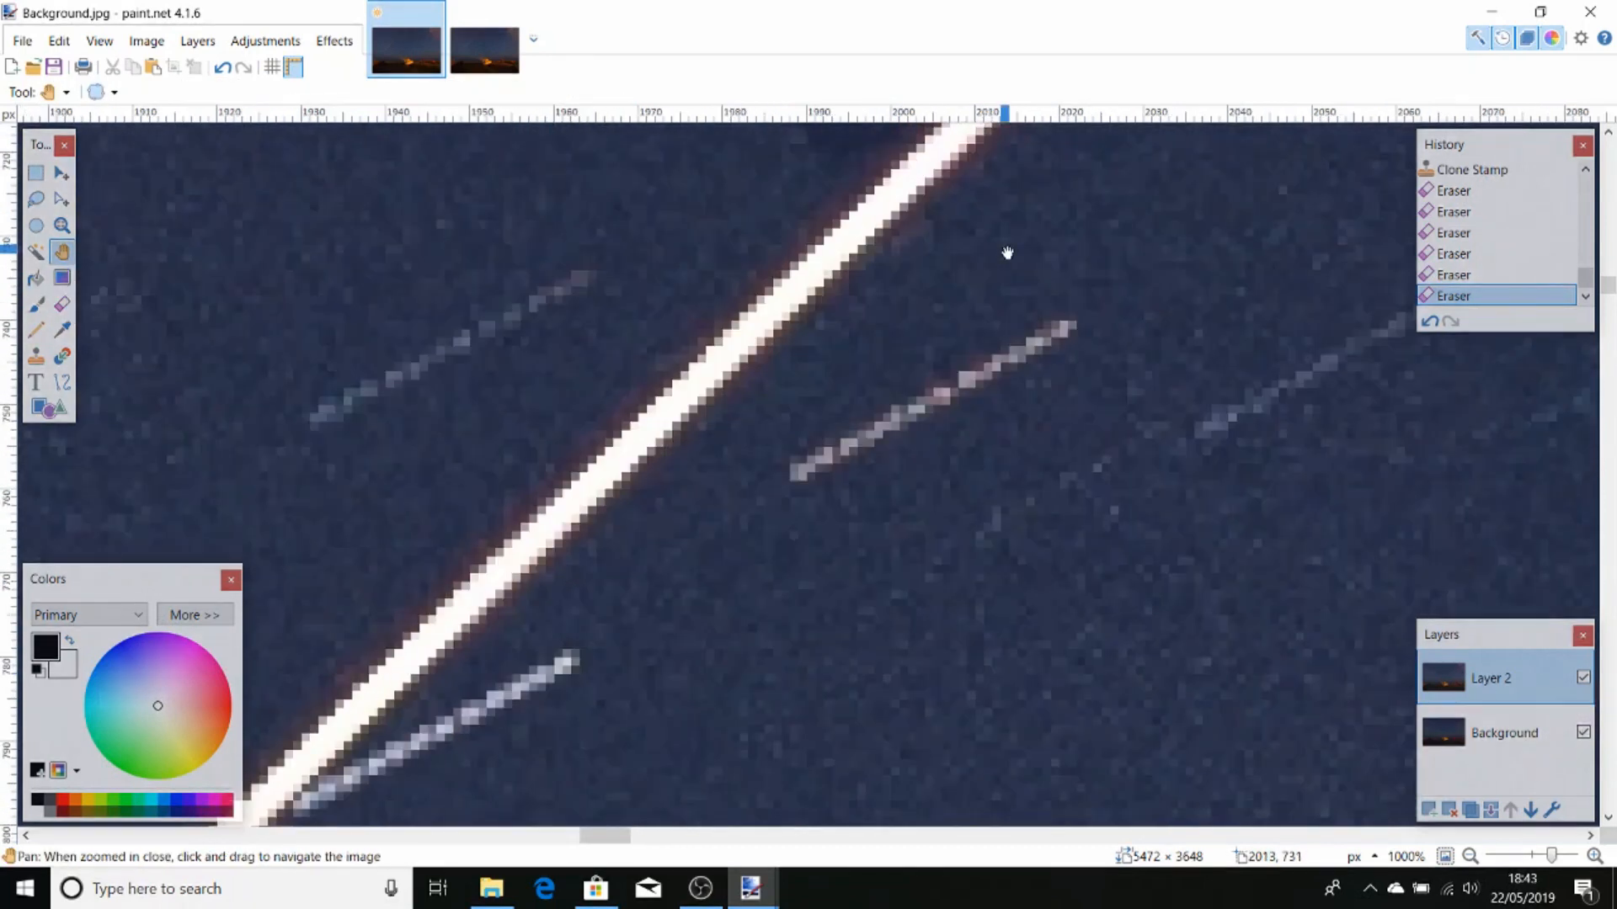
Pan down the ISS trail and erase the remaining stubs touching it, including a bright one
drag(1007, 252, 91, 275)
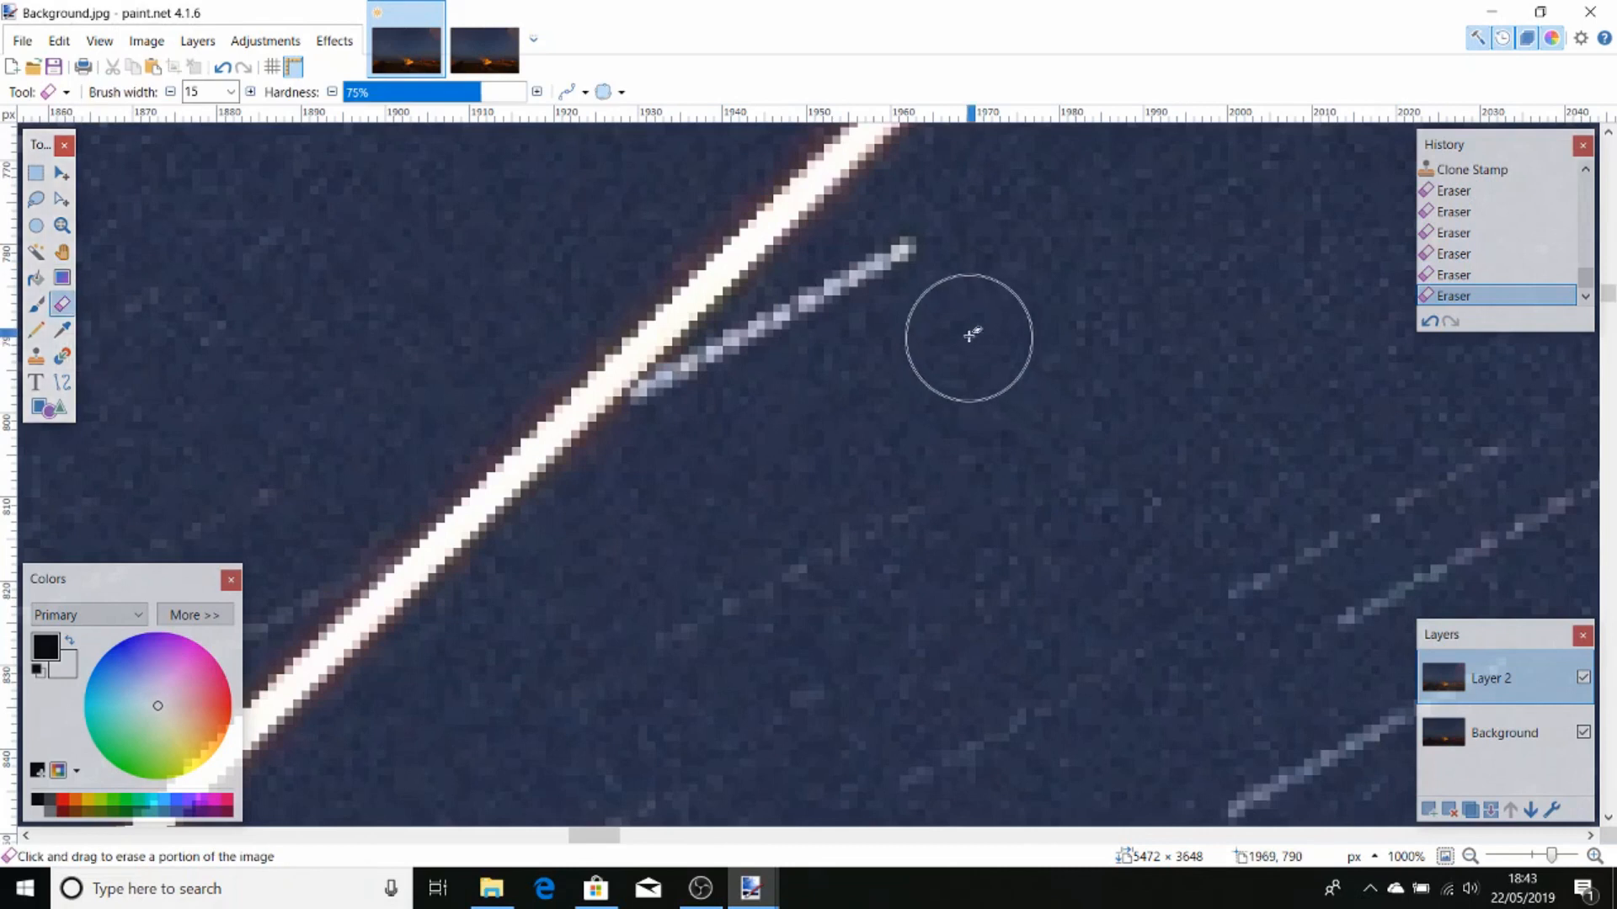
drag(969, 335, 763, 355)
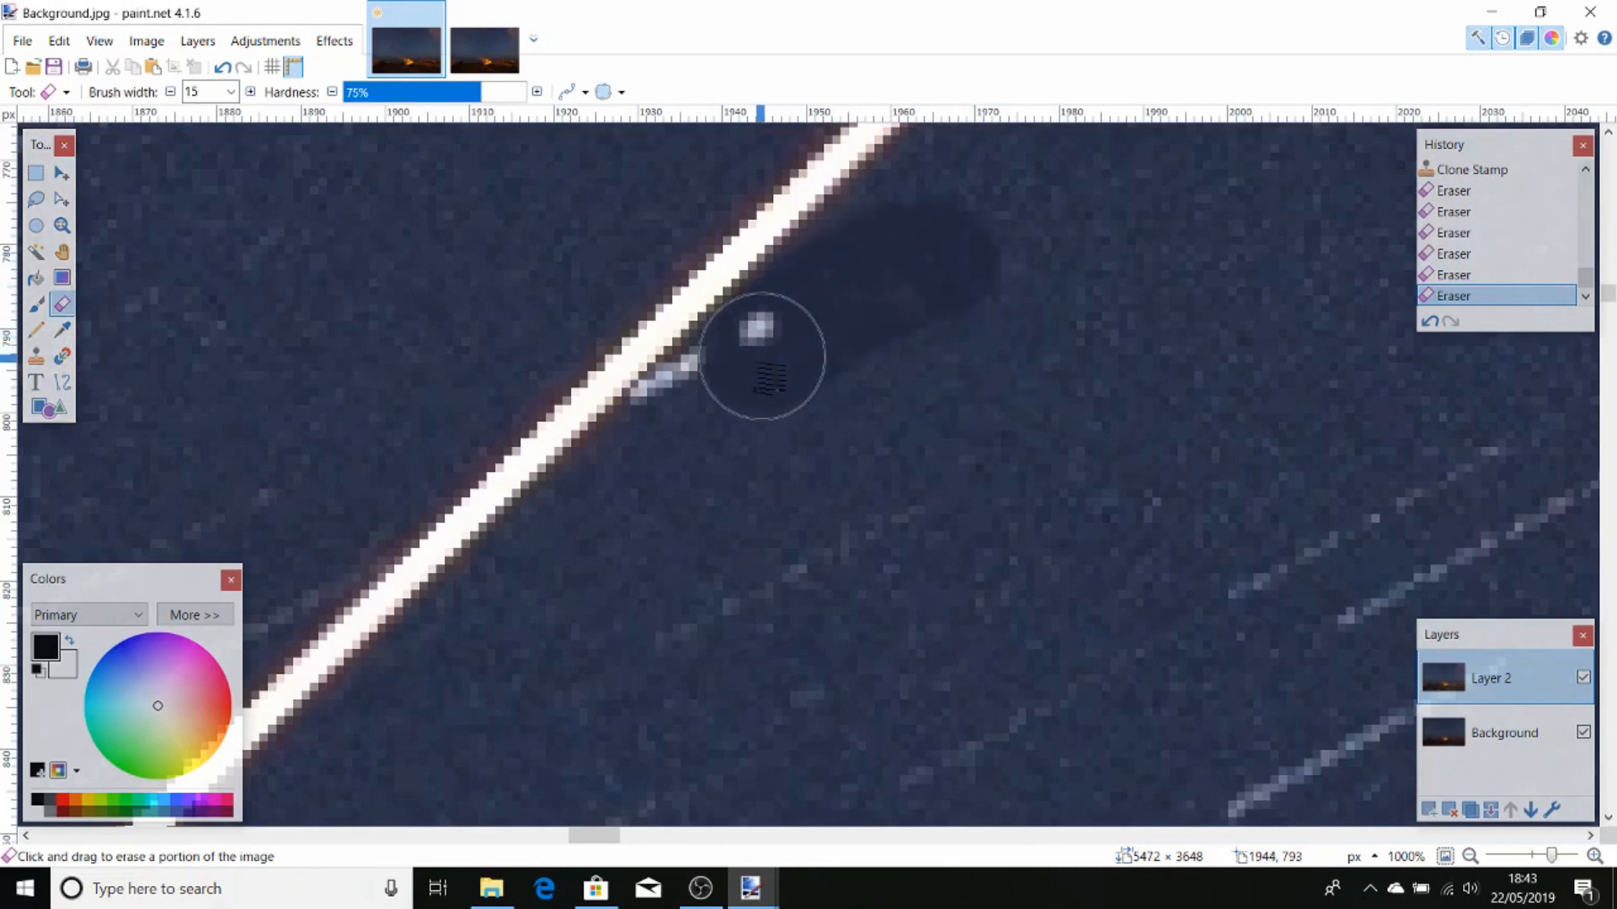
drag(758, 356, 5, 428)
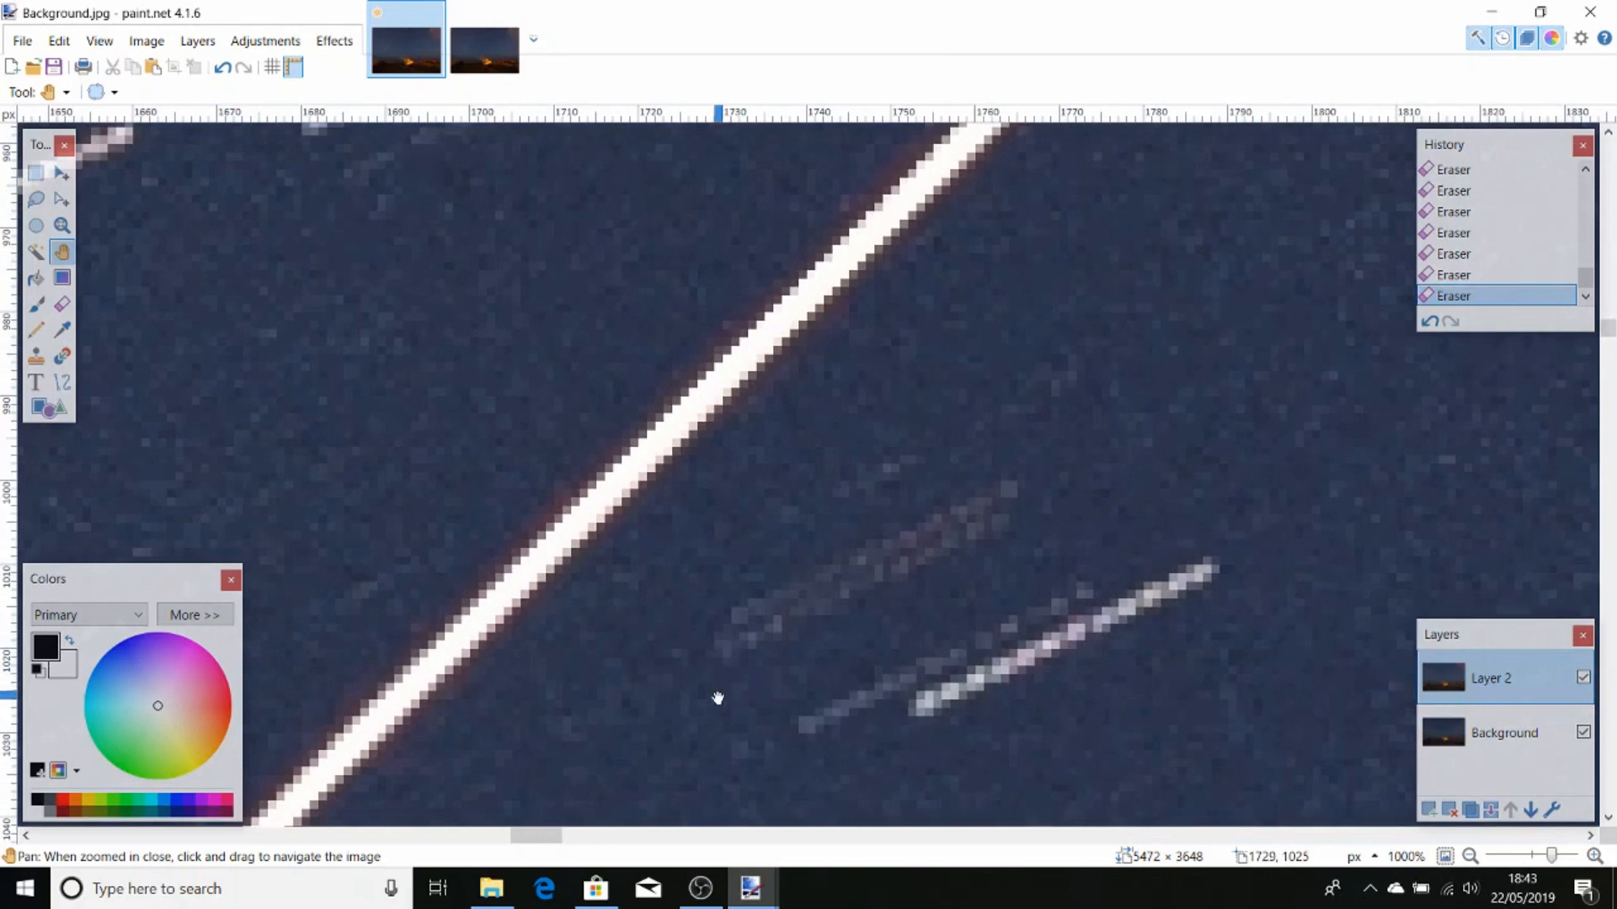
drag(717, 698, 569, 677)
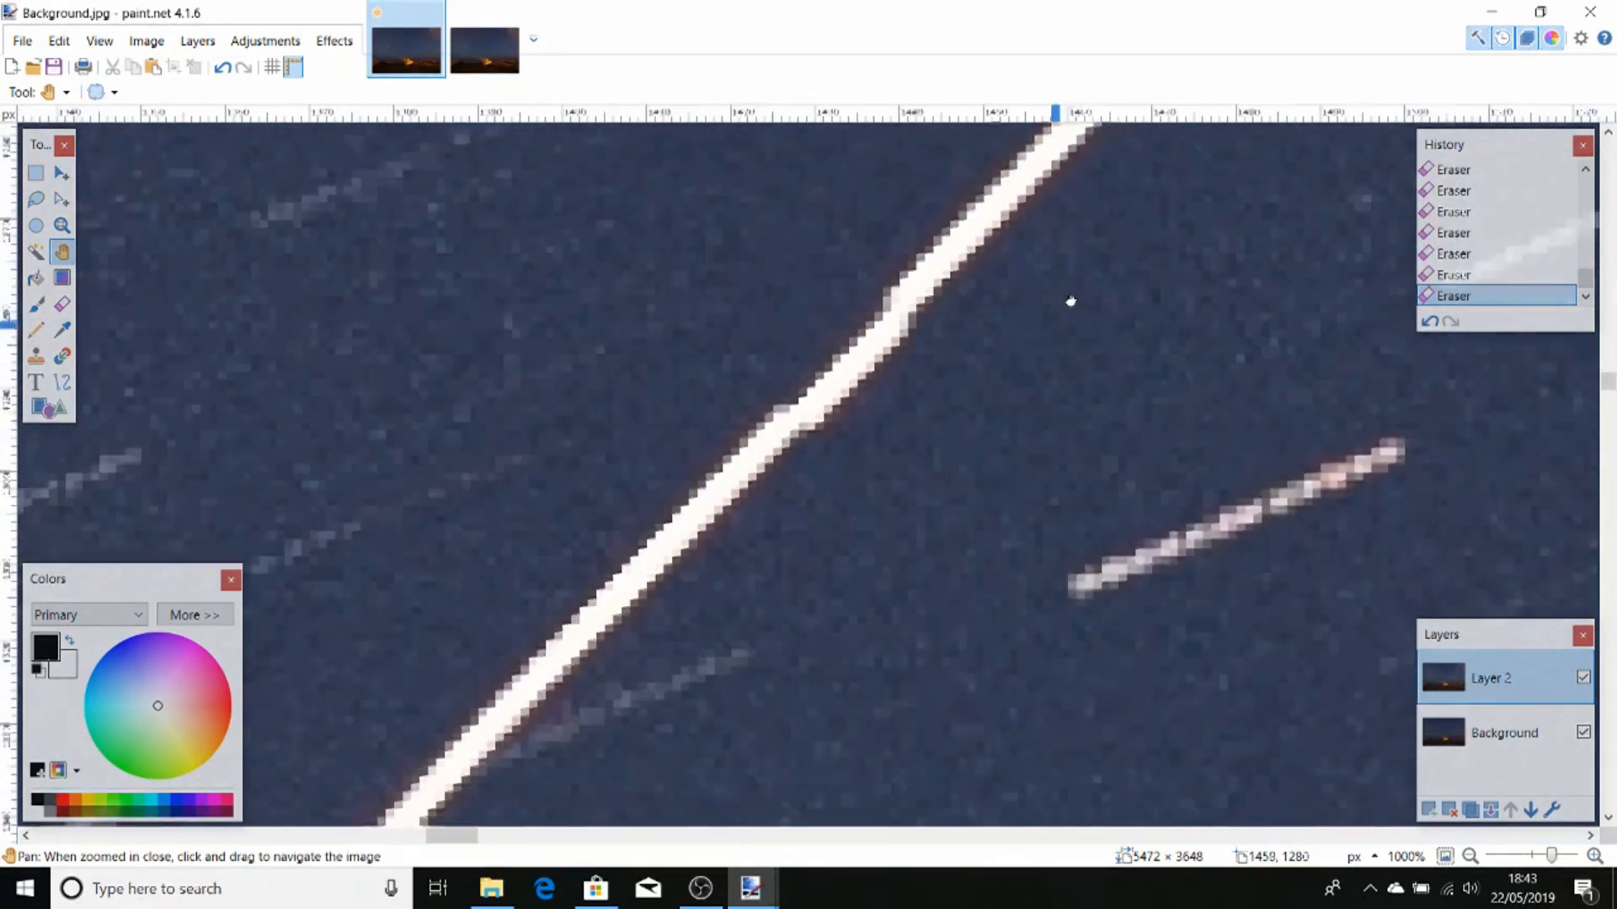
drag(1069, 300, 915, 391)
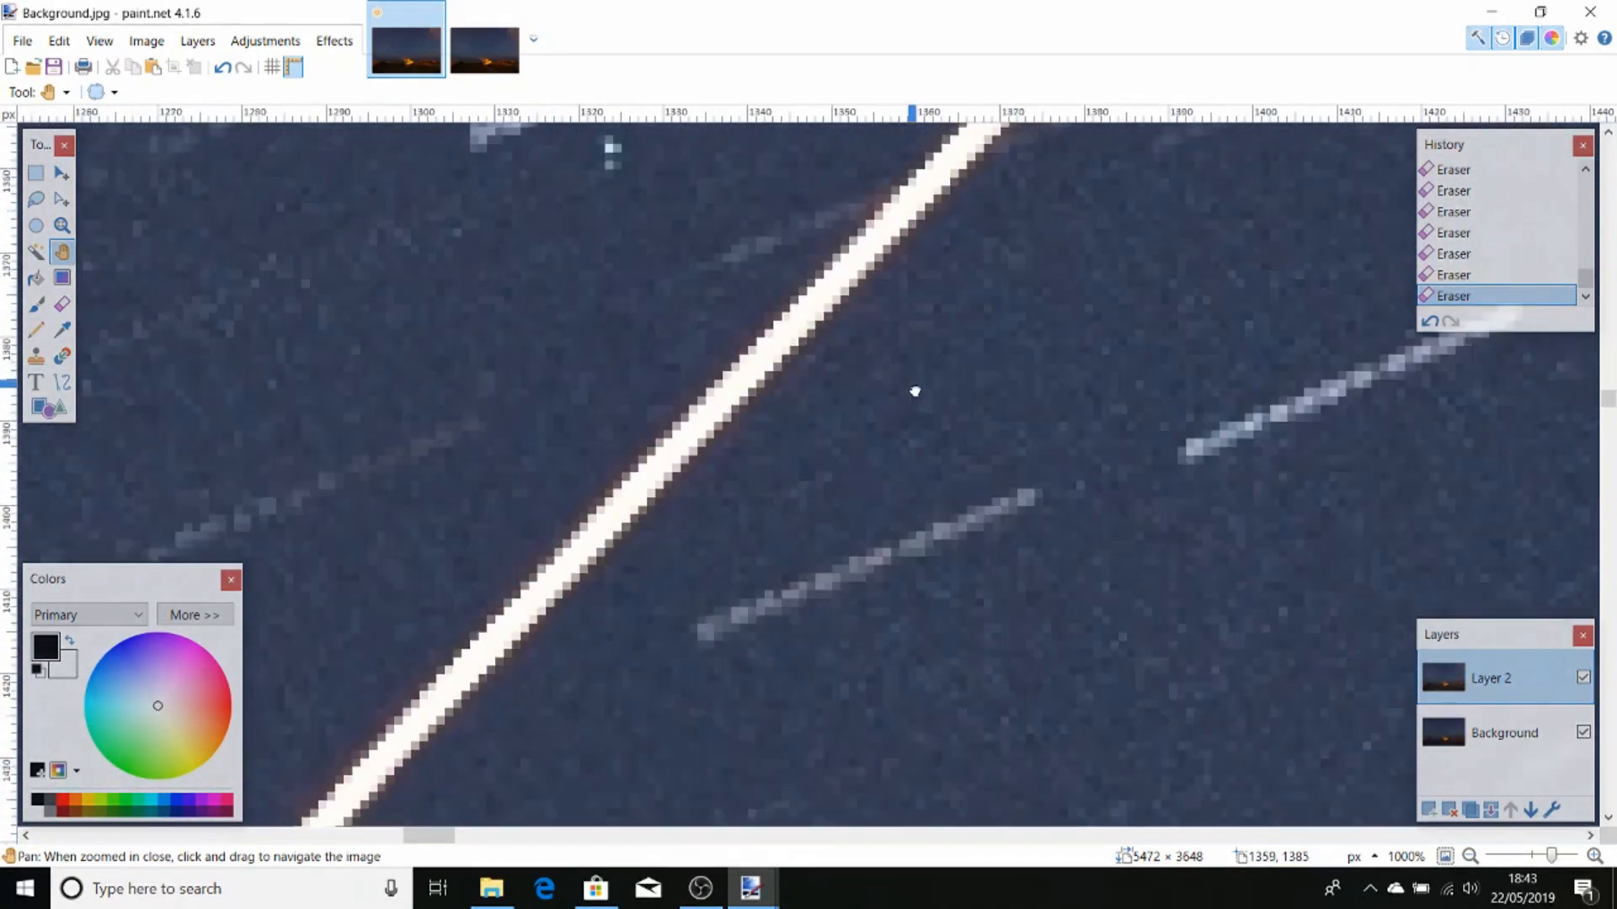
drag(914, 391, 938, 387)
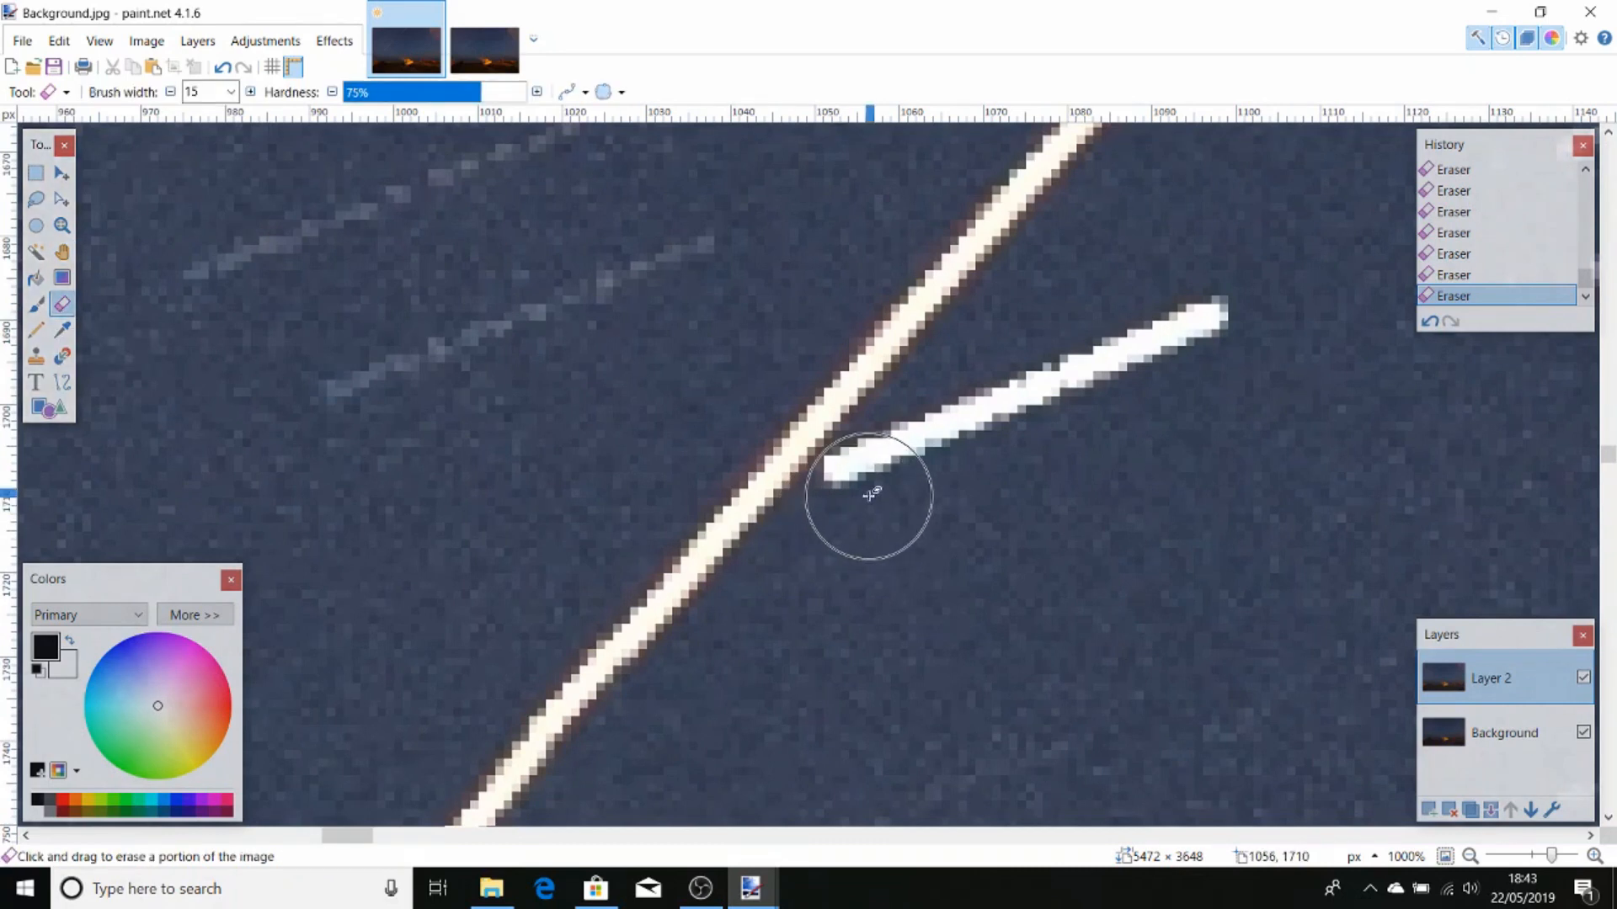
drag(869, 492, 1154, 325)
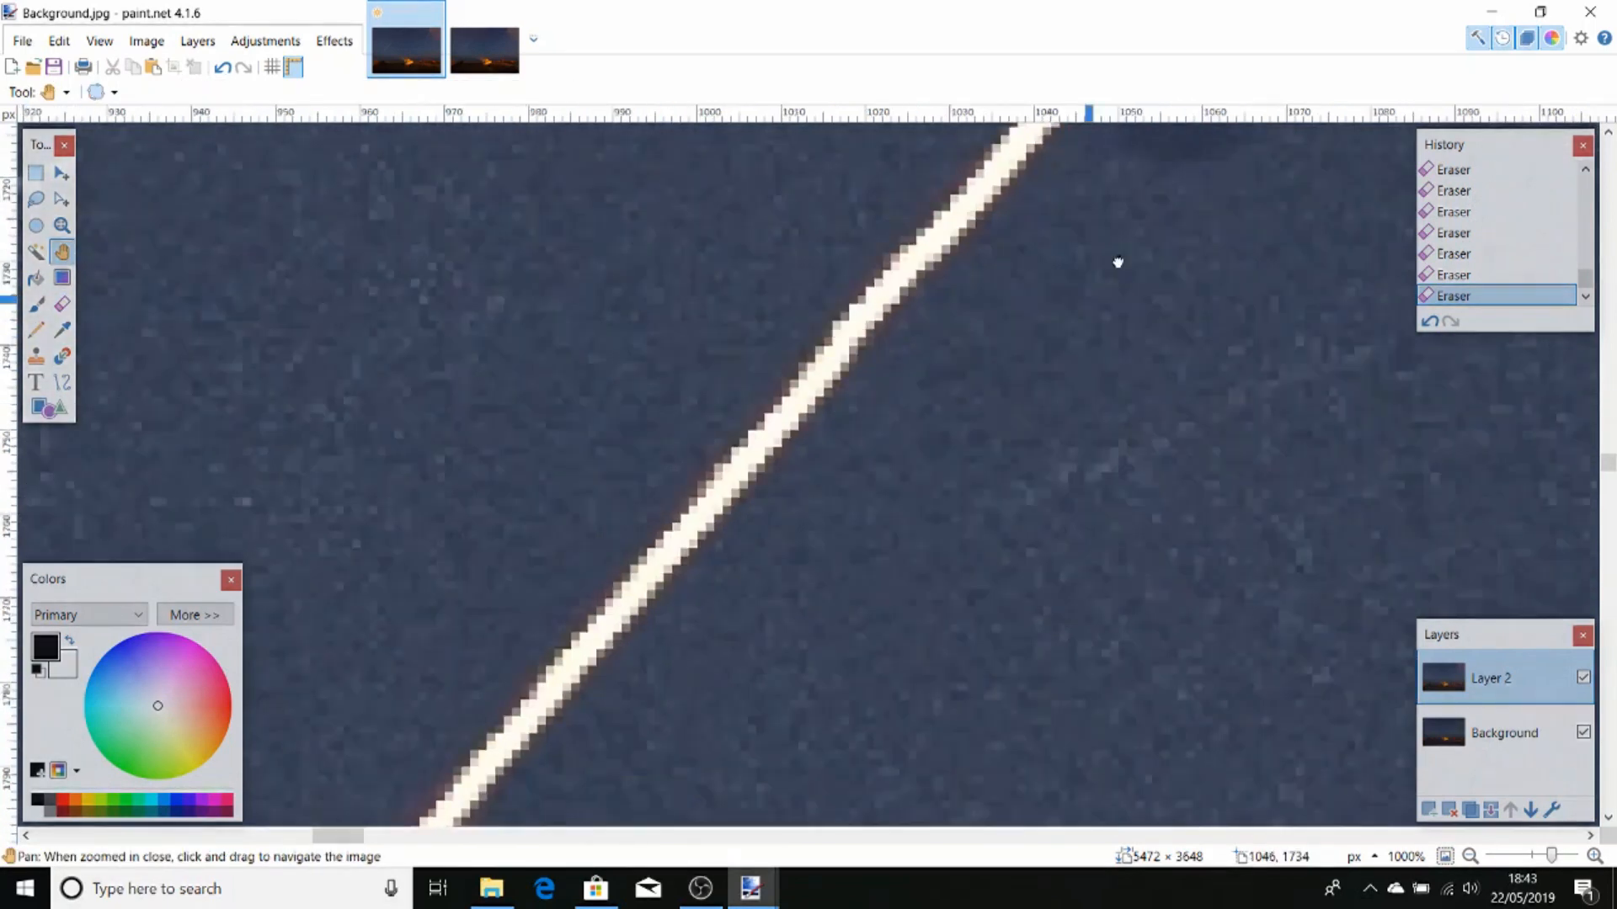
drag(1117, 262, 1151, 176)
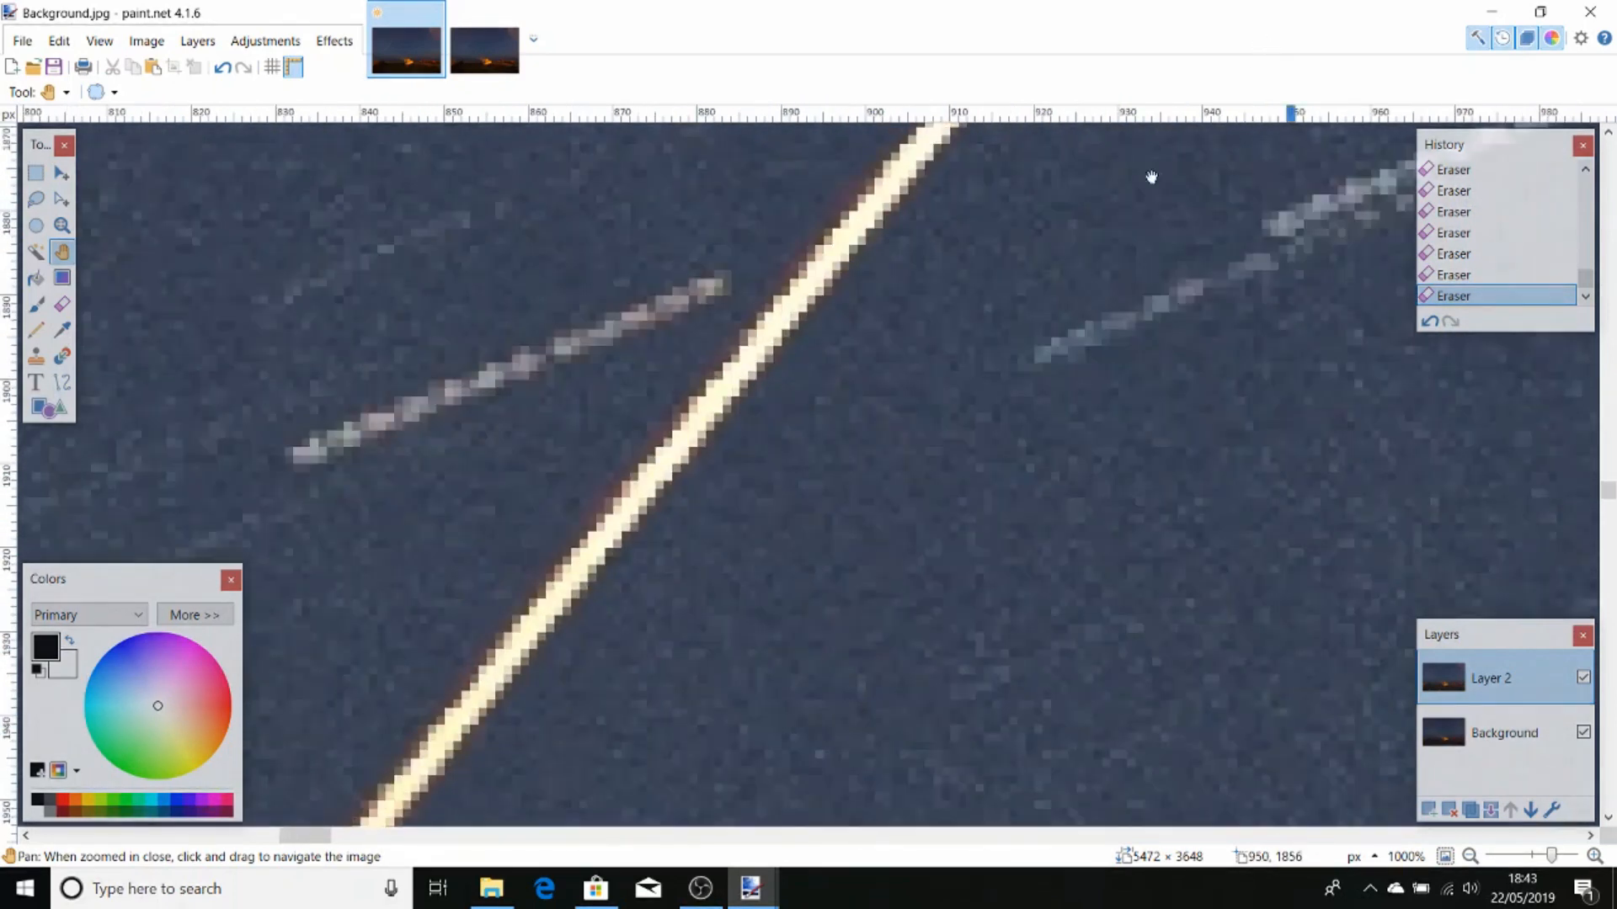
drag(1151, 176, 920, 438)
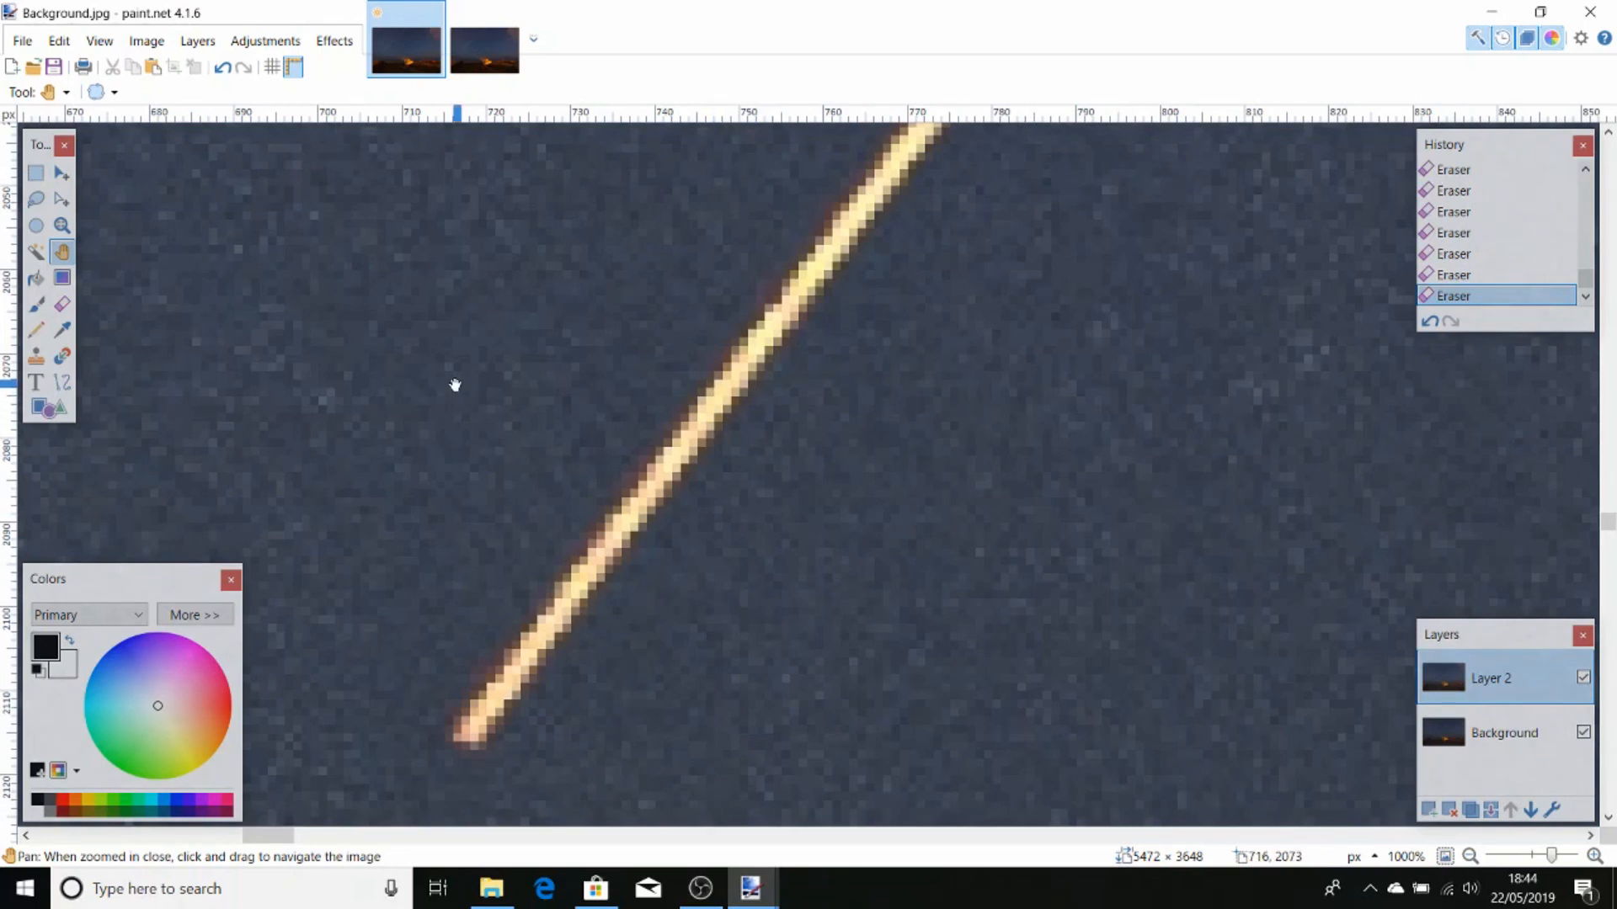
mouse_move(36, 251)
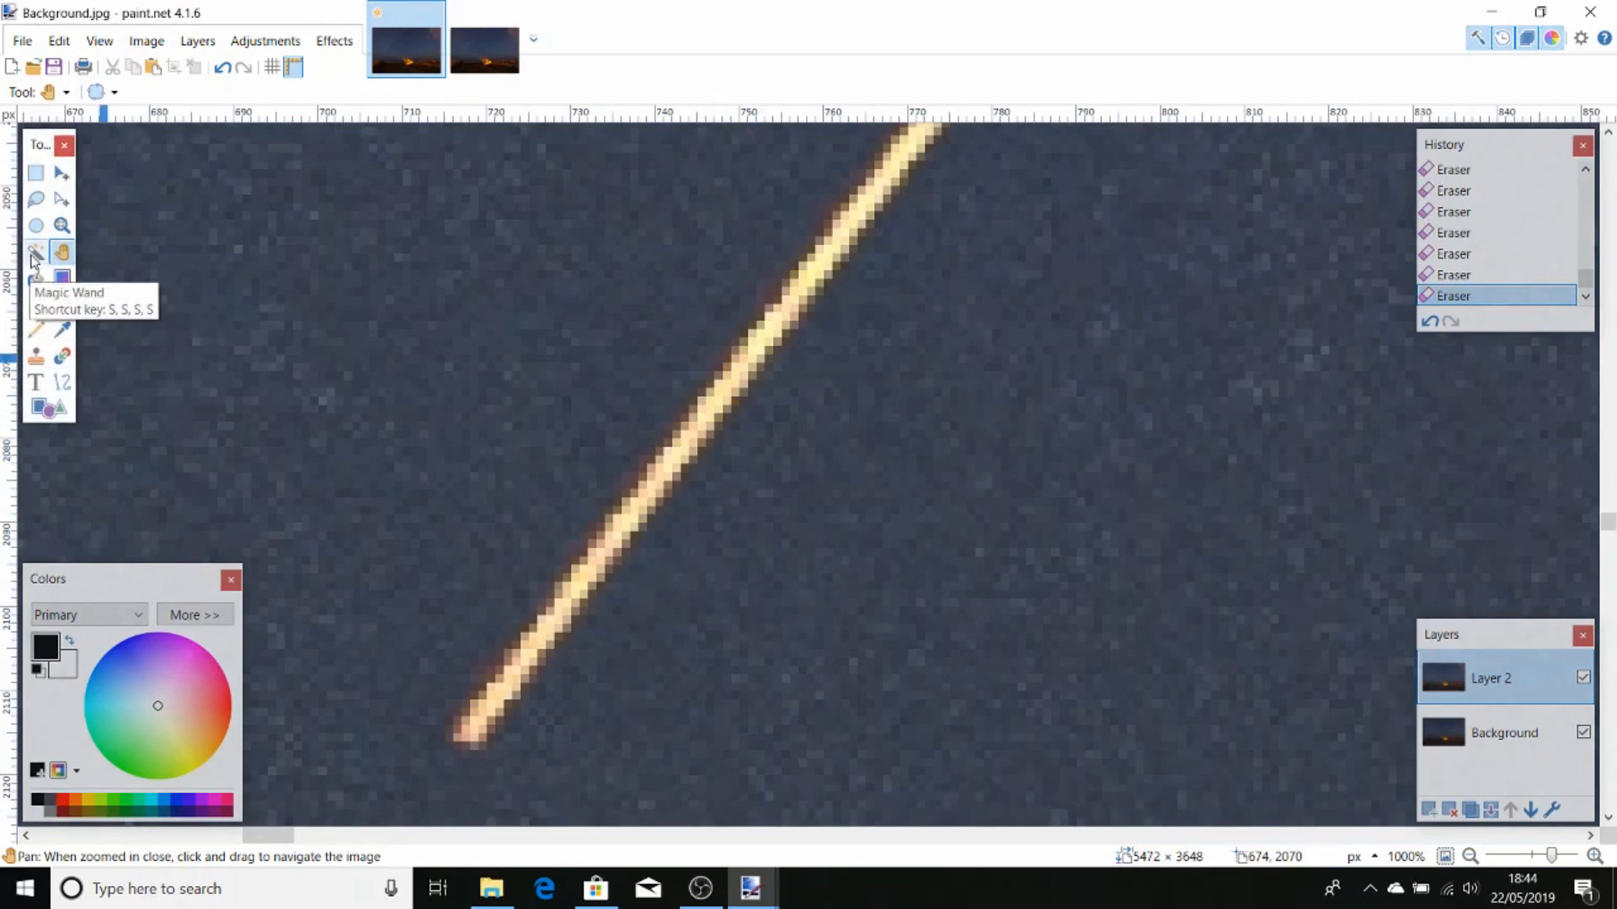
click(36, 253)
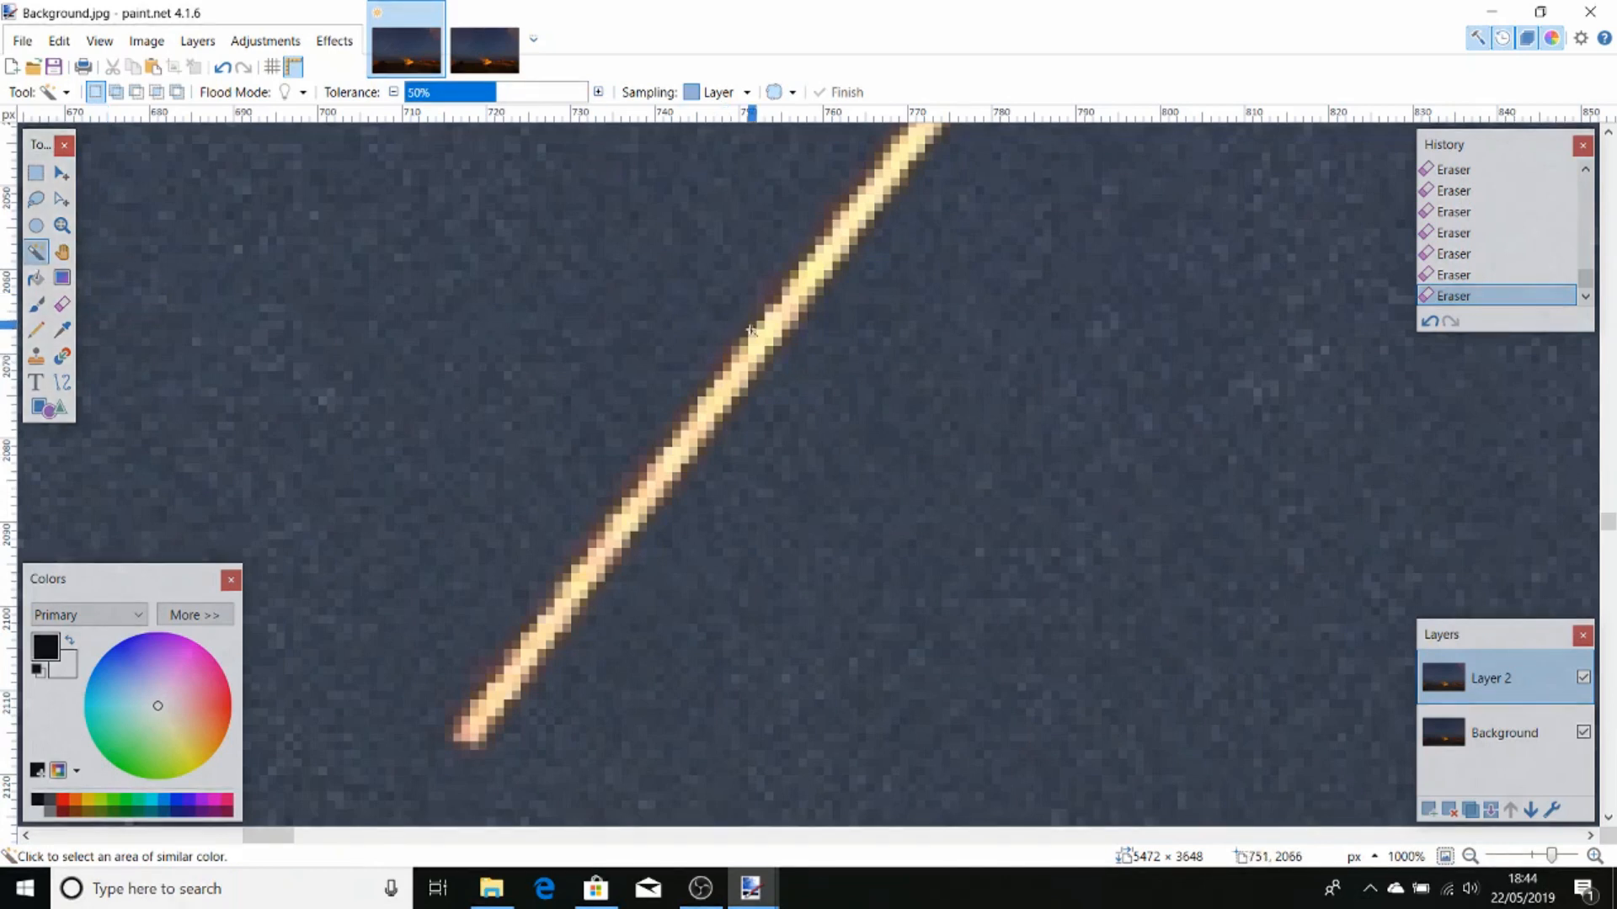
click(768, 334)
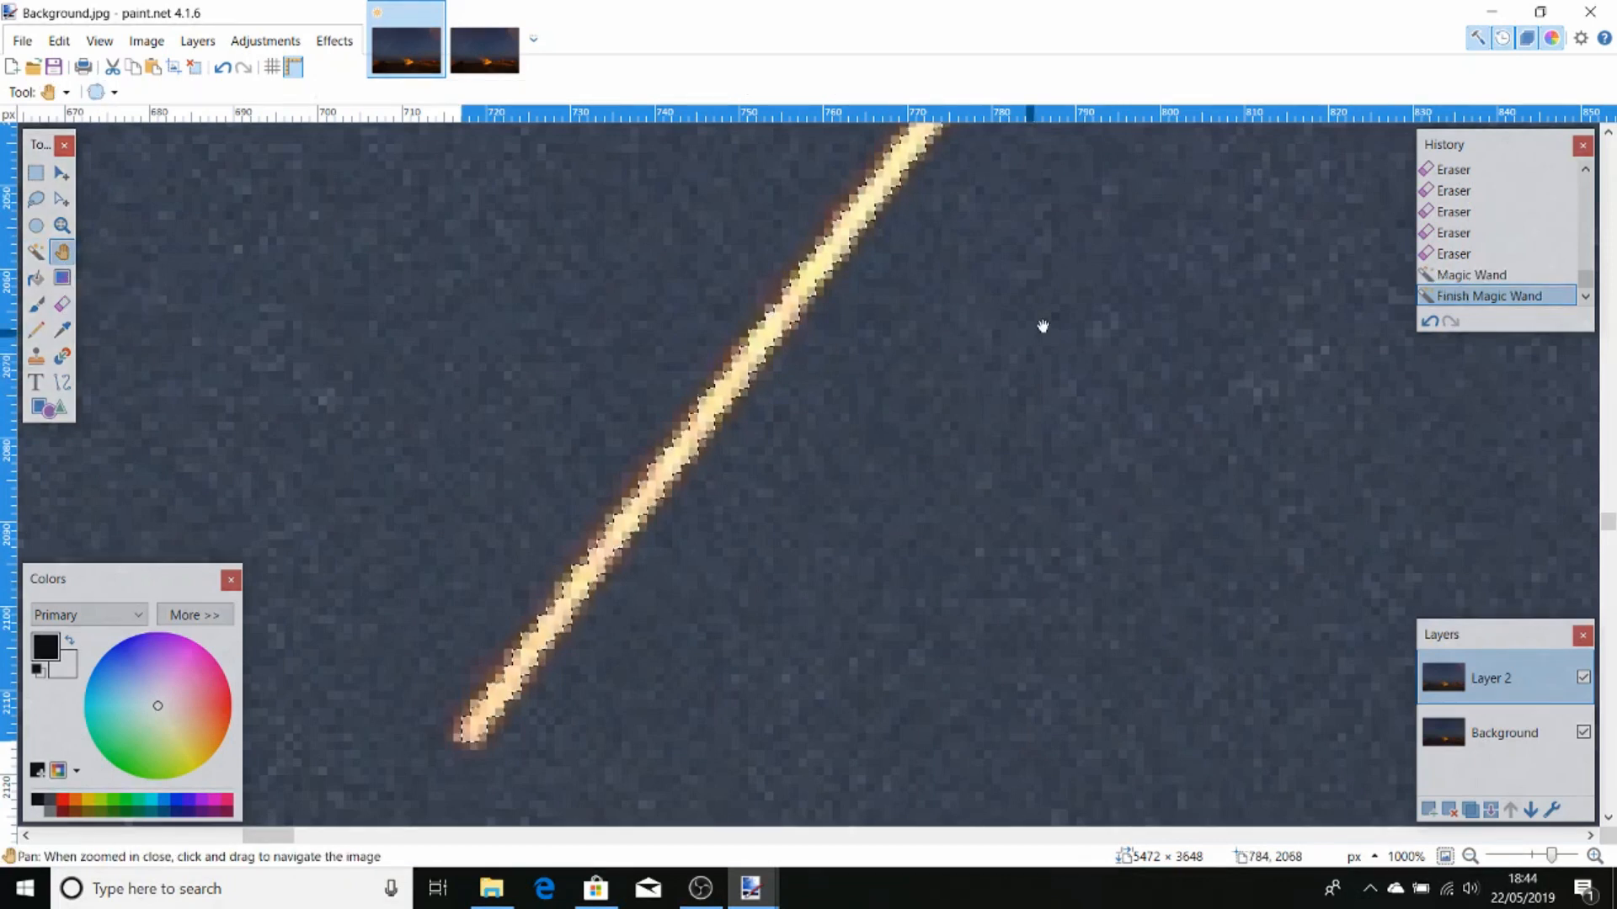
drag(1043, 326, 925, 501)
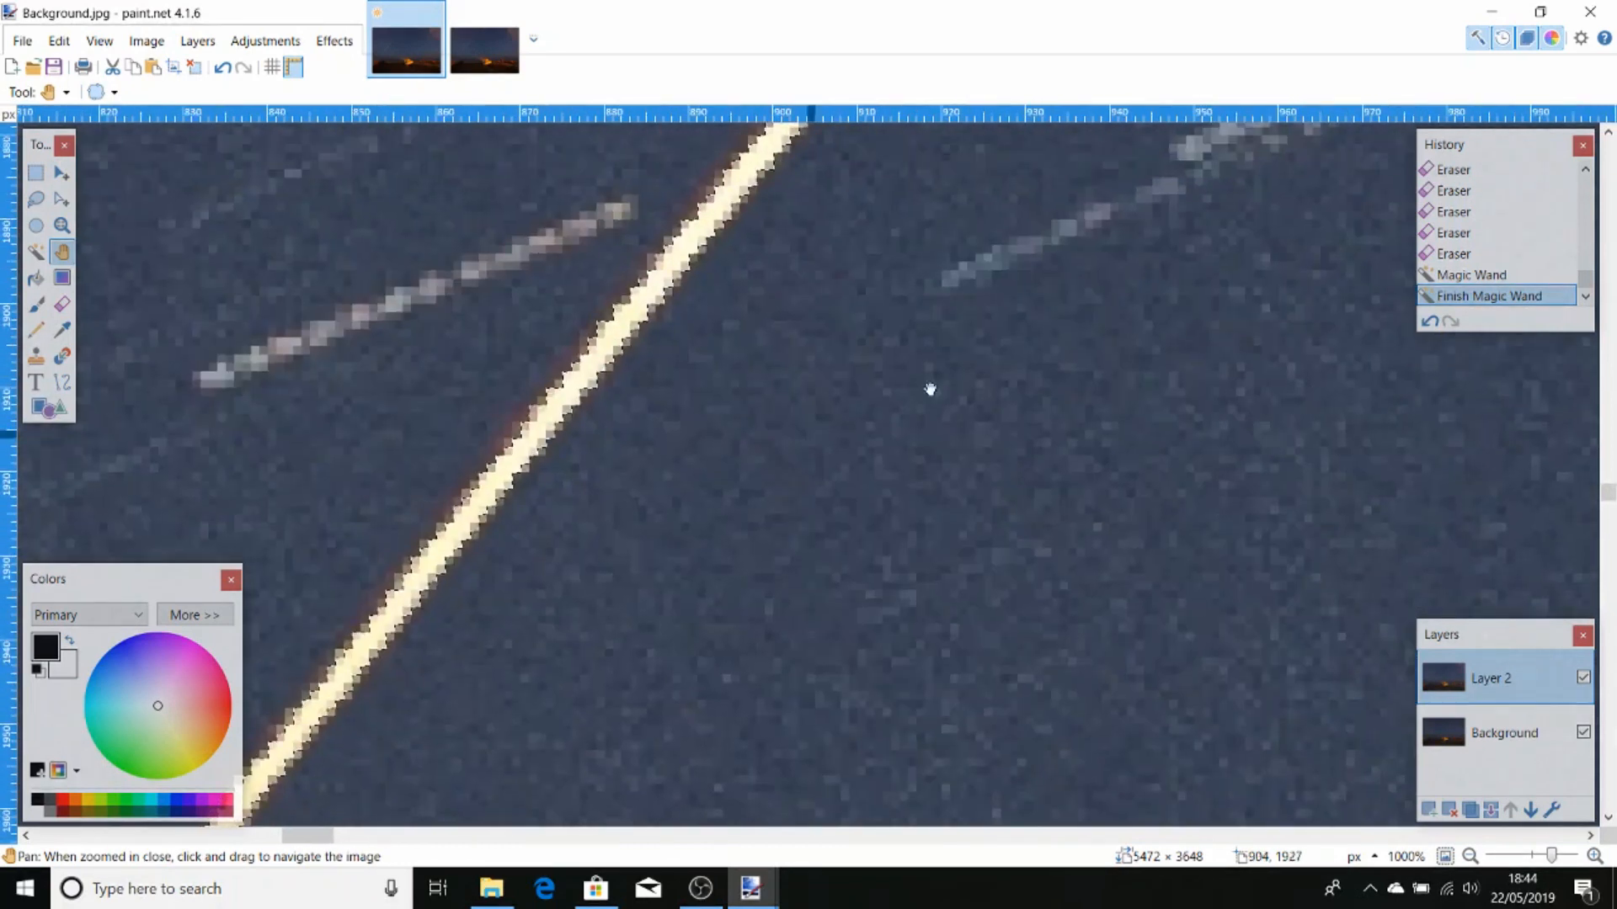
drag(928, 390, 905, 320)
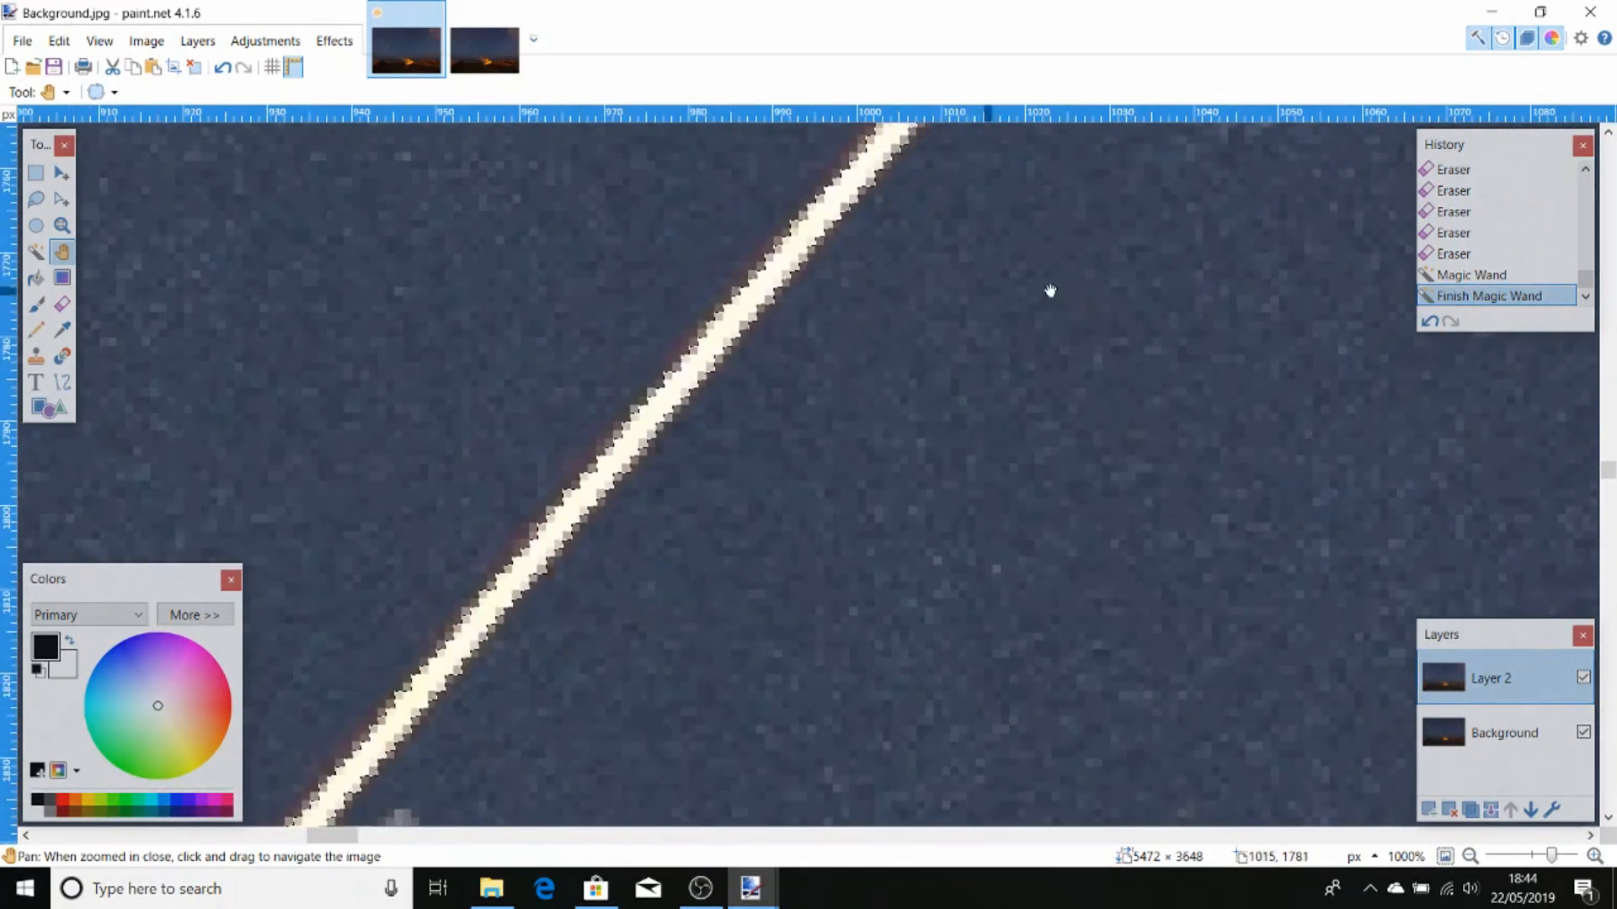
drag(1050, 291, 749, 586)
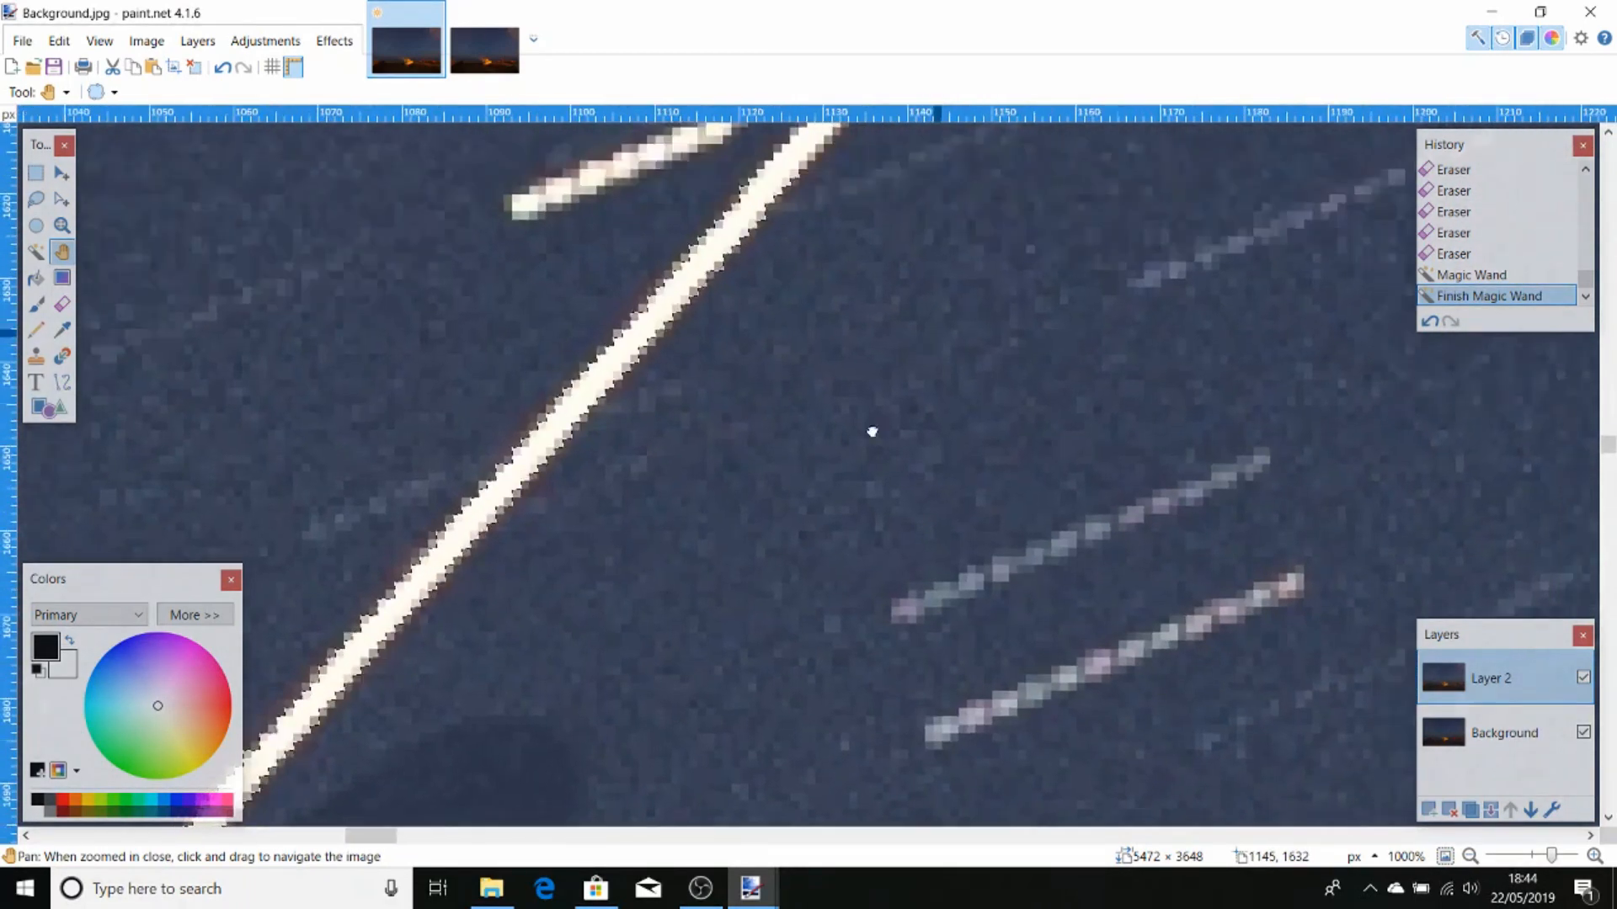
drag(874, 432, 1083, 275)
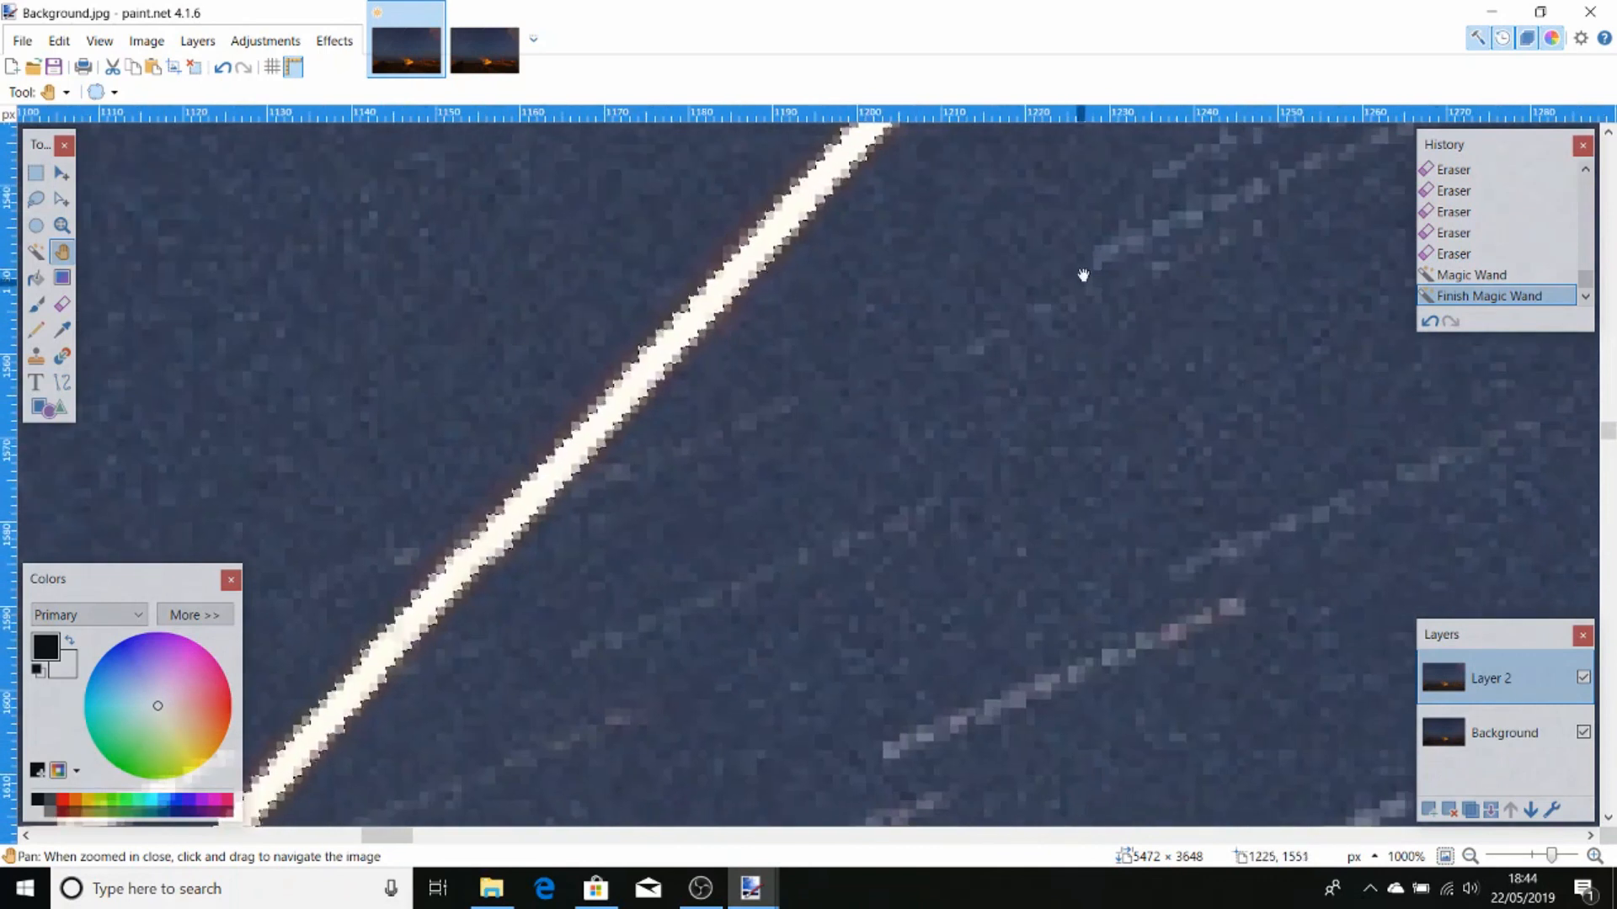
drag(1083, 275, 786, 513)
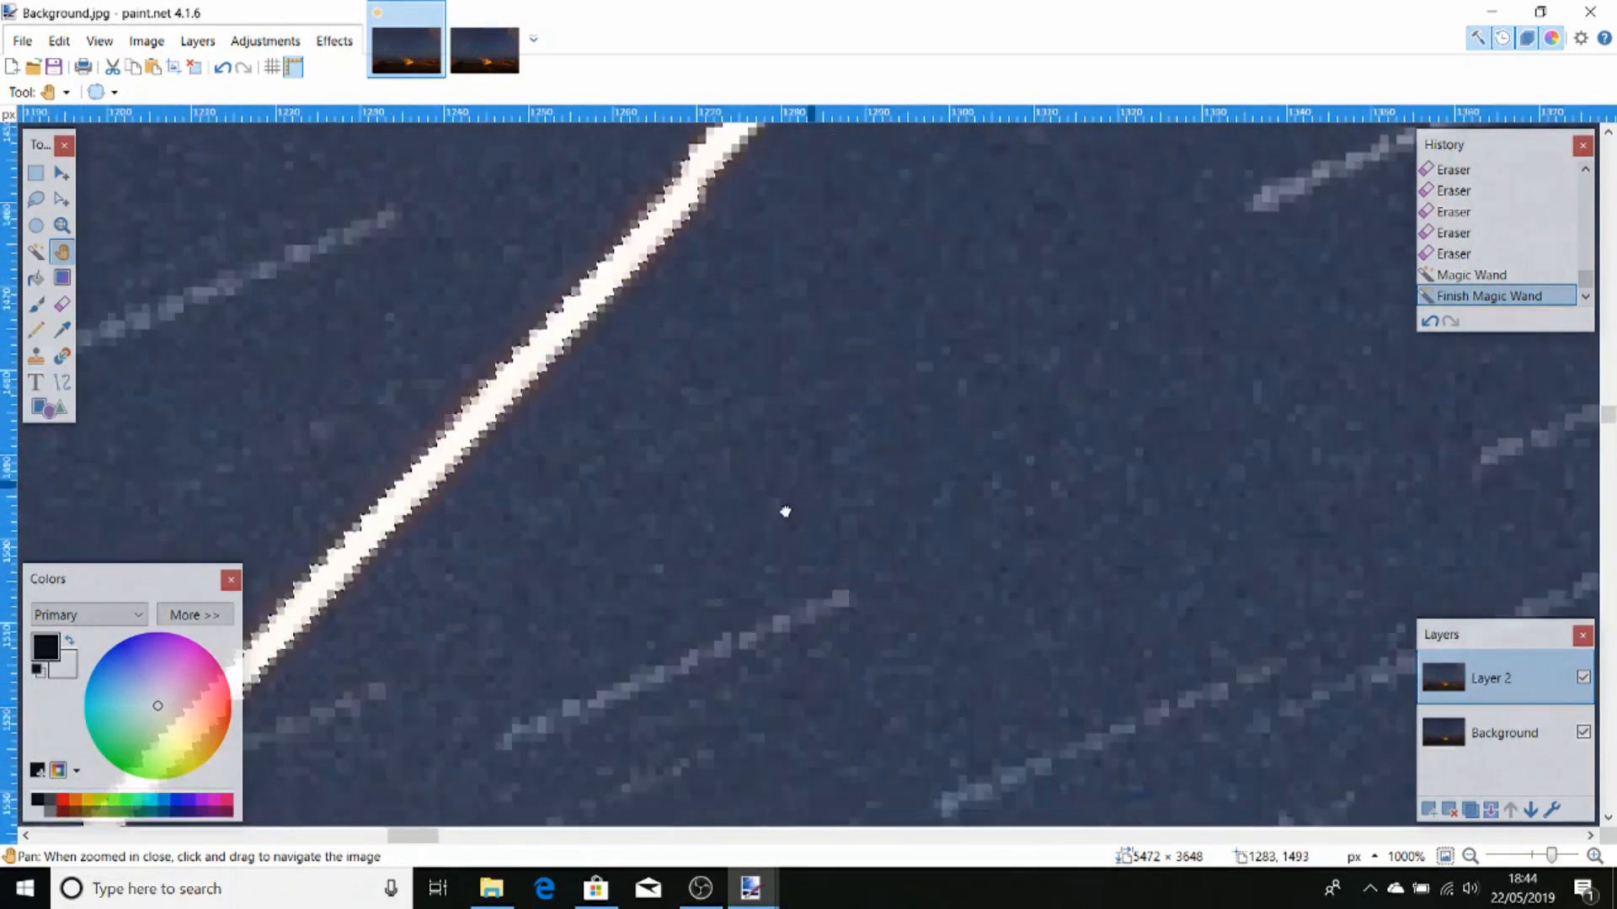
drag(784, 510, 1088, 358)
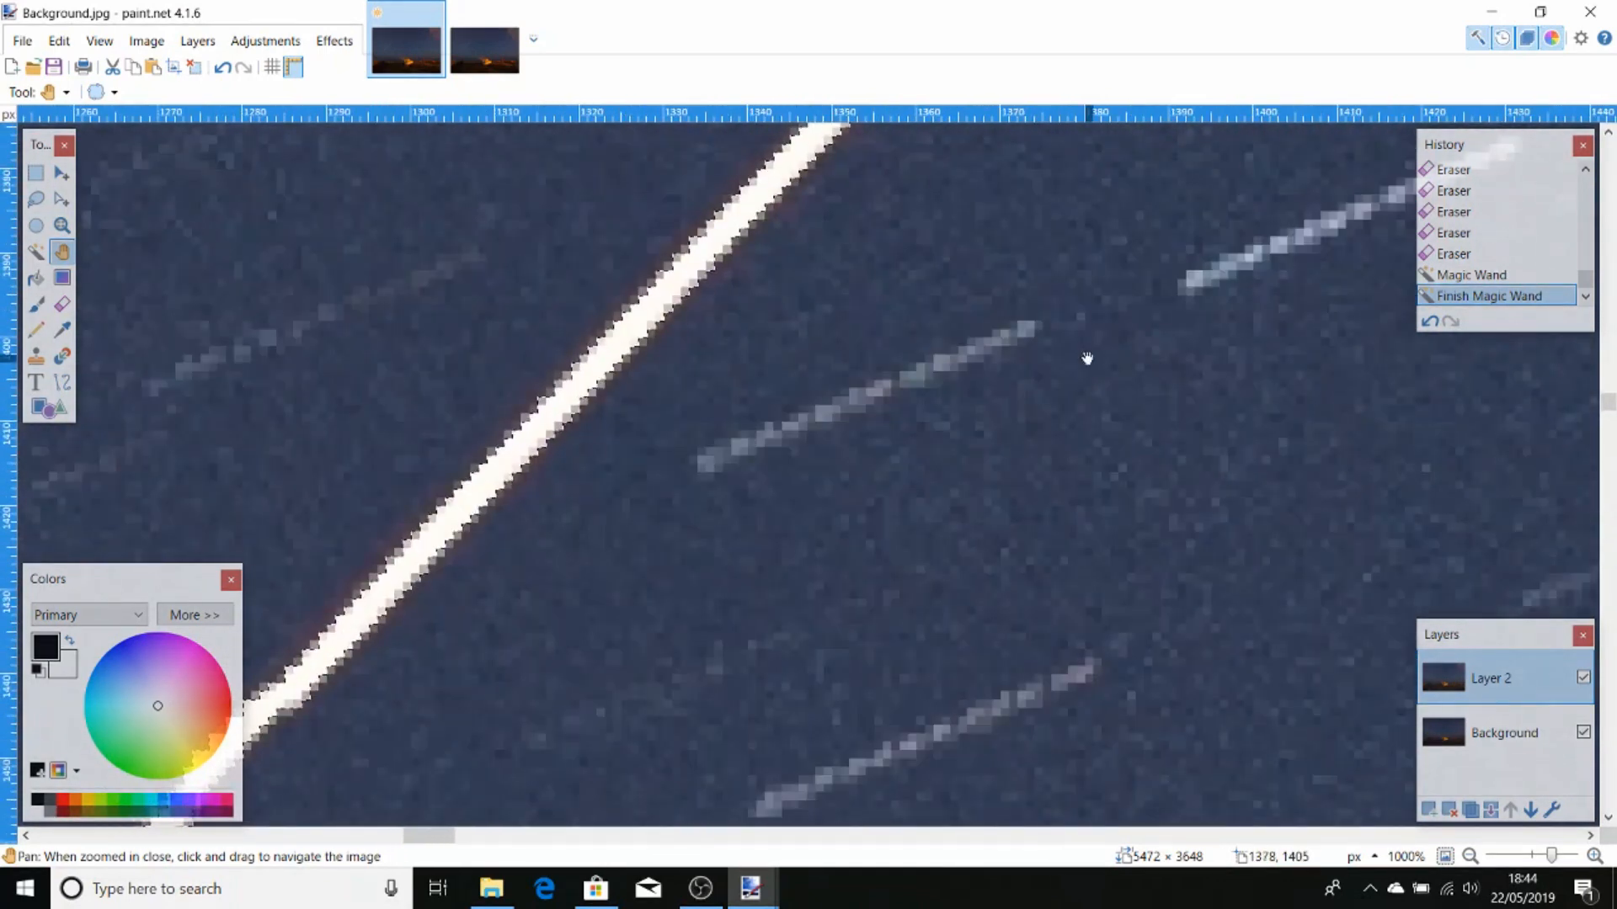
drag(1088, 358, 625, 784)
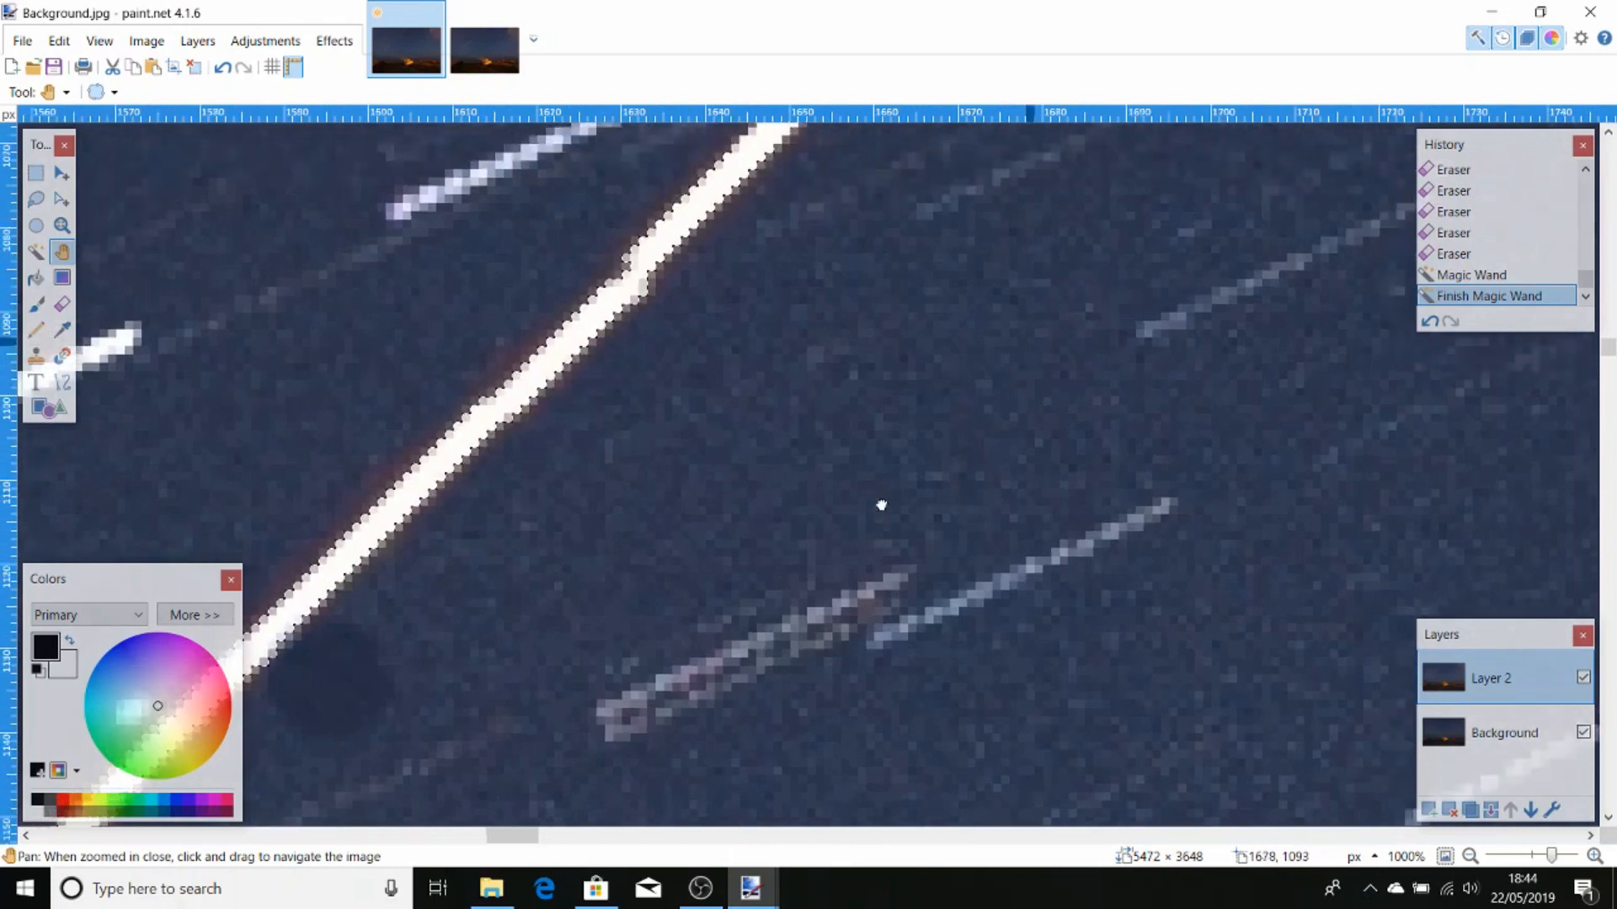
drag(879, 505, 1152, 287)
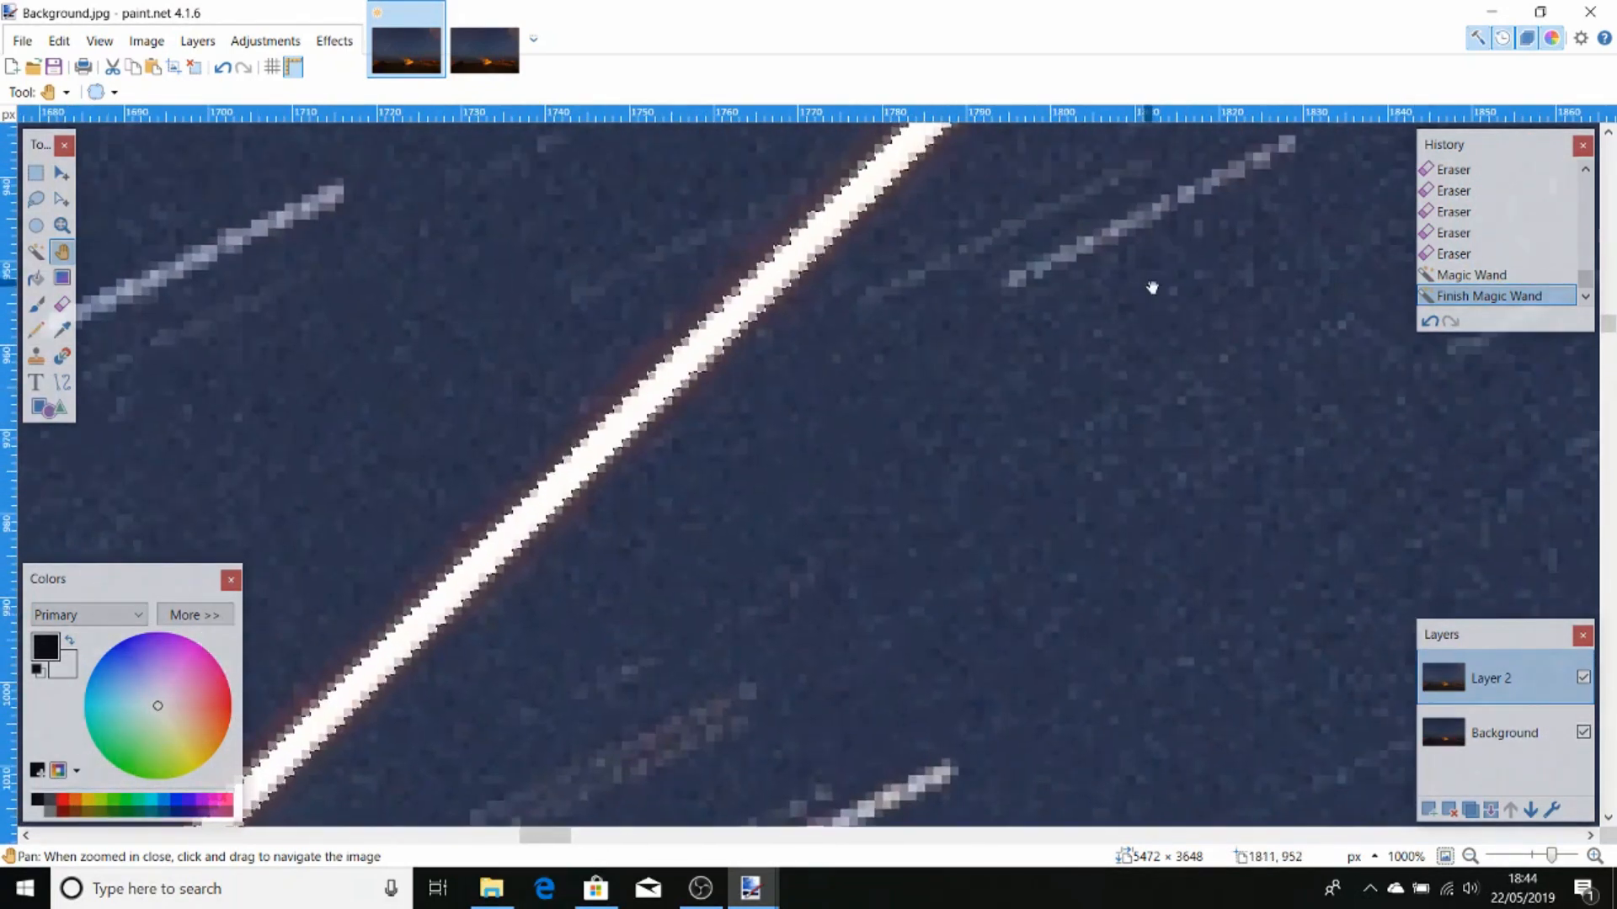
drag(1152, 287, 1138, 331)
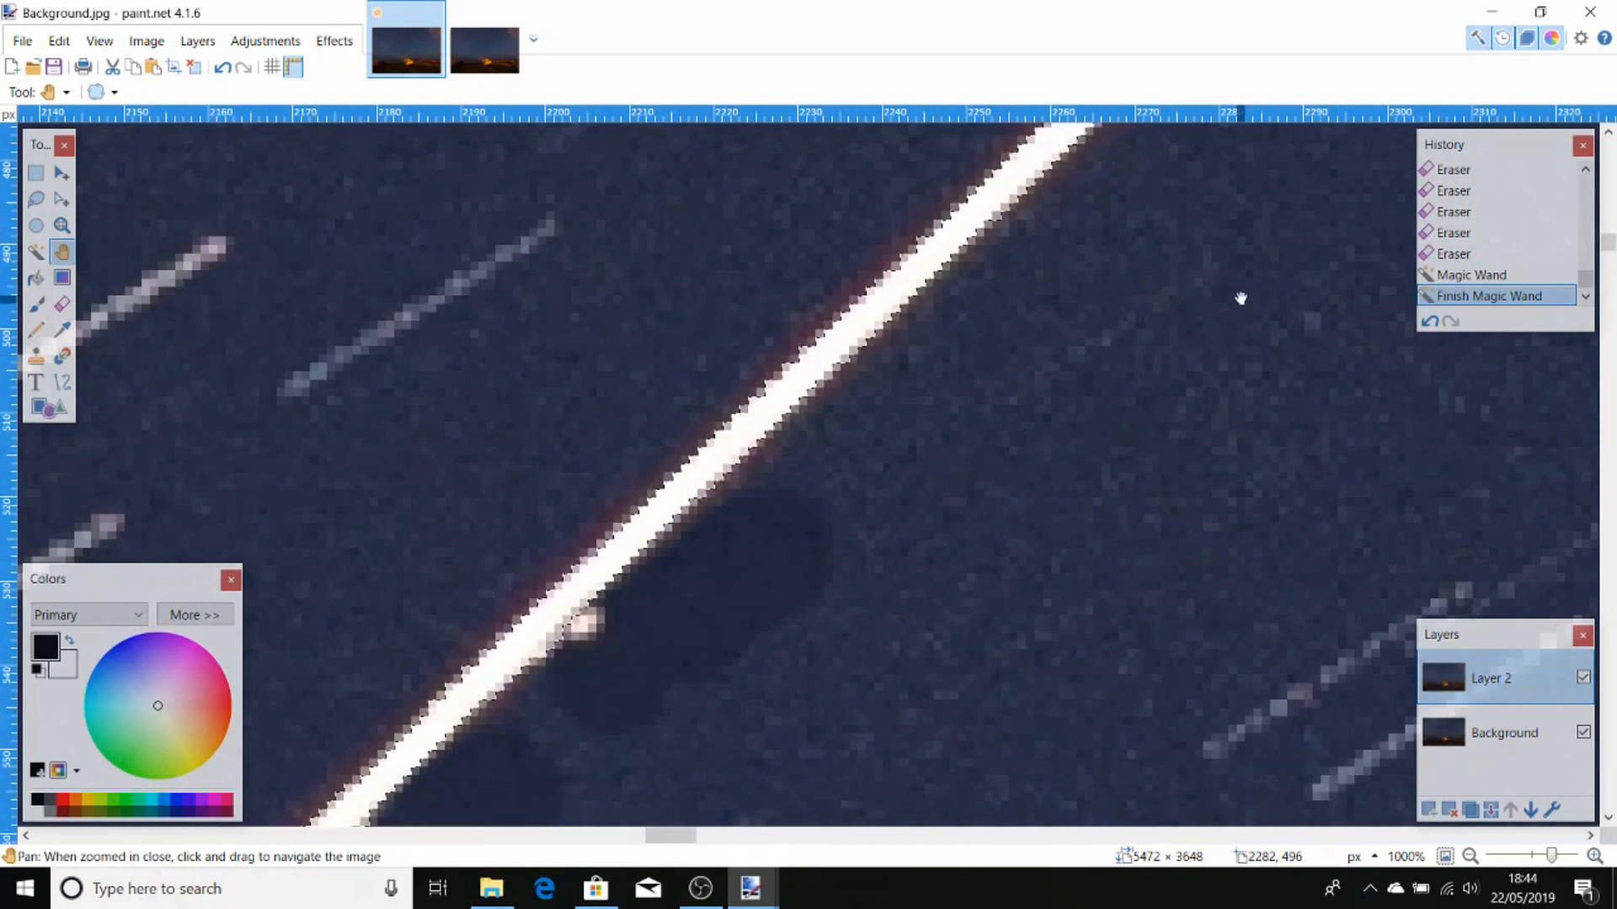
drag(1242, 299, 1269, 414)
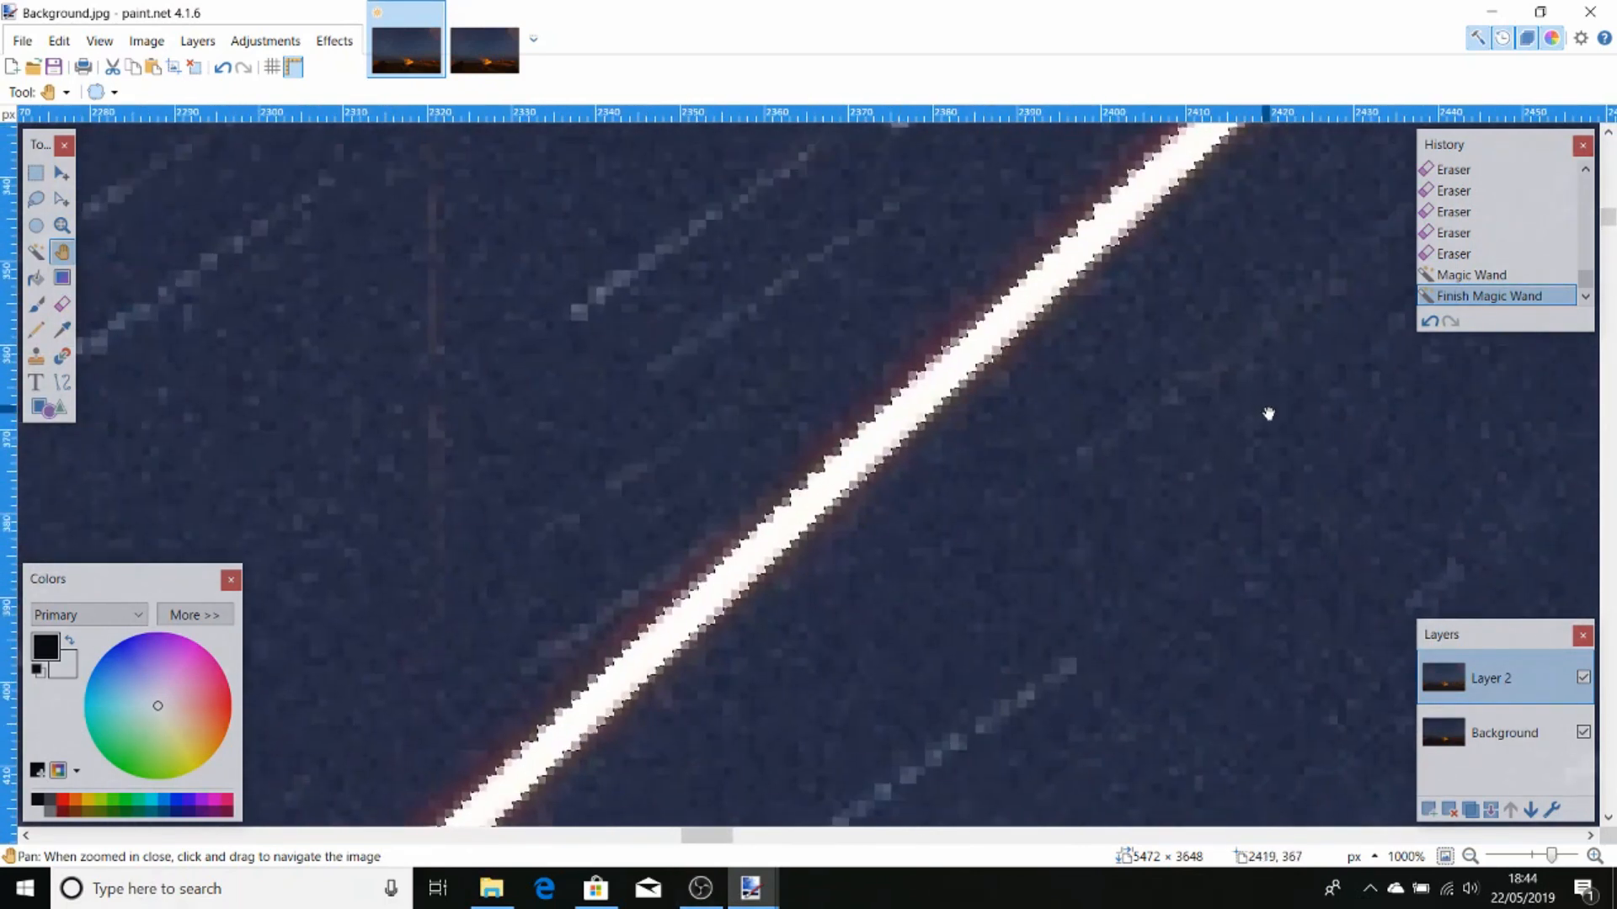
drag(1269, 414, 1290, 520)
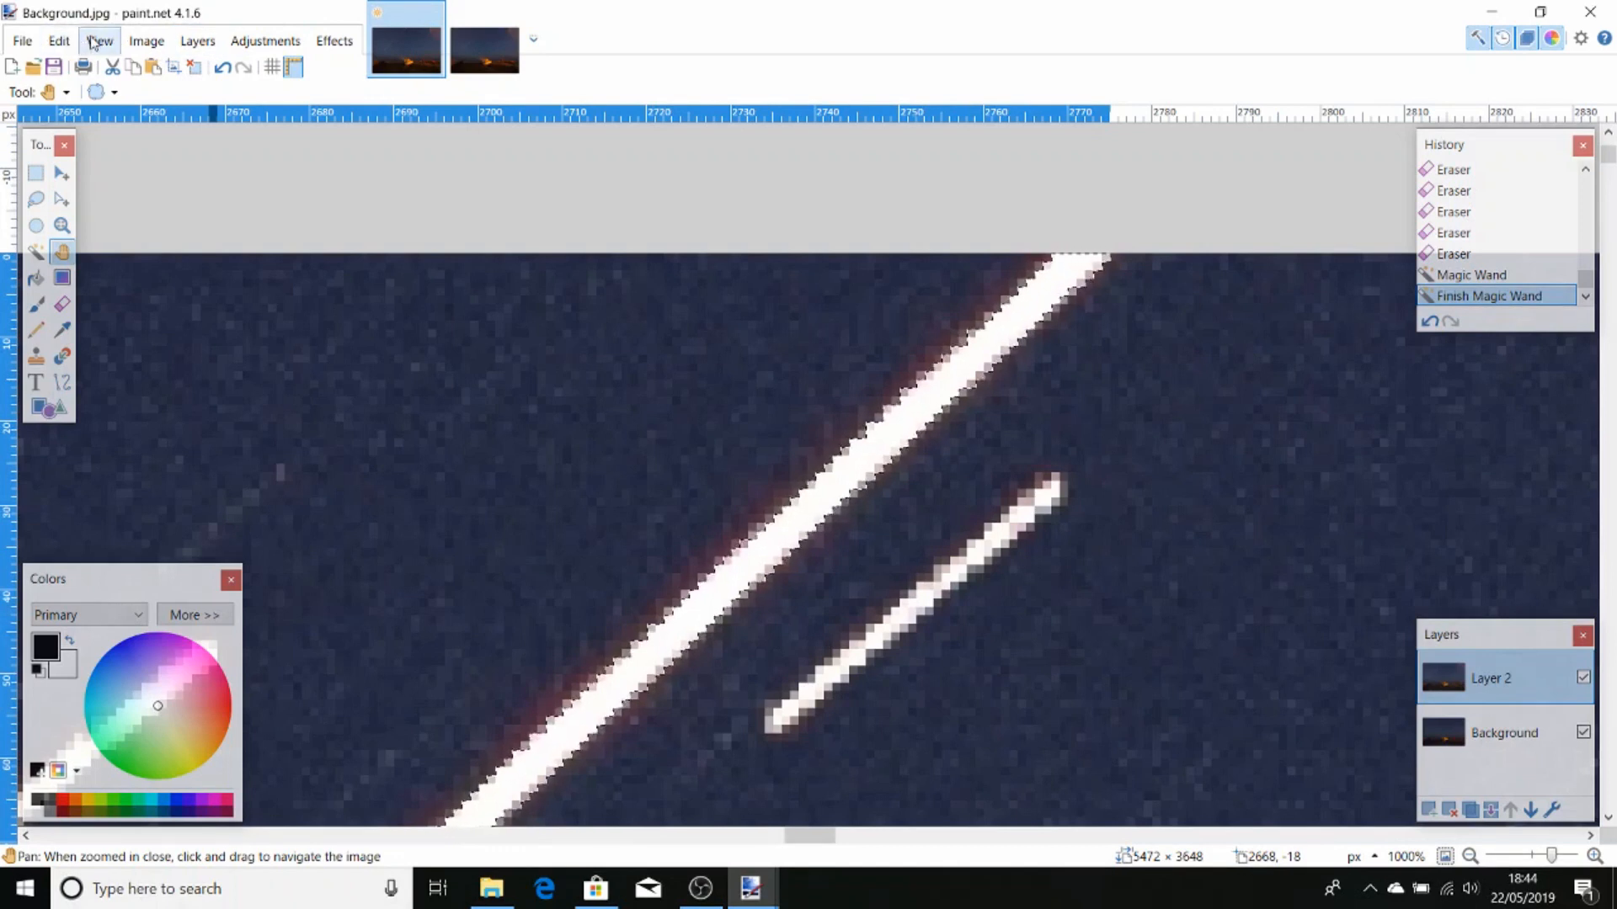
Zoom to window and invert the ISS-trail selection
click(99, 40)
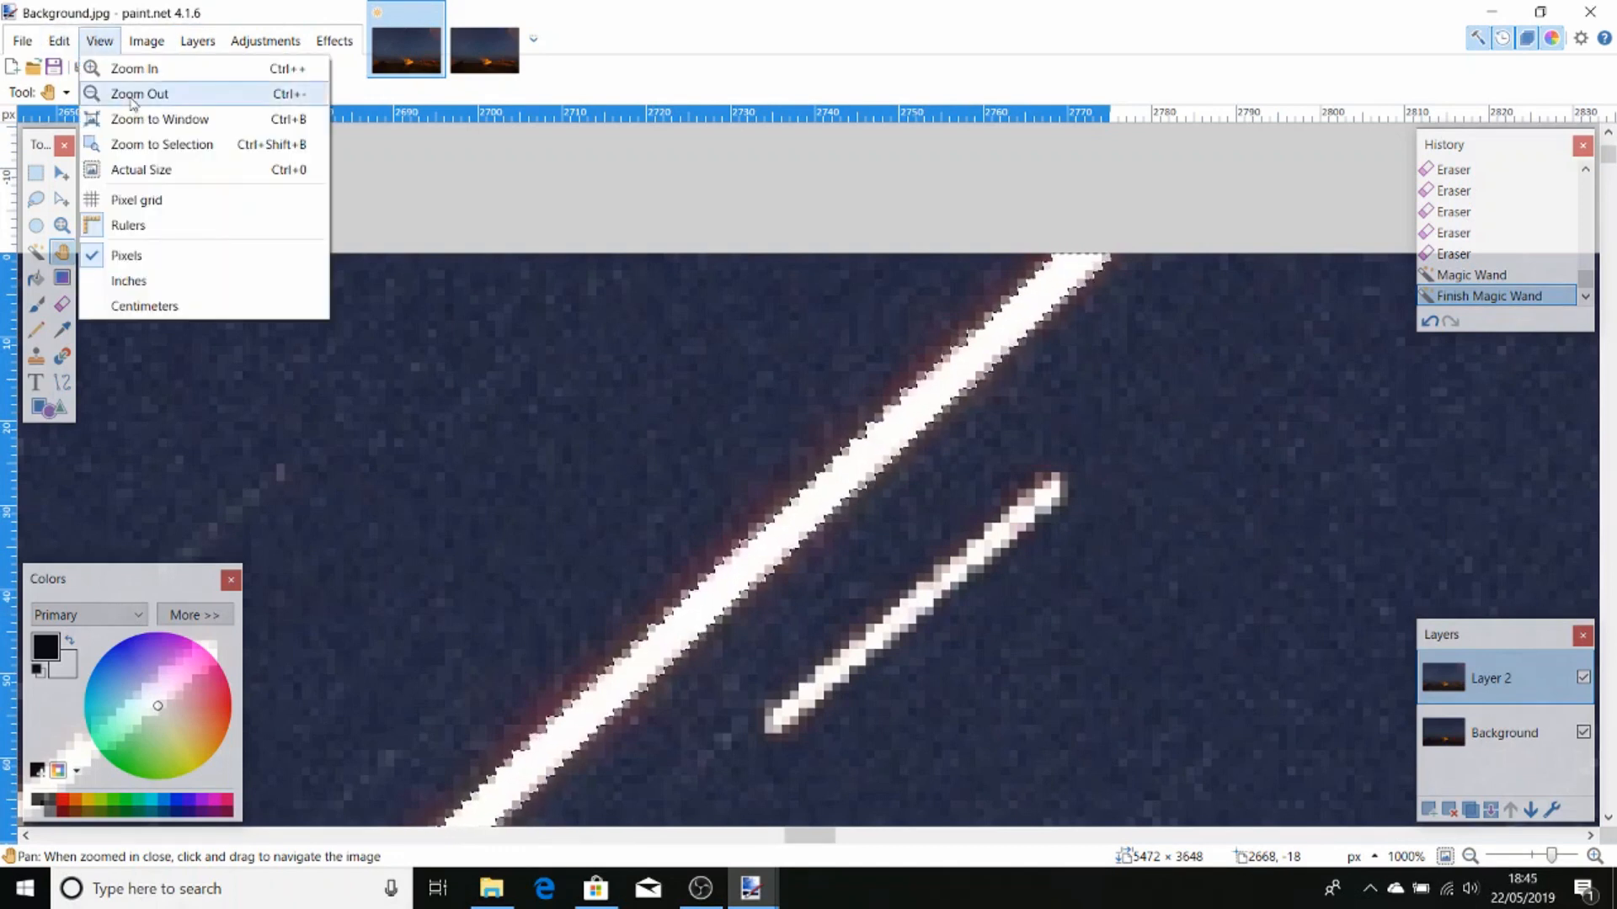
click(159, 119)
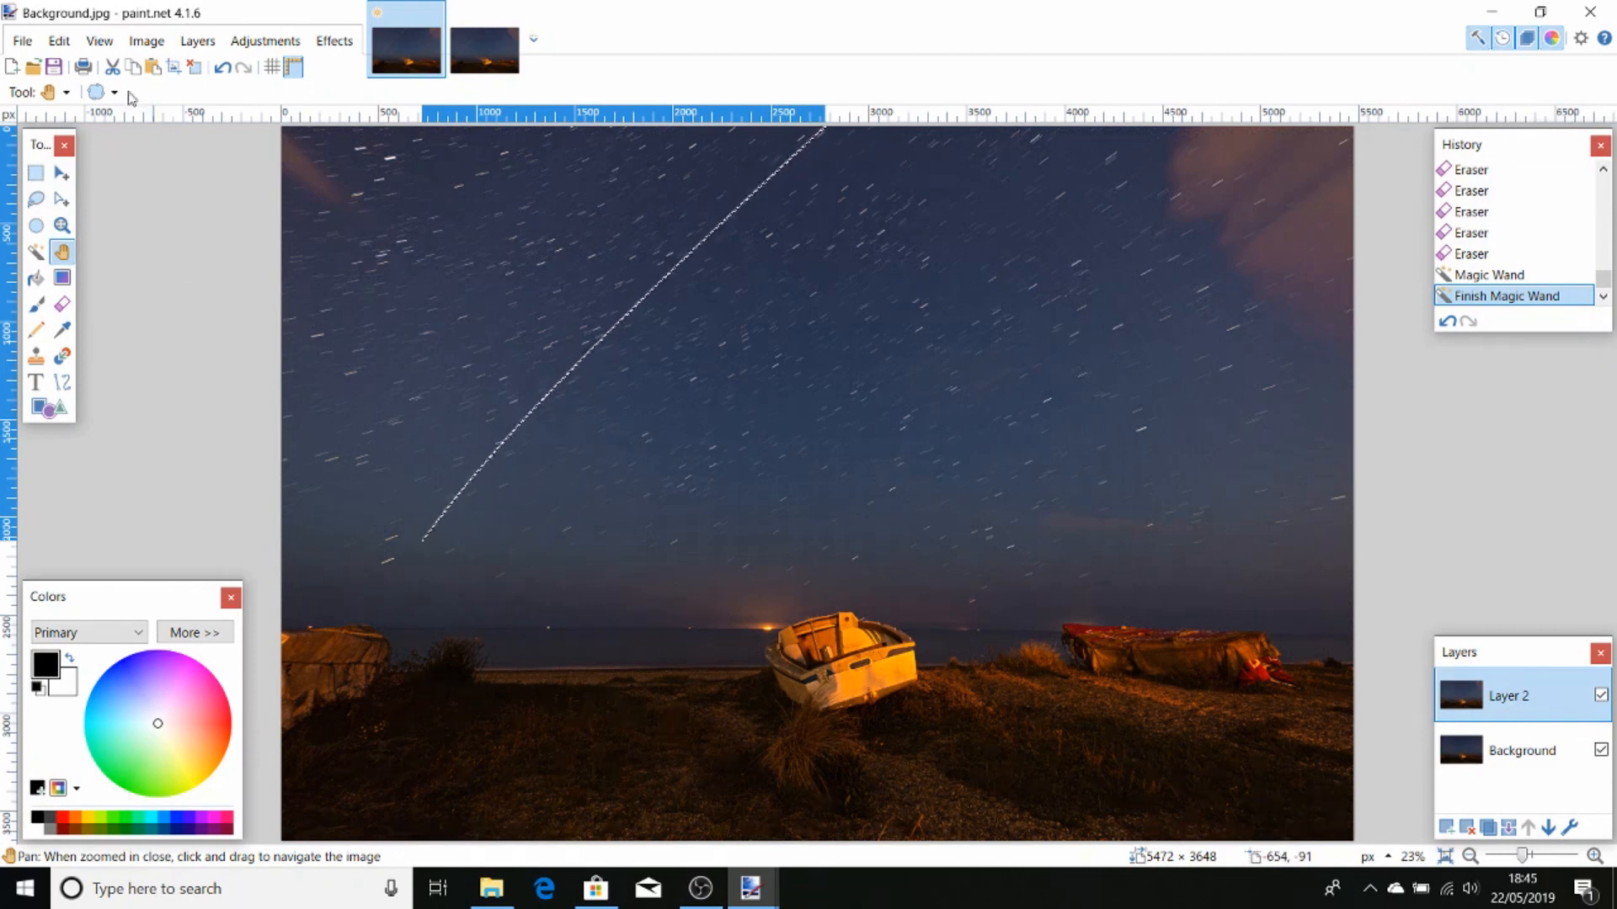
click(58, 41)
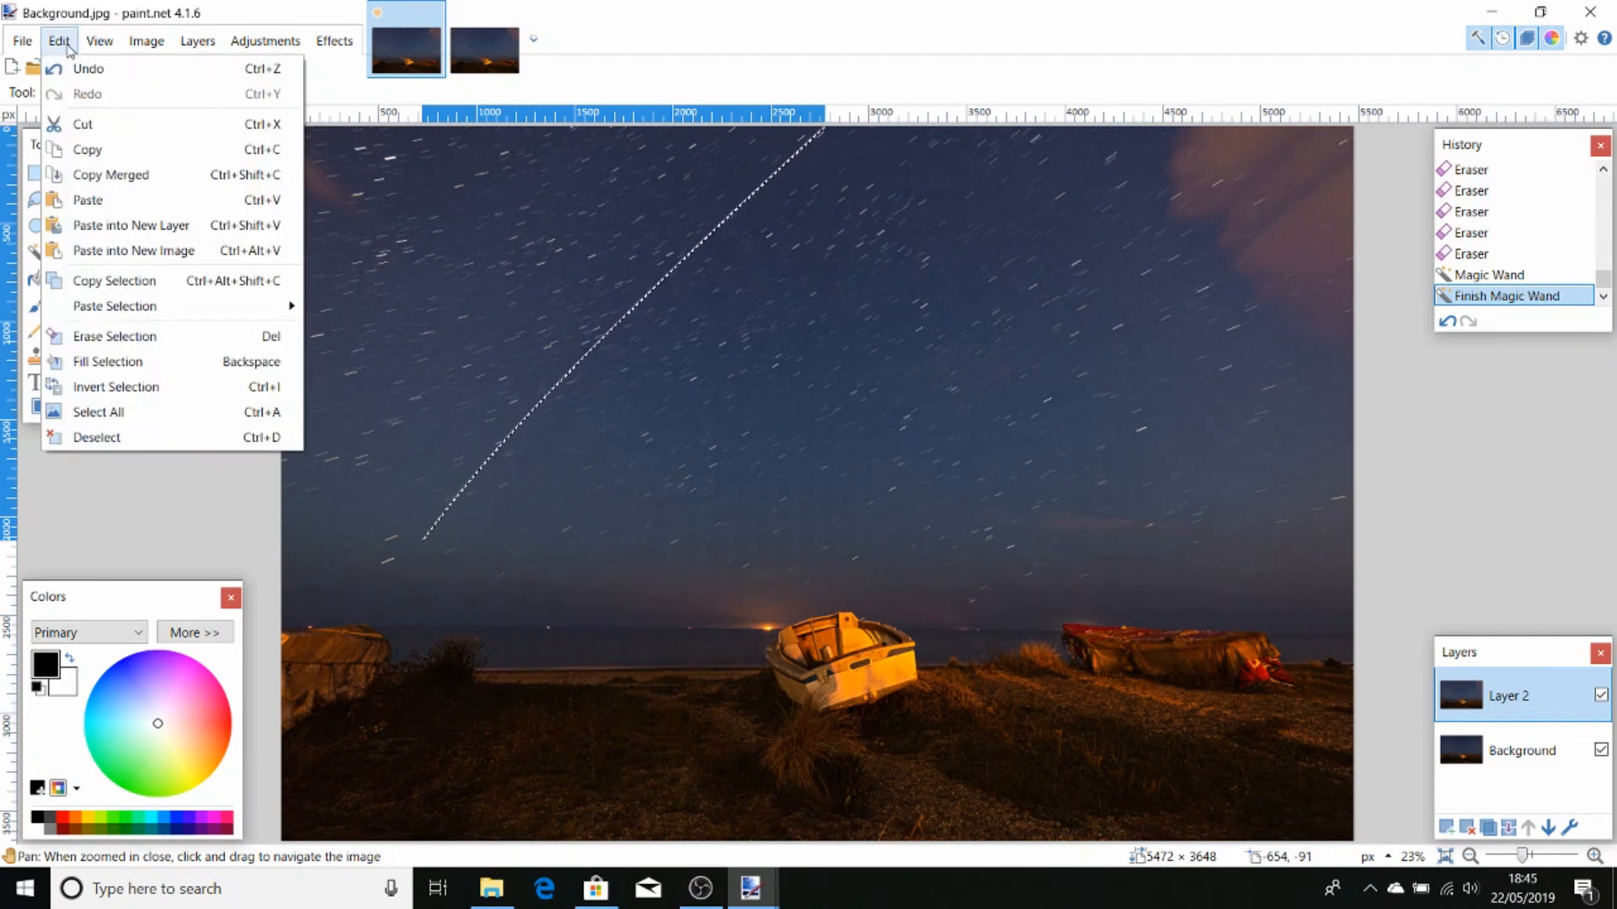
mouse_move(115, 385)
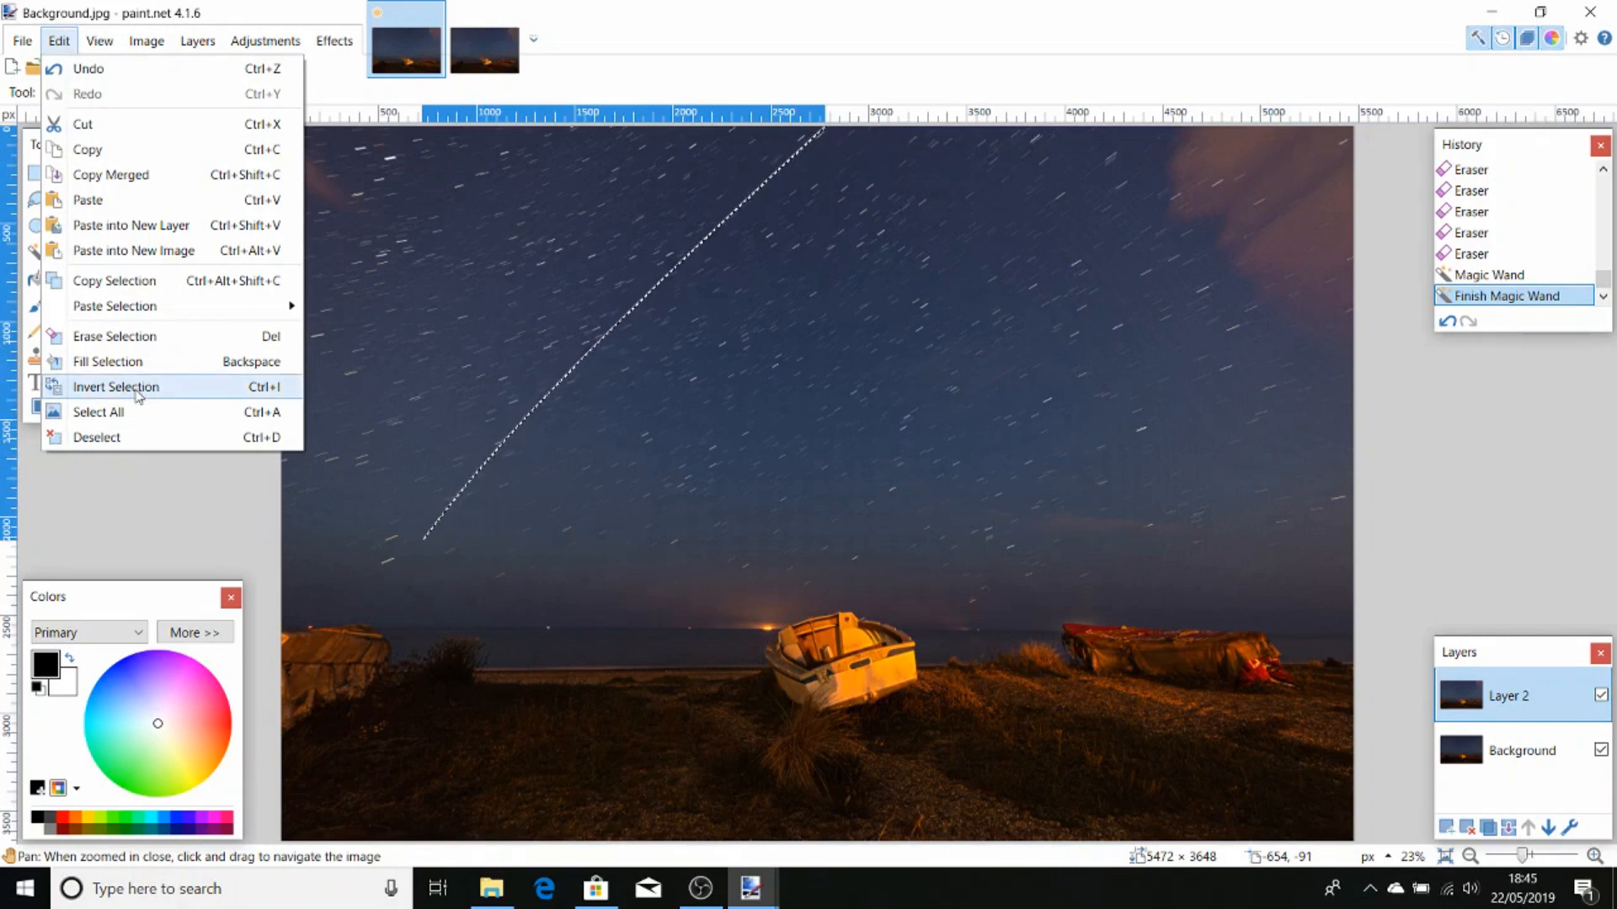
click(115, 387)
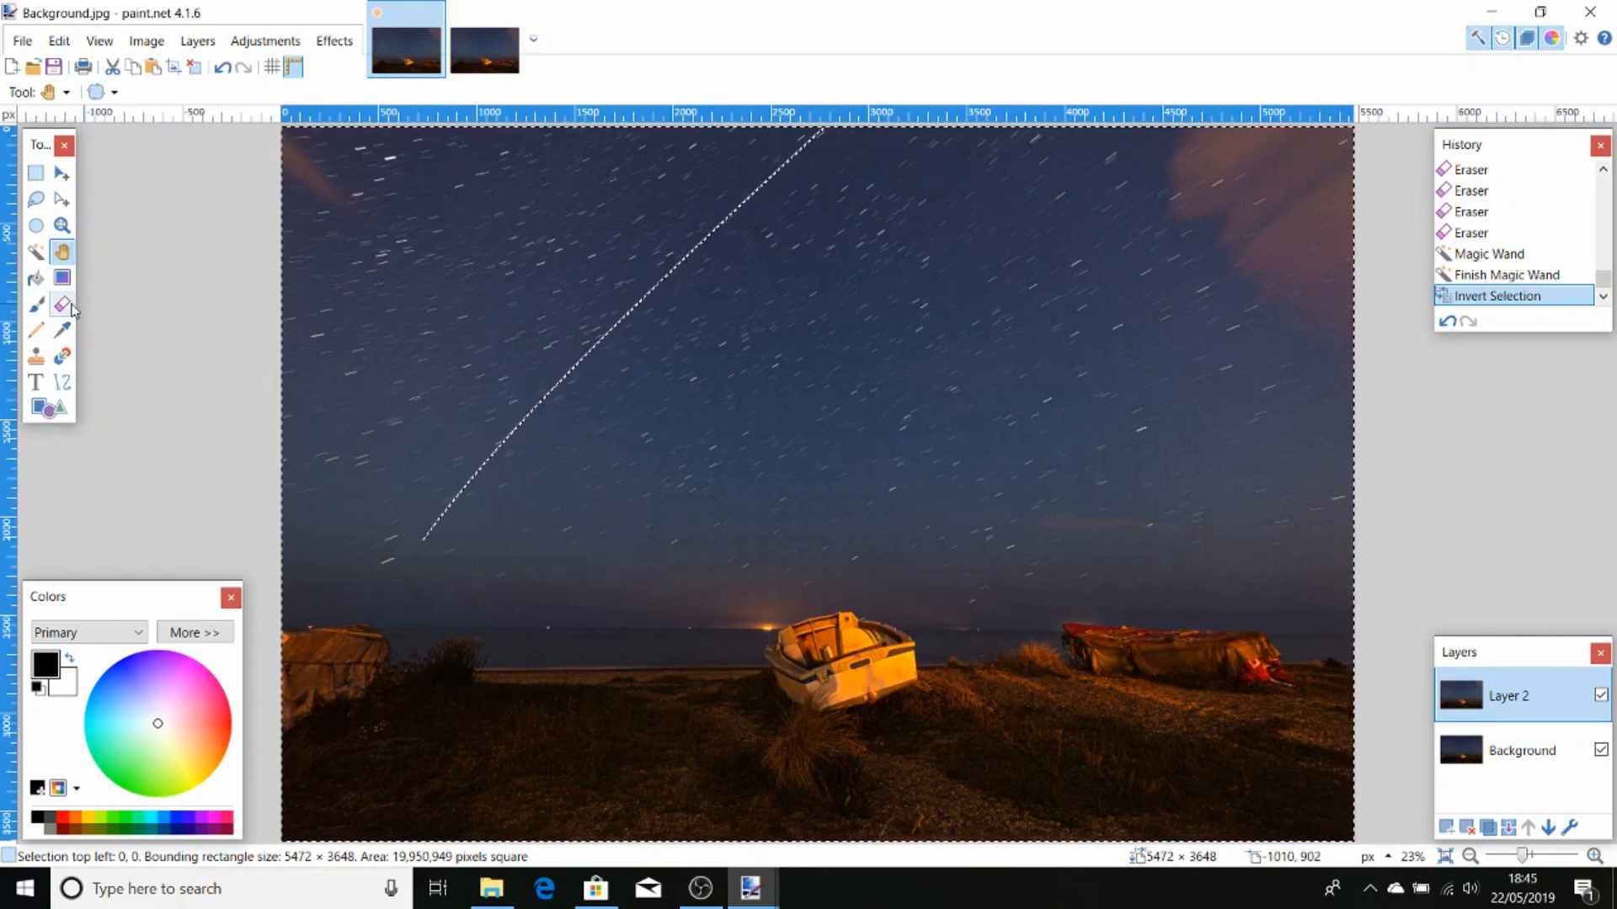
Erase Layer 2 outside the trail with a 1500-wide eraser and merge it down
click(61, 303)
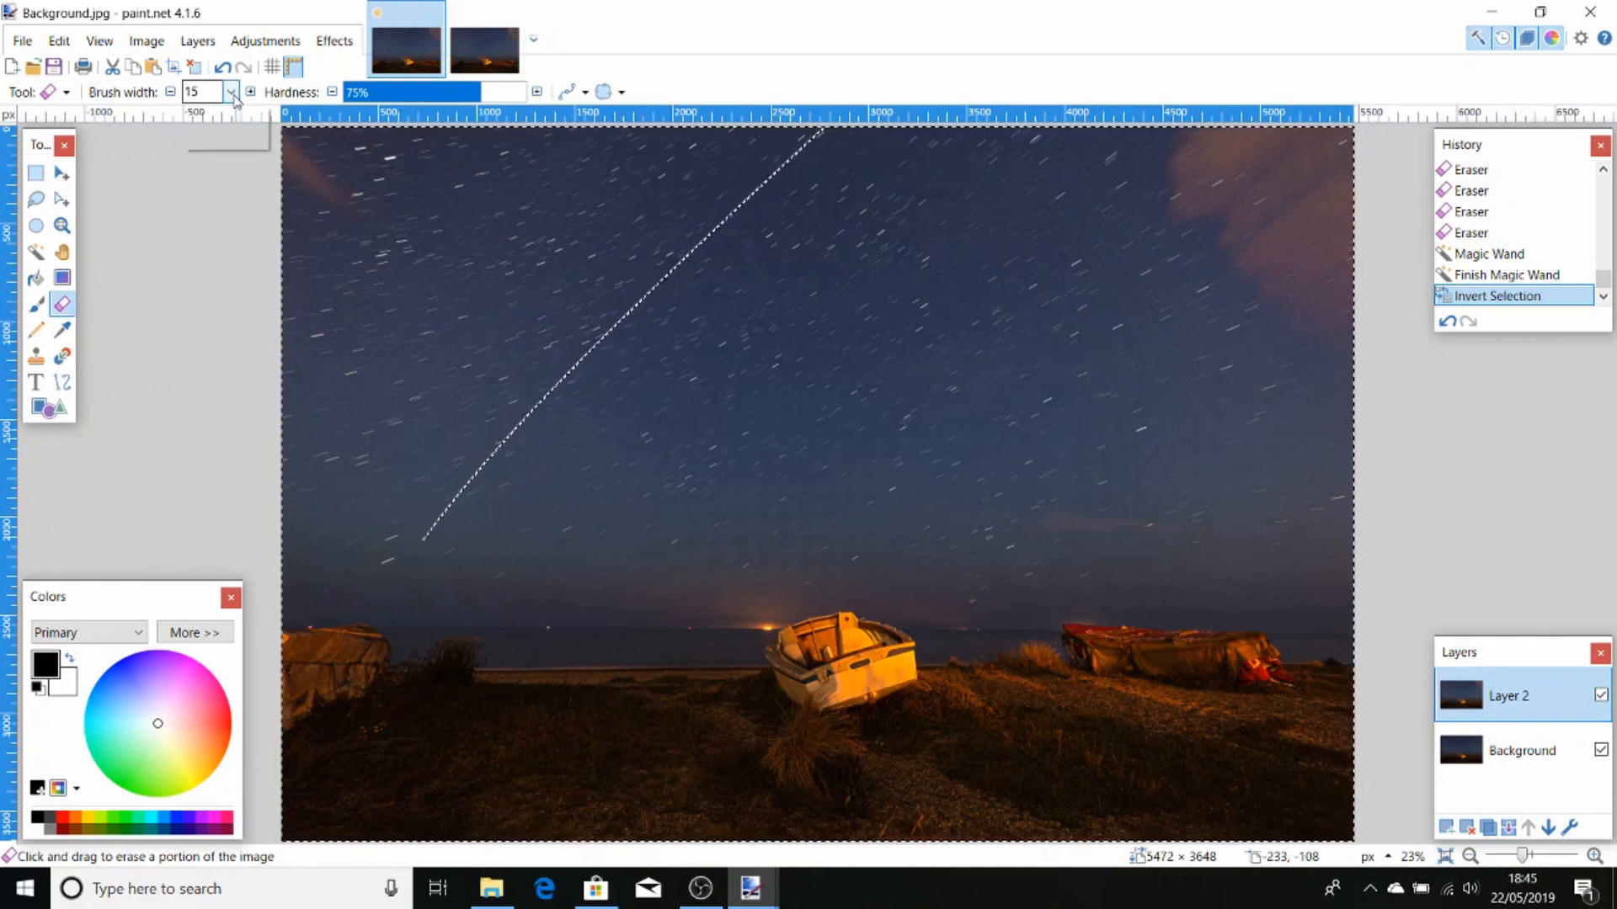
click(231, 92)
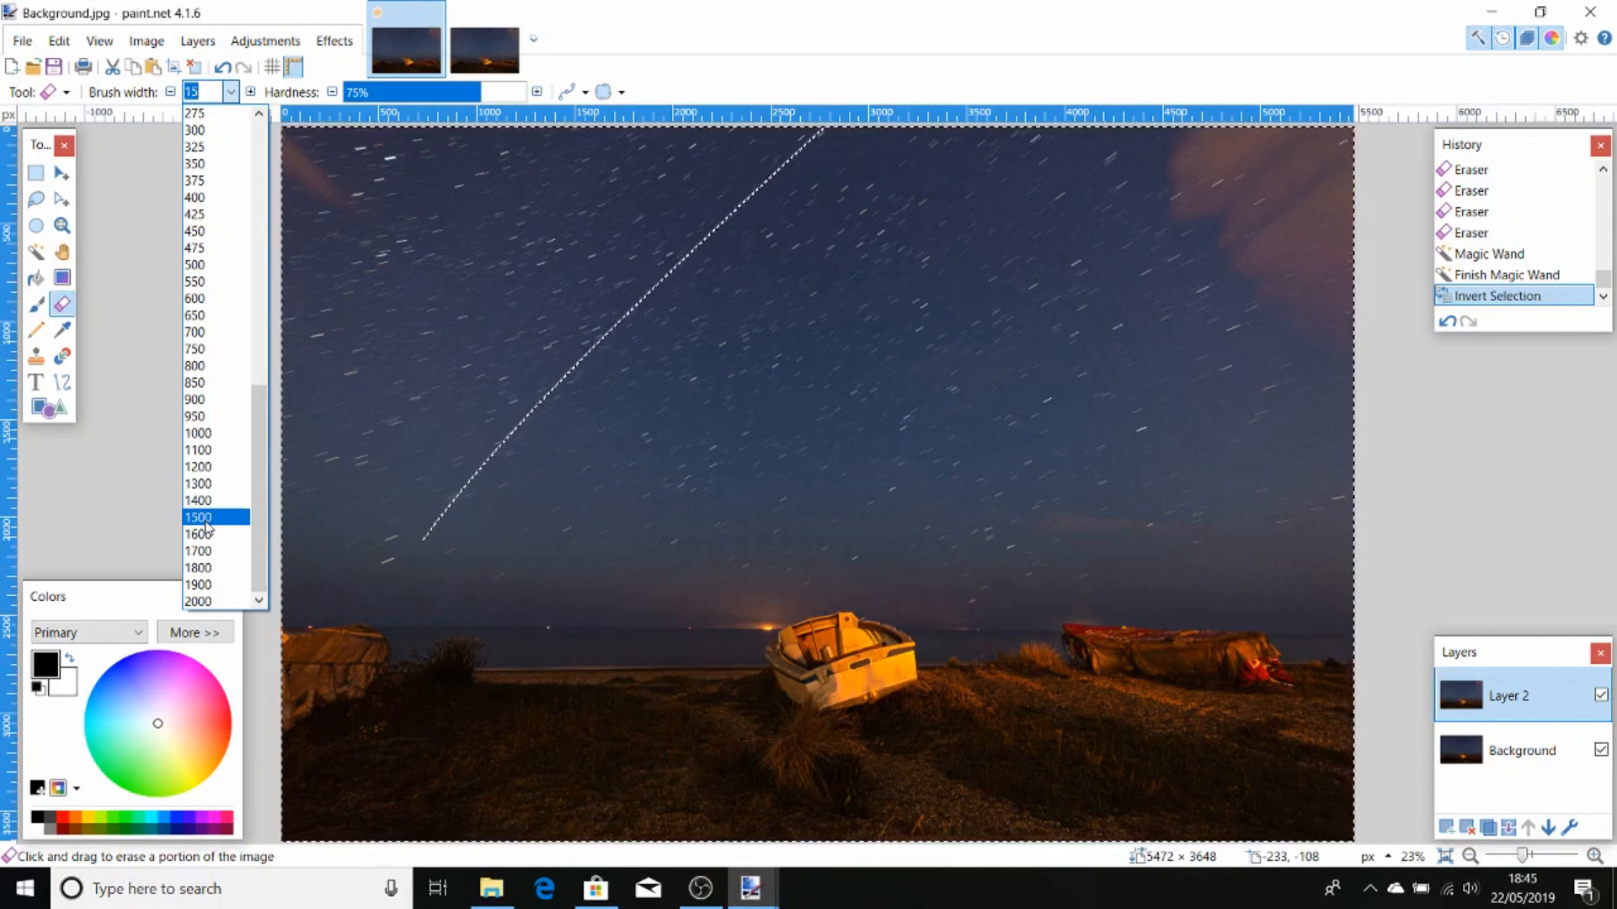
click(197, 517)
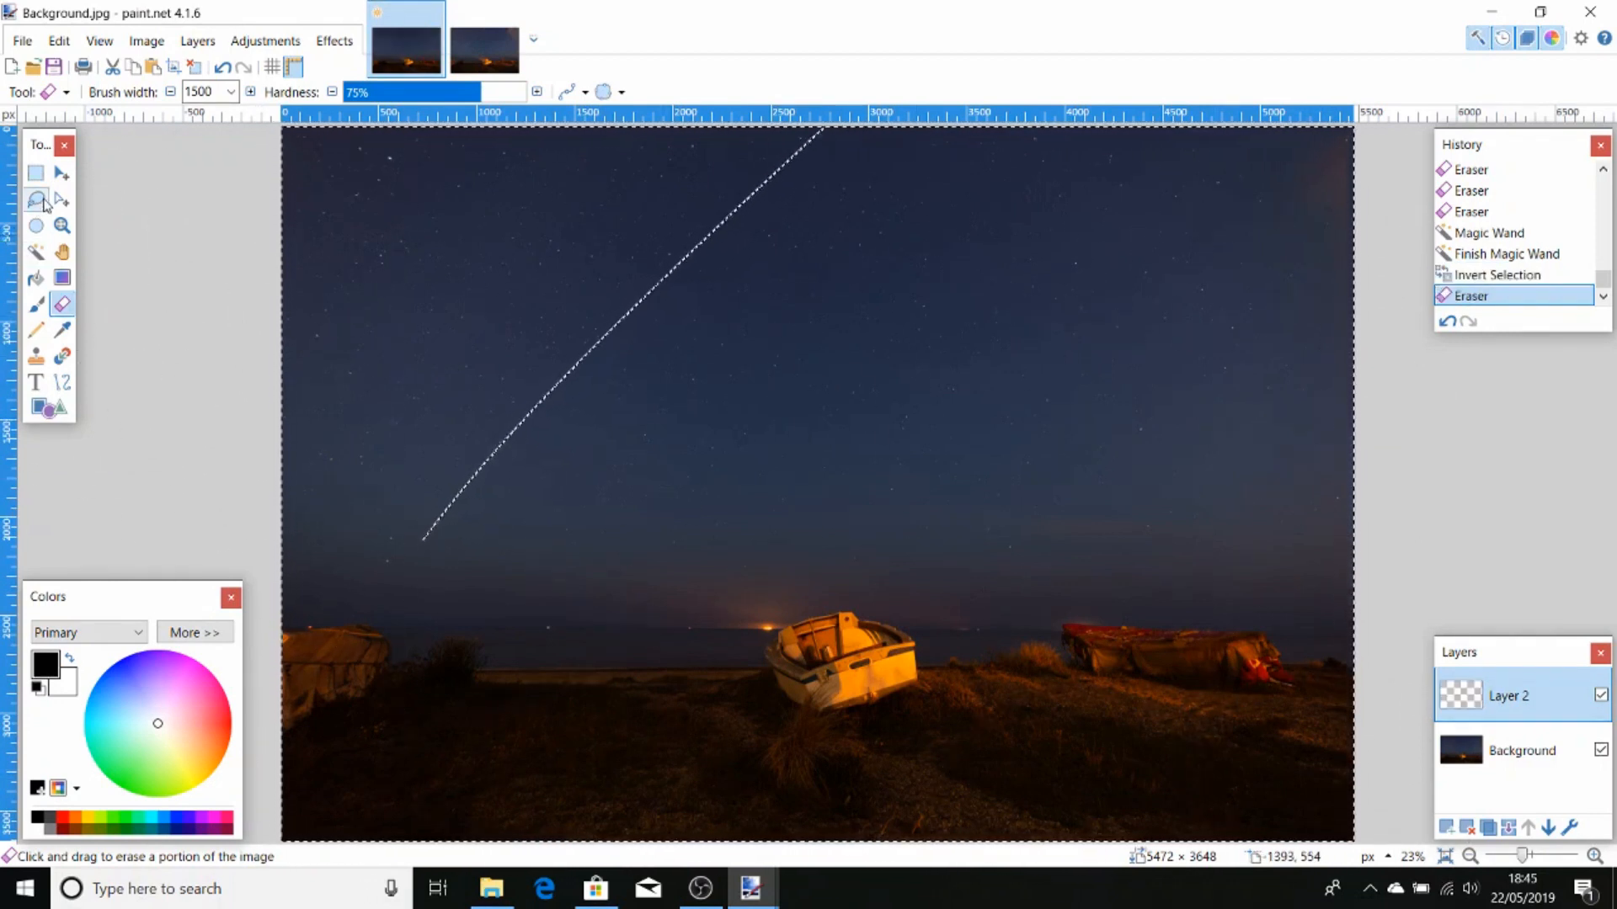
click(60, 199)
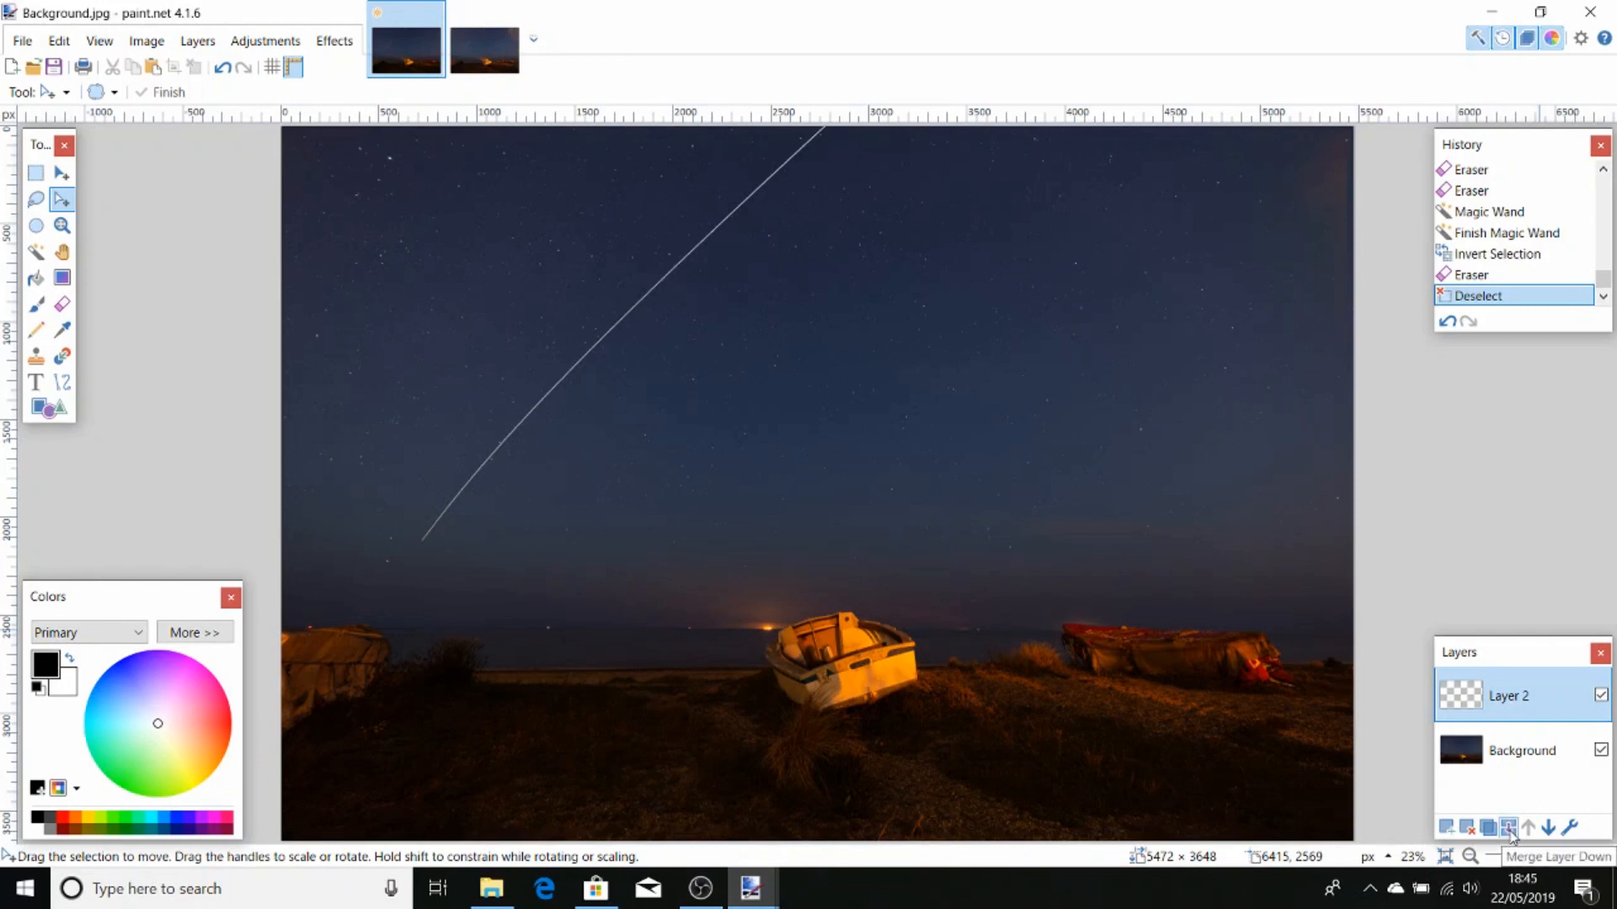
click(1506, 828)
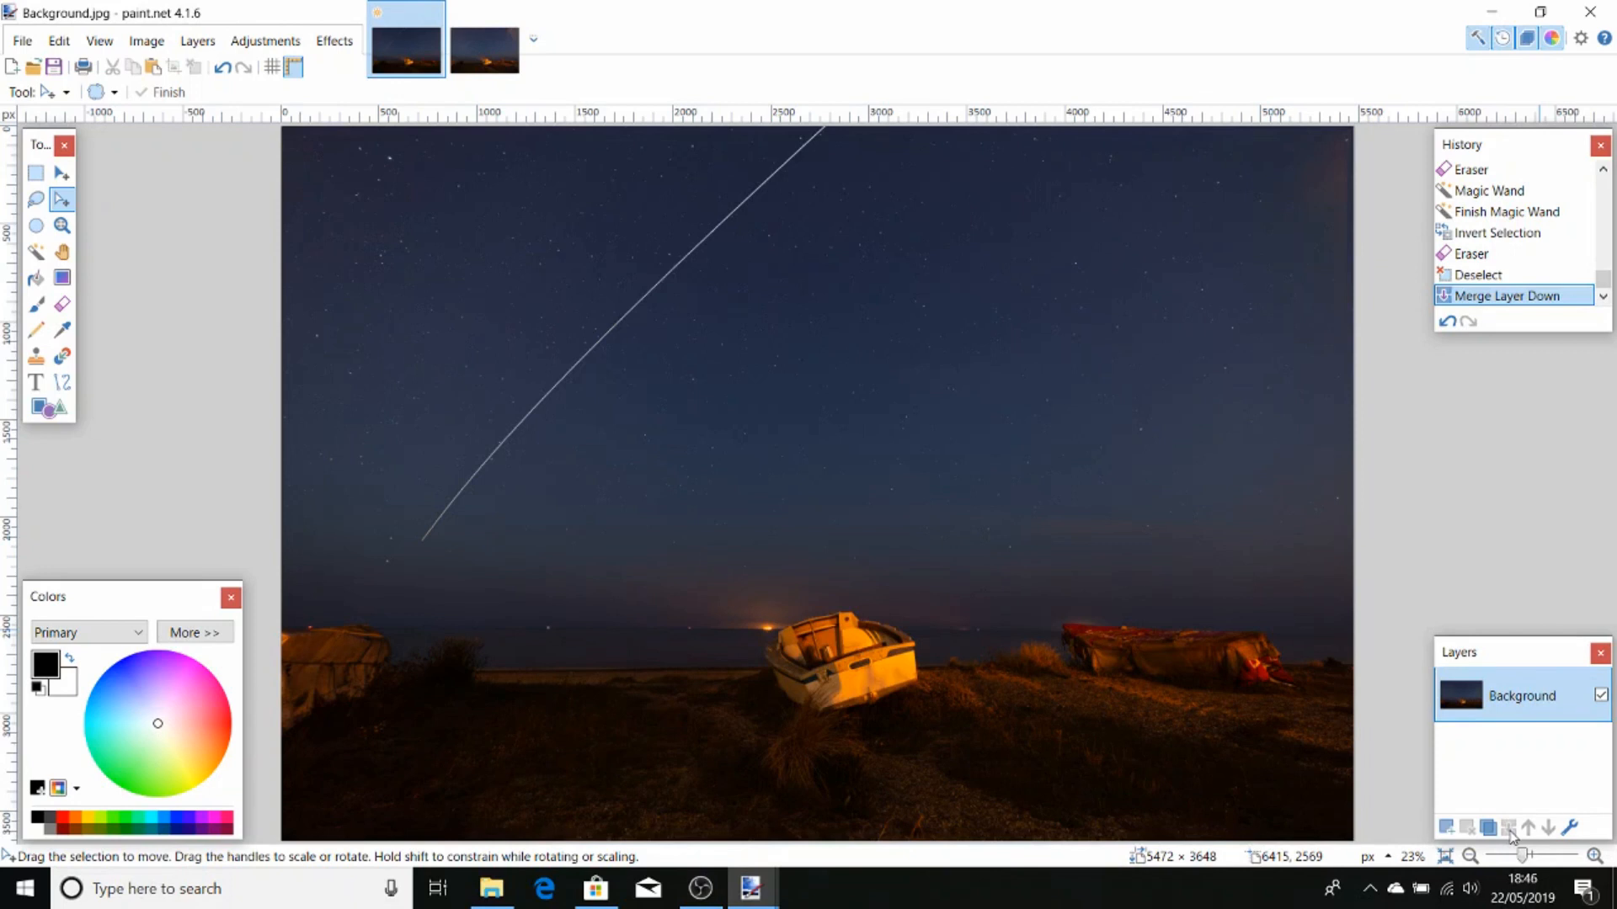
click(20, 40)
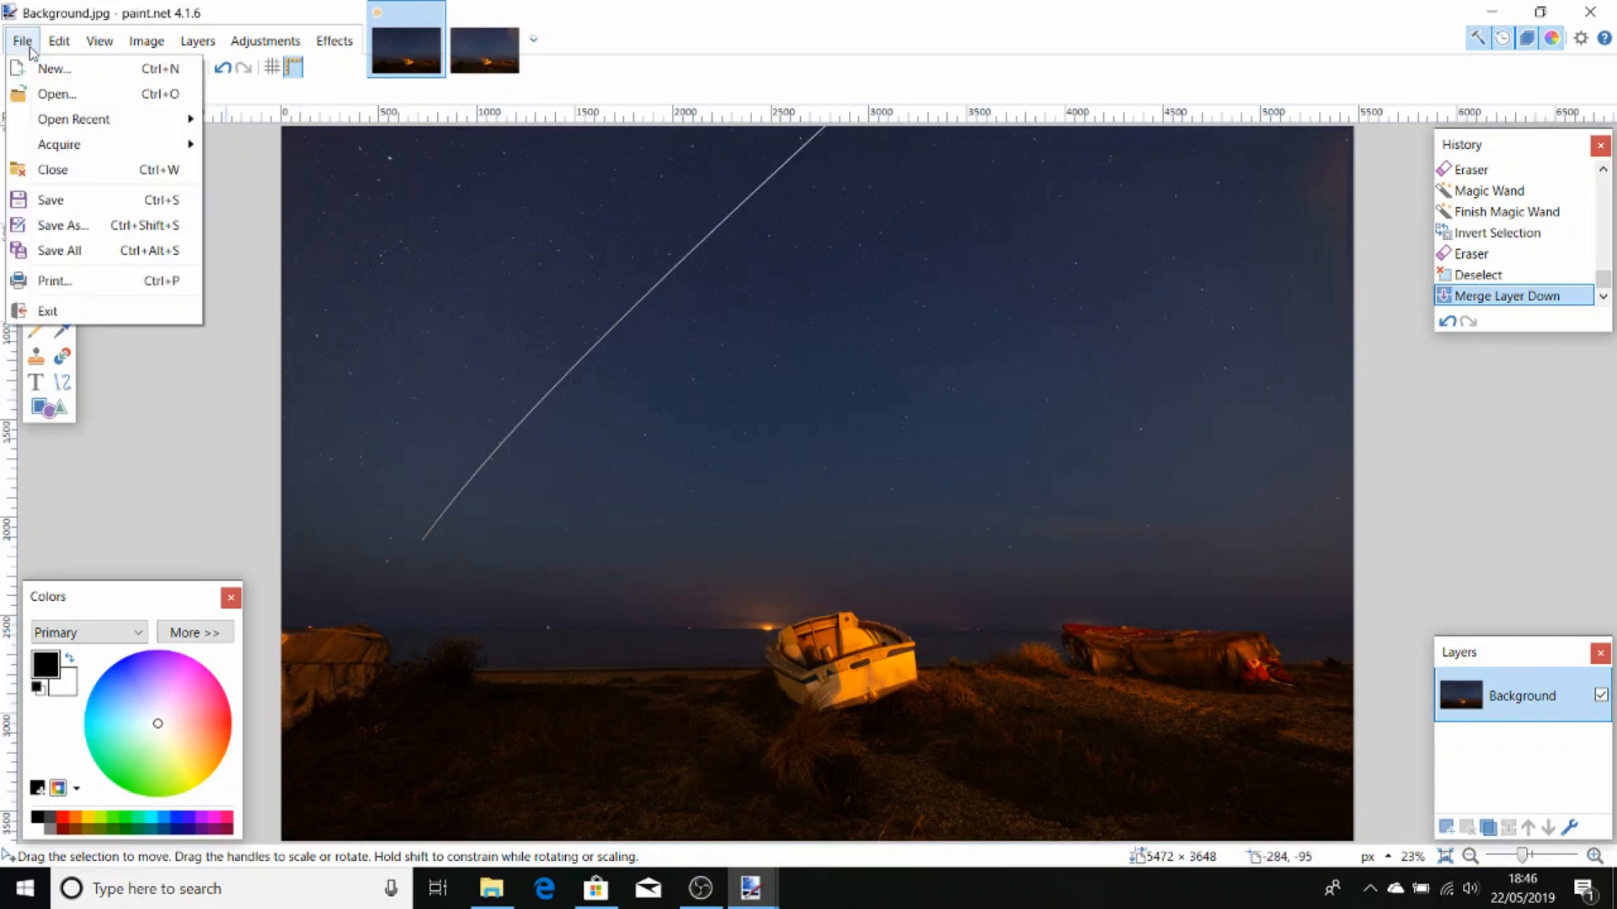
Save the merged image as Final.jpg in the Temp folder at JPEG quality 95
click(62, 225)
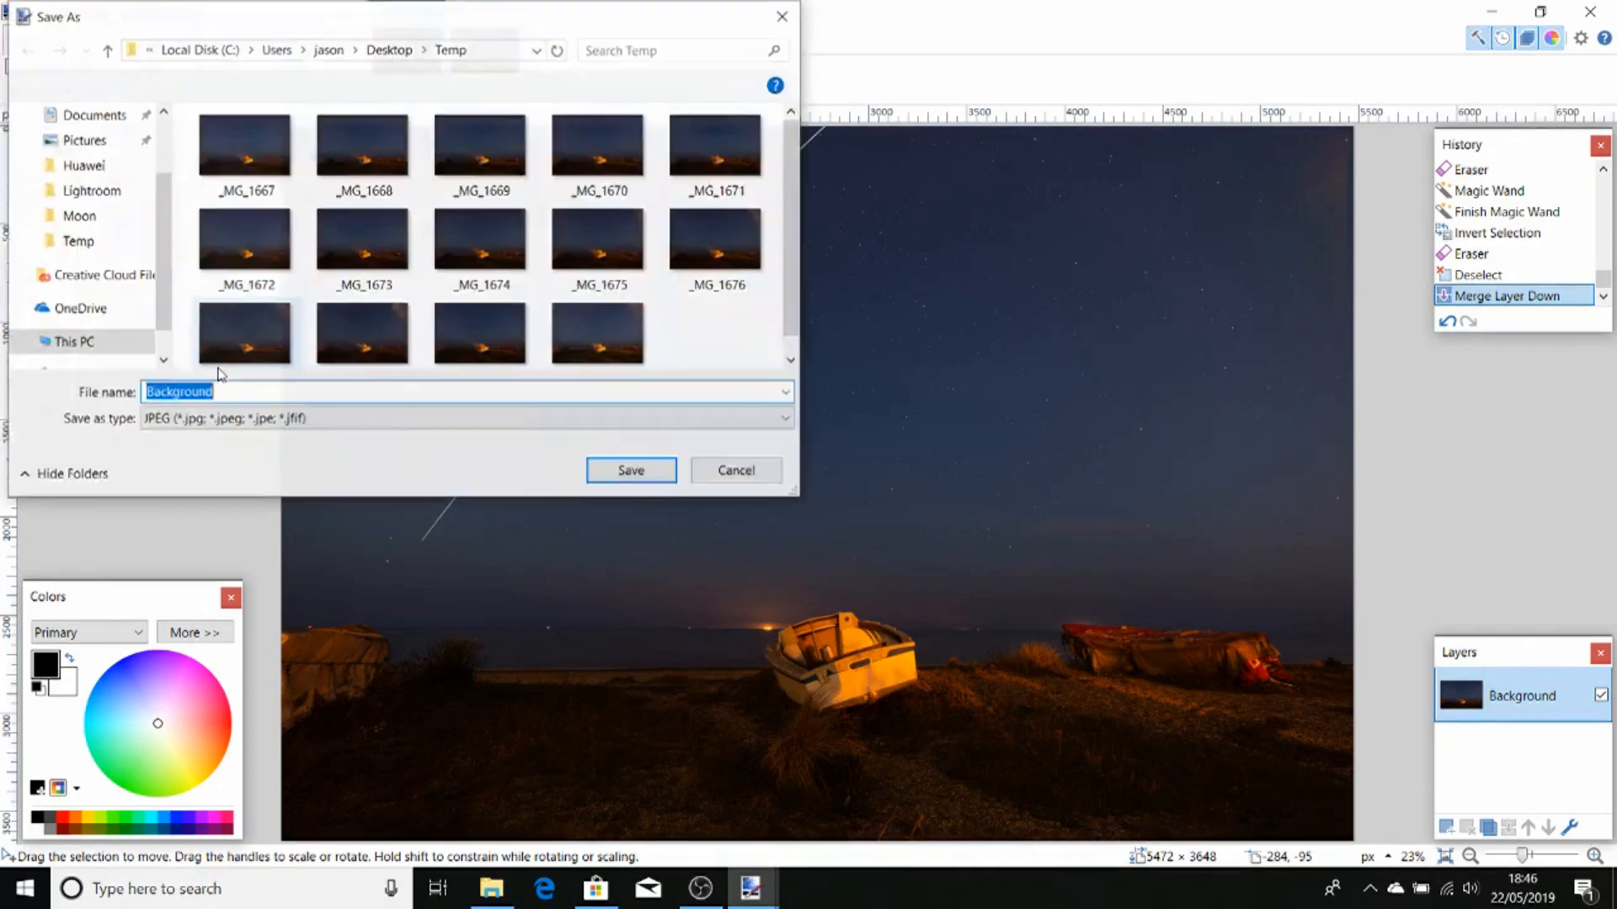
text(F)
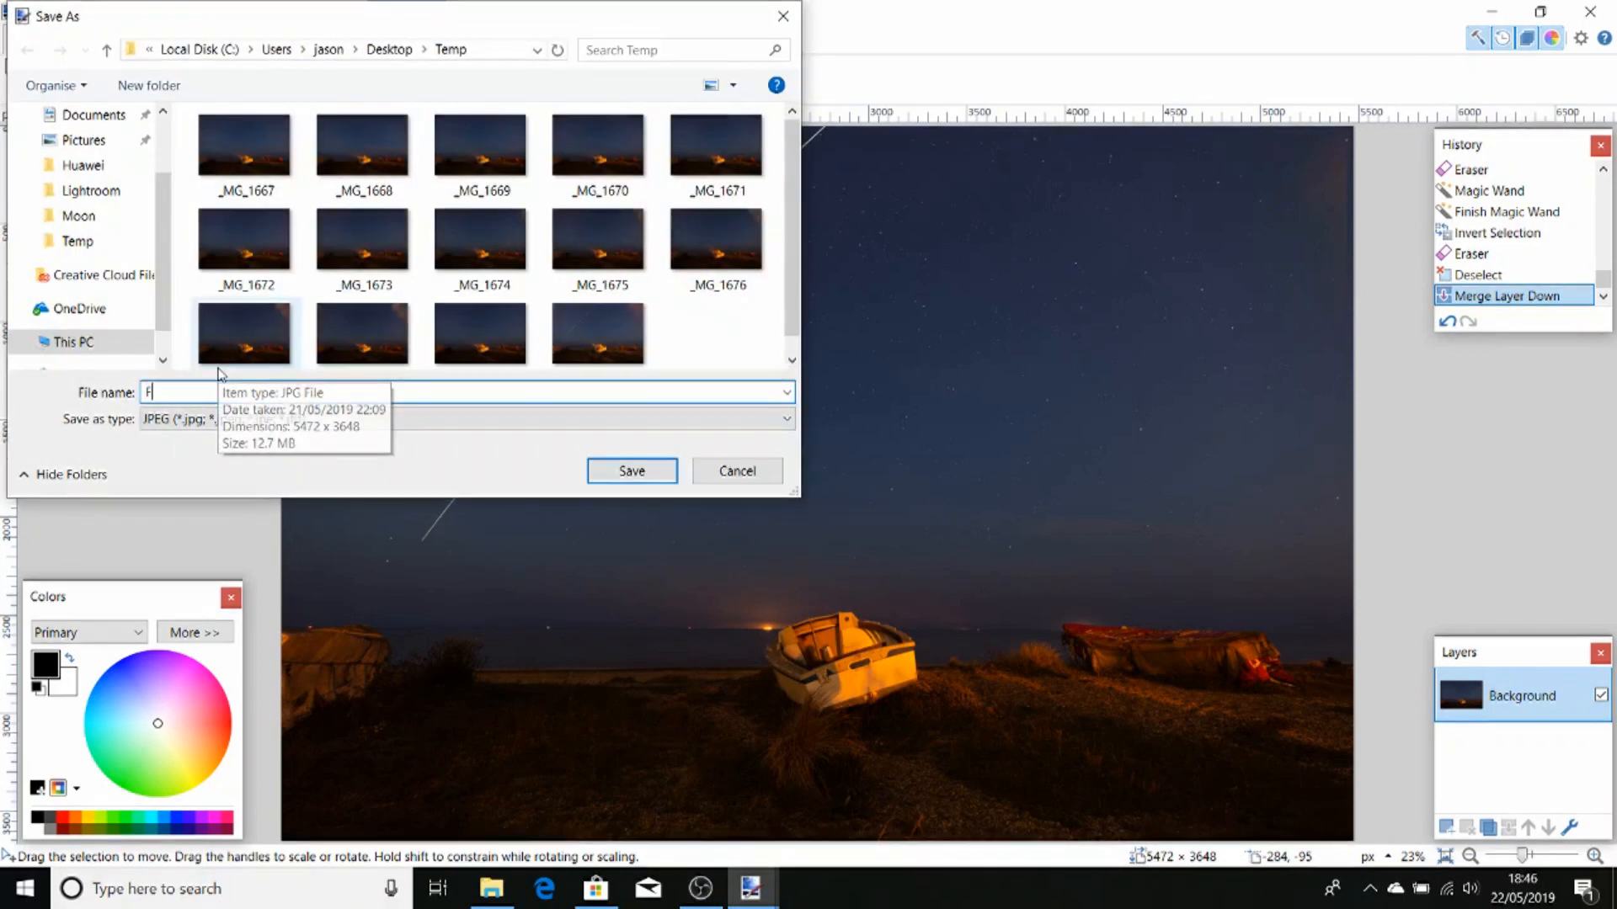
text(inal)
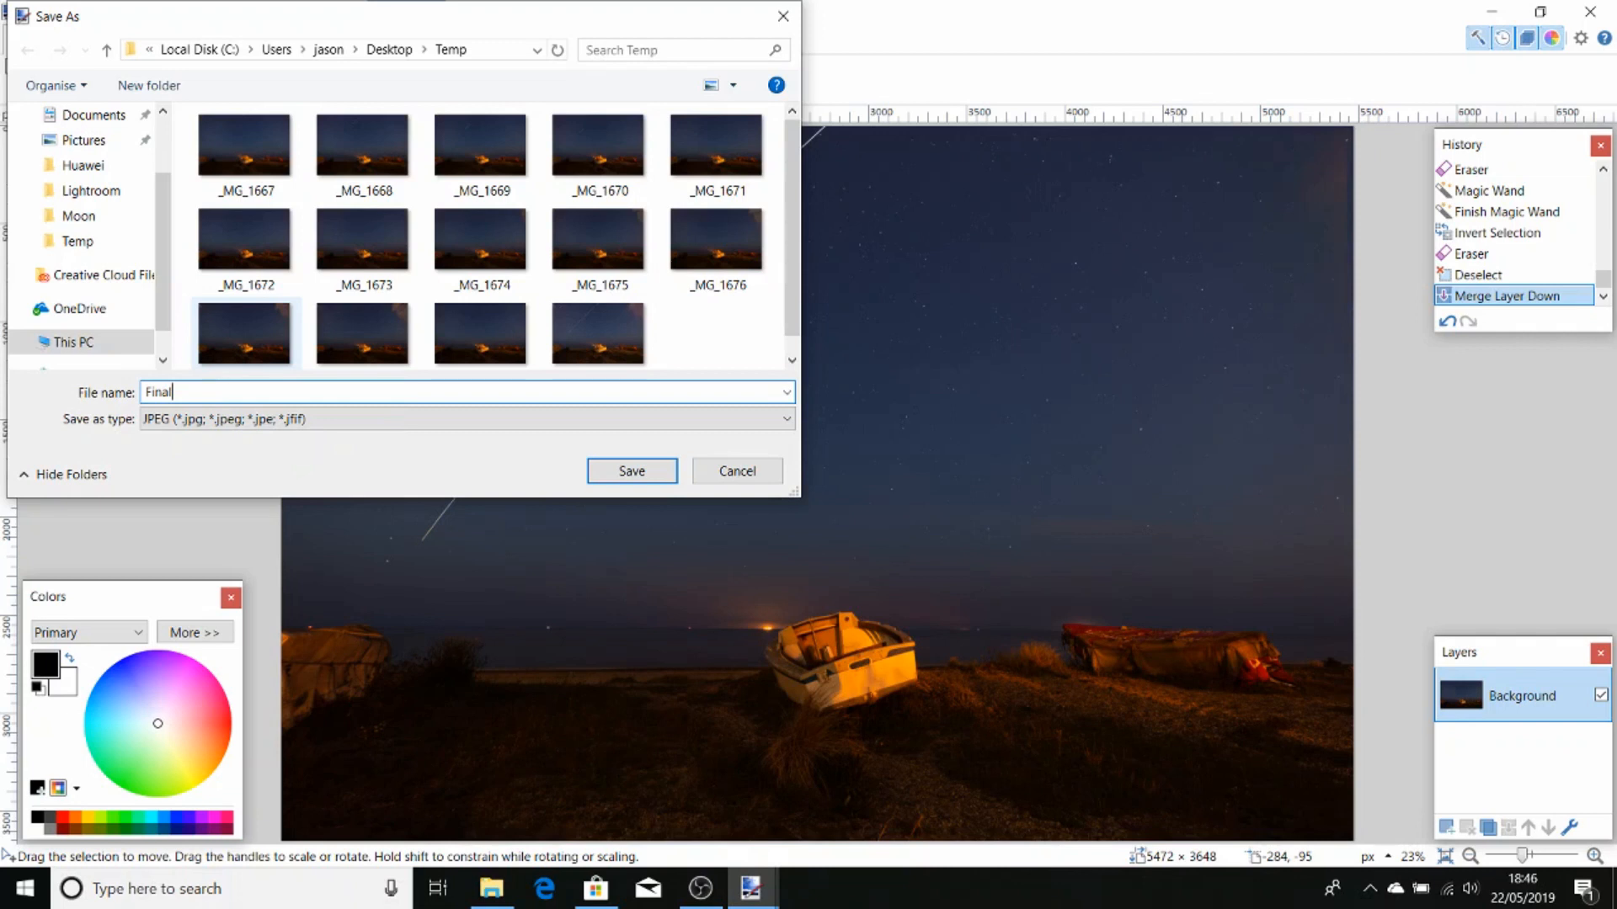
click(629, 470)
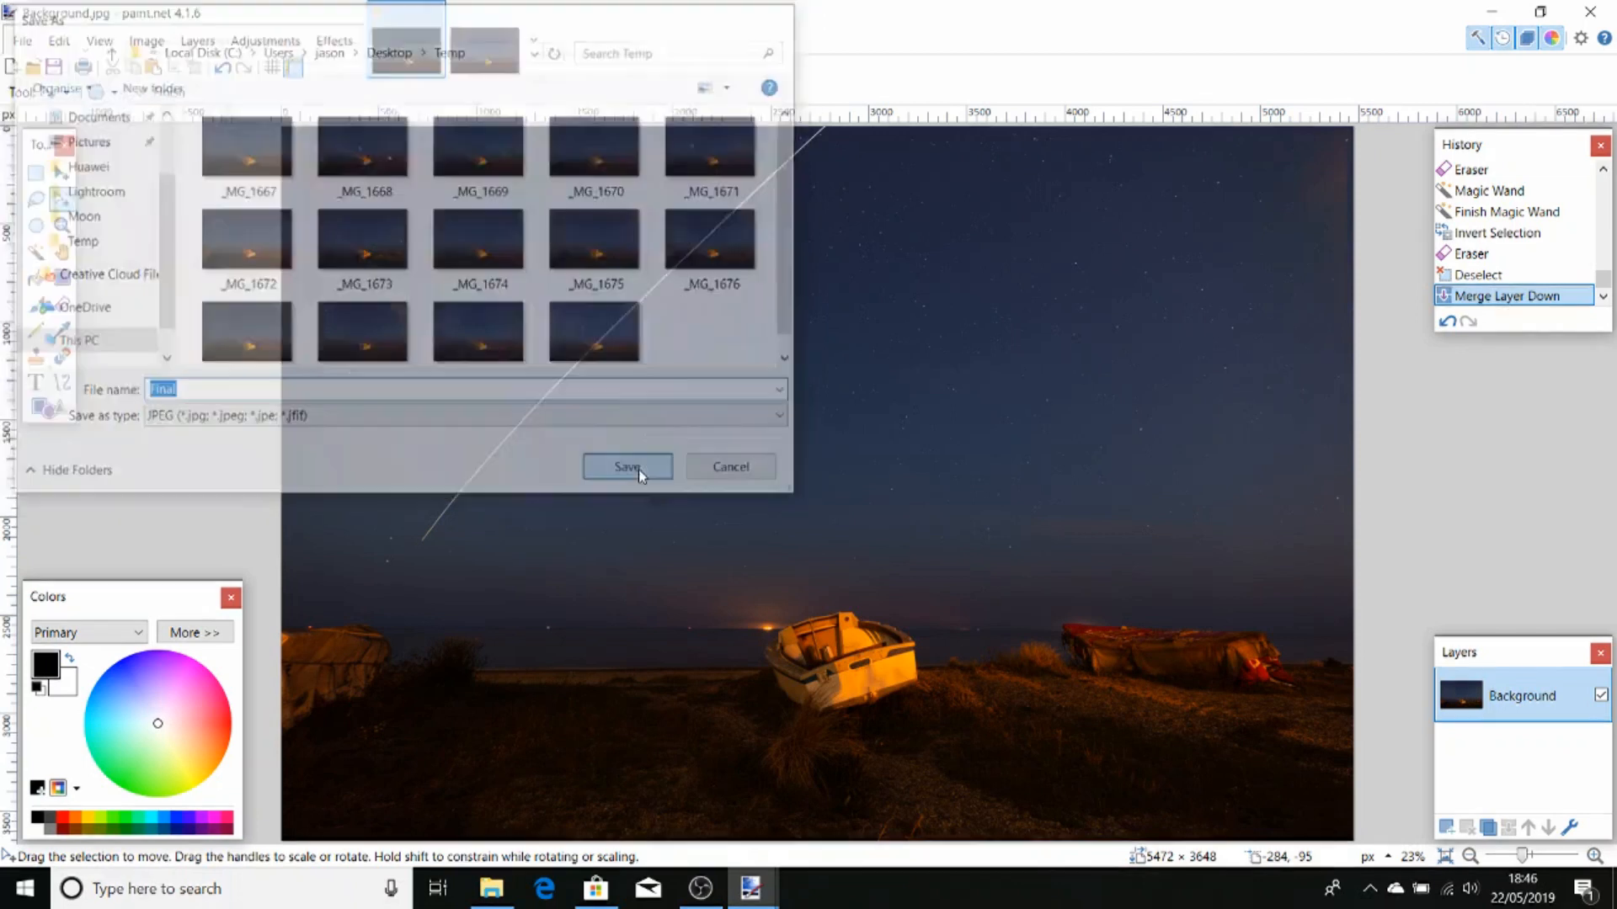
click(625, 465)
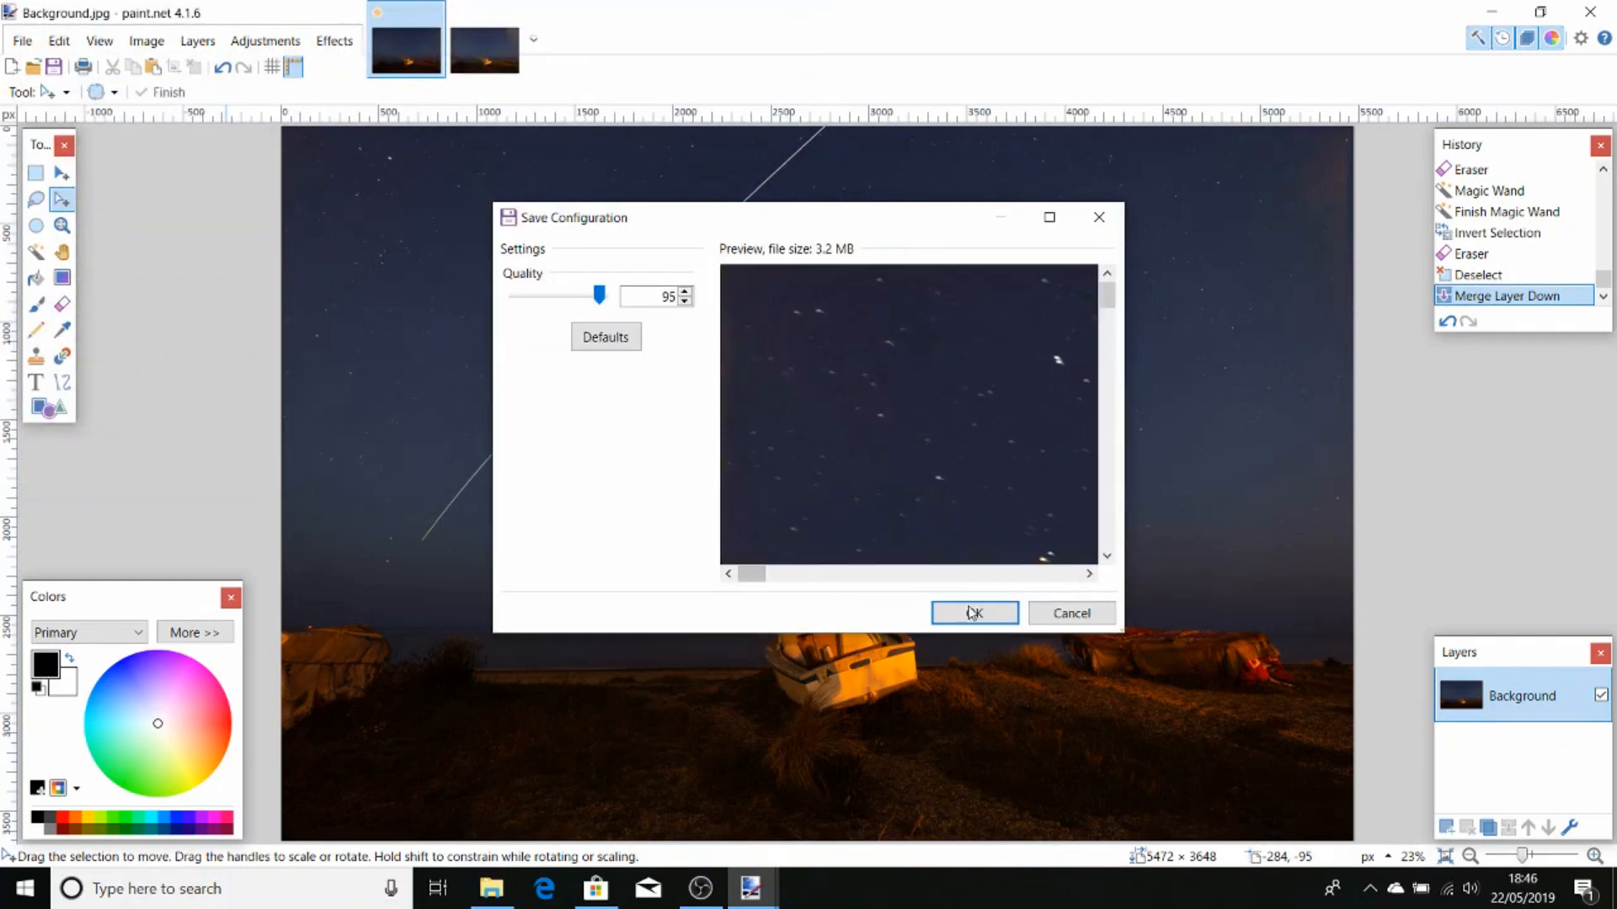
click(971, 612)
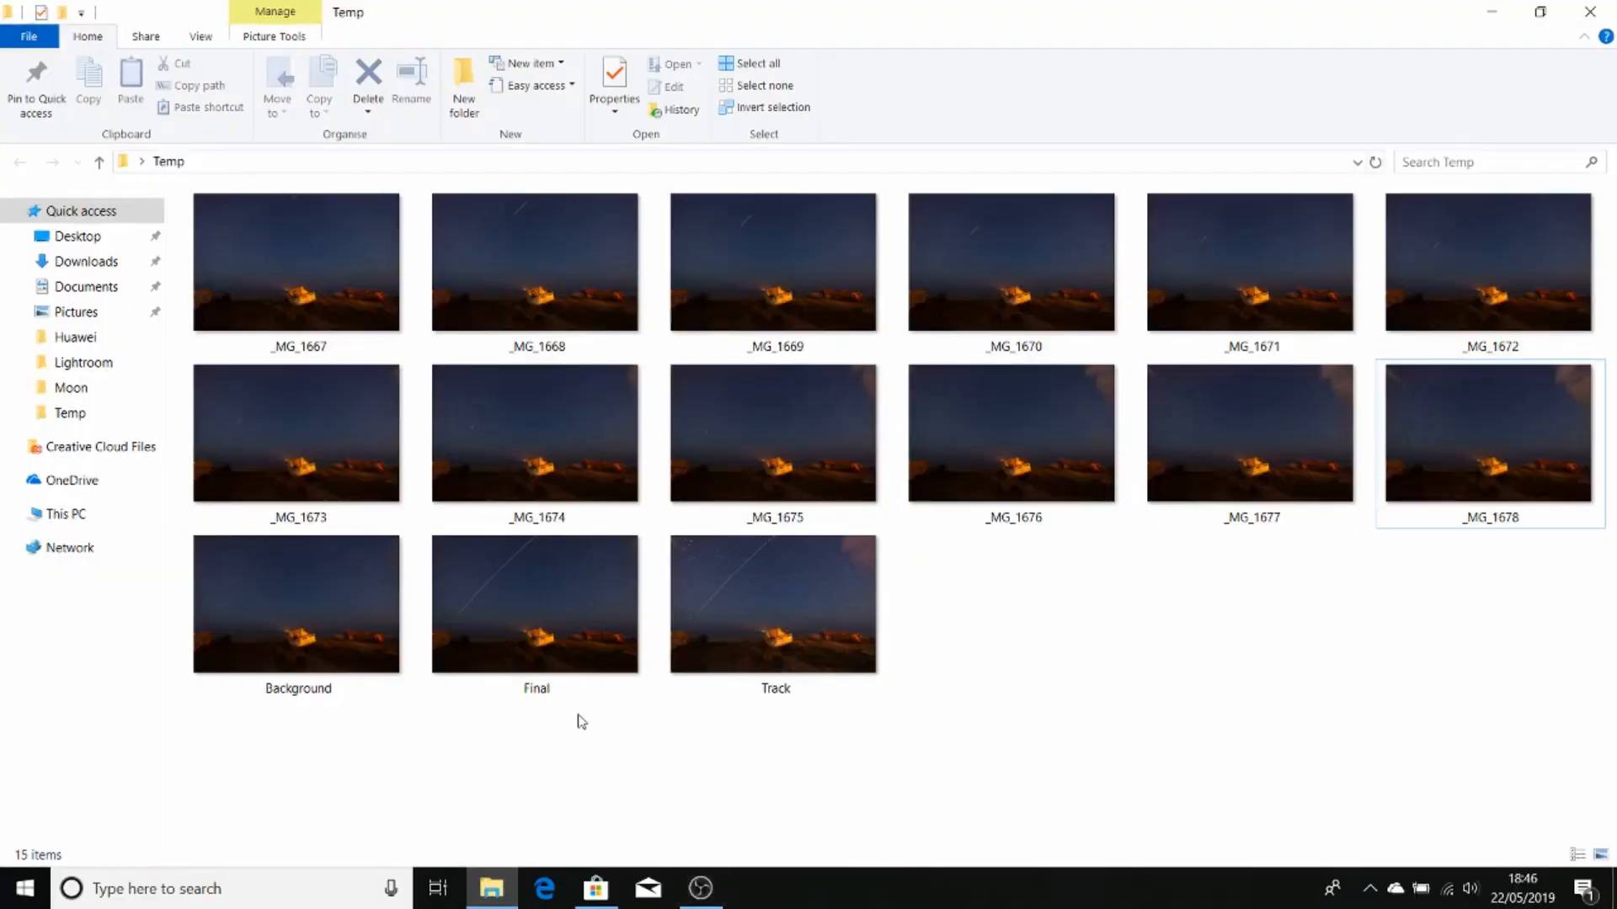
Open Final.jpg from the Temp folder in Photos
double_click(536, 604)
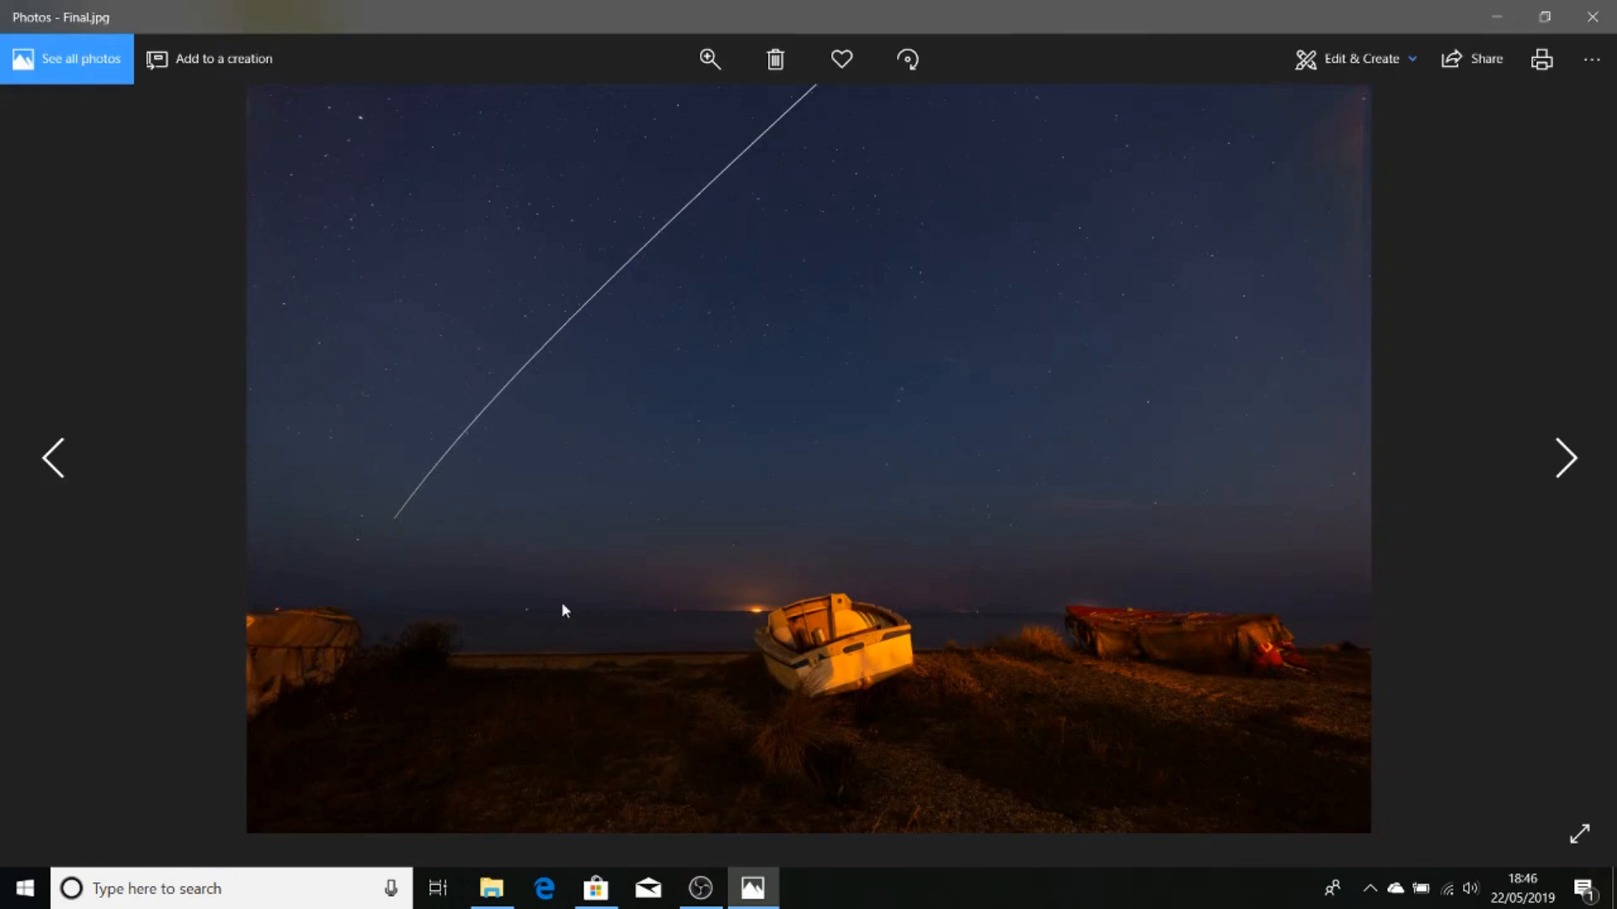